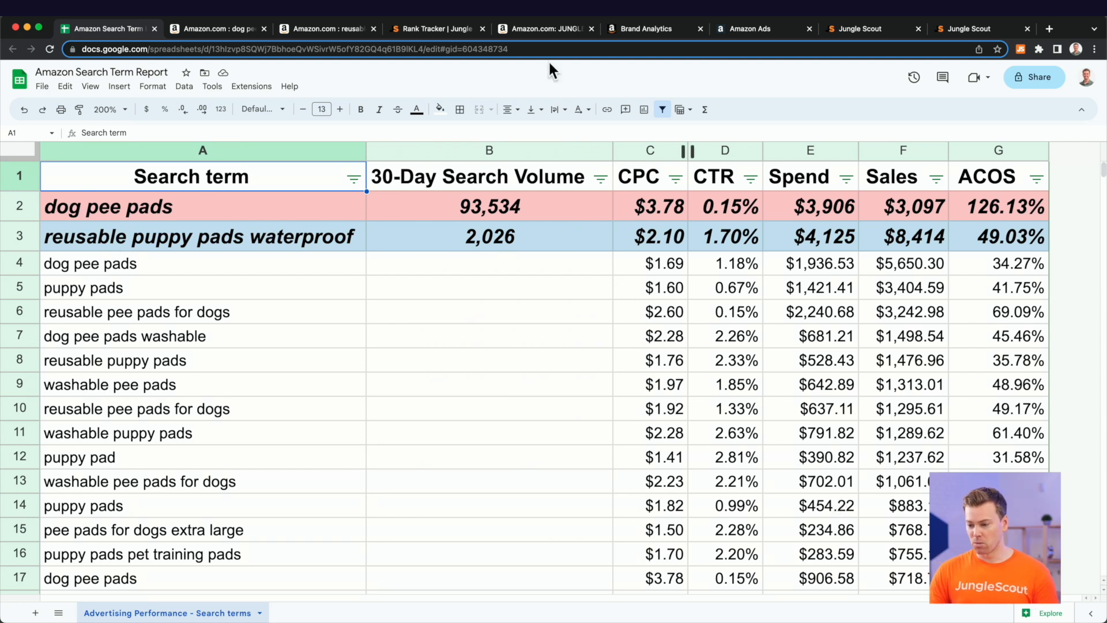
View the Jungle Creations pee pad listing, then note the dog pee pads search volume
click(544, 28)
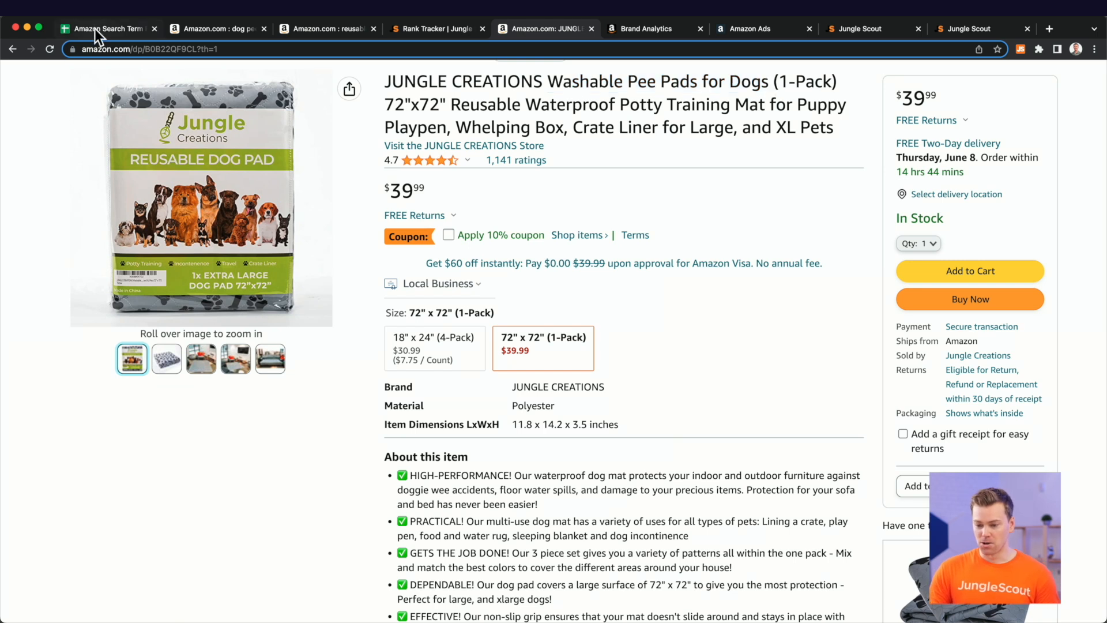
click(107, 28)
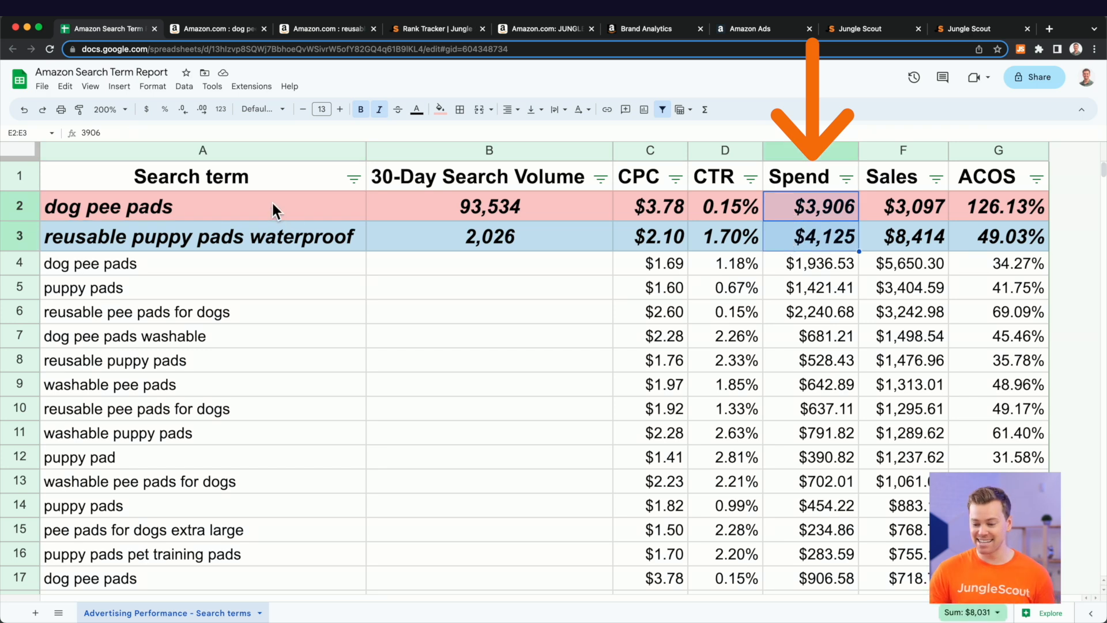
click(203, 207)
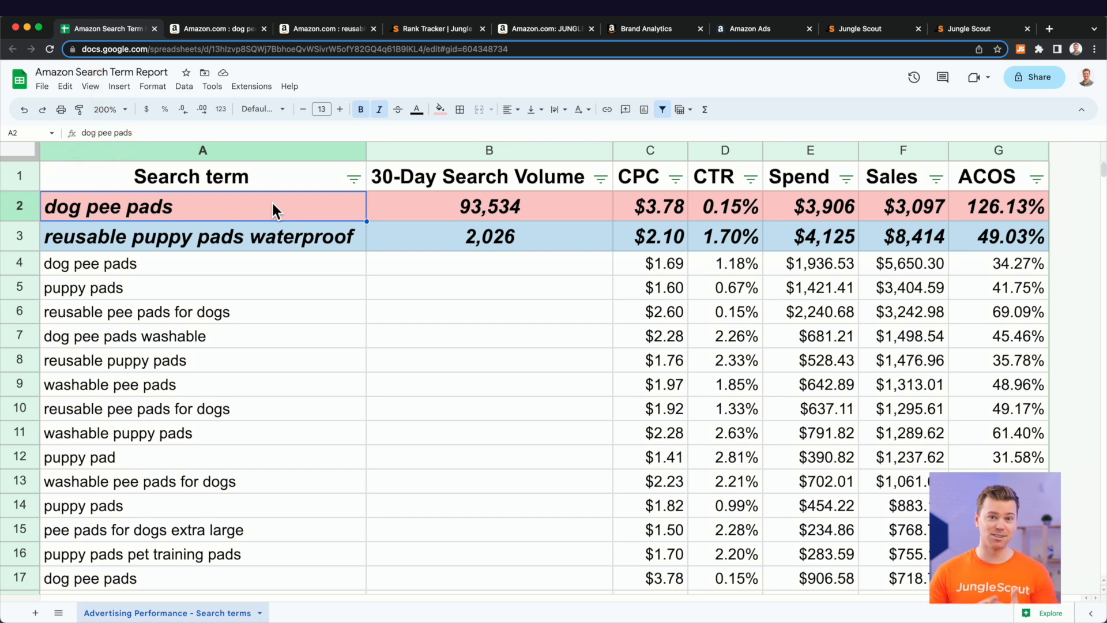
click(489, 206)
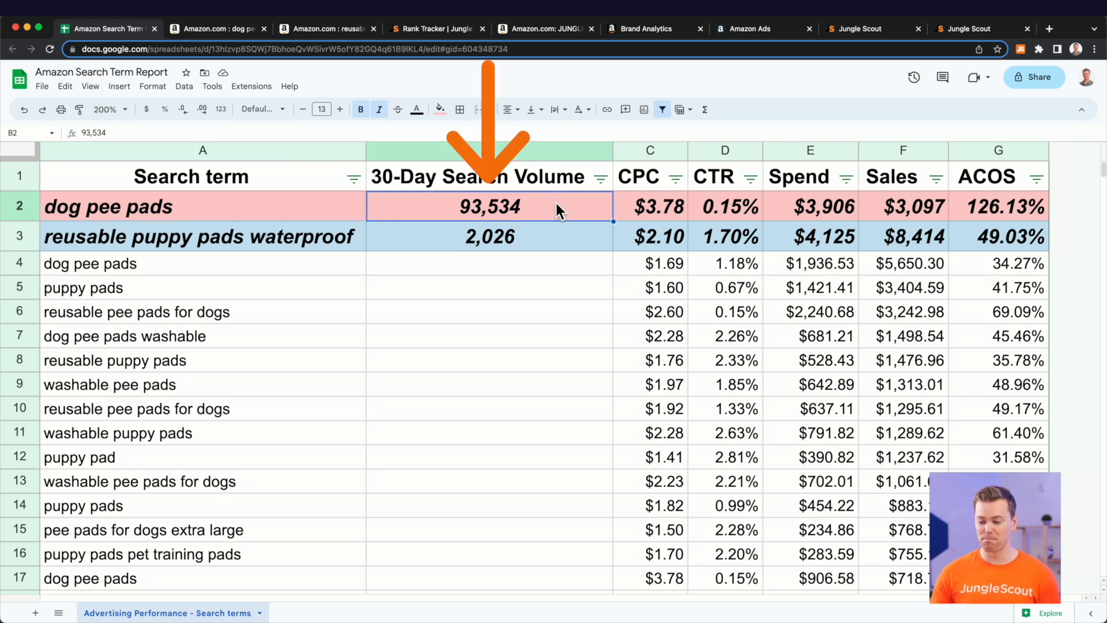
click(203, 206)
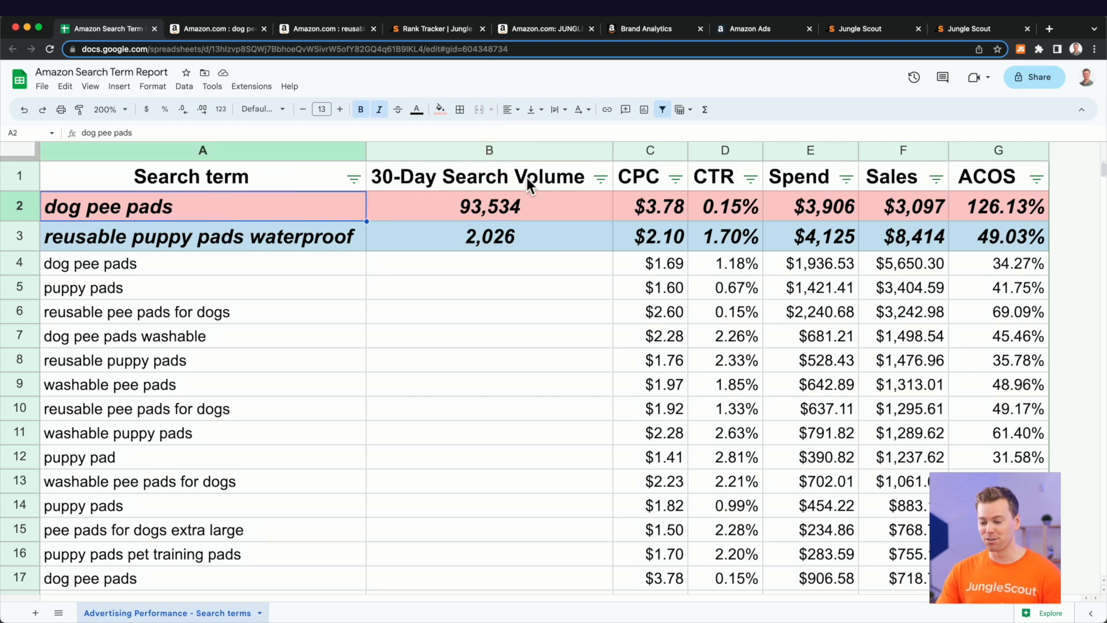
mouse_move(565, 205)
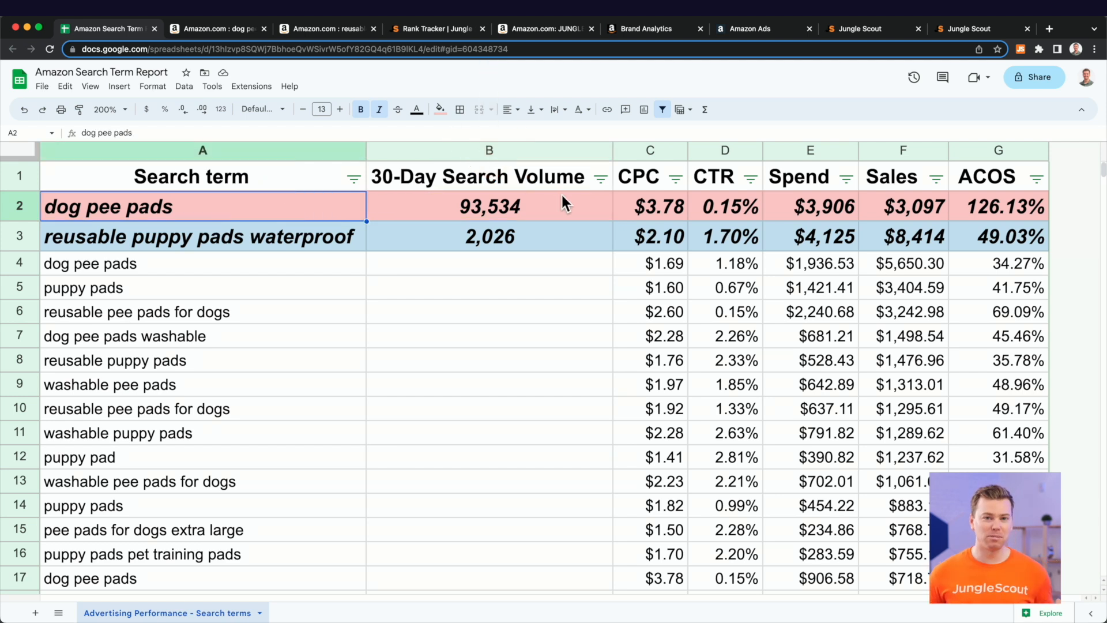
mouse_move(623, 210)
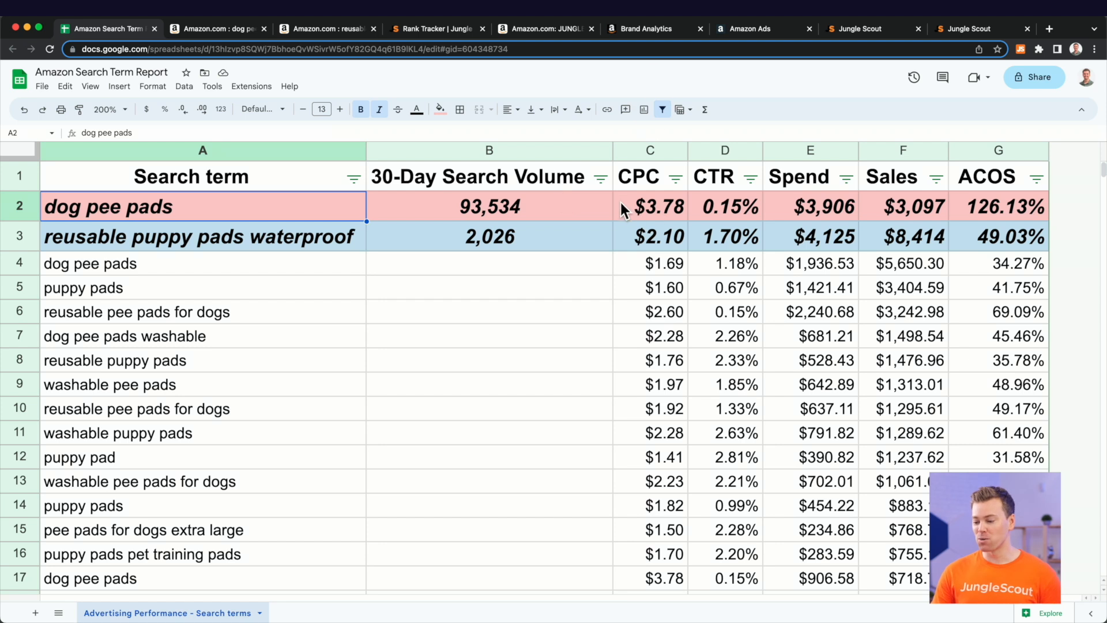
Compare CPCs for dog pee pads and reusable puppy pads waterproof against the listing
click(650, 206)
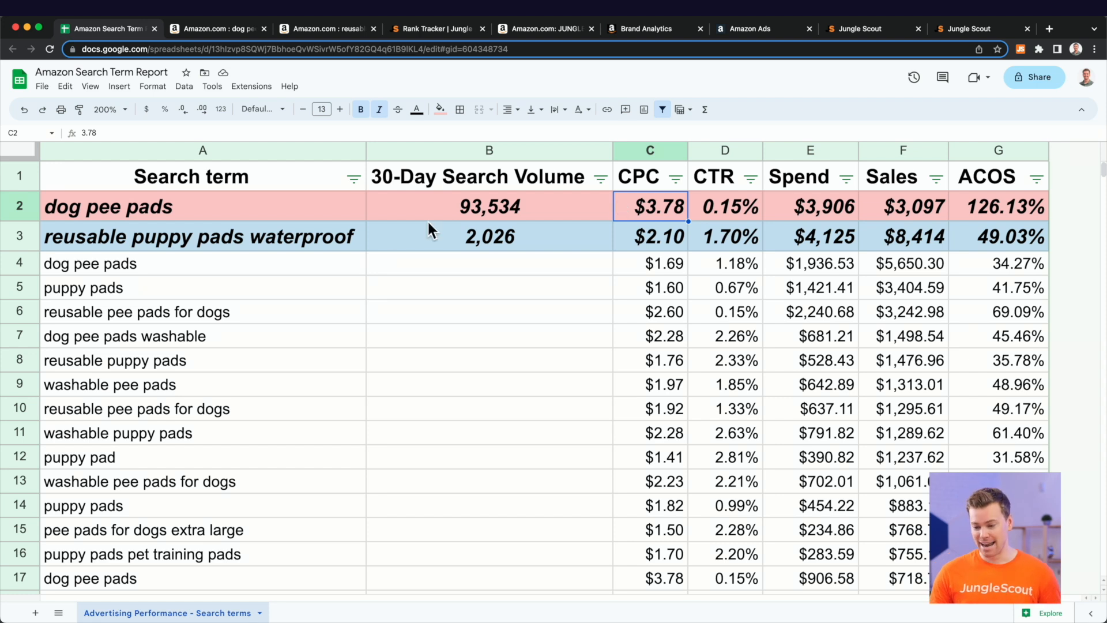
click(197, 236)
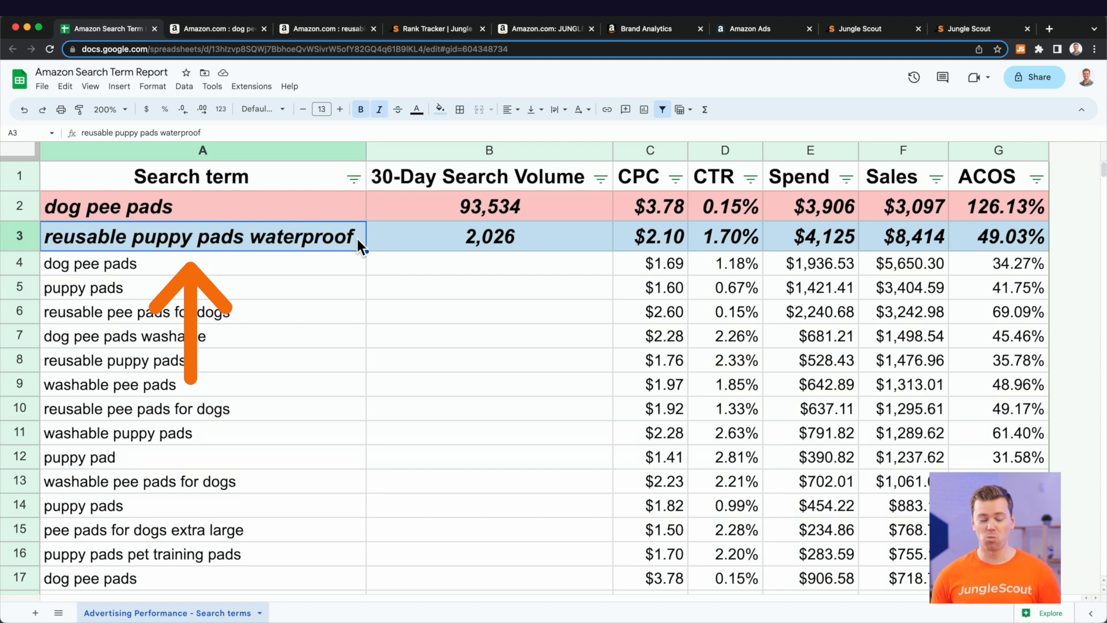
click(543, 29)
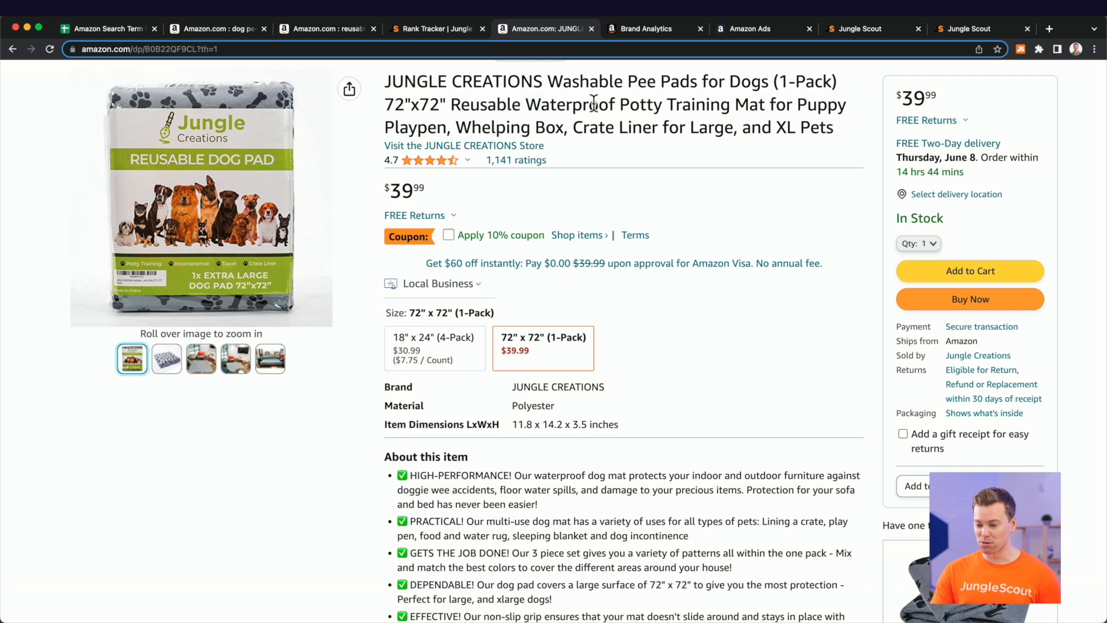
click(106, 28)
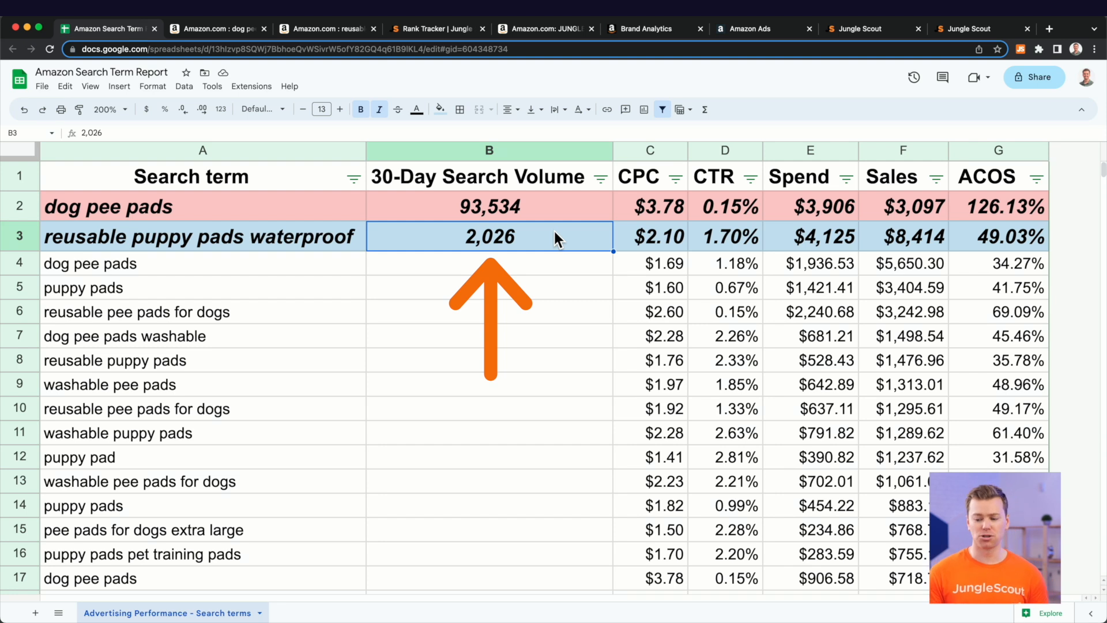
click(650, 235)
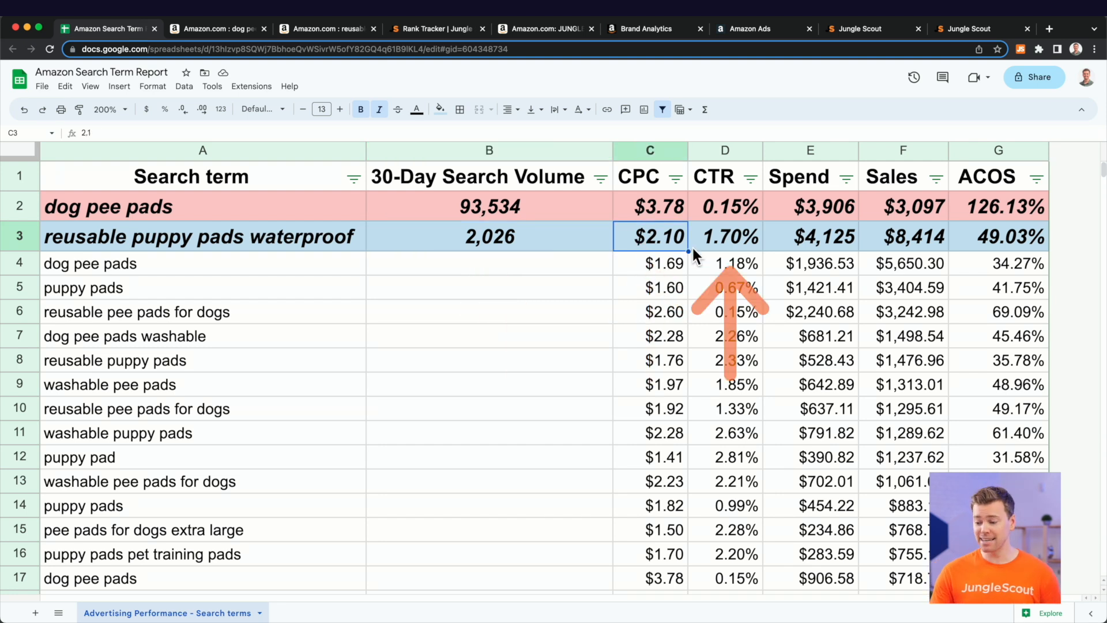
click(724, 236)
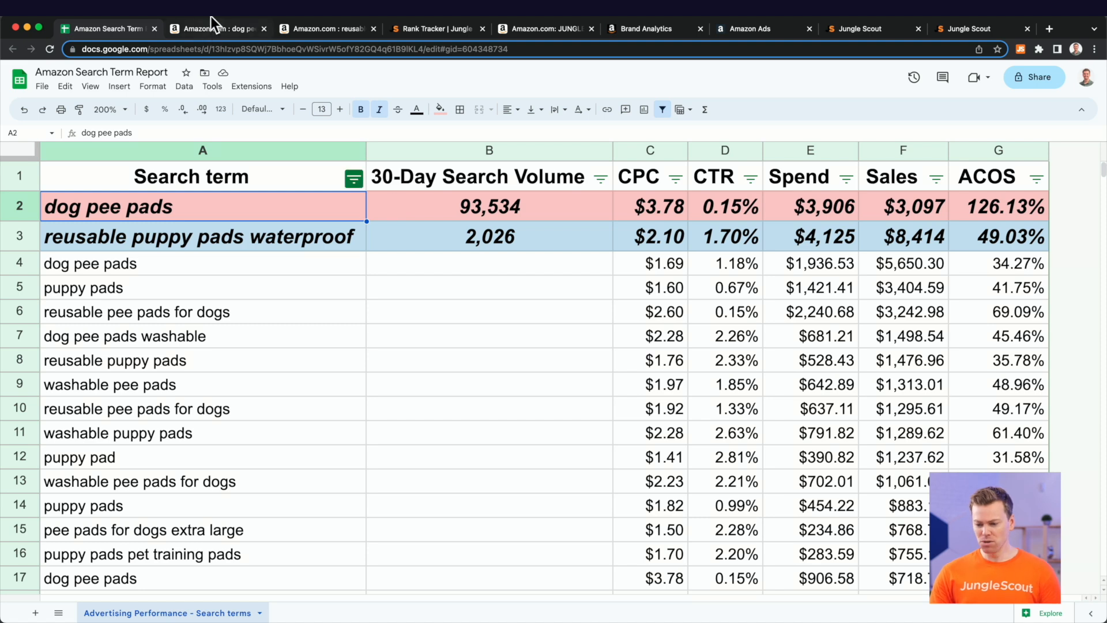
Scroll Amazon's dog pee pads results to see competitors' Jungle Scout sales and revenue estimates
click(215, 28)
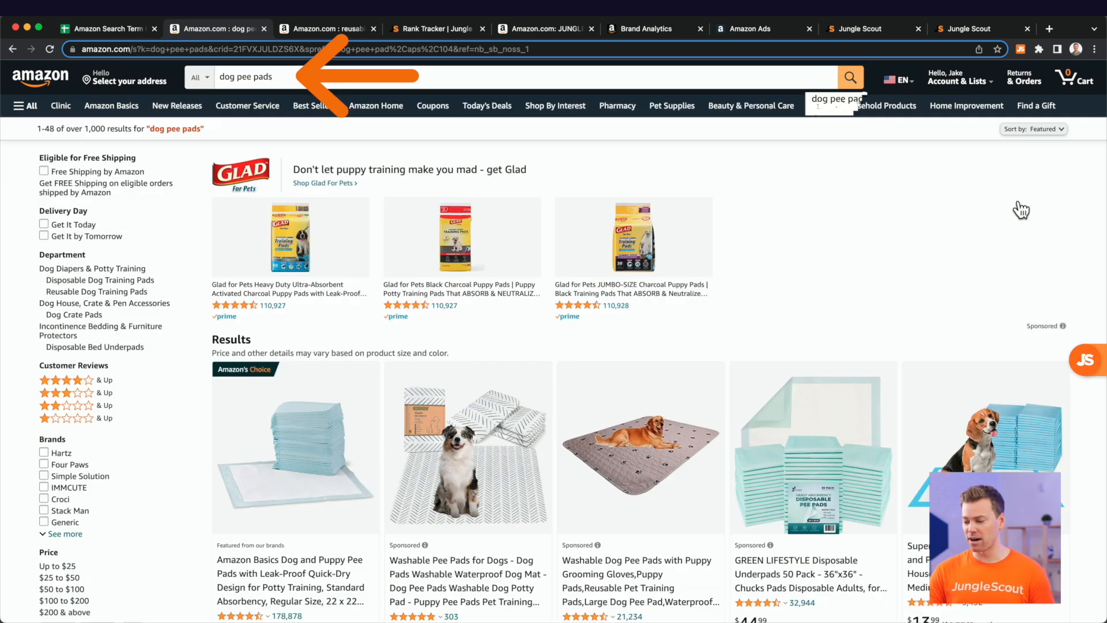
scroll(down, 3)
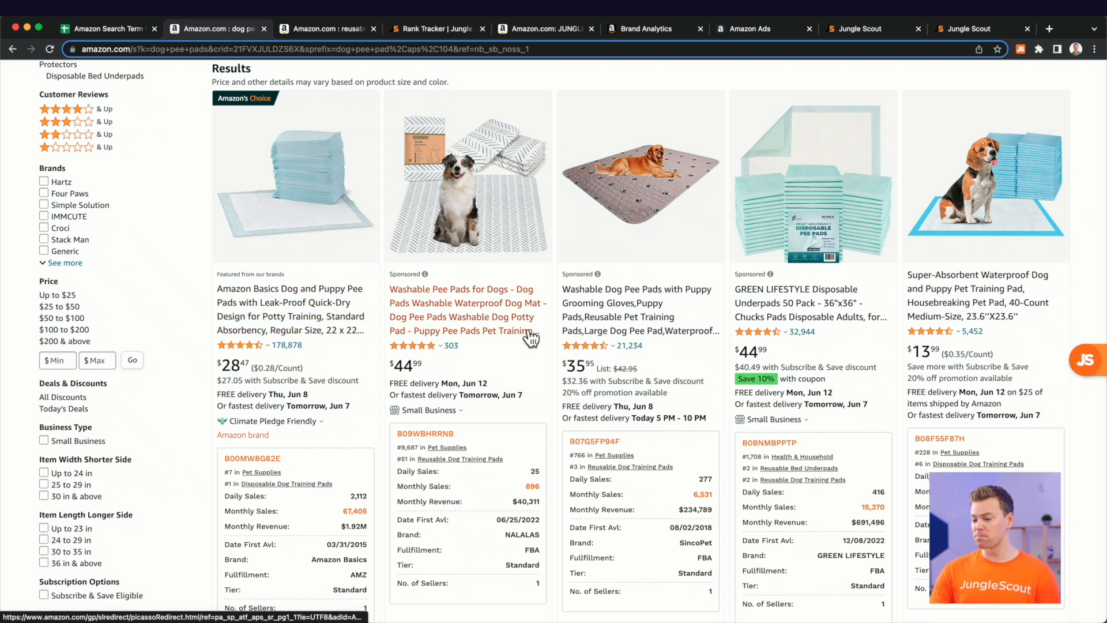
mouse_move(673, 352)
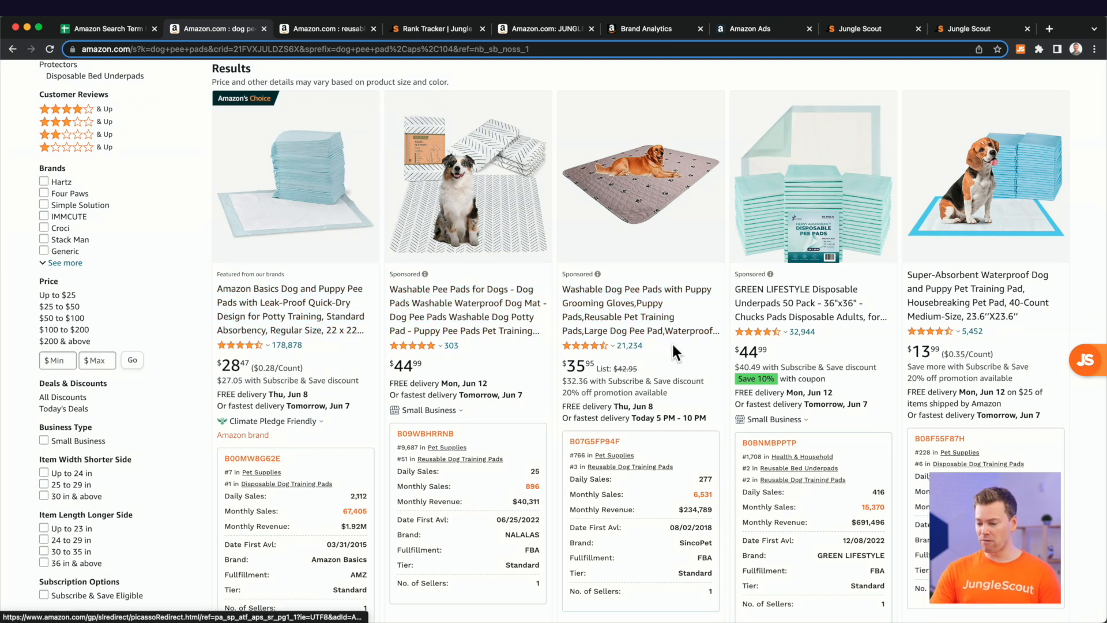
mouse_move(810, 299)
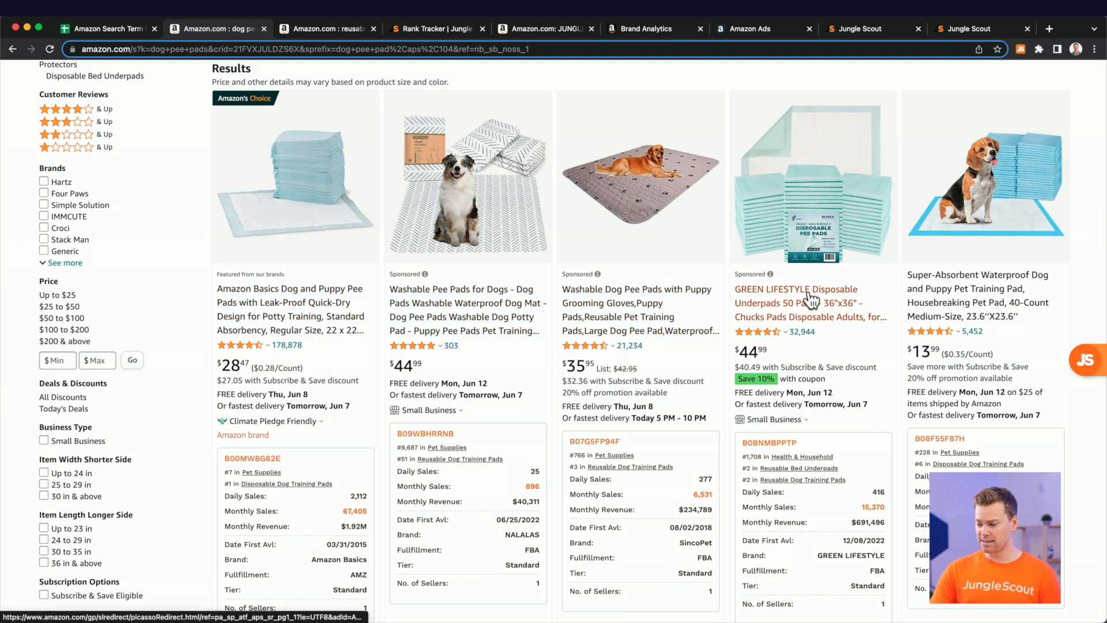
mouse_move(855, 336)
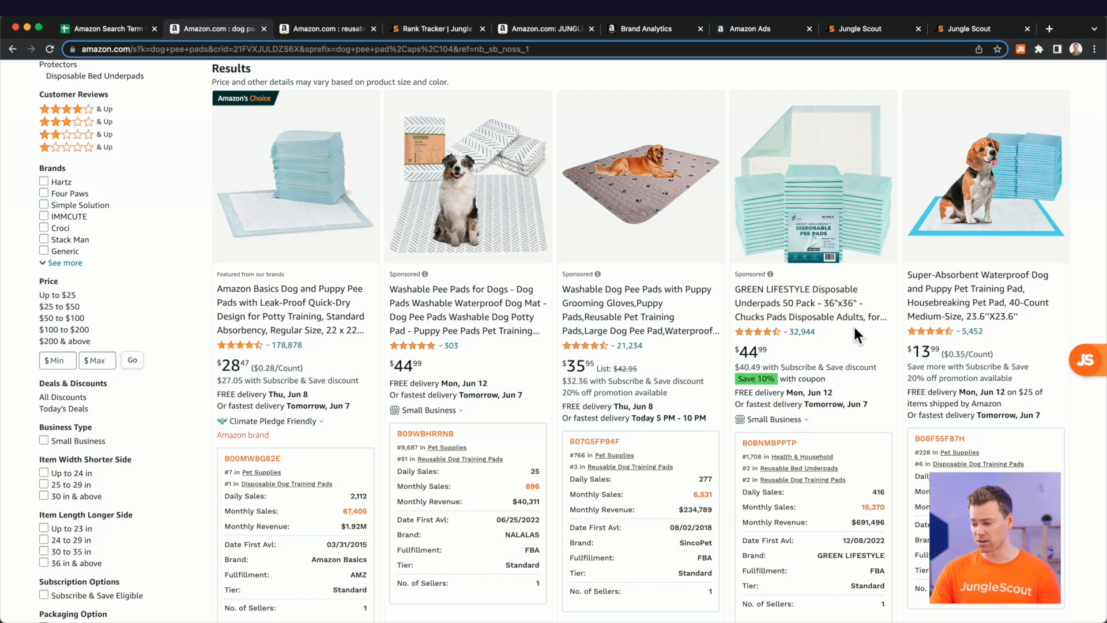
scroll(down, 3)
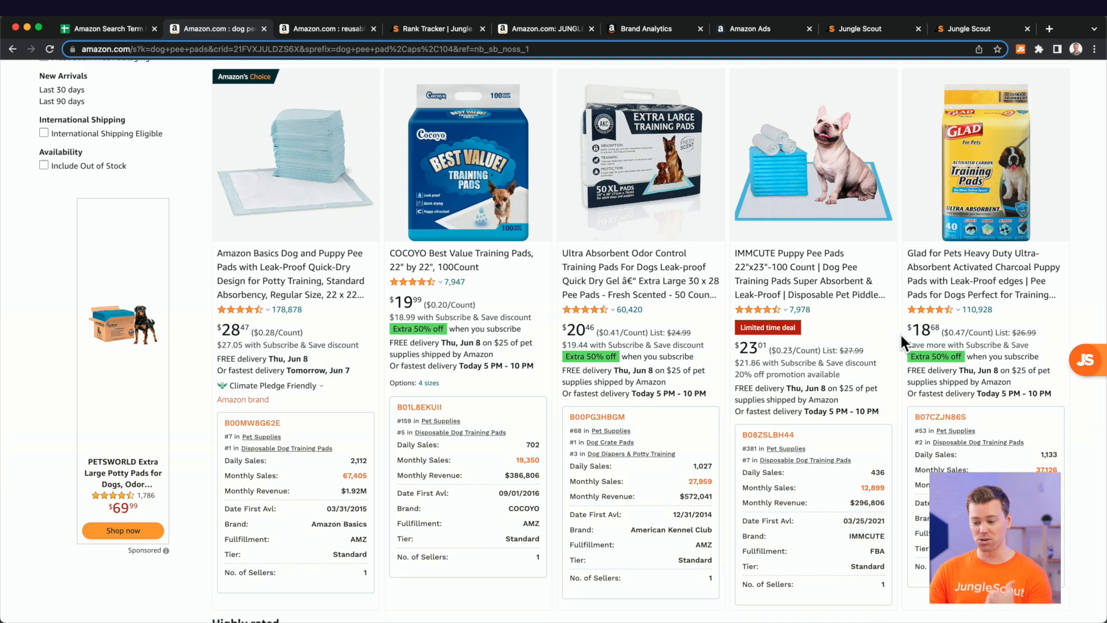
scroll(down, 3)
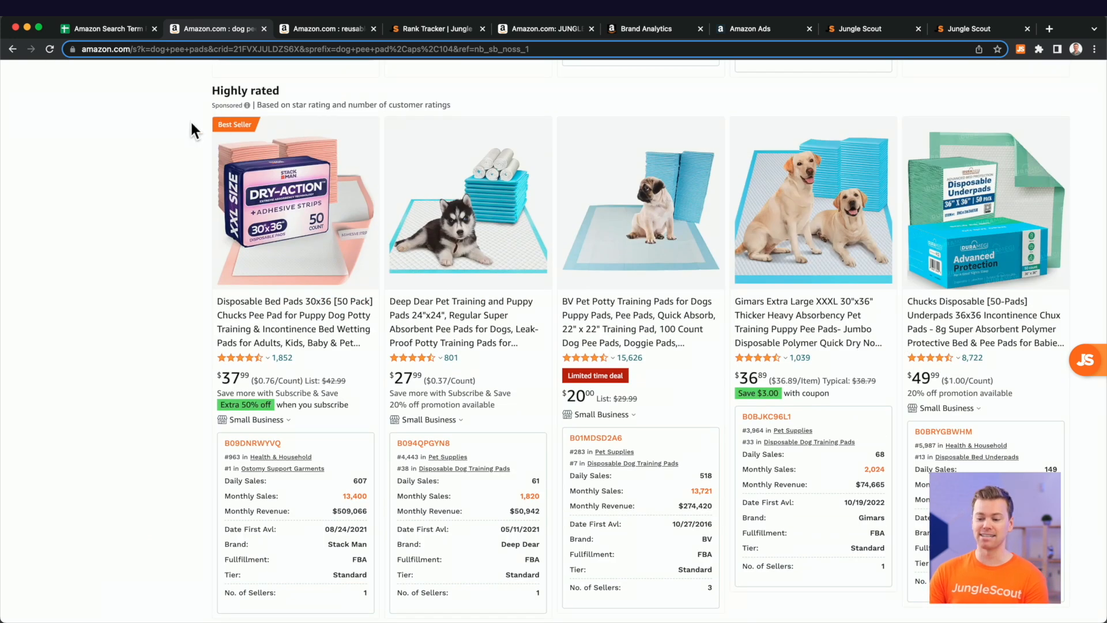
mouse_move(295, 261)
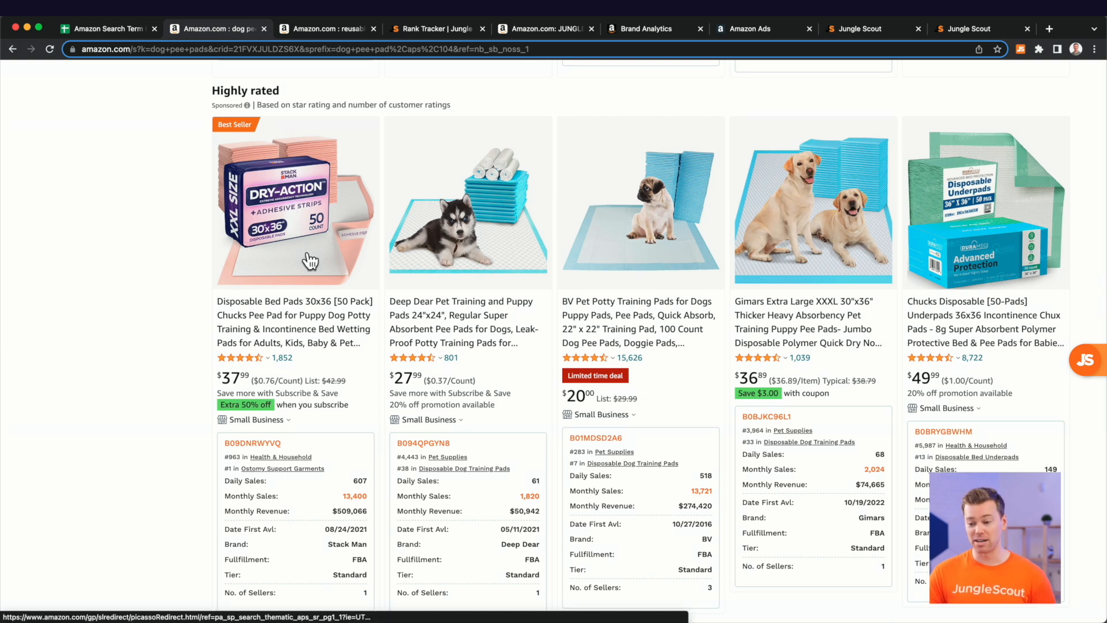
Find Jungle Creations' 364 monthly sales under reusable puppy pads waterproof results, then return to the report
click(325, 28)
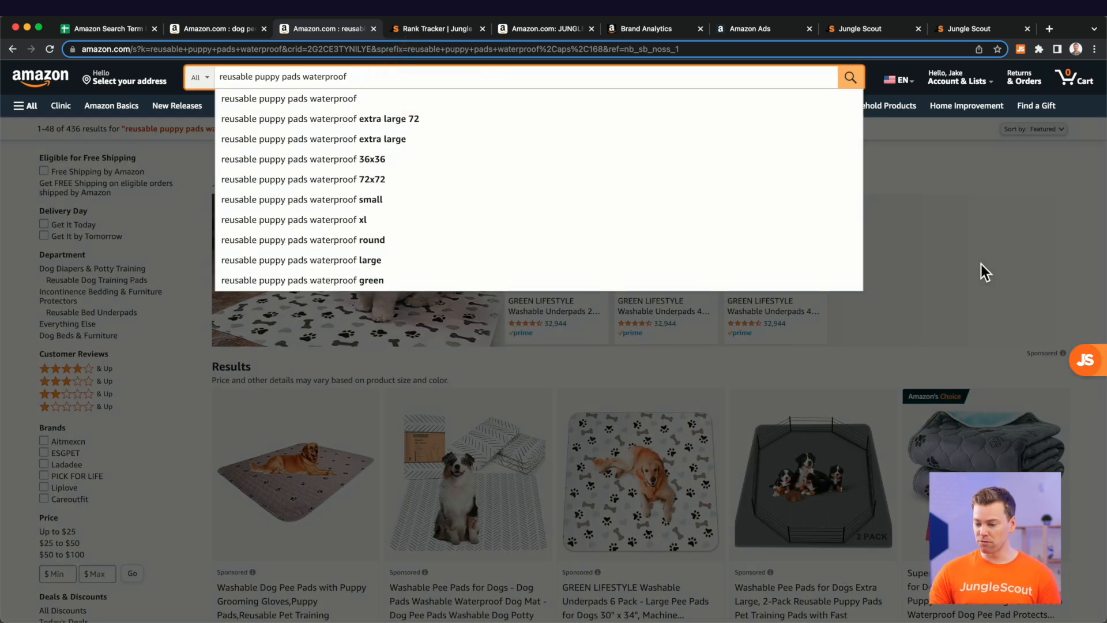
scroll(down, 3)
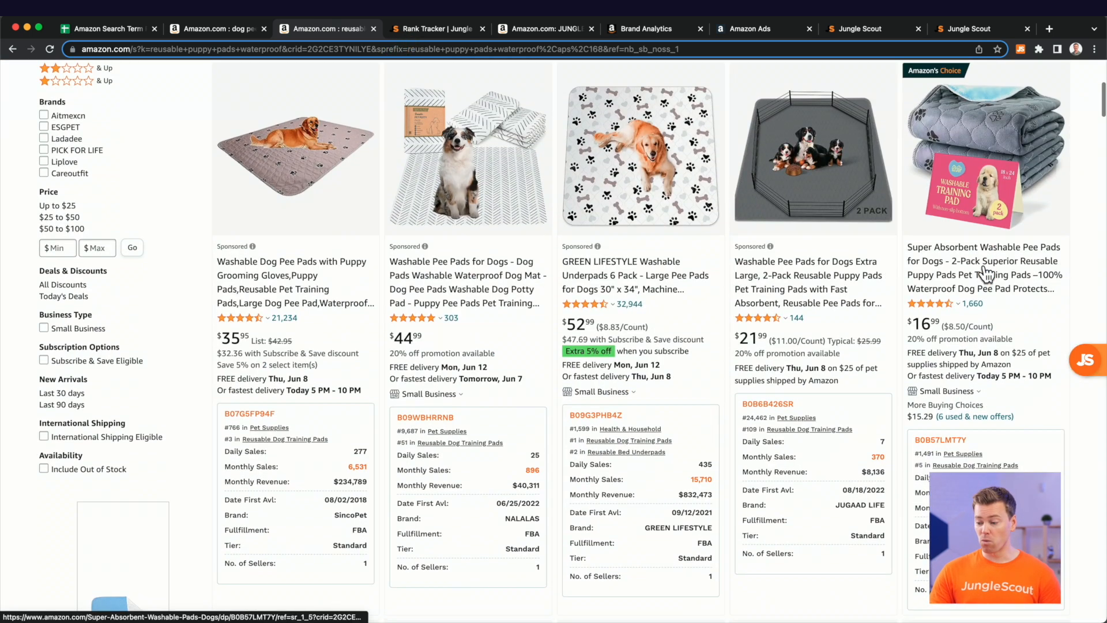
scroll(down, 3)
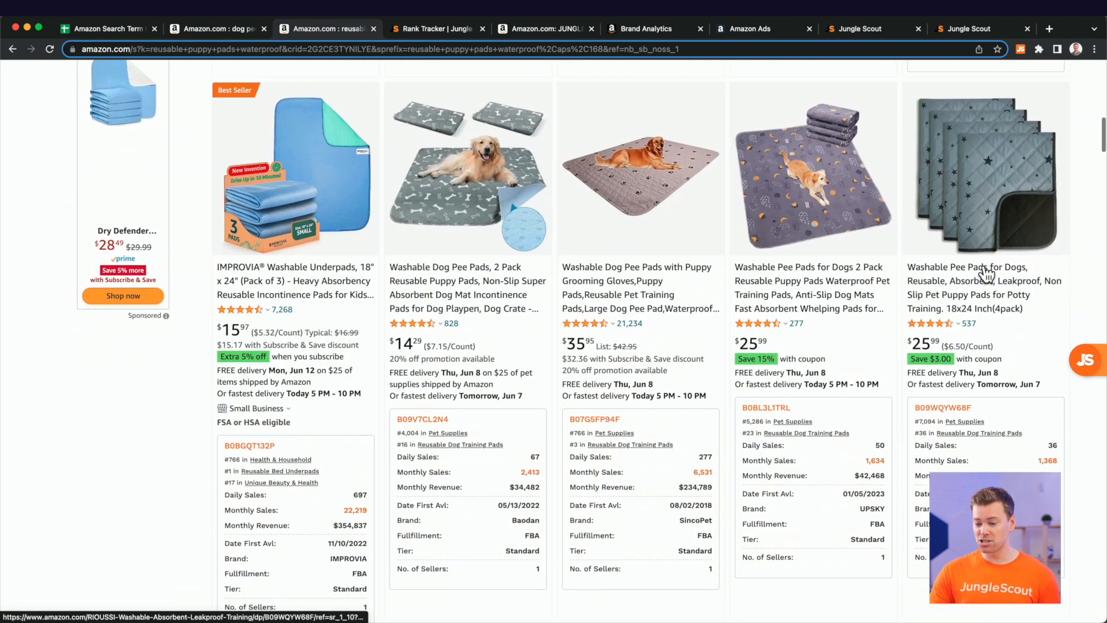
scroll(down, 3)
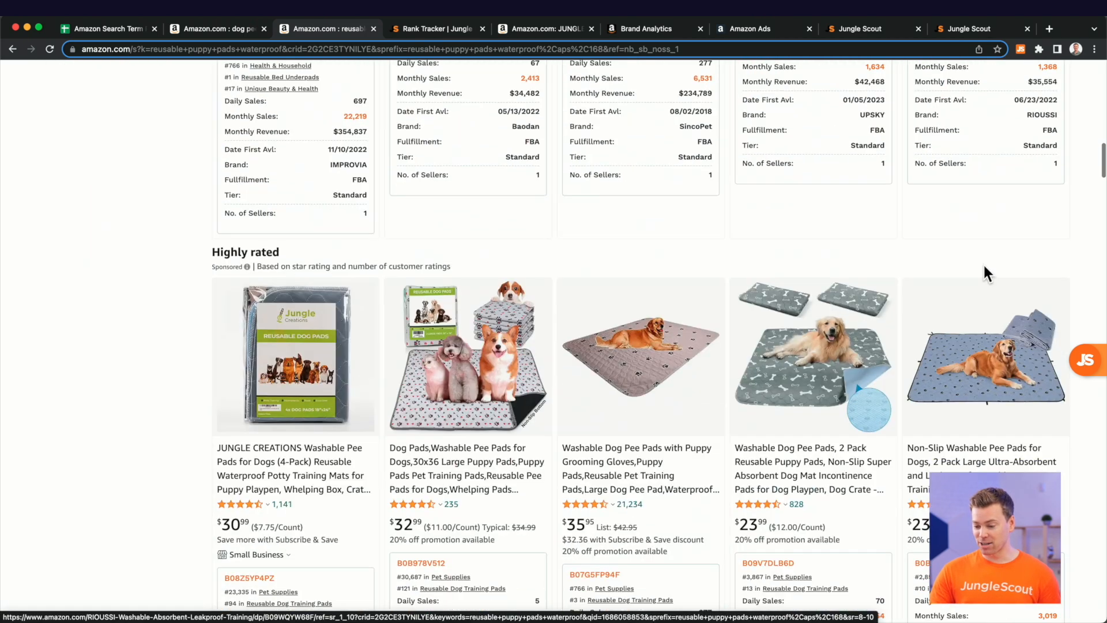
scroll(down, 3)
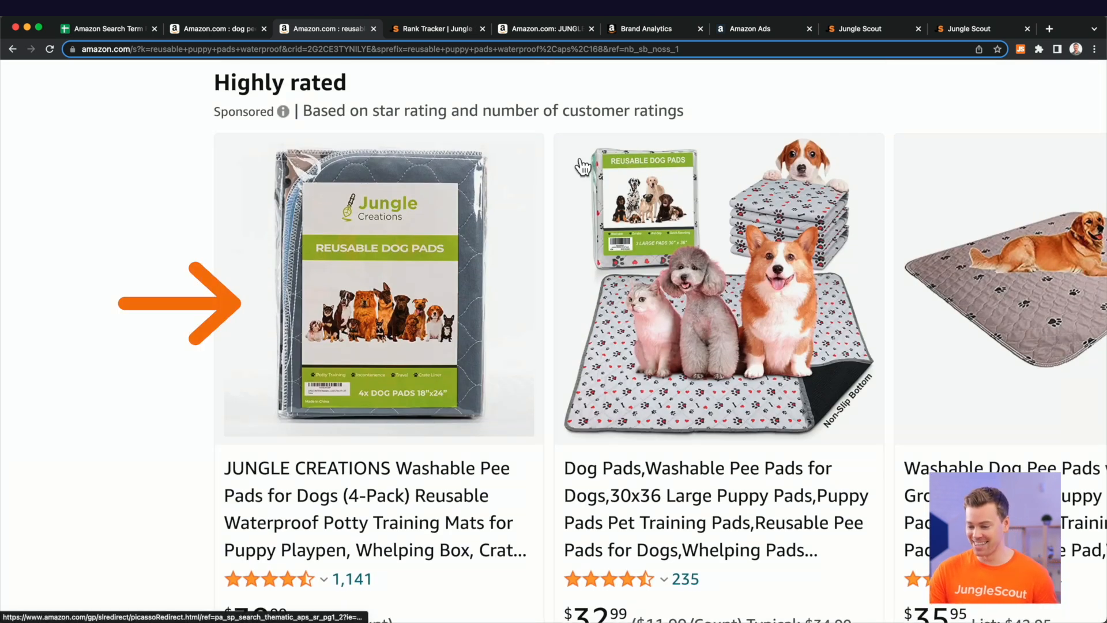
scroll(down, 3)
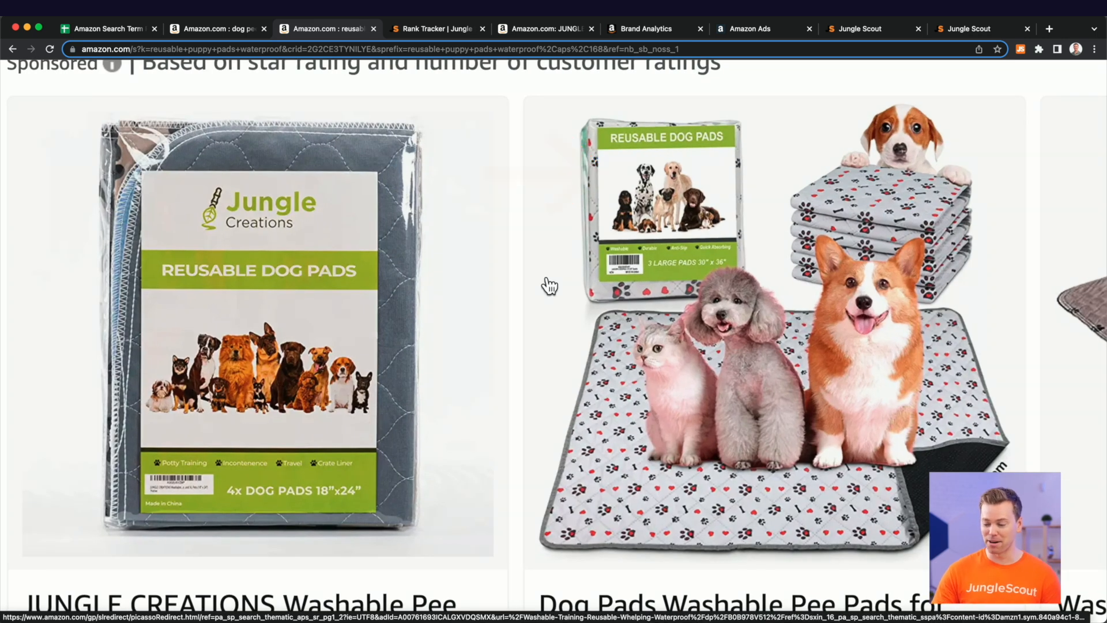
scroll(down, 3)
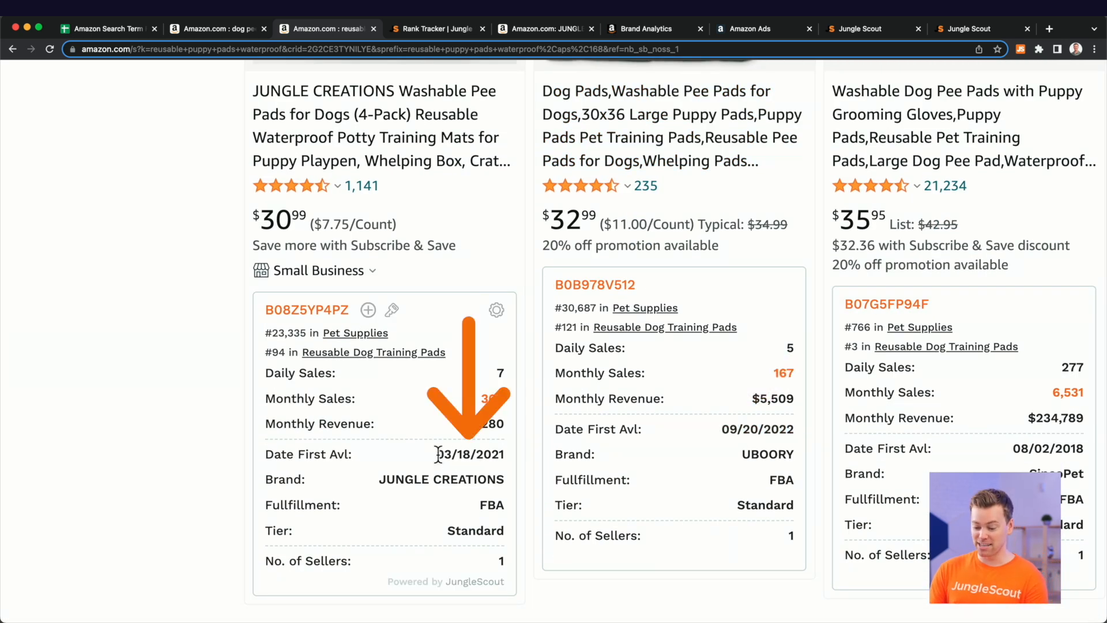
scroll(up, 3)
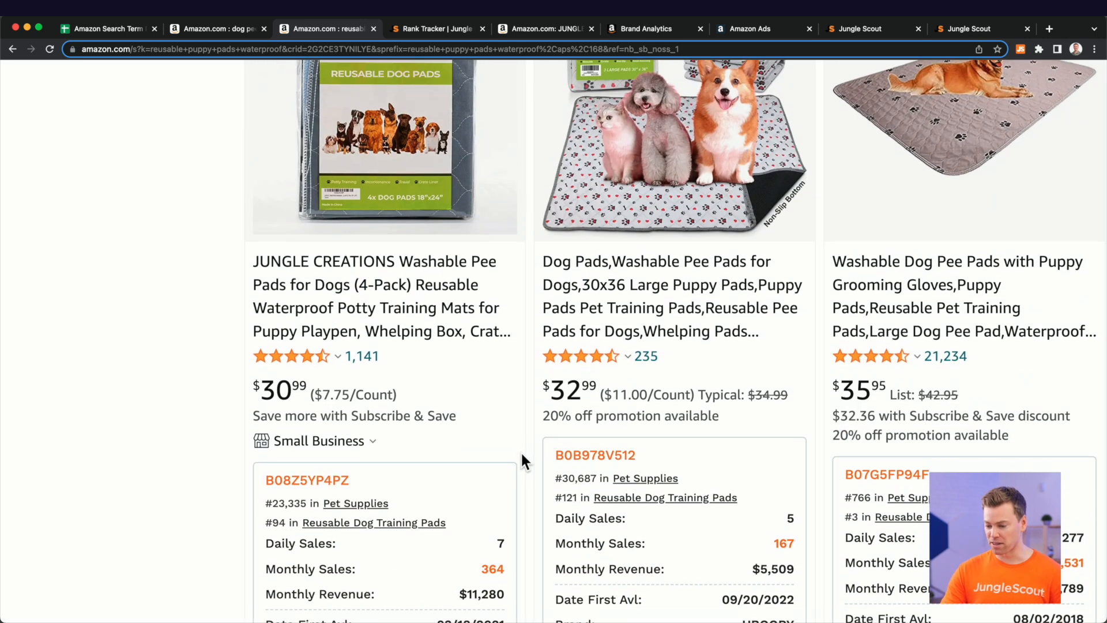
click(106, 29)
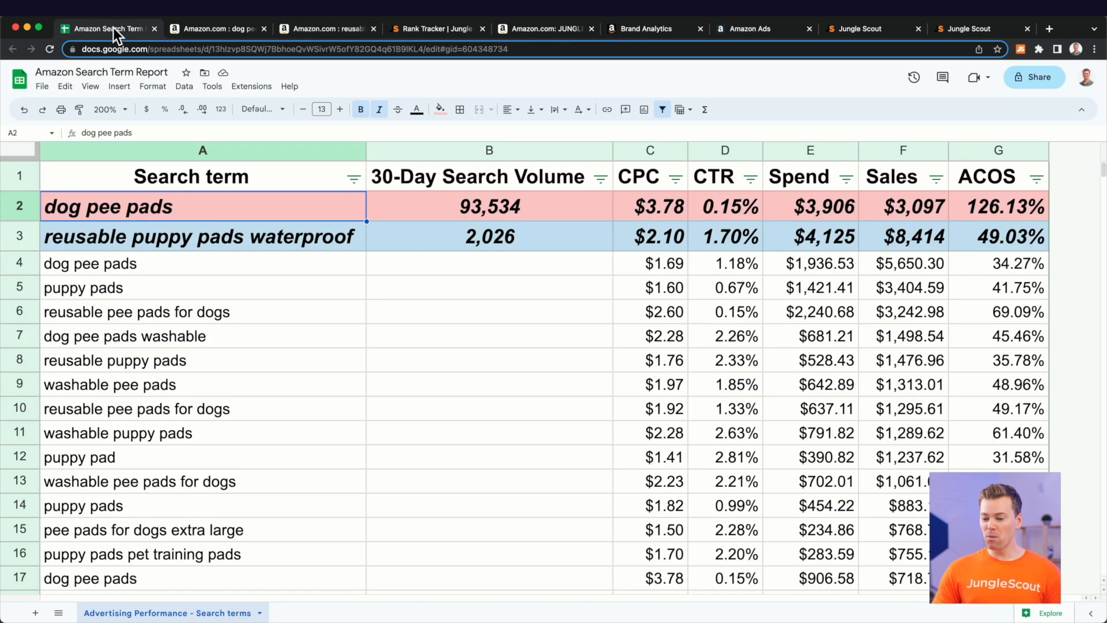
click(489, 236)
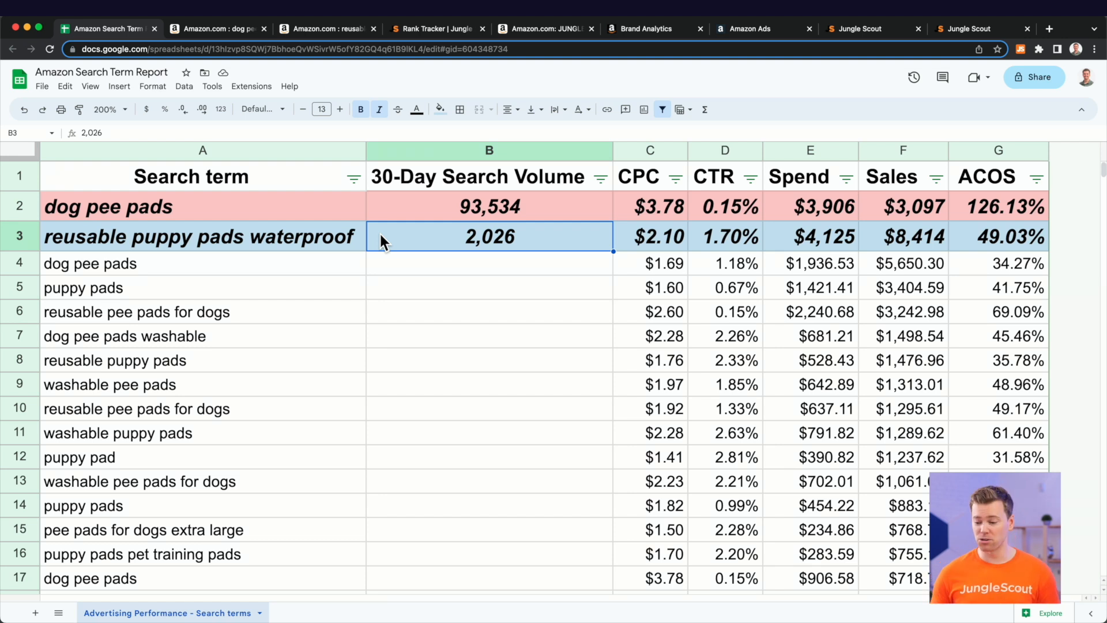
click(809, 236)
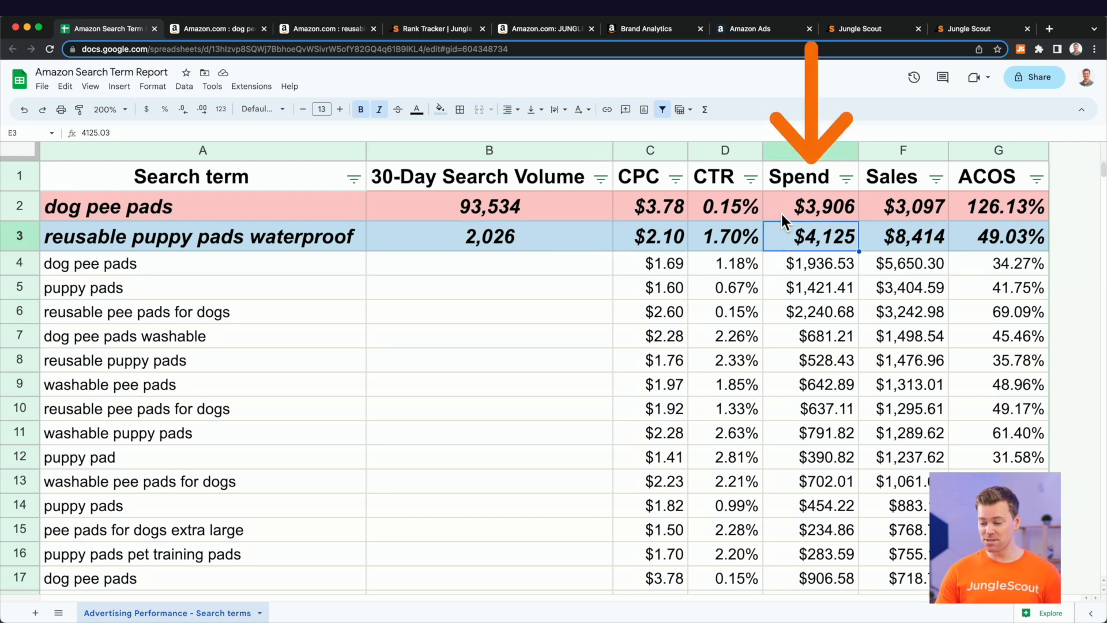
mouse_move(875, 242)
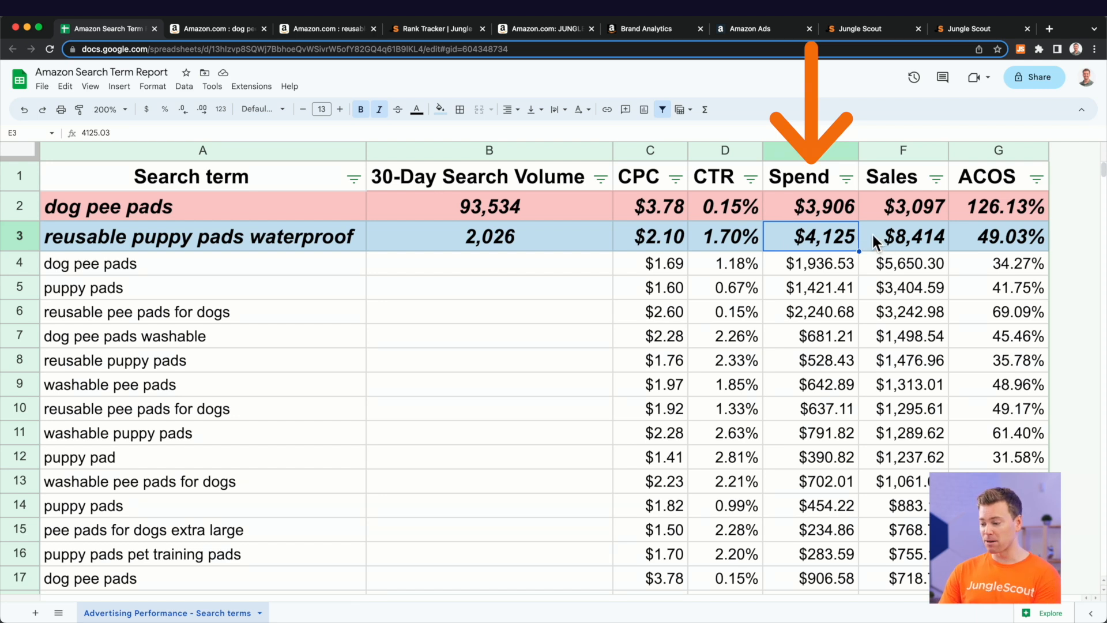
click(903, 236)
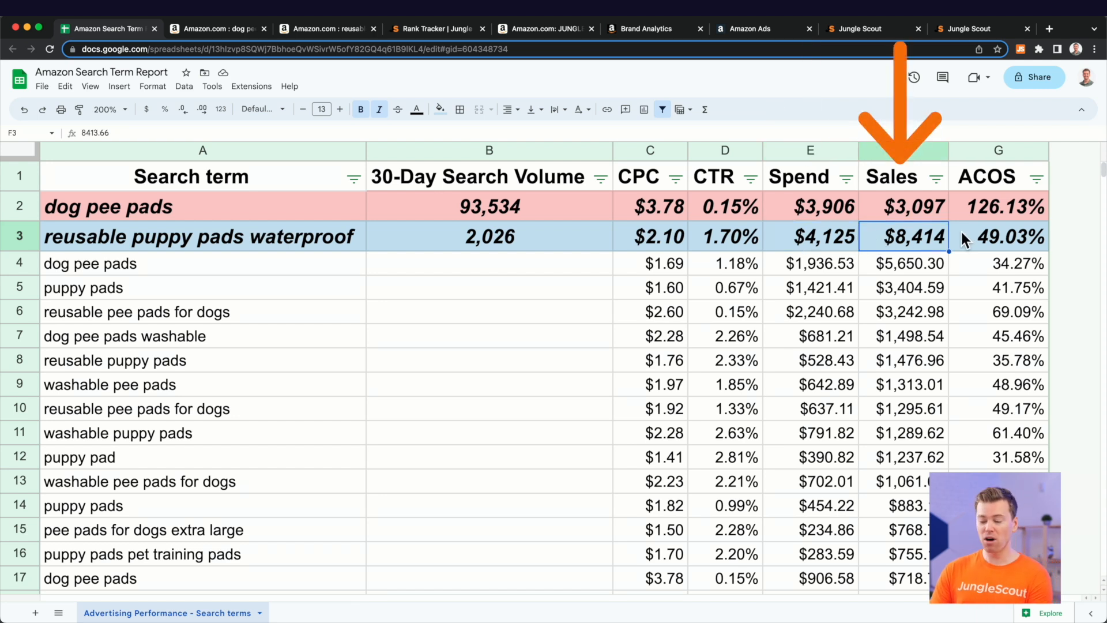
click(997, 236)
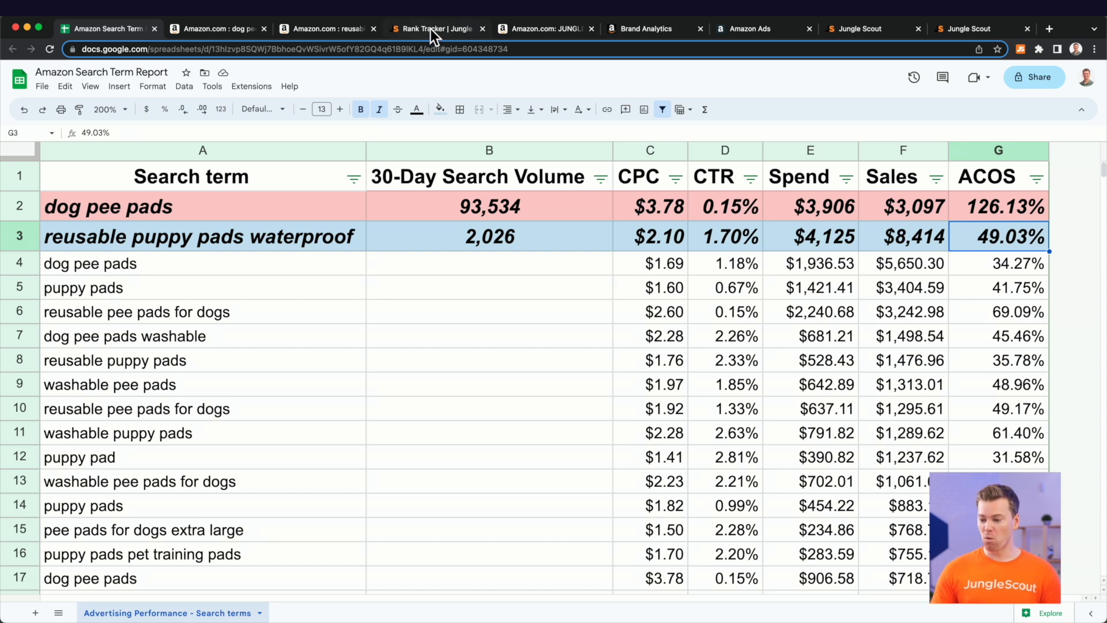
In Rank Tracker, hide and restore the reusable puppy pads waterproof line to compare organic rankings
click(434, 29)
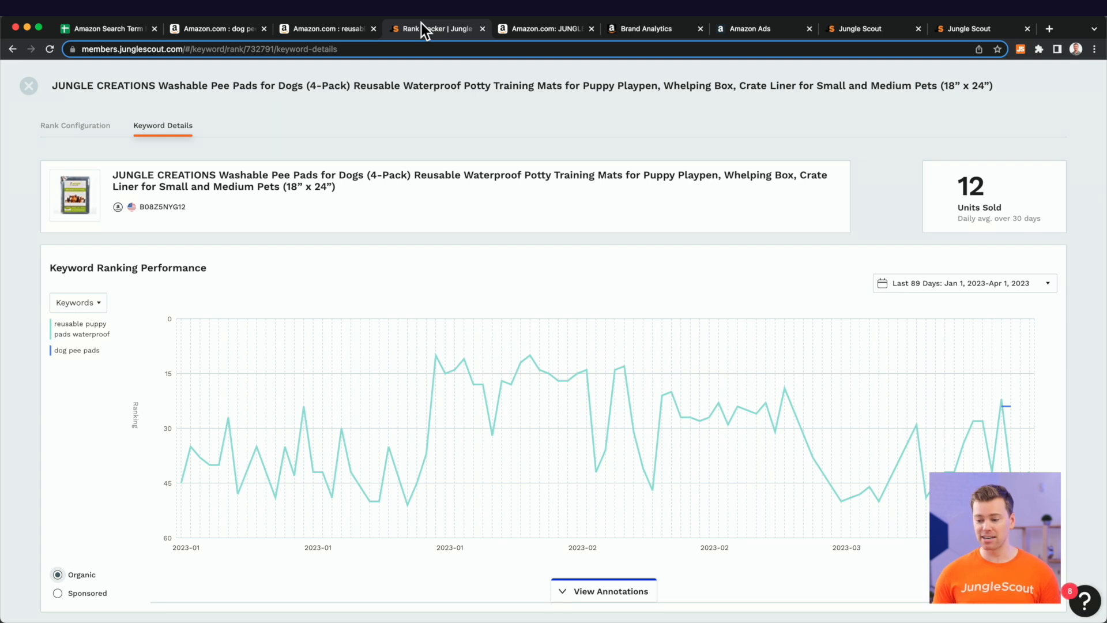
mouse_move(408, 86)
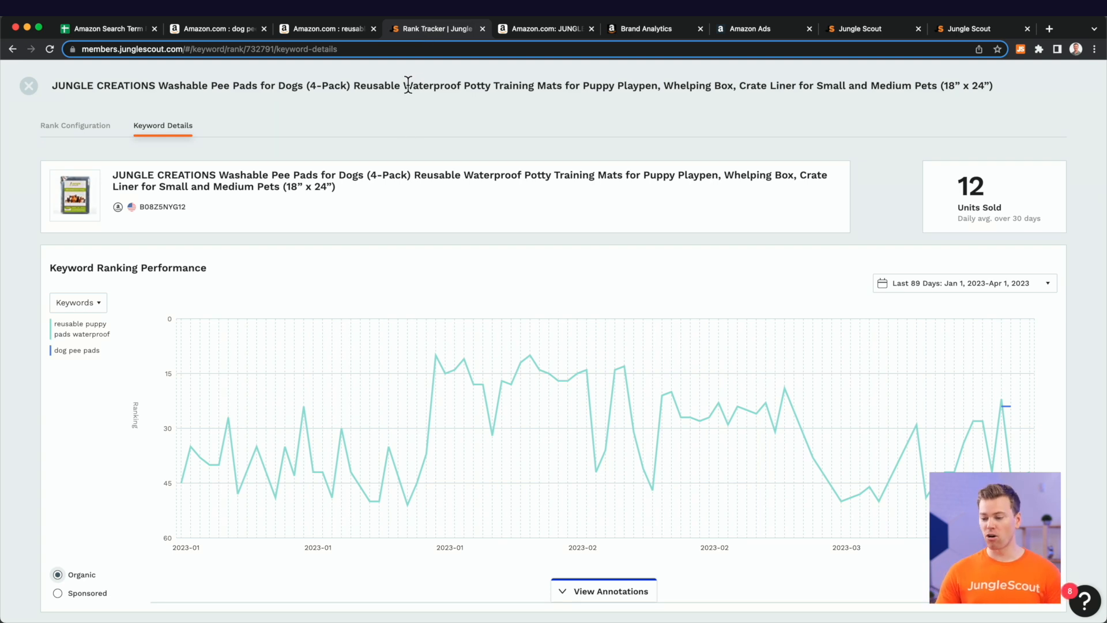
mouse_move(422, 170)
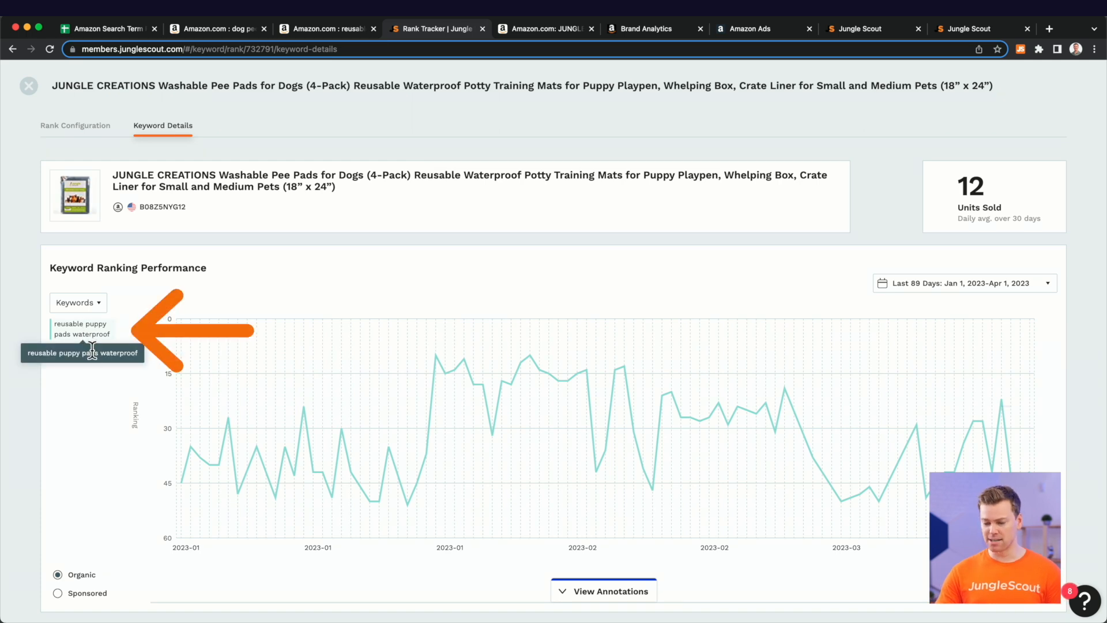
click(76, 350)
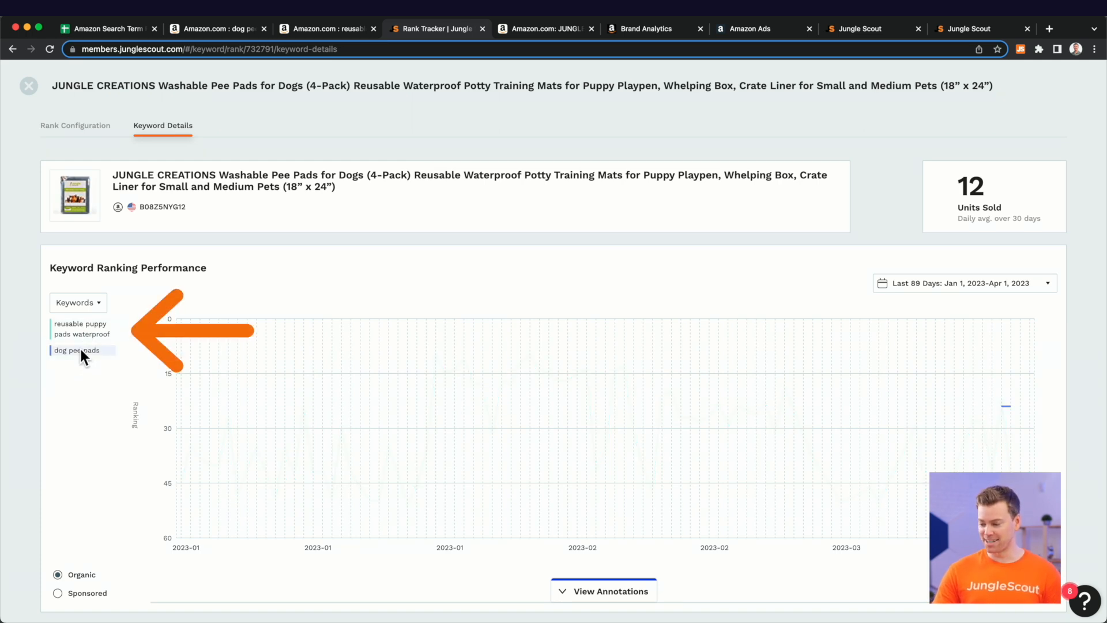
click(76, 350)
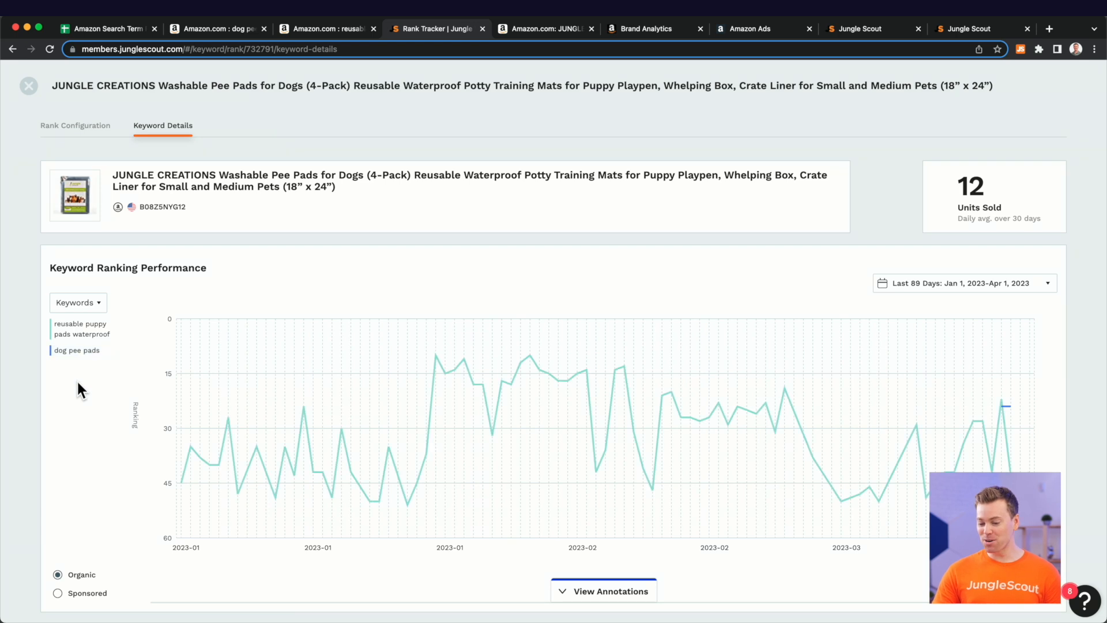
mouse_move(81, 401)
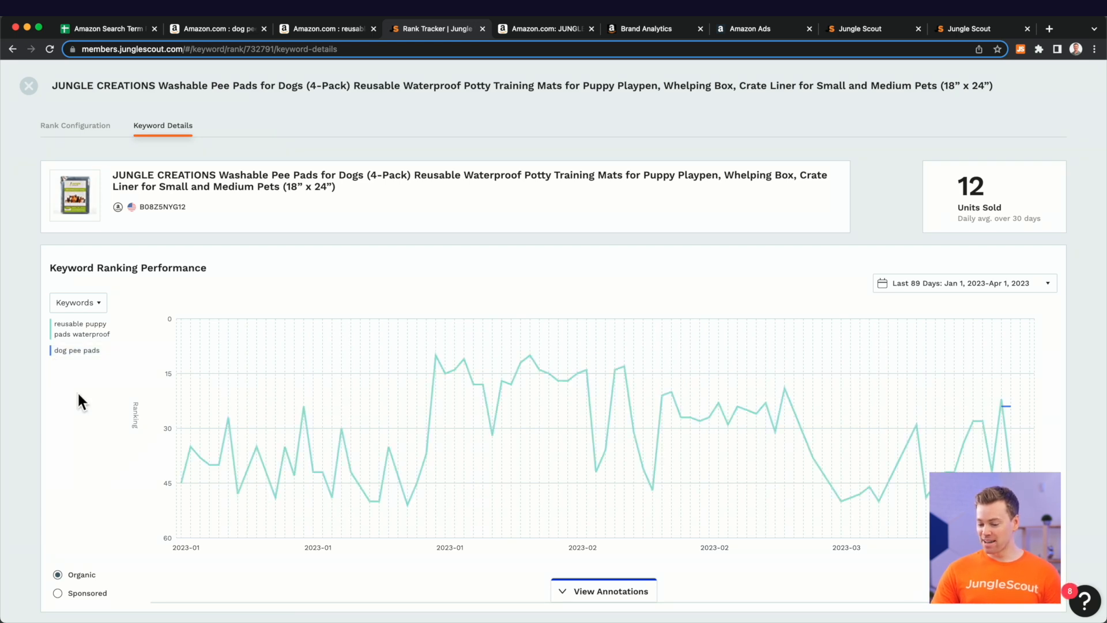
mouse_move(1003, 409)
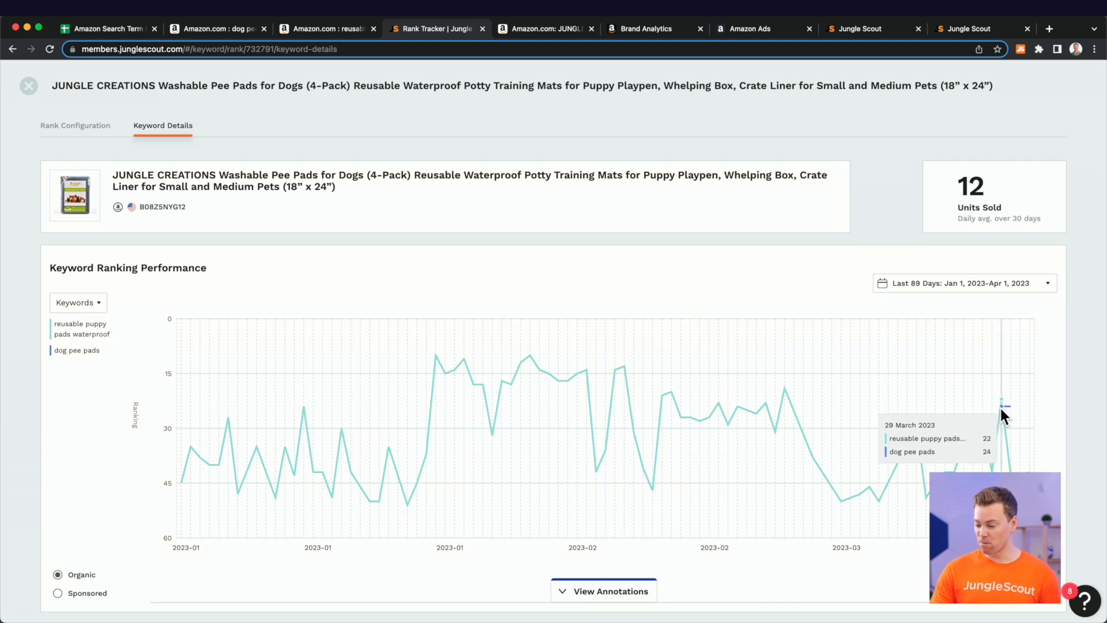
mouse_move(1010, 413)
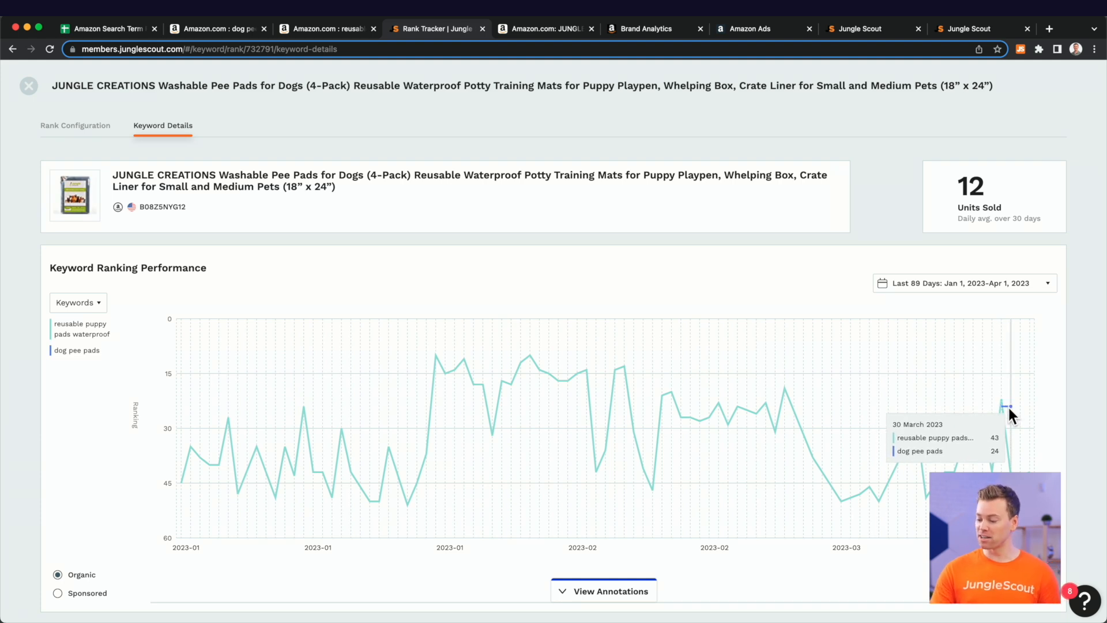
mouse_move(1002, 408)
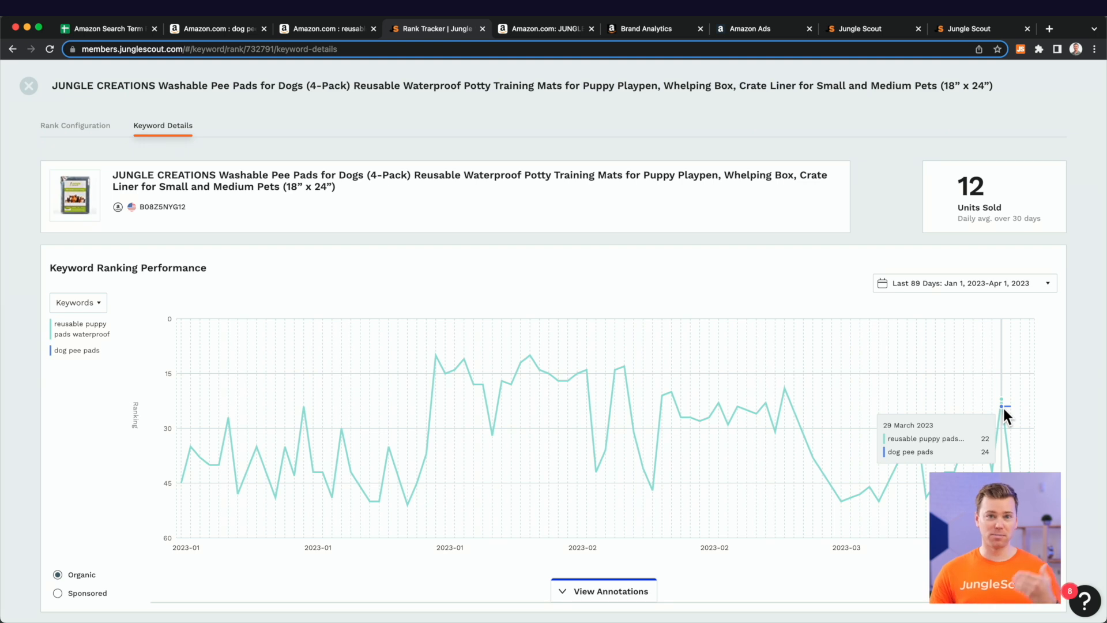
mouse_move(243, 385)
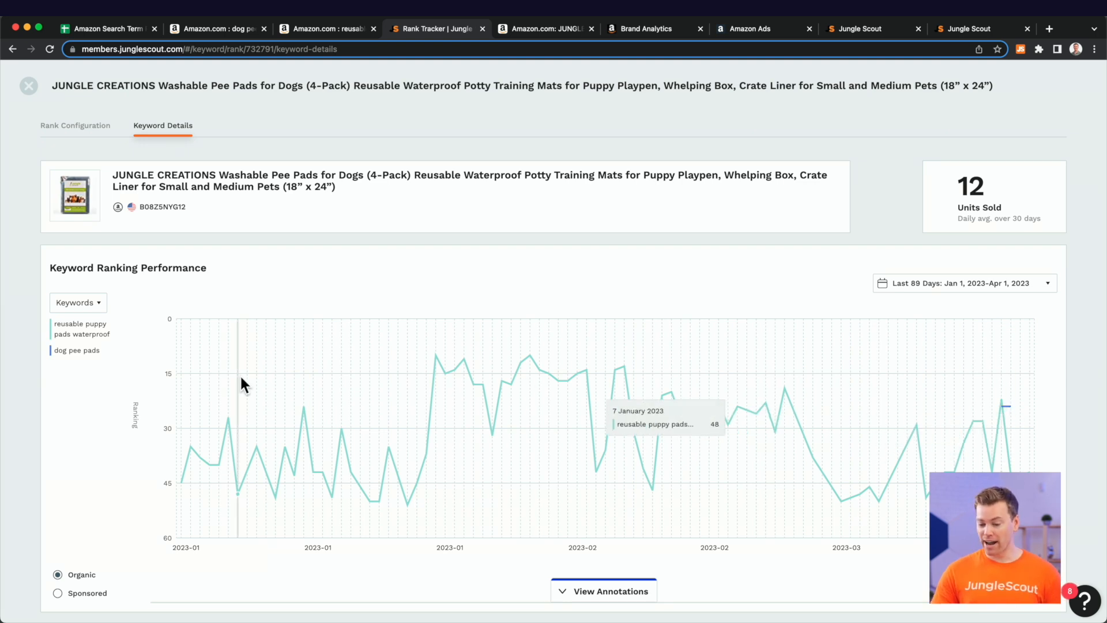
mouse_move(82, 328)
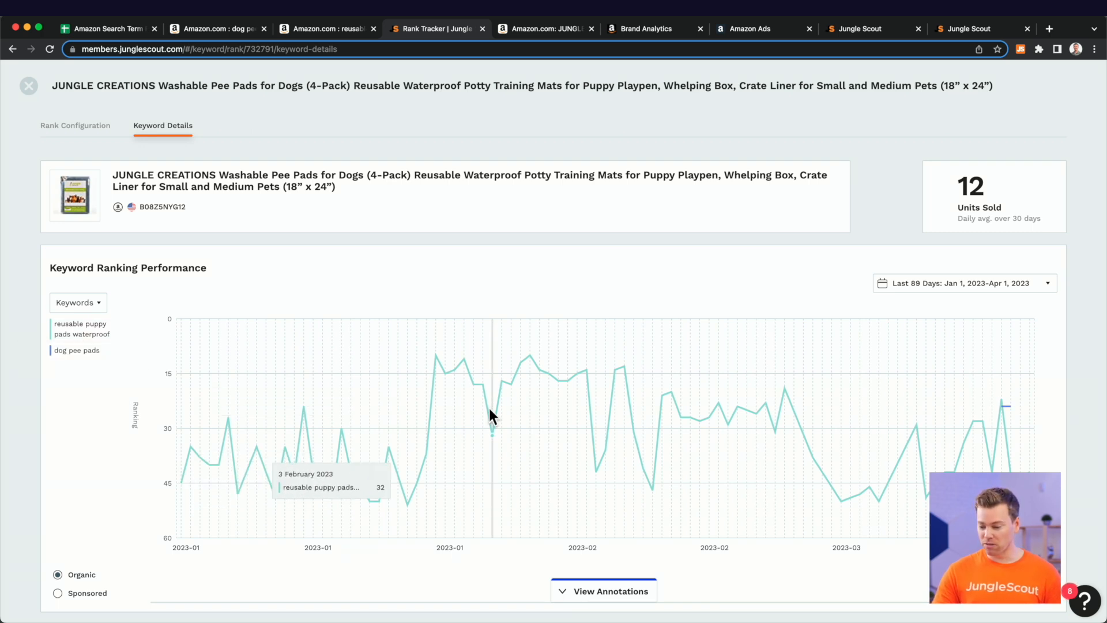
mouse_move(443, 403)
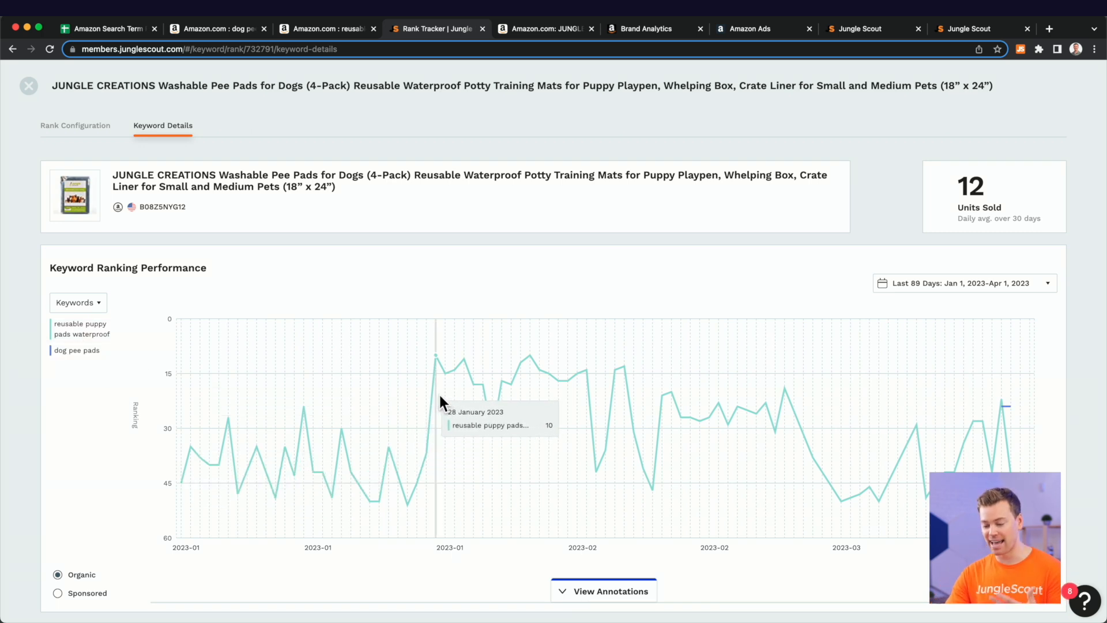
mouse_move(66, 570)
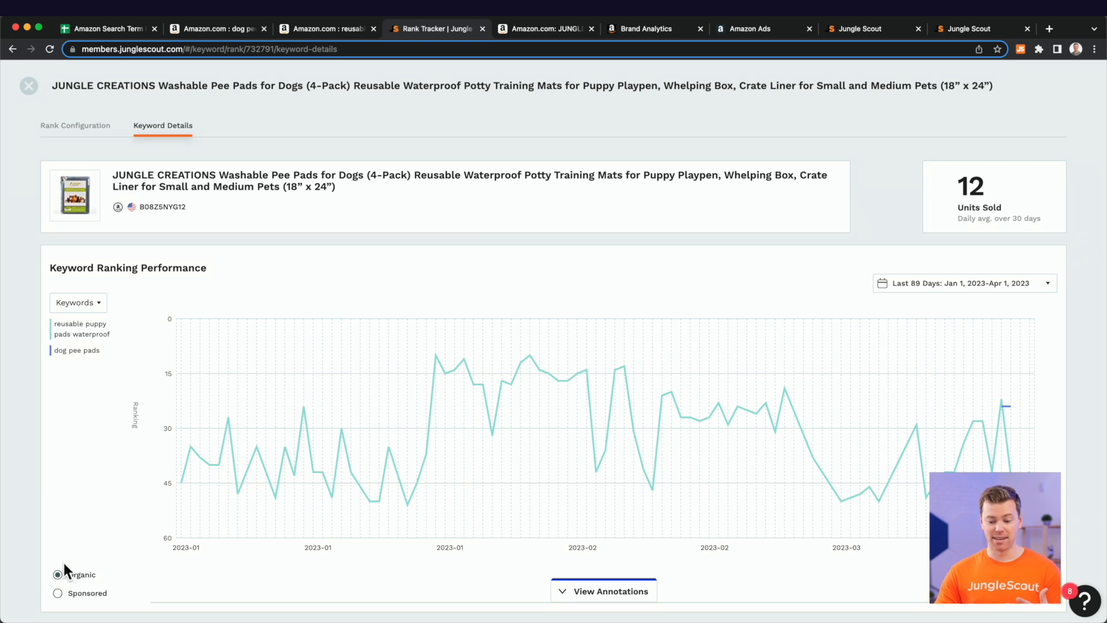
Compare sponsored rankings, with reusable puppy pads waterproof near position 1–2, against organic rankings
click(58, 592)
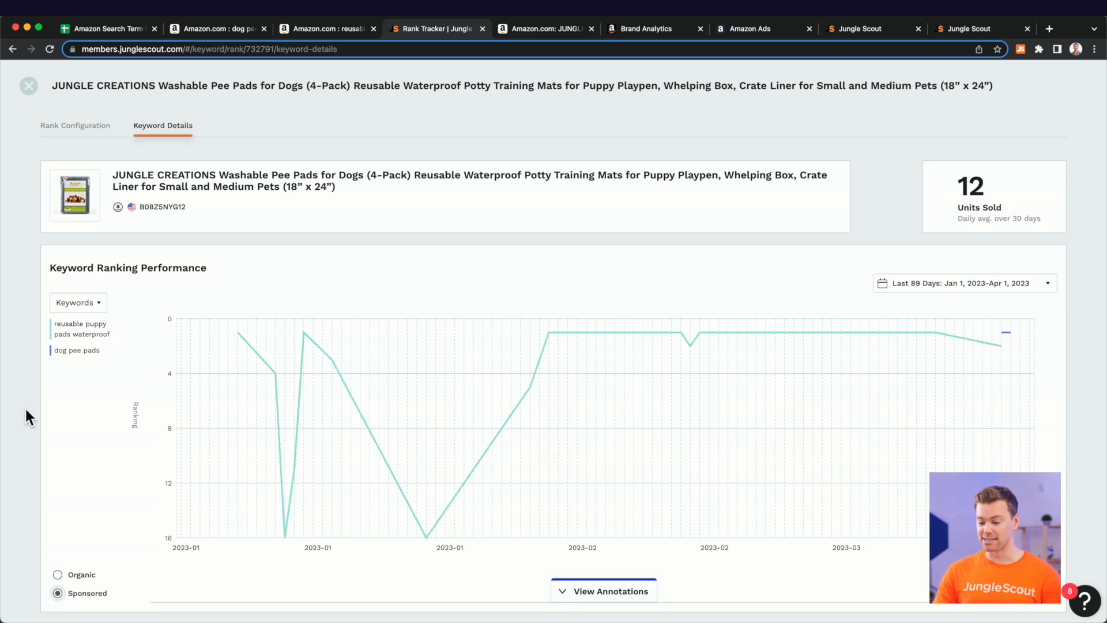
mouse_move(549, 346)
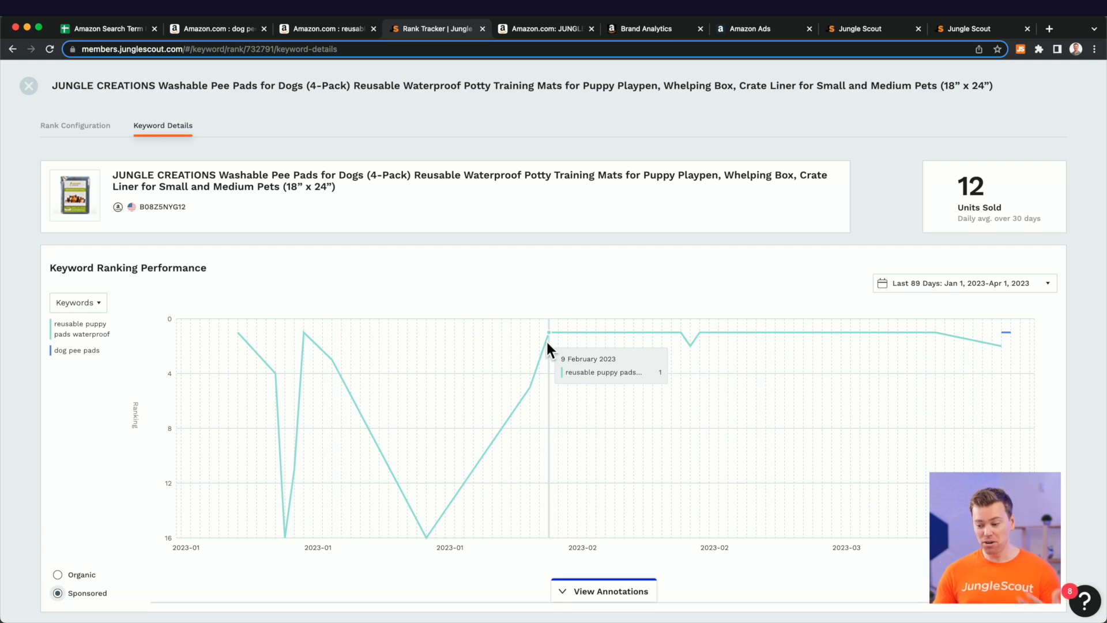
mouse_move(1006, 337)
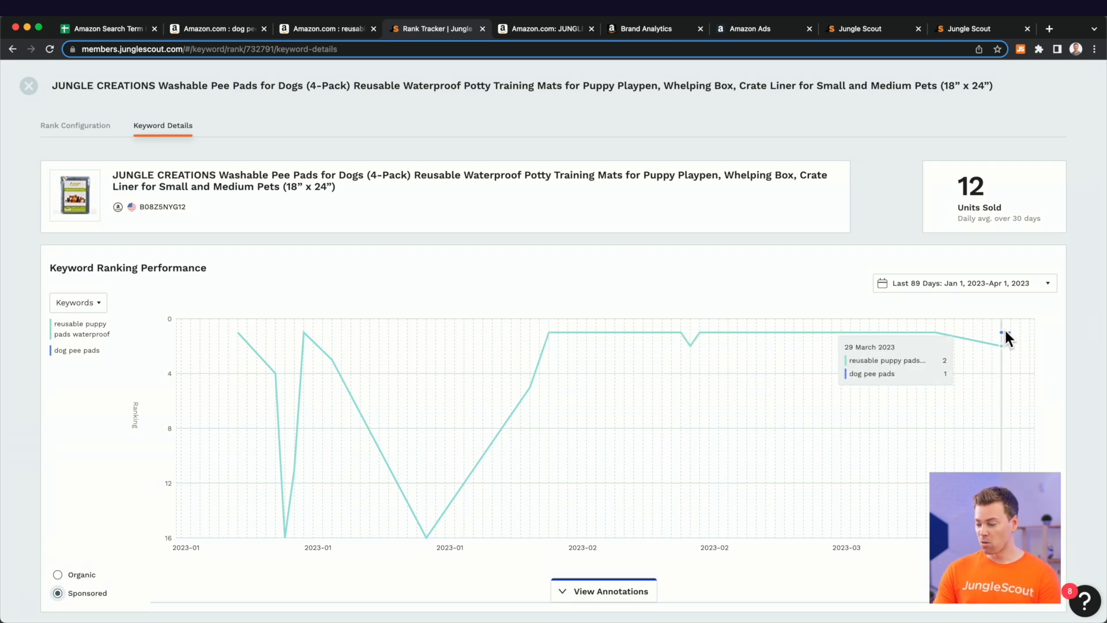
mouse_move(1004, 336)
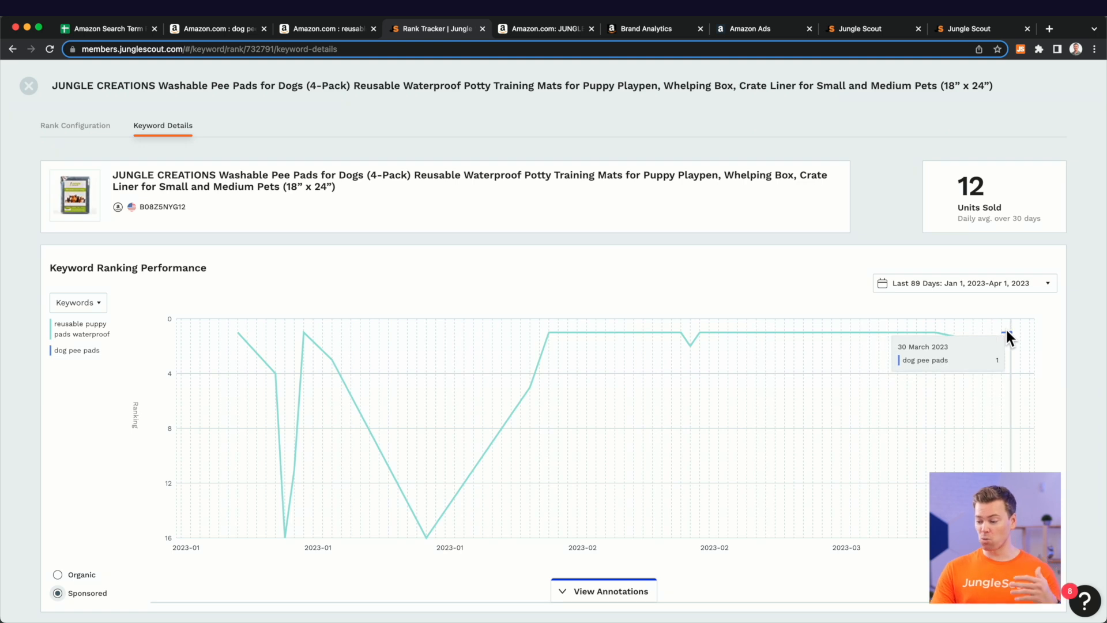
mouse_move(1029, 337)
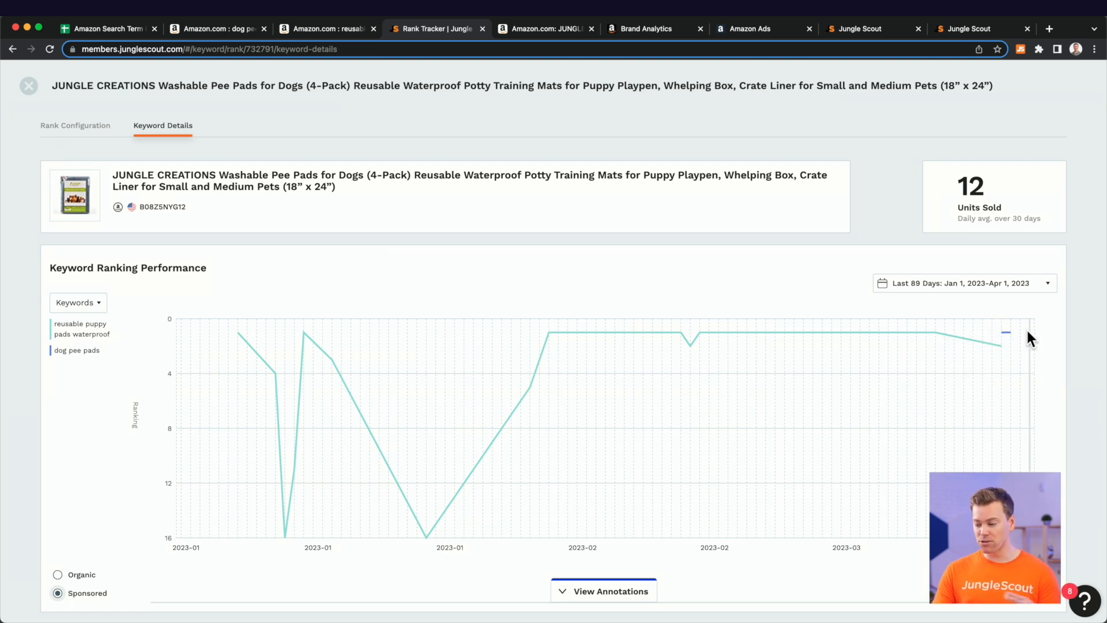
mouse_move(505, 371)
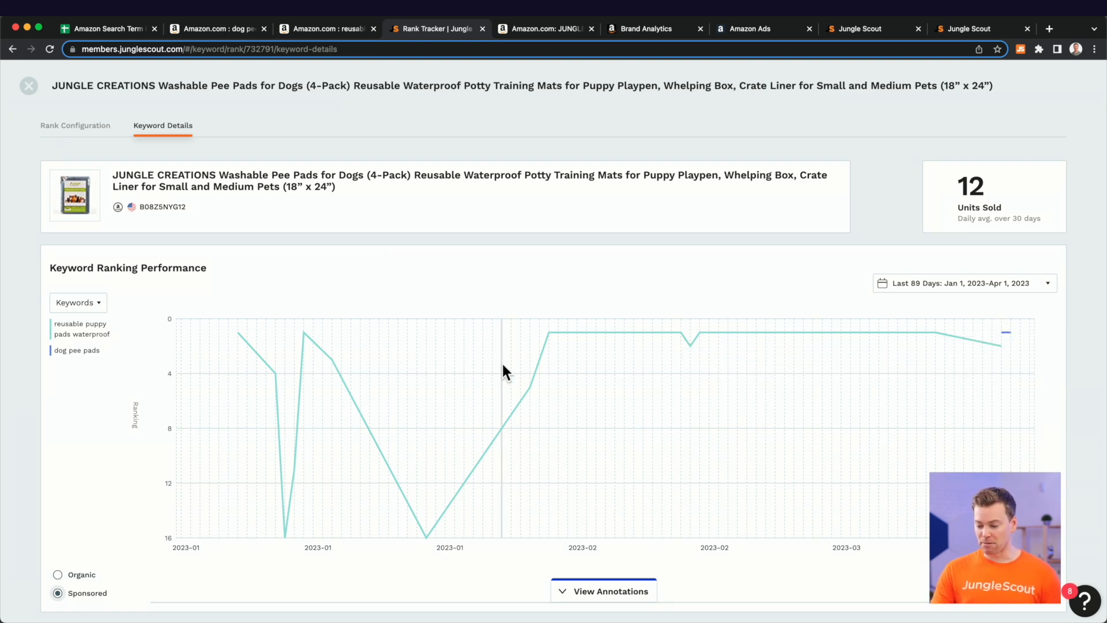
click(57, 574)
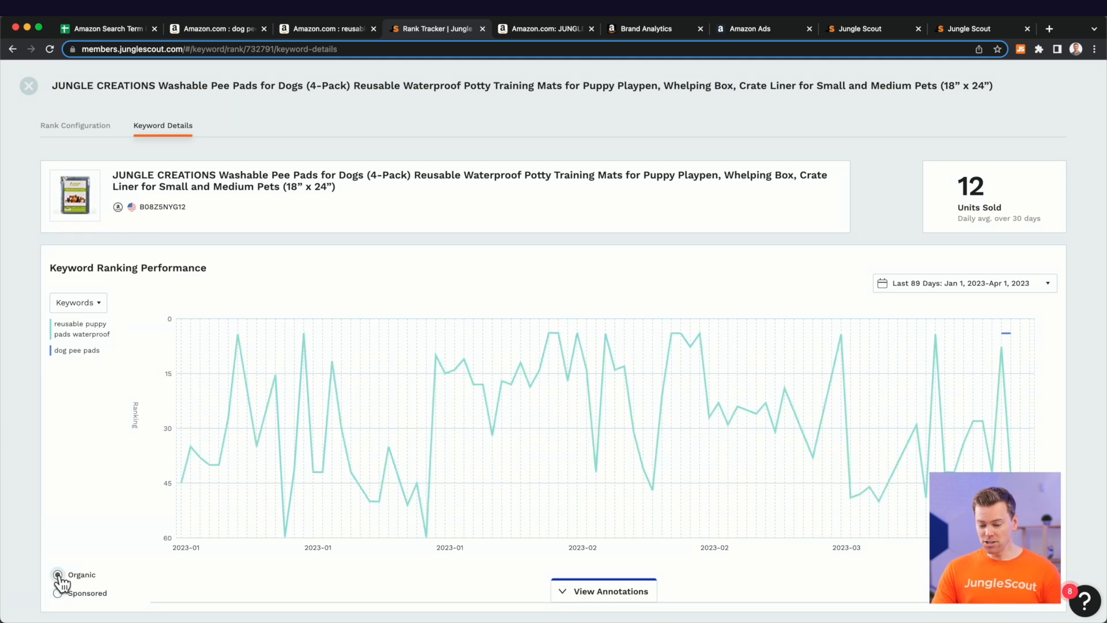
click(57, 574)
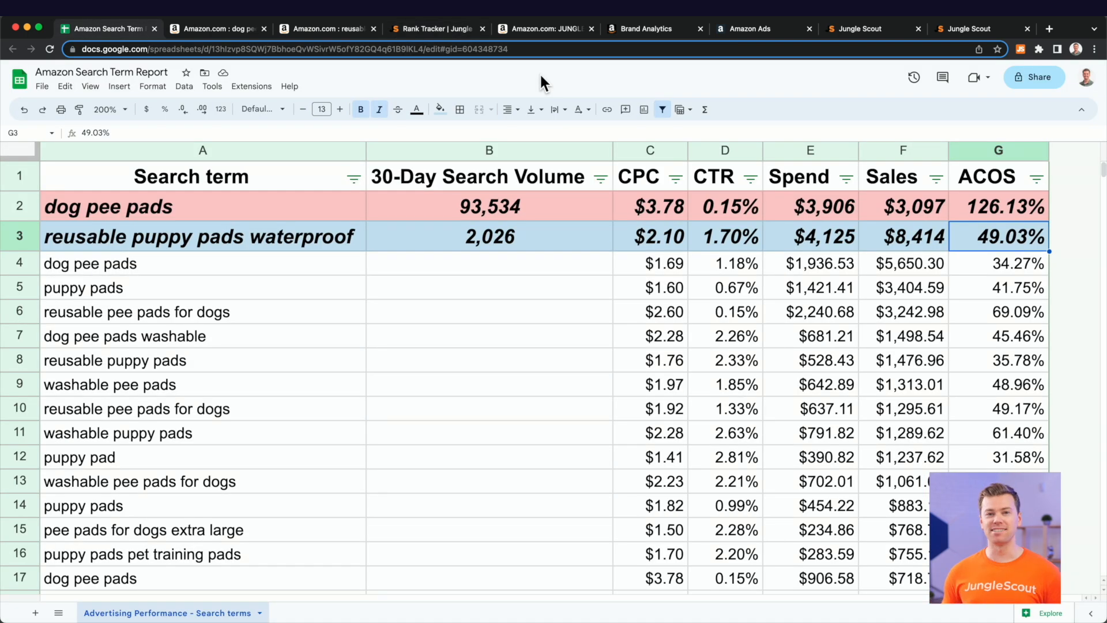
Select the reusable puppy pads waterproof term, then go to Brand Analytics Search Query Performance
click(198, 237)
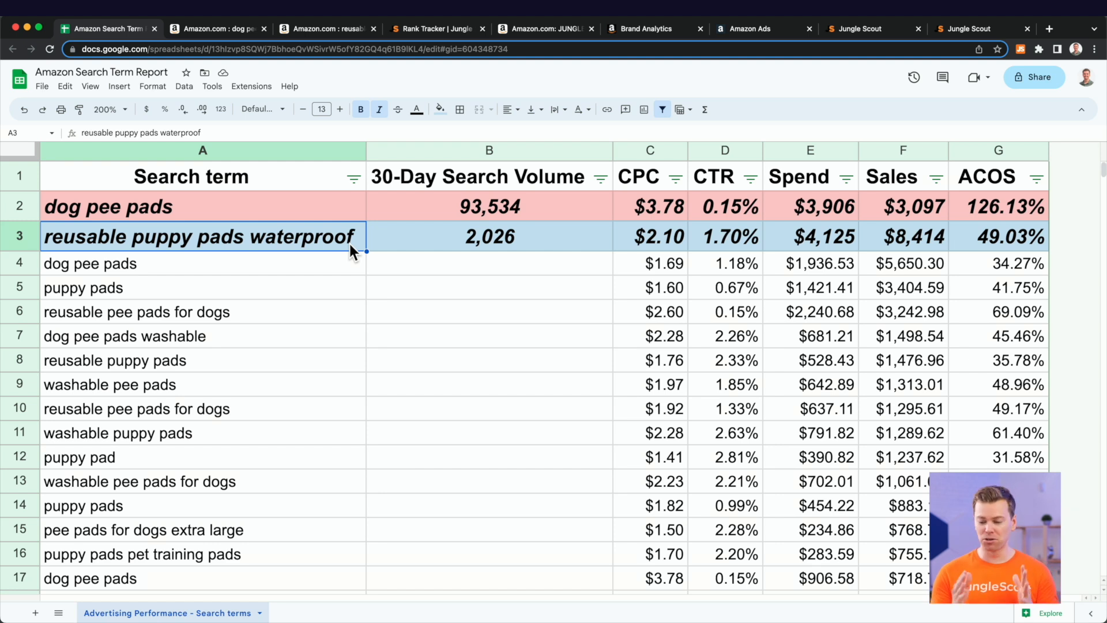
mouse_move(643, 28)
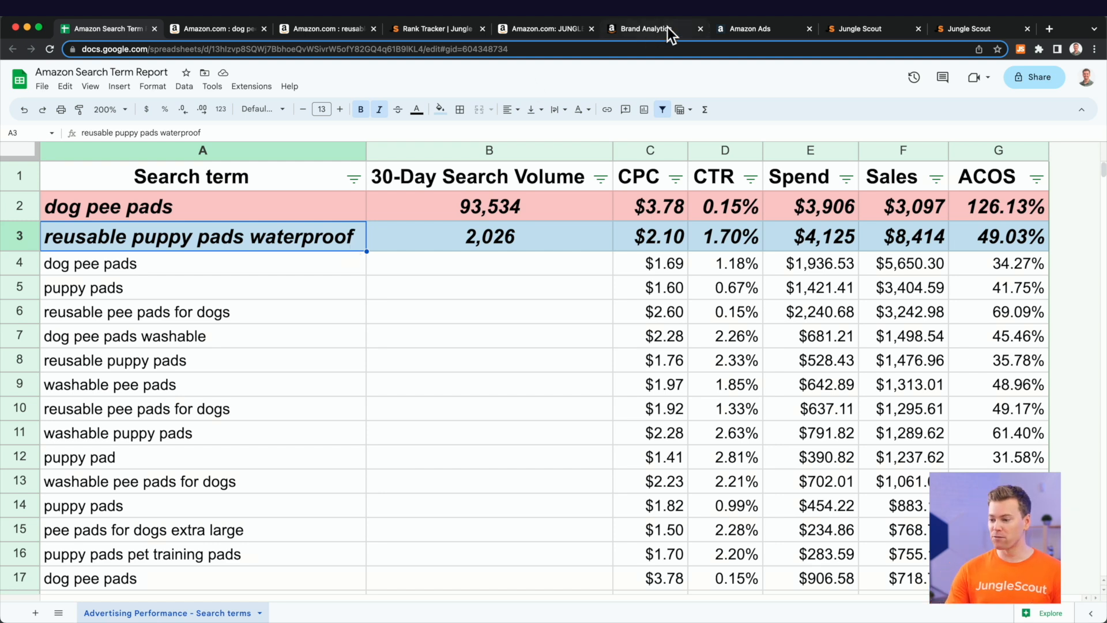
click(641, 28)
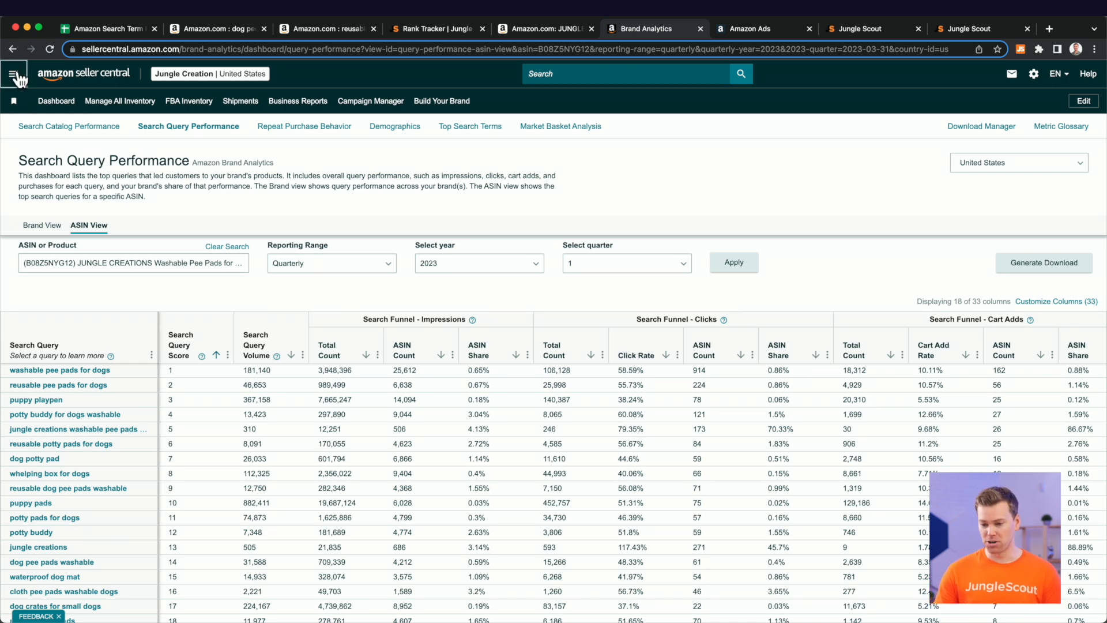
Switch to ASIN View for B08Z5NYG12 Washable Pee Pads with a quarterly Q1 2023 range
click(13, 74)
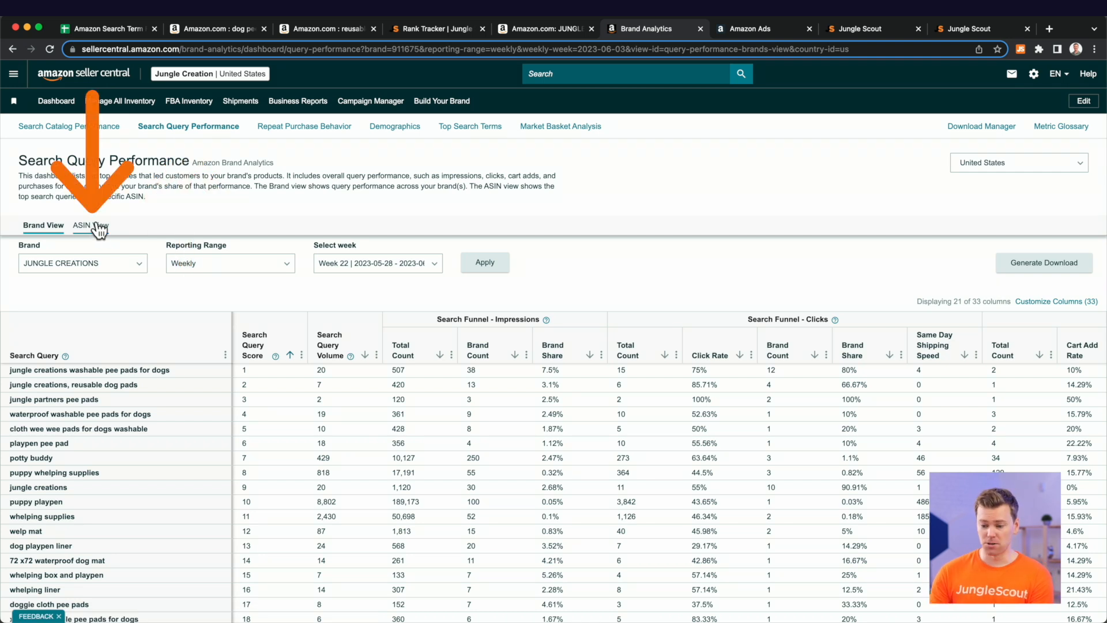
click(90, 224)
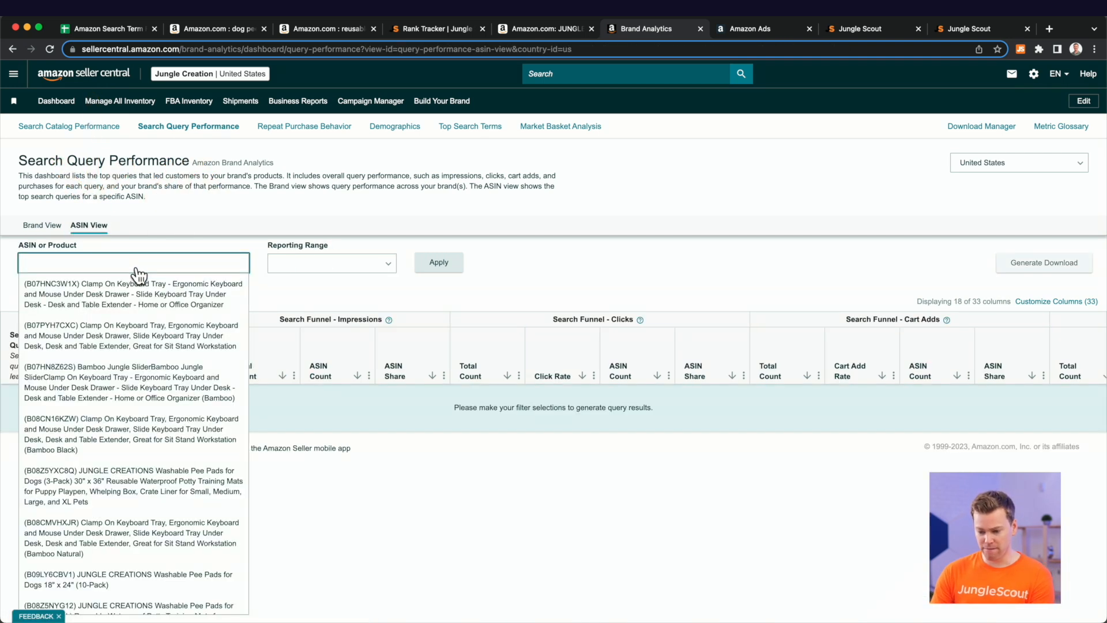
click(131, 605)
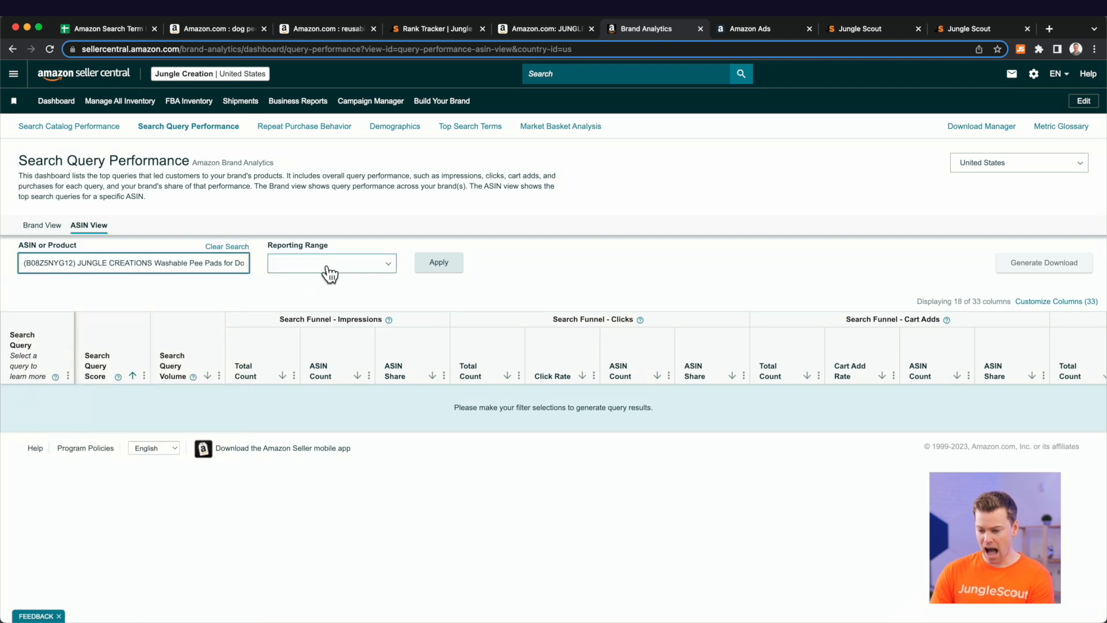
click(330, 263)
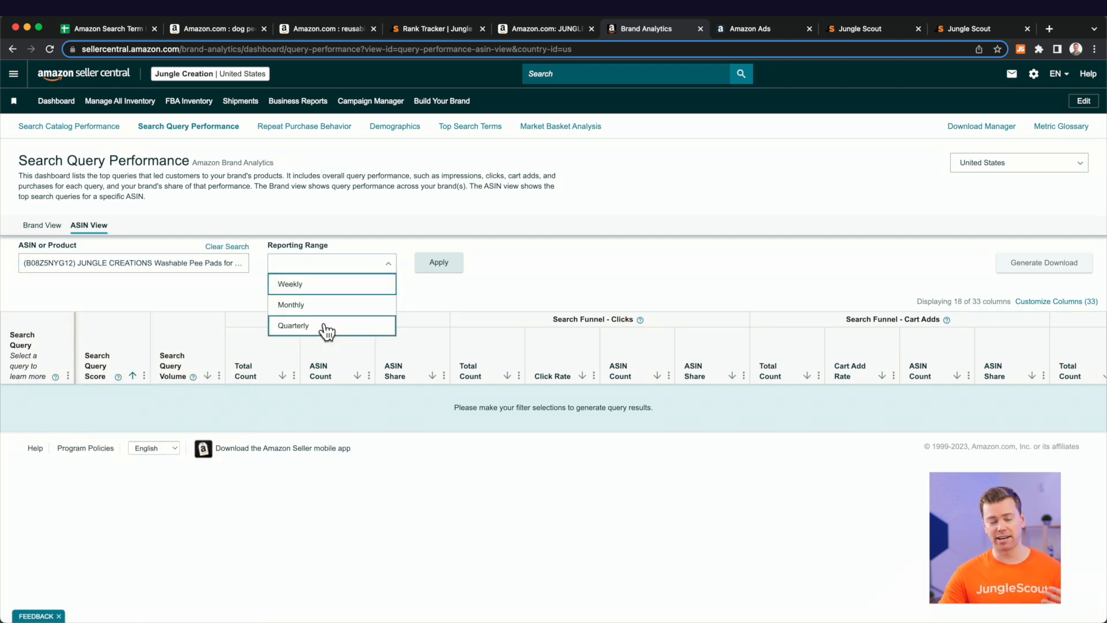
click(293, 325)
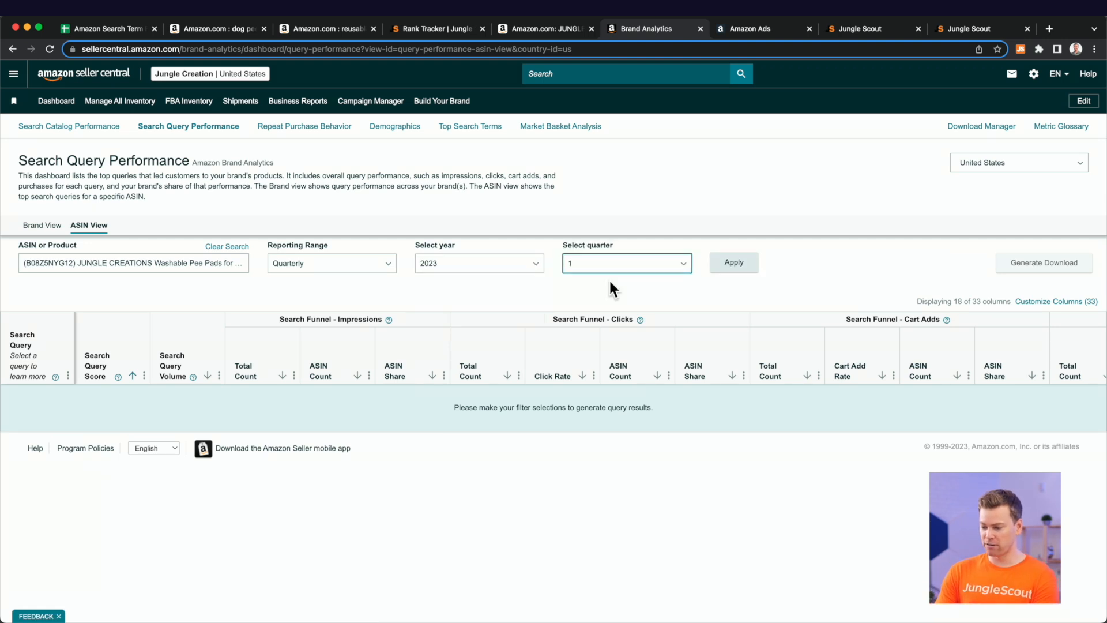
click(732, 261)
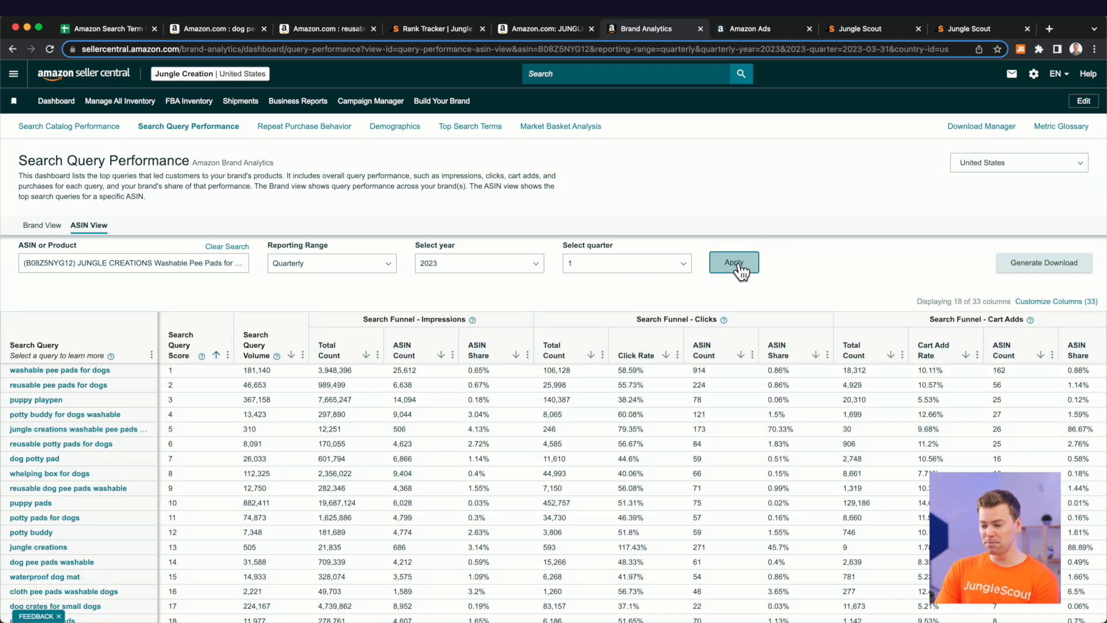
scroll(down, 3)
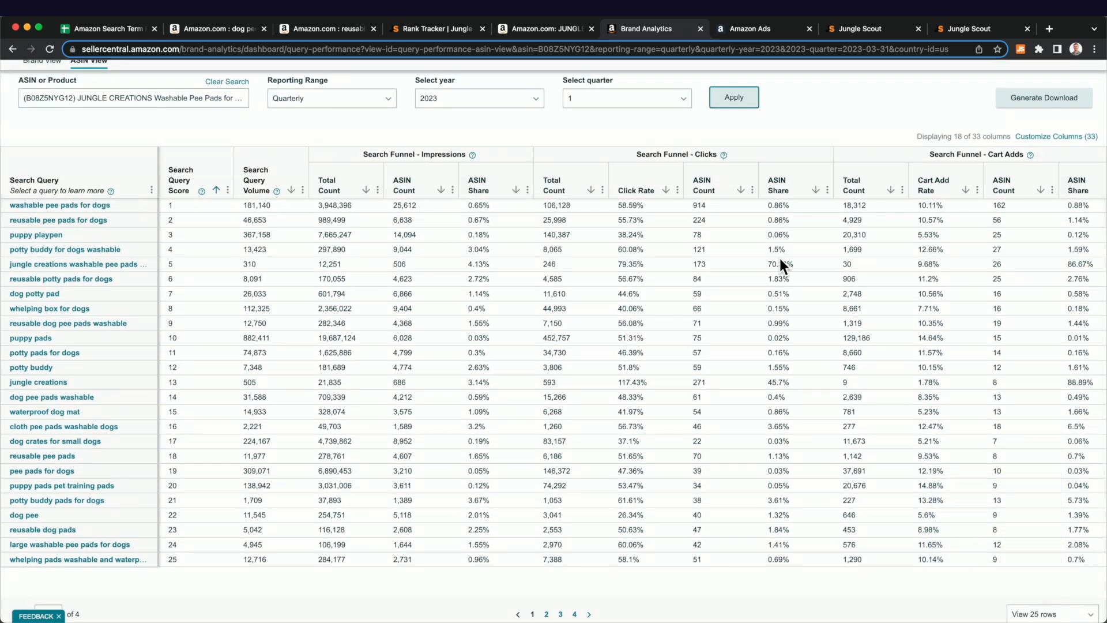
Generate a simple view download of the Q1 2023 ASIN report and check Download Manager
click(1035, 613)
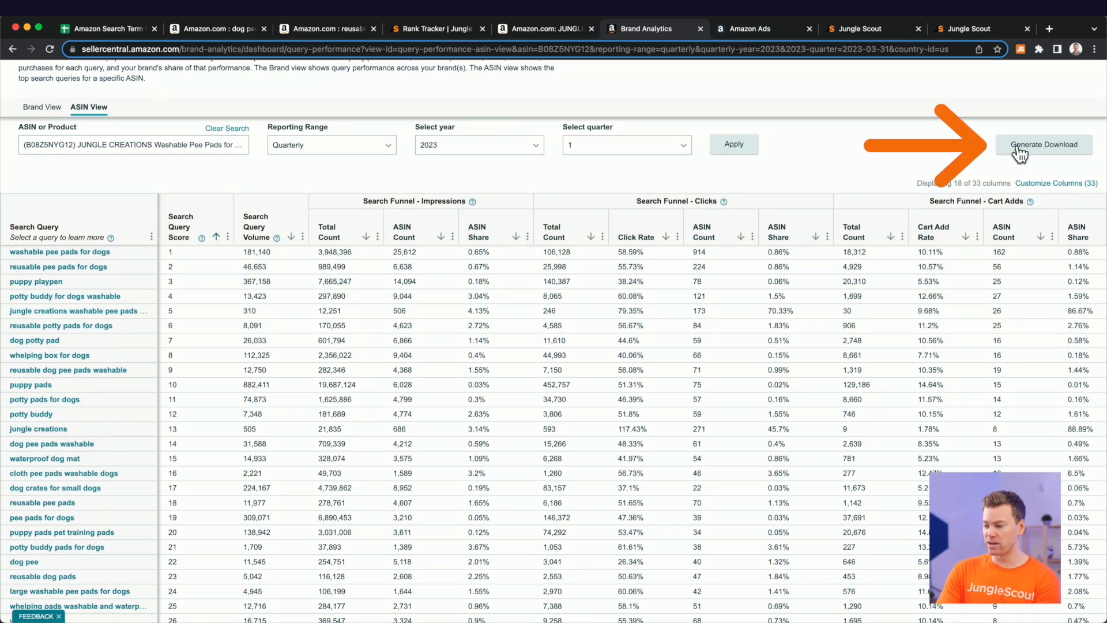
click(1043, 144)
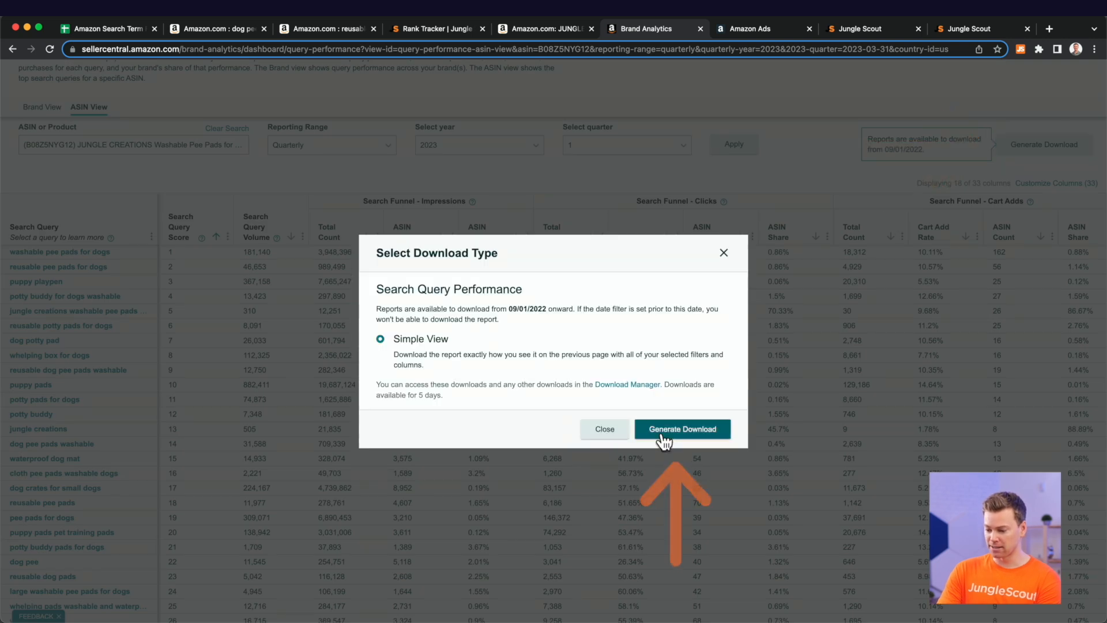
click(680, 428)
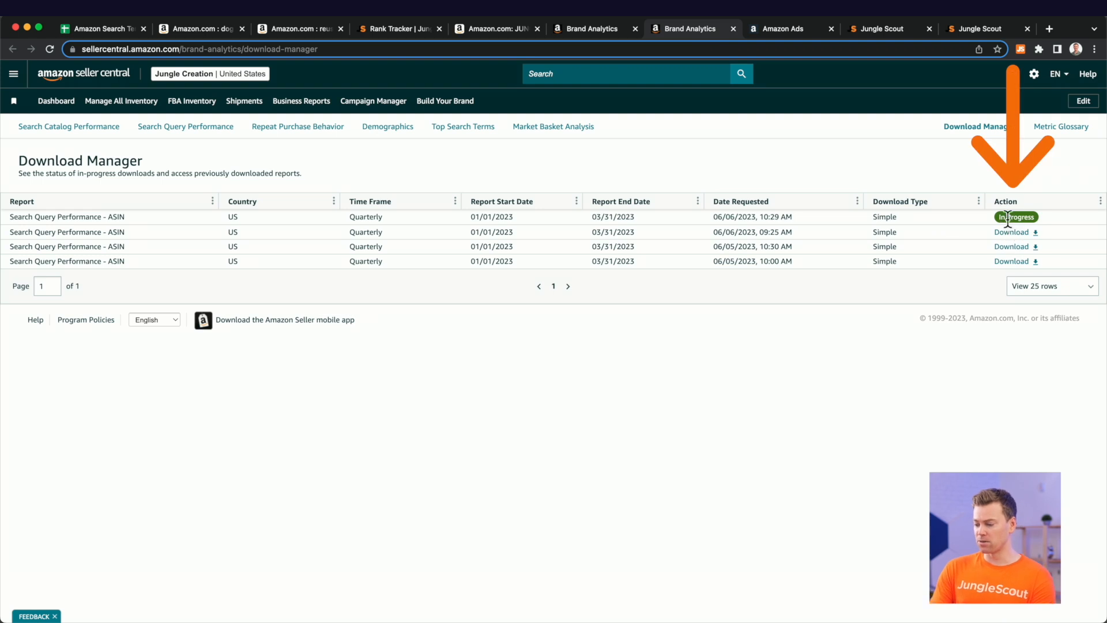
mouse_move(1010, 235)
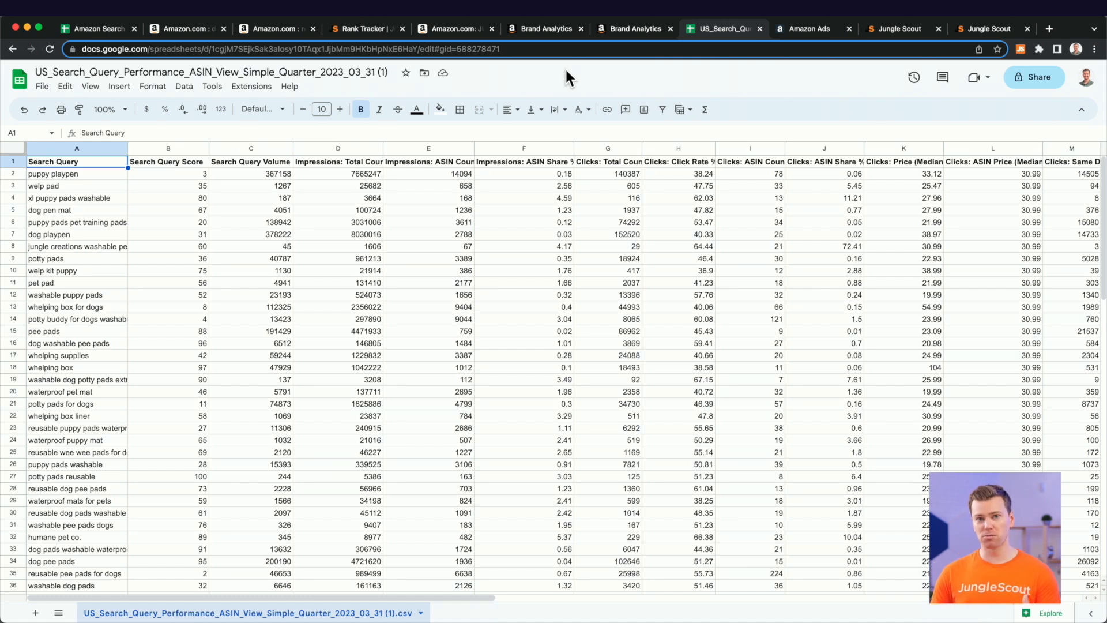
mouse_move(805, 28)
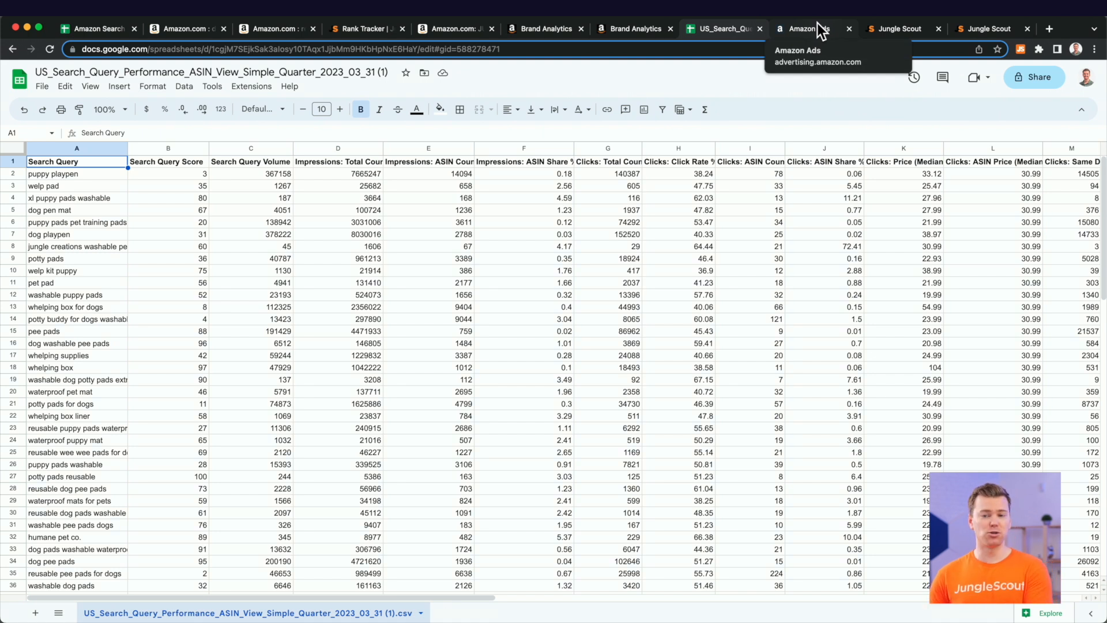
Go to the Amazon Ads sponsored ads reports page
click(803, 28)
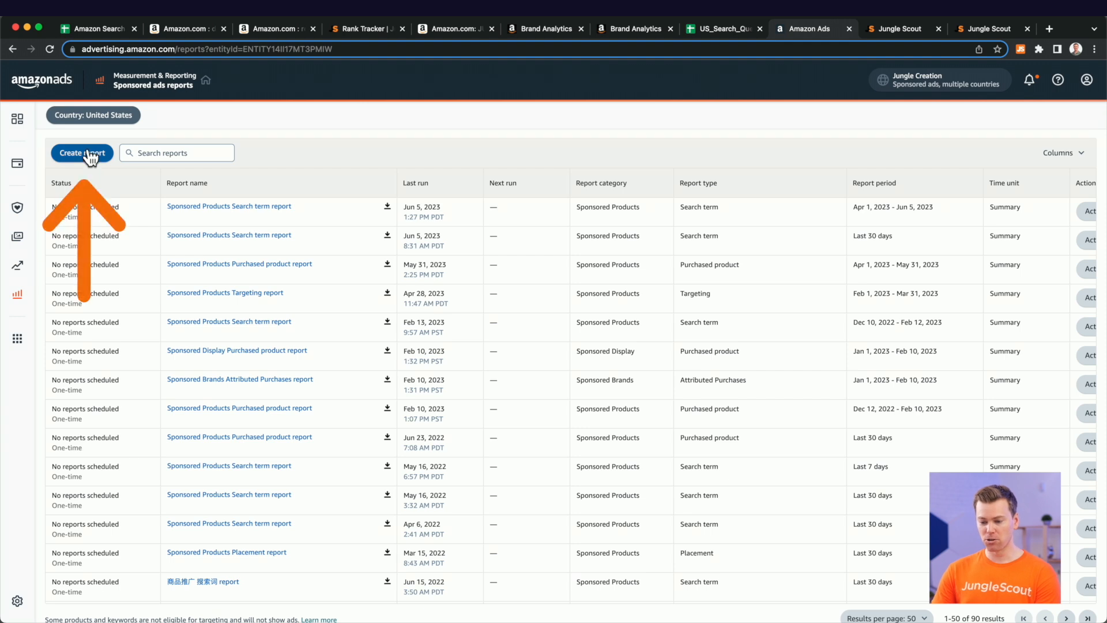
Create a Sponsored Products search term report for April 2 – June 6, 2023
click(81, 152)
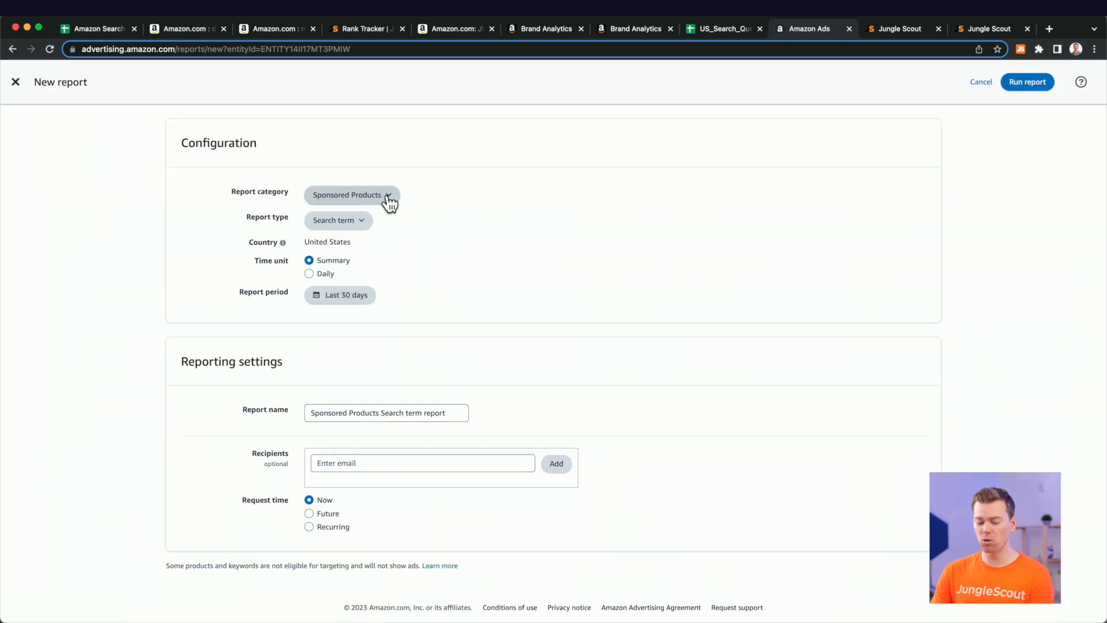
click(351, 195)
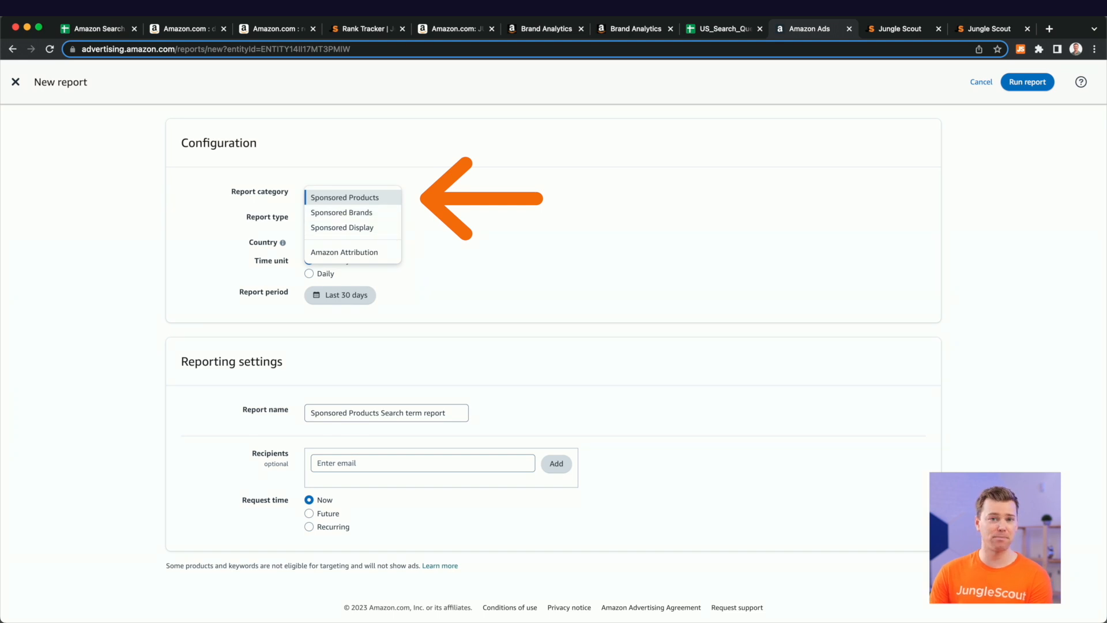
click(345, 197)
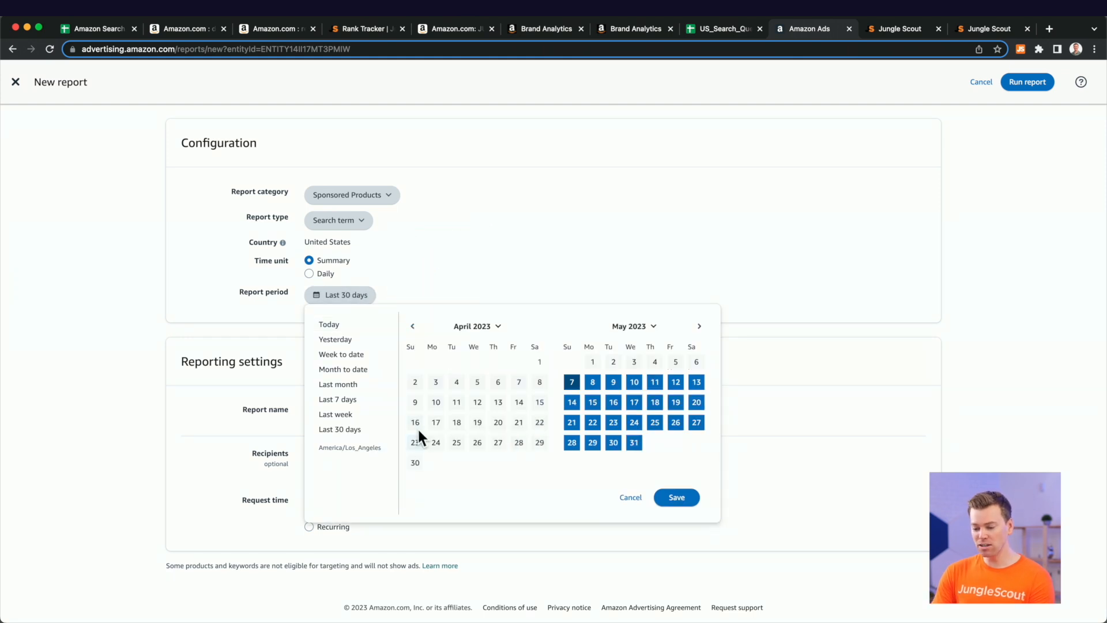
click(698, 326)
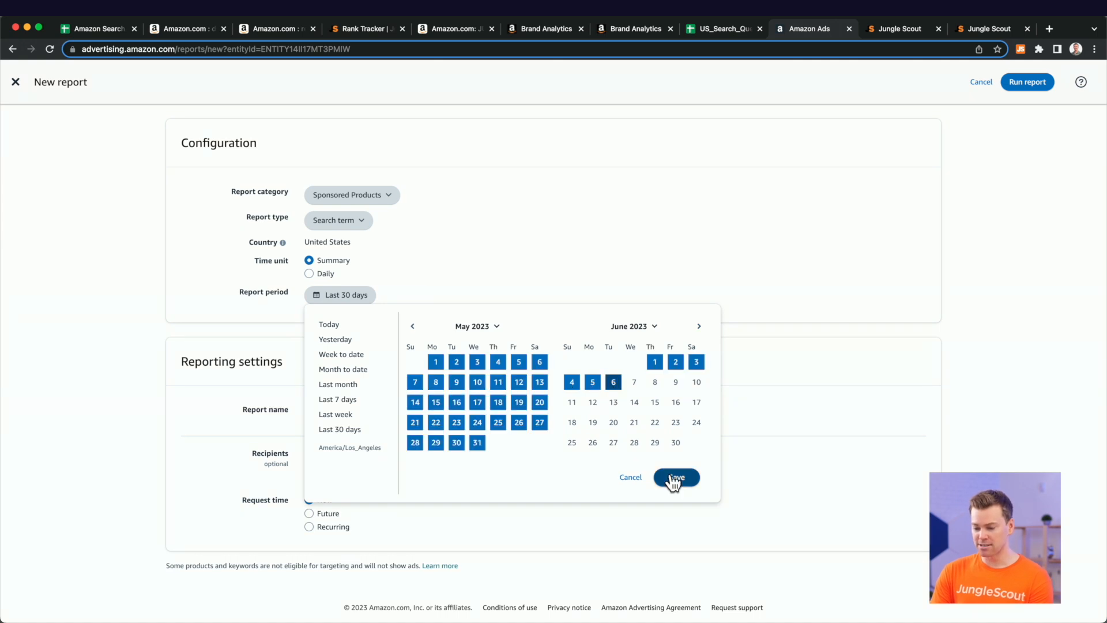
click(674, 478)
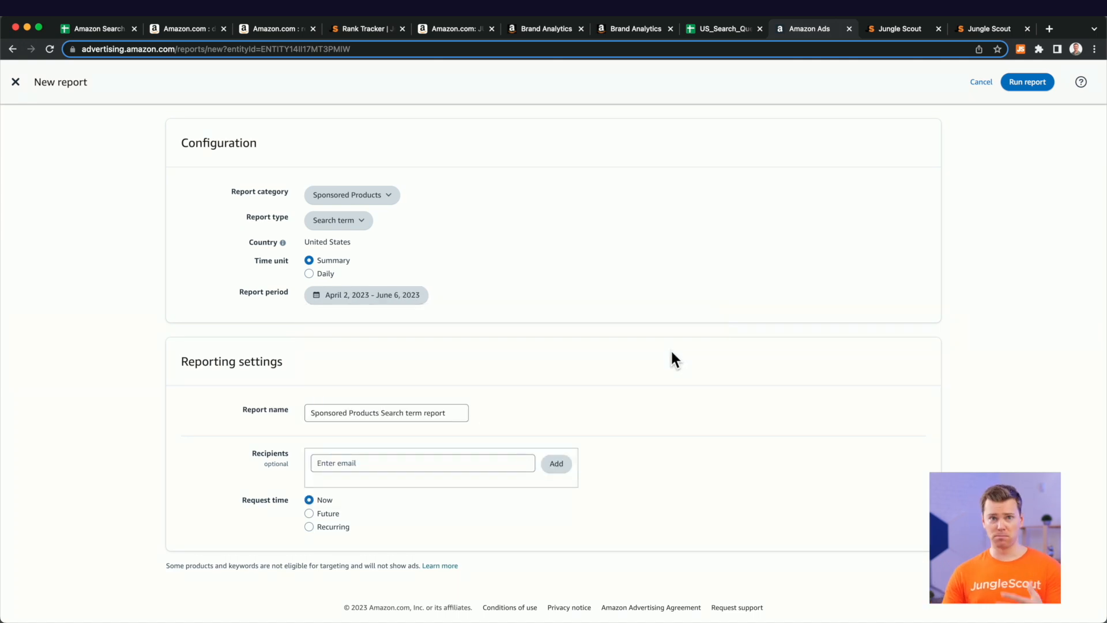
Set the request to recur monthly, ending December 31, 2025
click(309, 526)
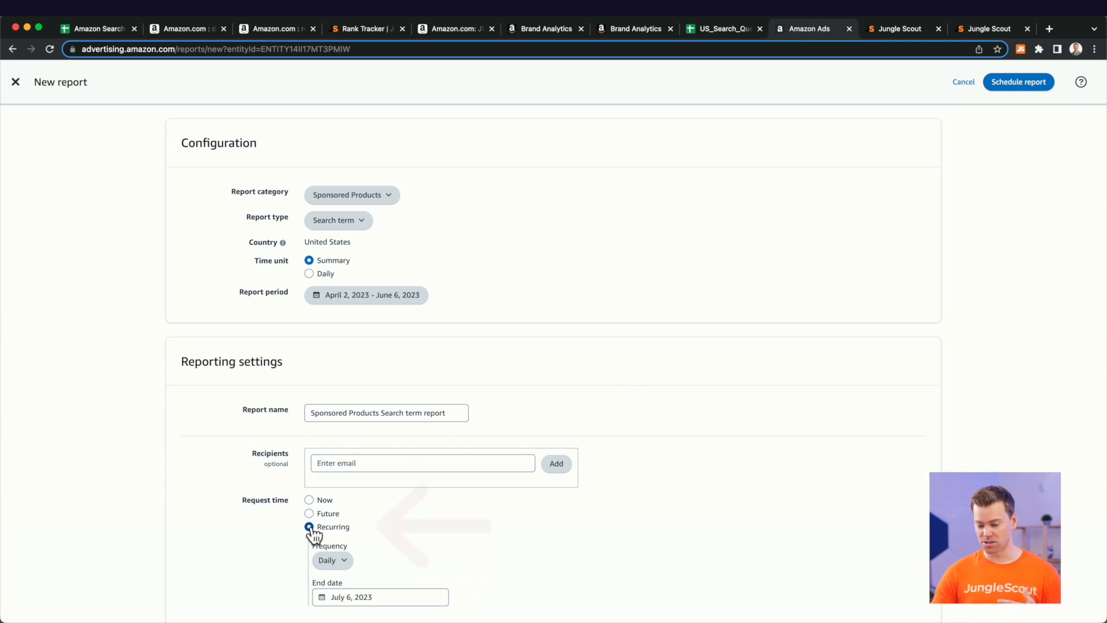
scroll(down, 3)
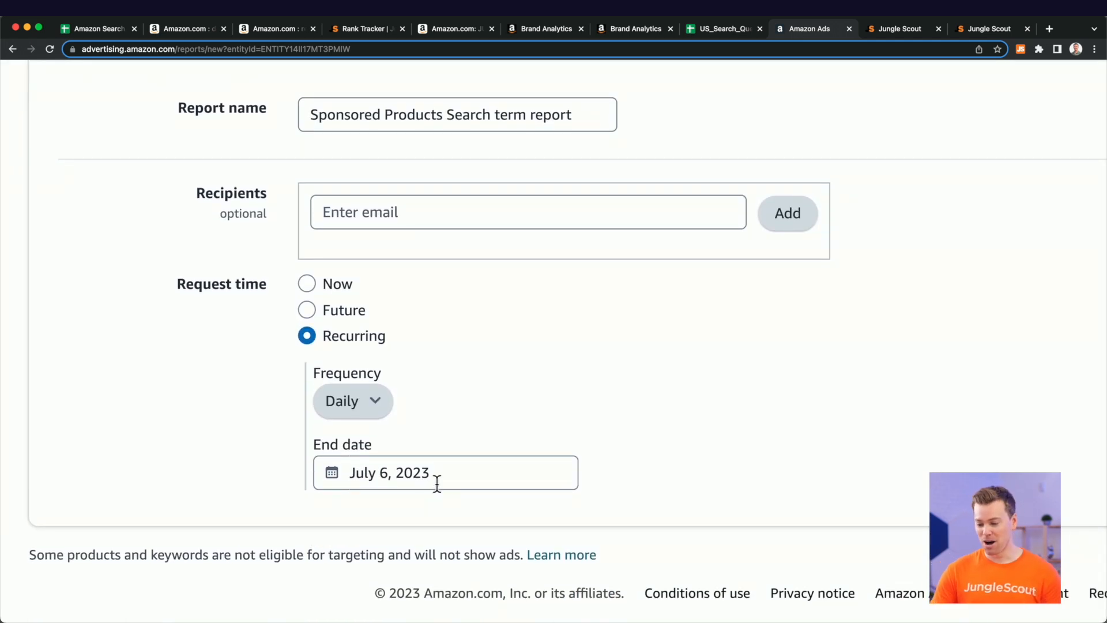
click(351, 400)
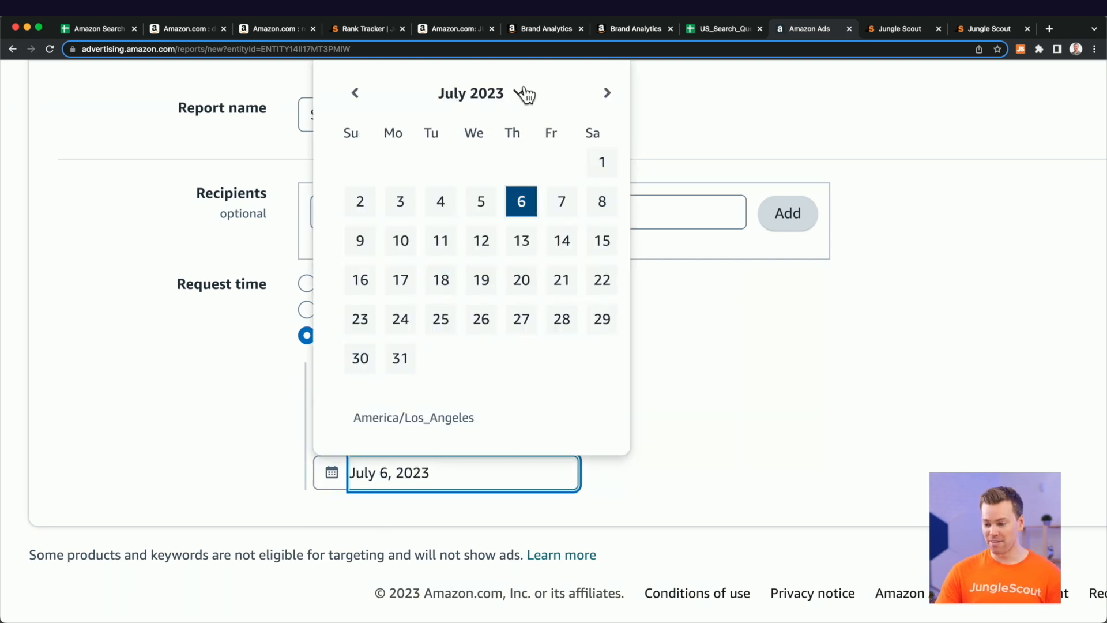
click(471, 92)
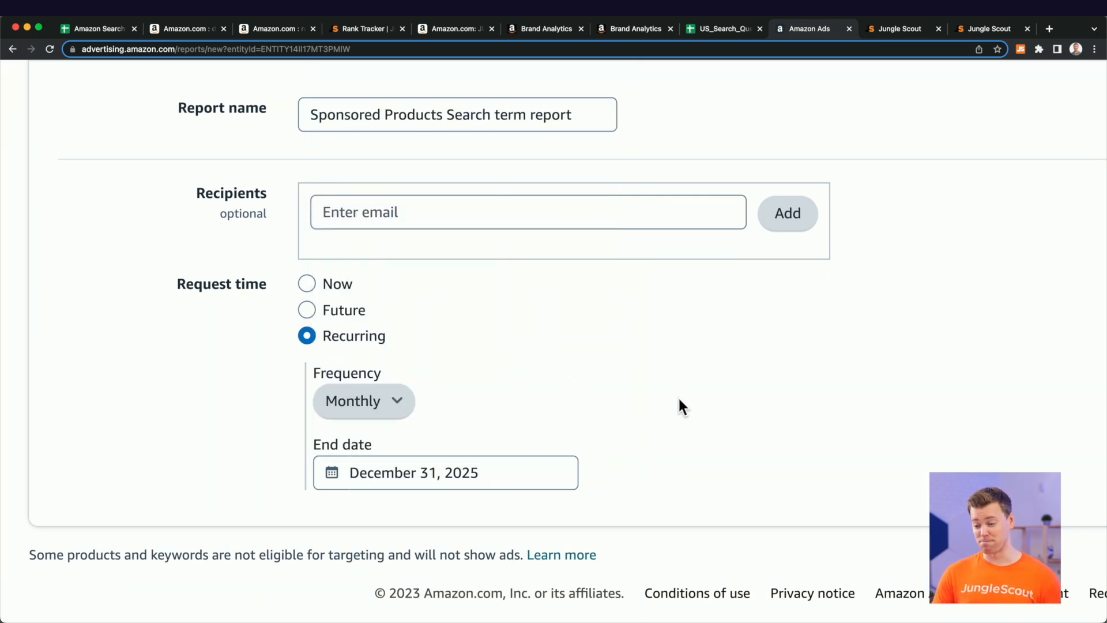
scroll(up, 3)
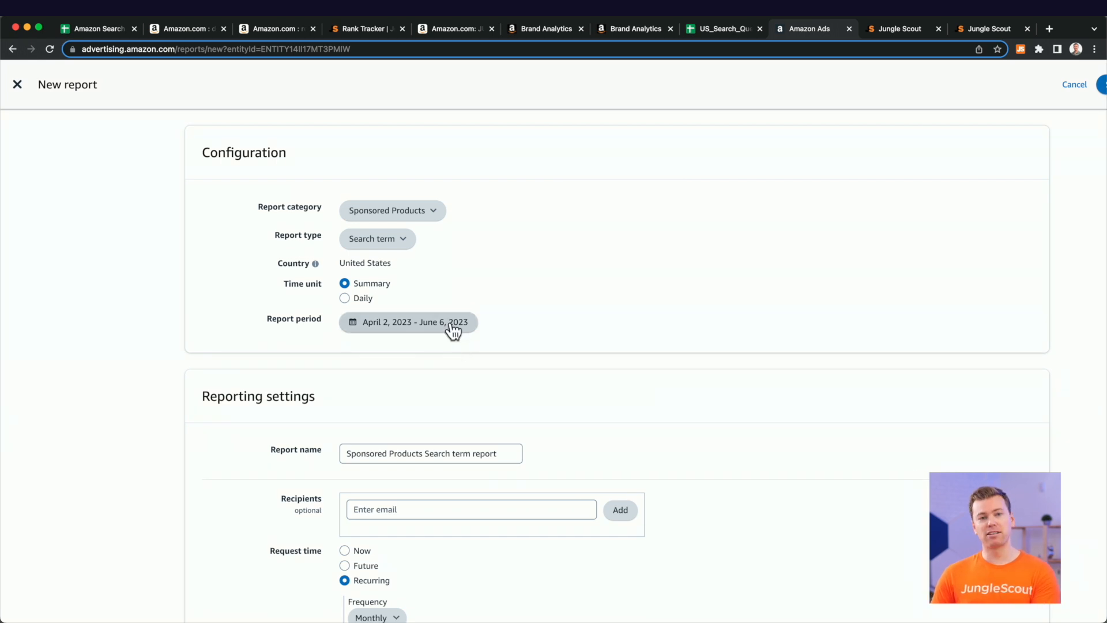
mouse_move(871, 113)
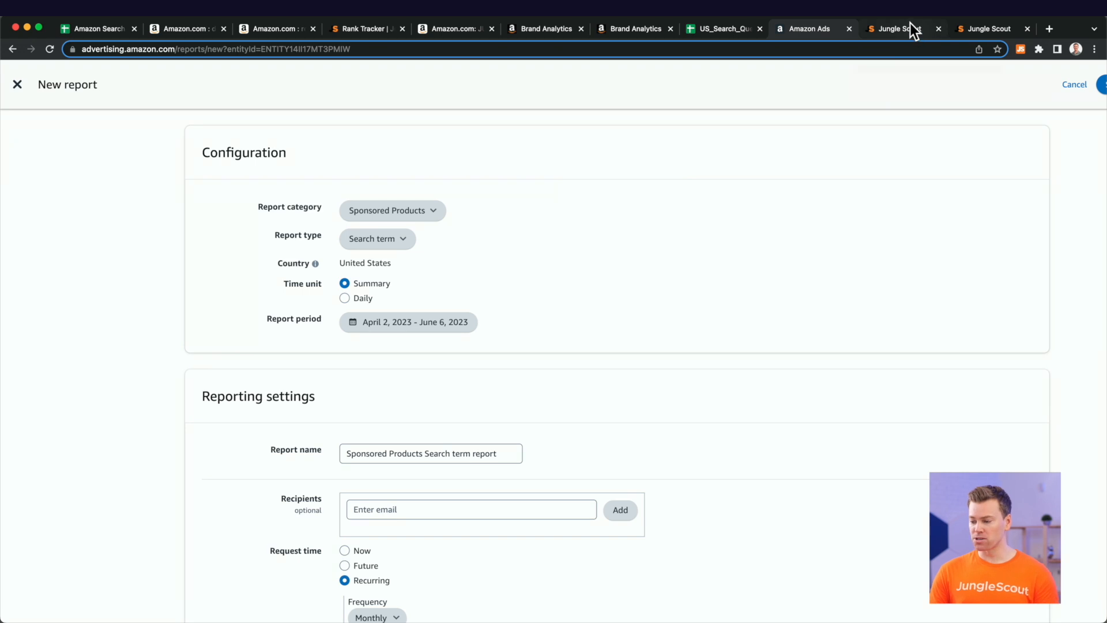
Switch Advertising Analytics to search terms performance and request the CSV export
click(896, 29)
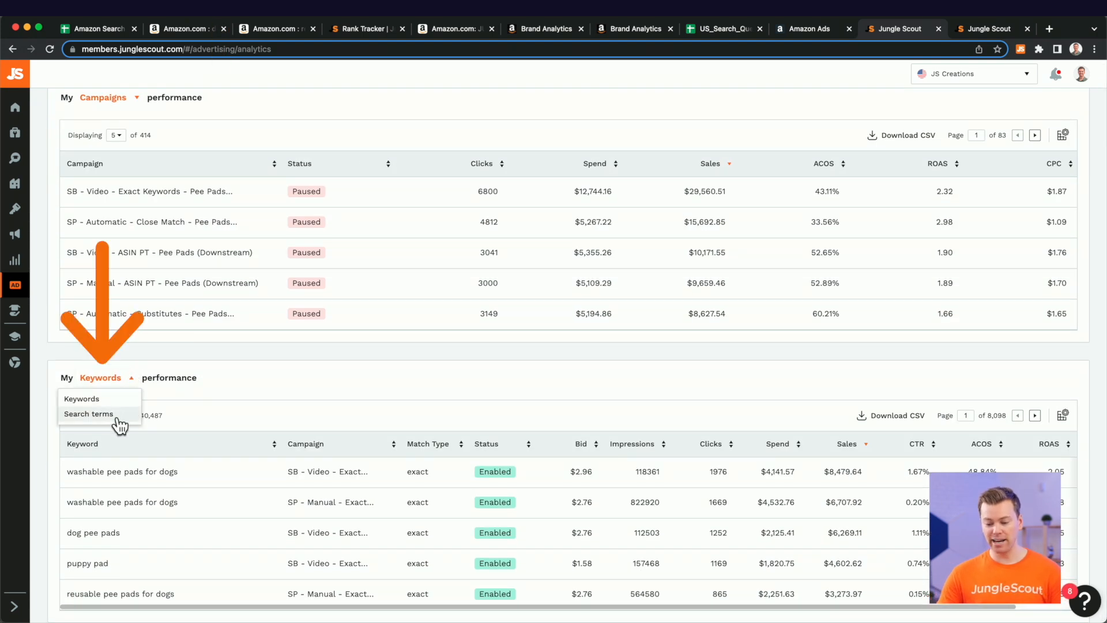
click(89, 414)
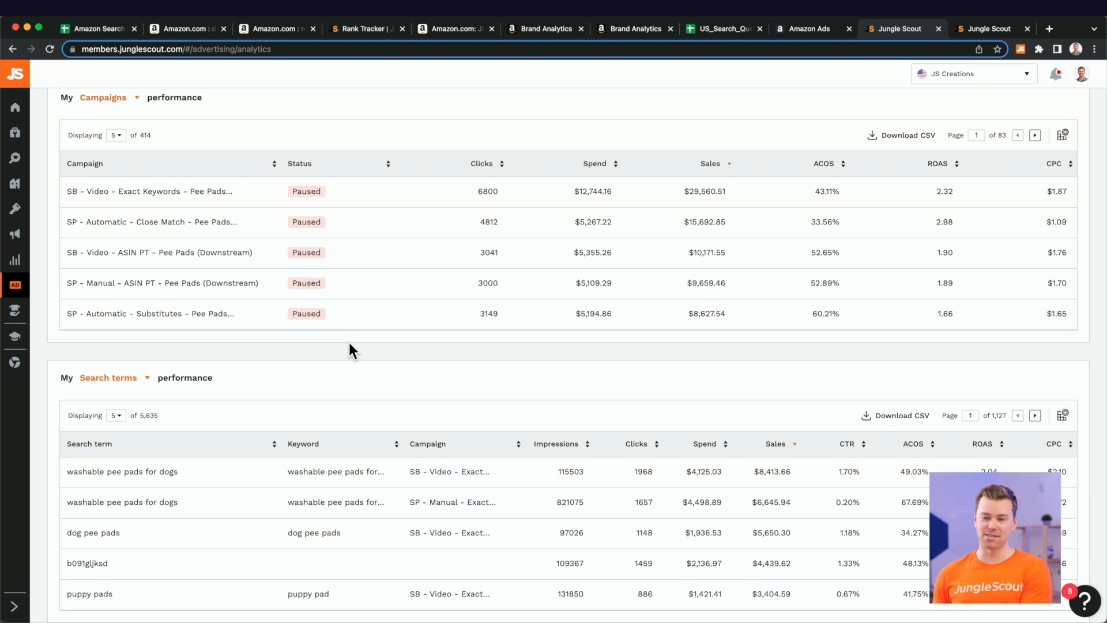
scroll(up, 3)
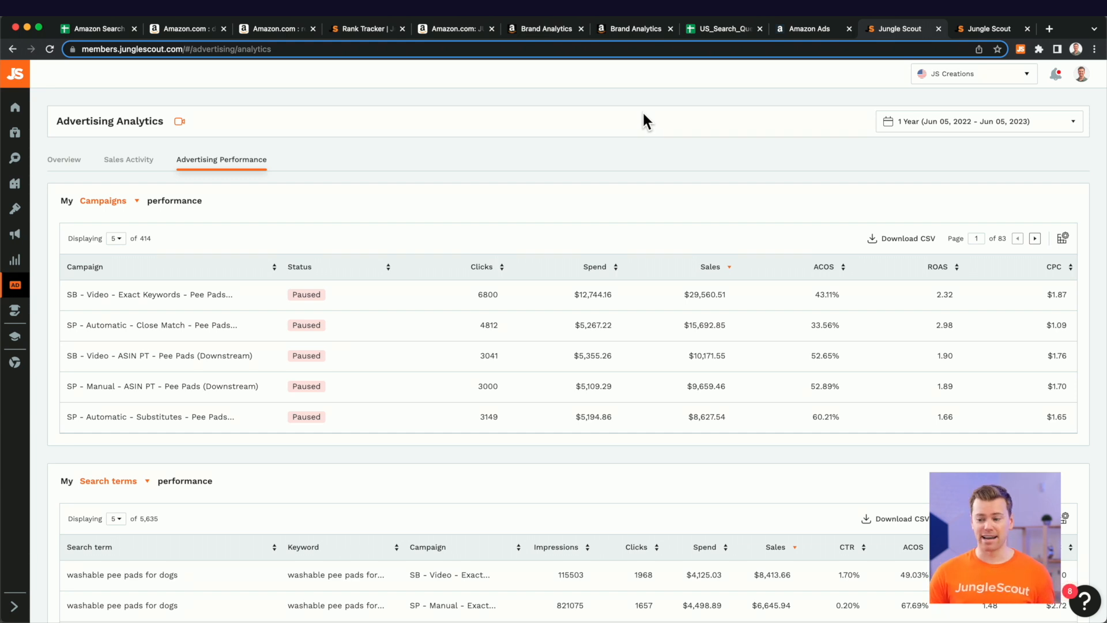
mouse_move(886, 149)
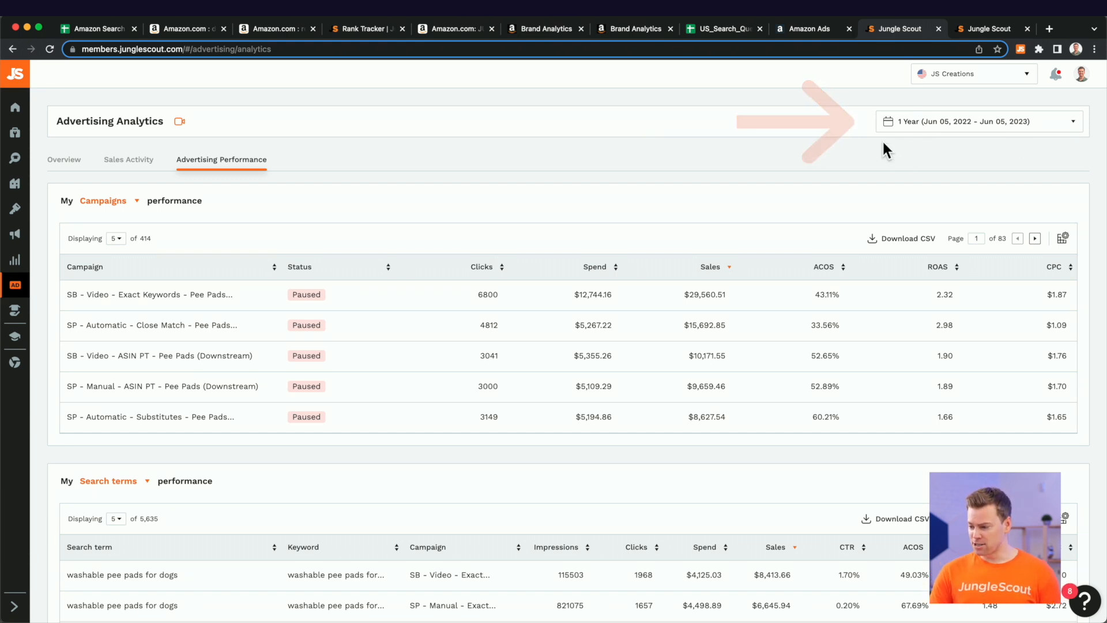
scroll(down, 3)
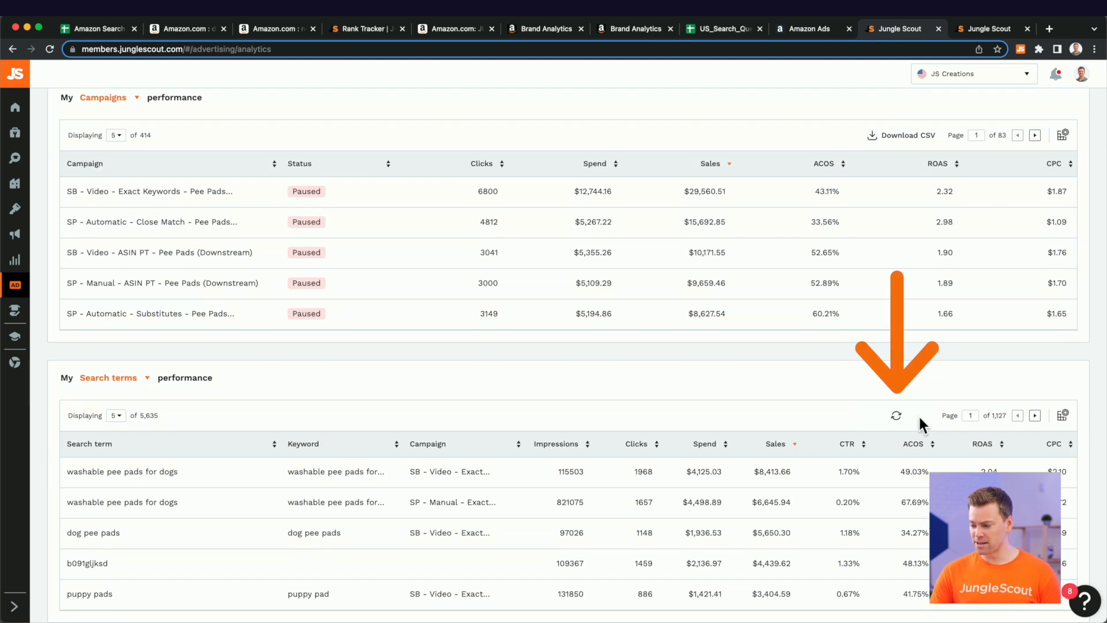
click(804, 28)
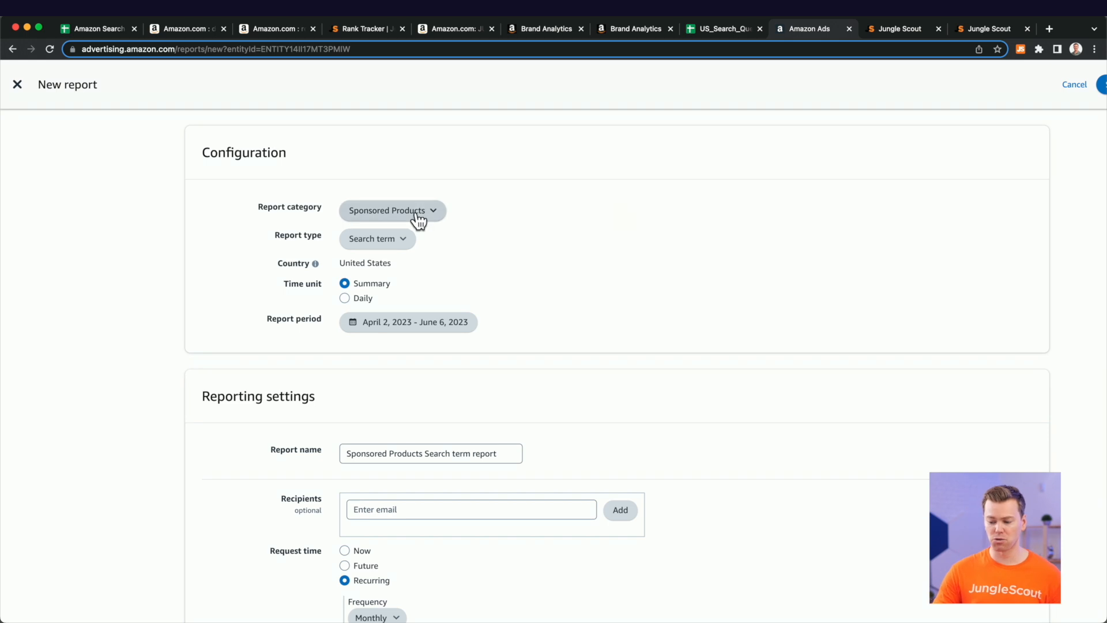
Download the ready search-terms CSV and open it in Google Sheets
click(392, 210)
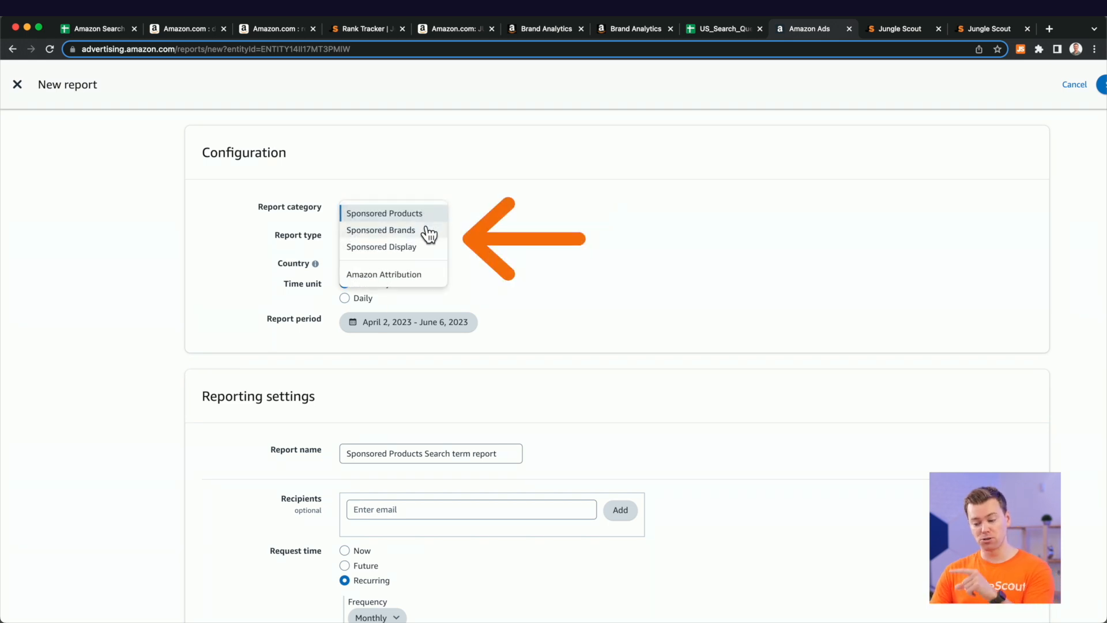
mouse_move(429, 248)
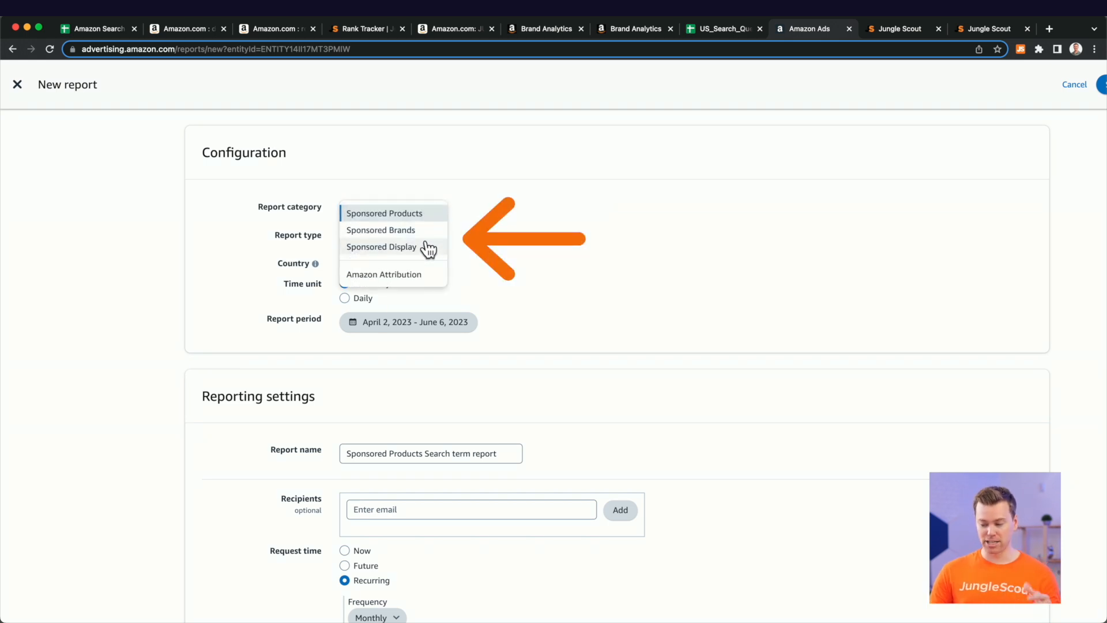
click(900, 28)
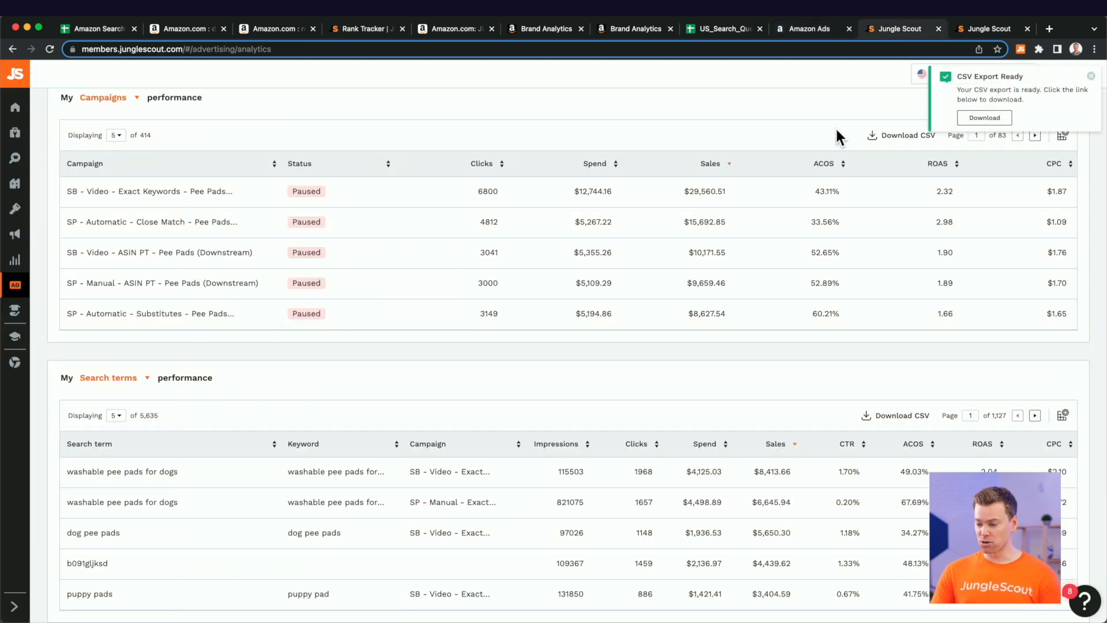
mouse_move(722, 358)
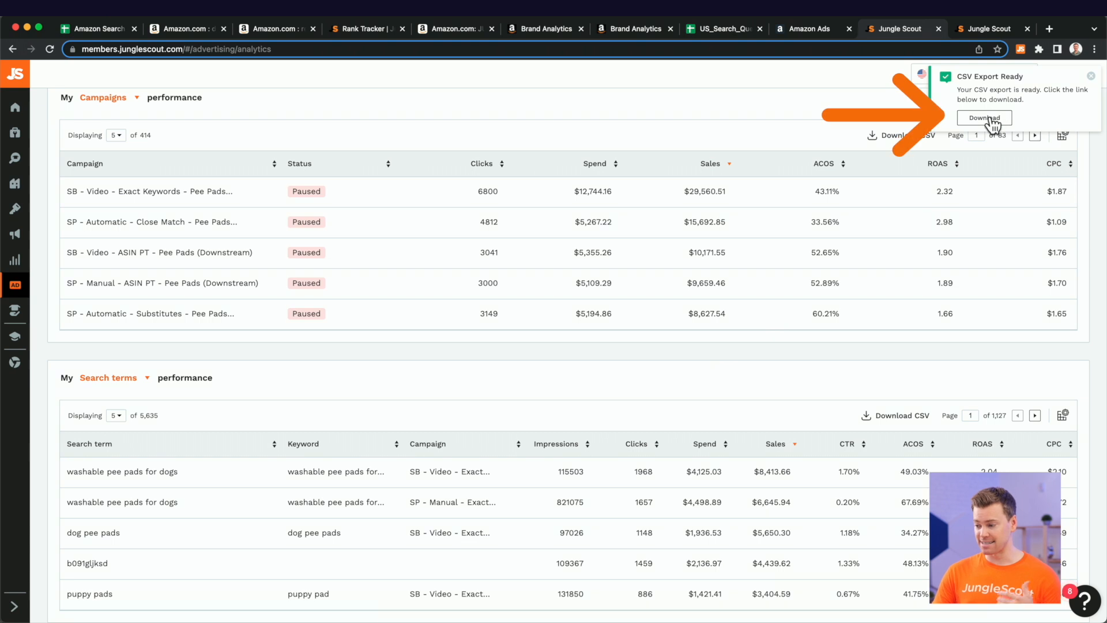
click(984, 118)
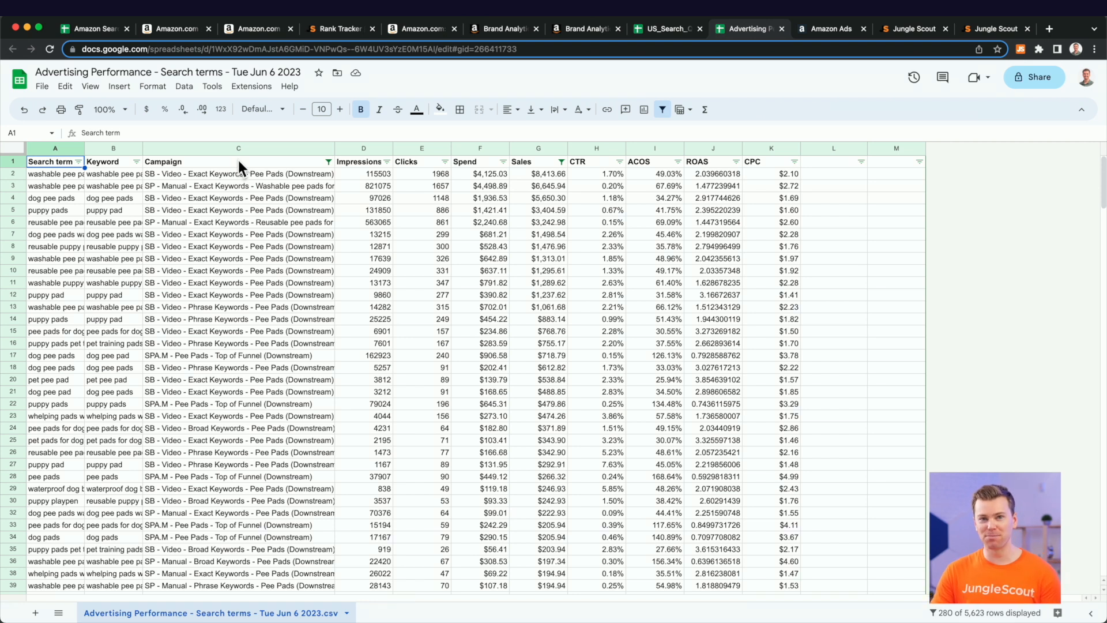
Filter the Campaign column to all values matching 'pee pads', showing 2,187 rows
click(238, 174)
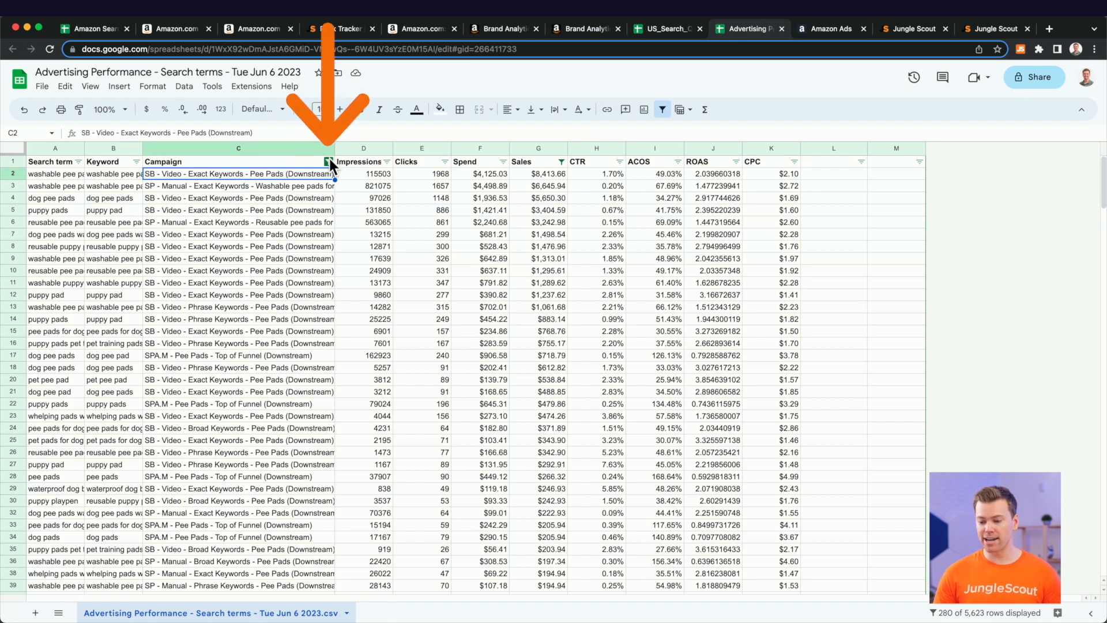
click(327, 161)
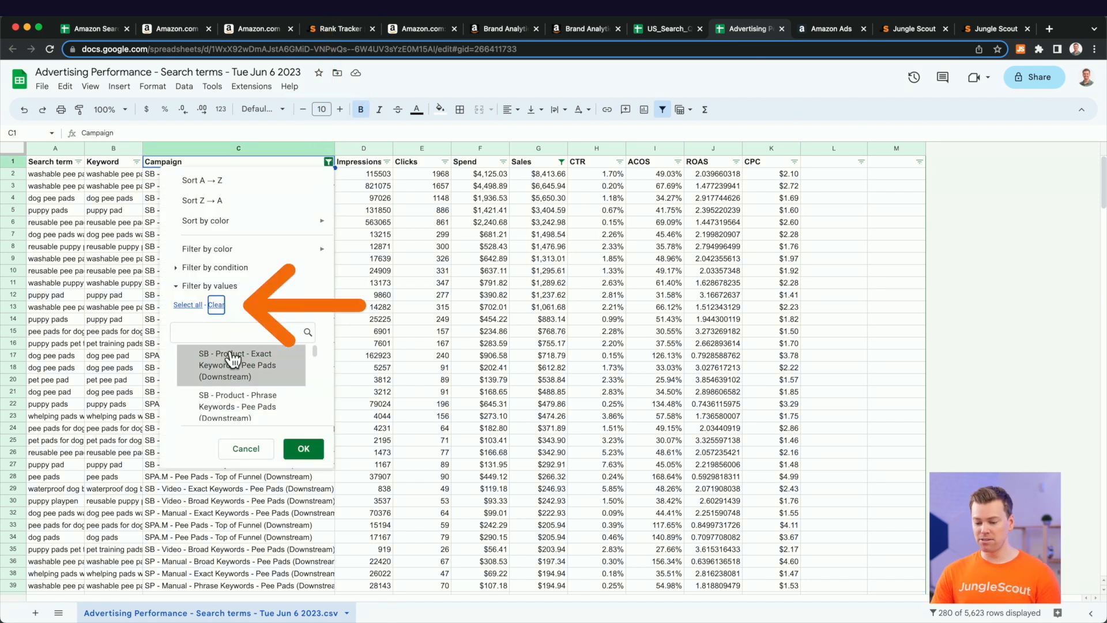
text(pee)
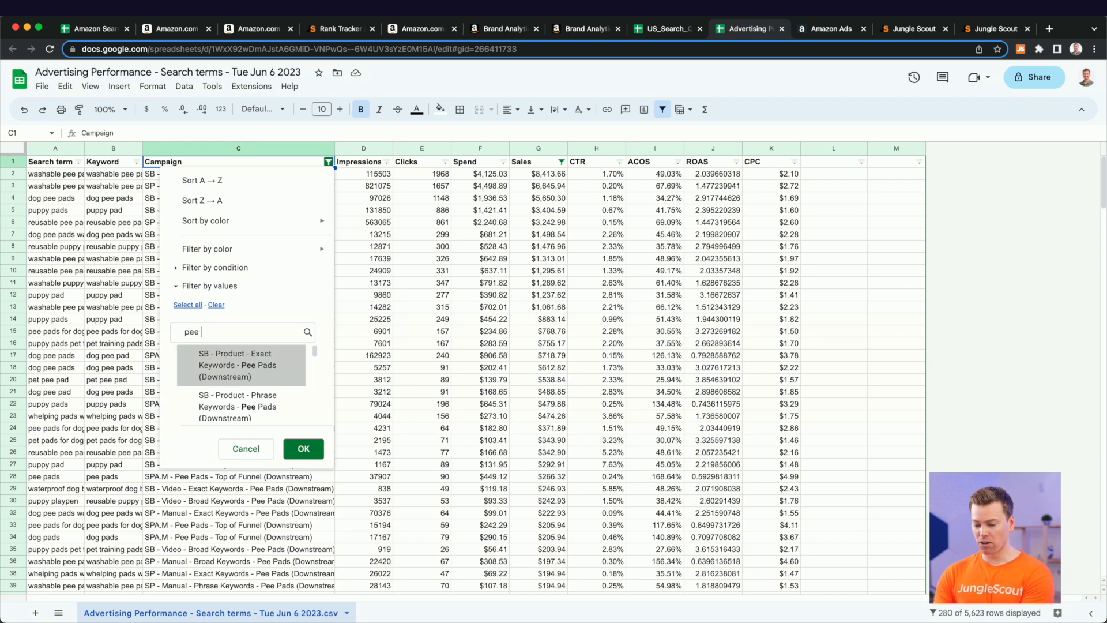
text(pads)
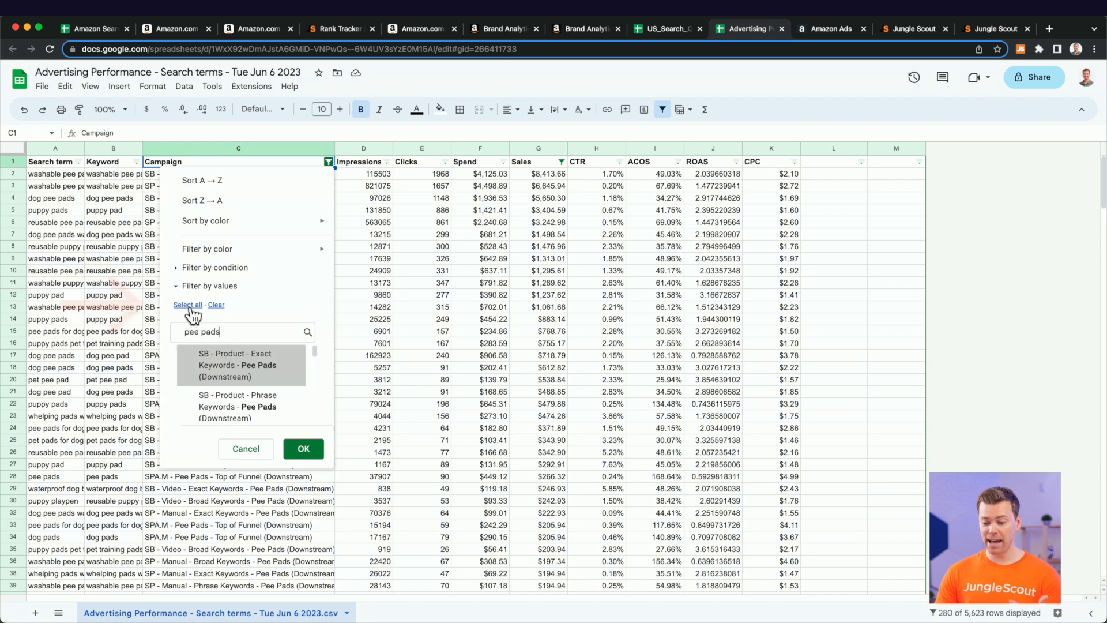
click(302, 448)
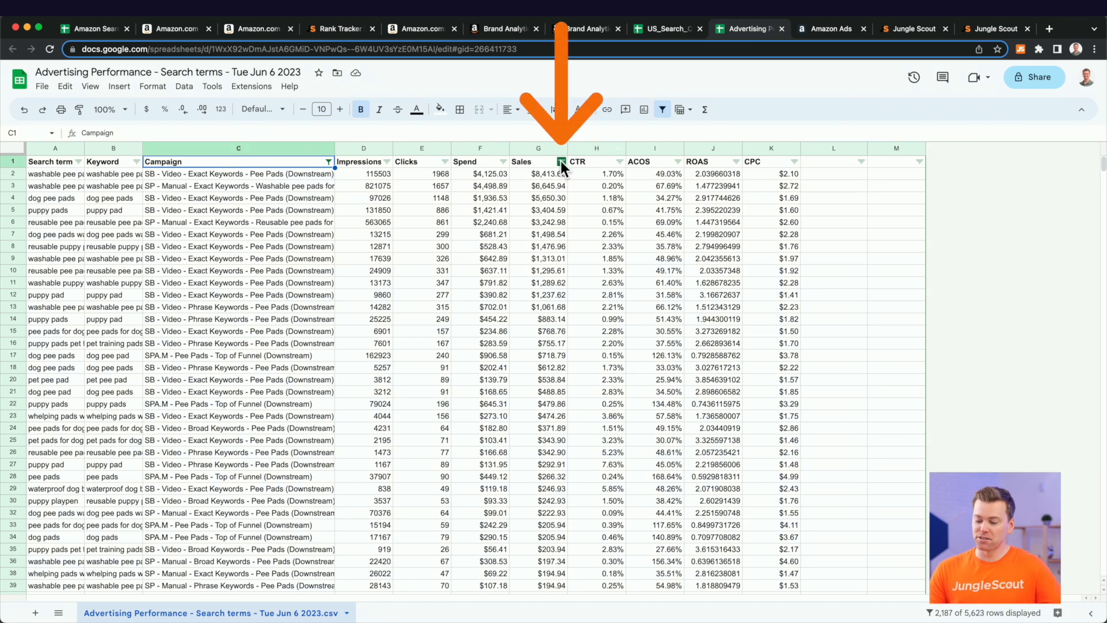
Filter the Sales column to exclude $0.00 sales rows
click(560, 161)
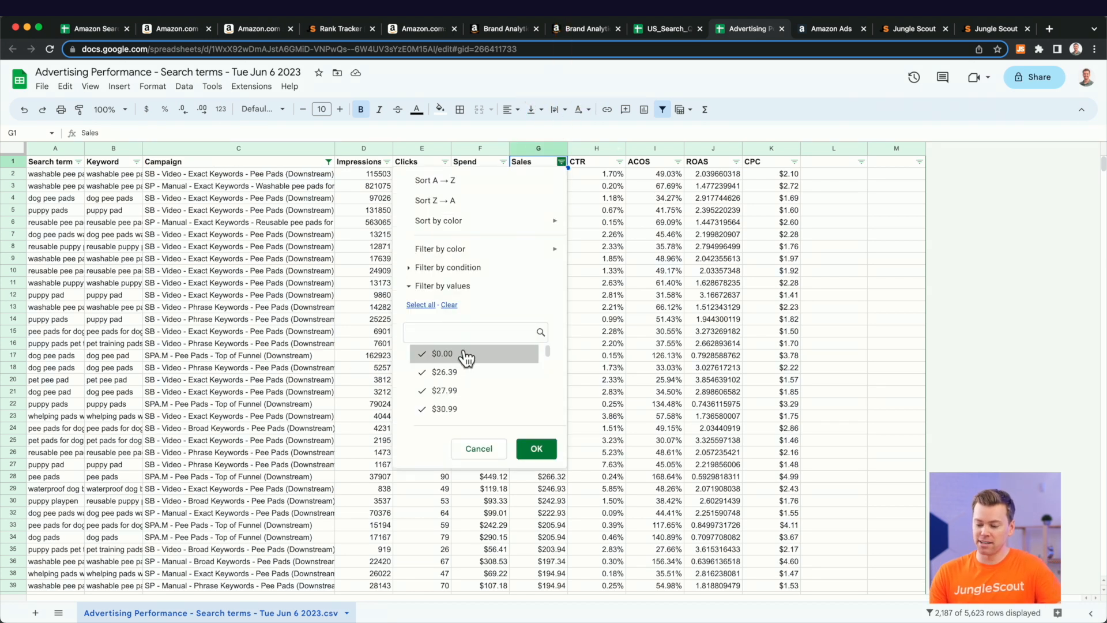
click(441, 352)
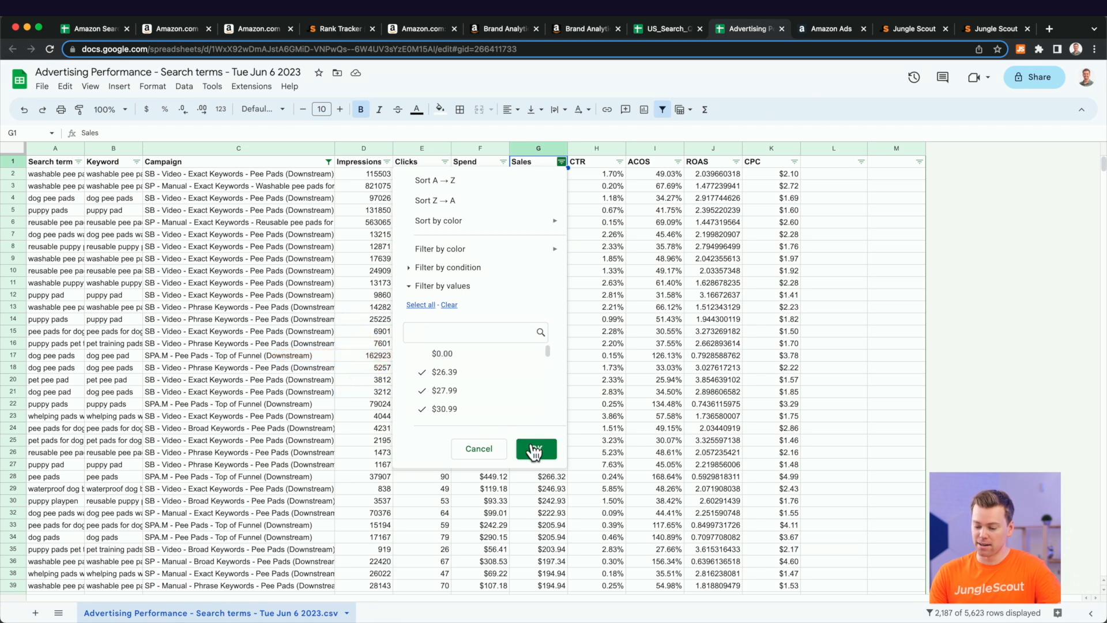
click(535, 449)
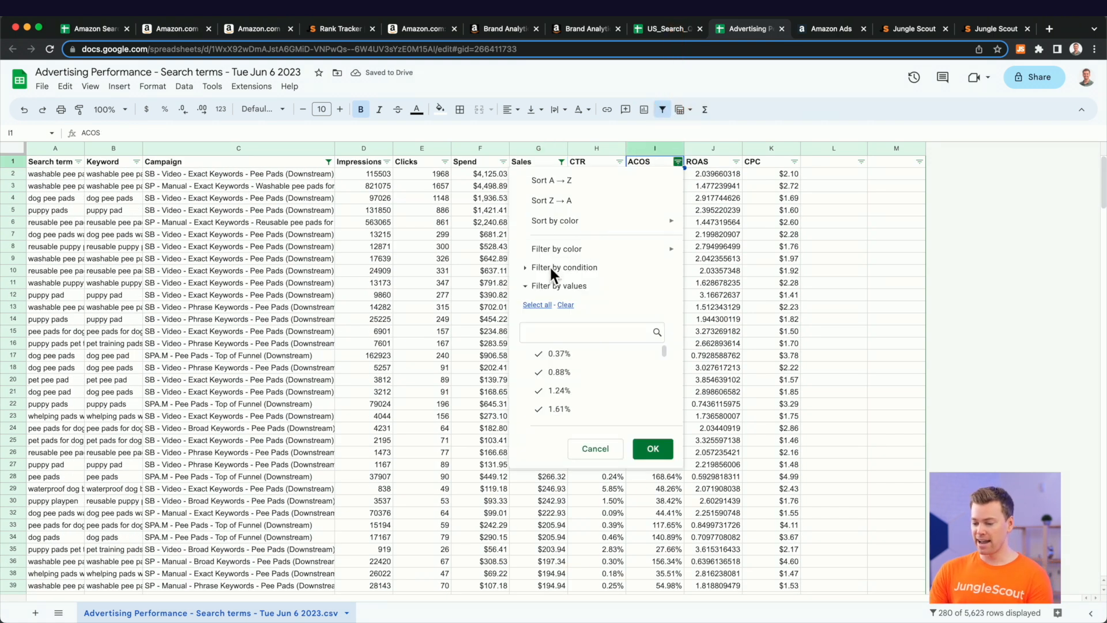
Filter ACOS to less than or equal to 50%, leaving 217 rows
click(564, 266)
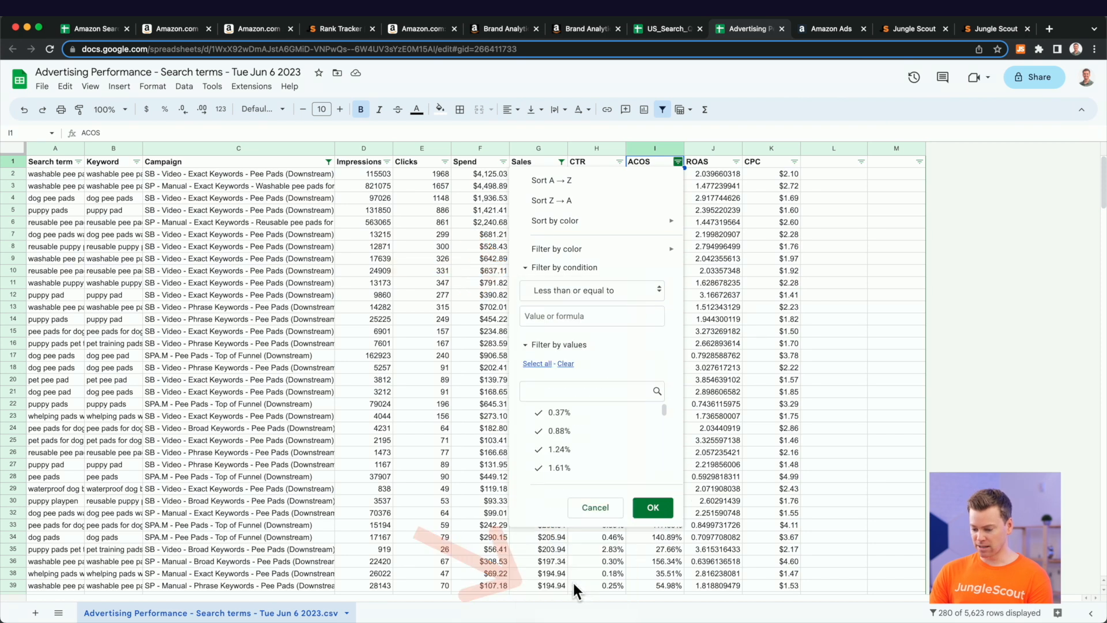
click(592, 316)
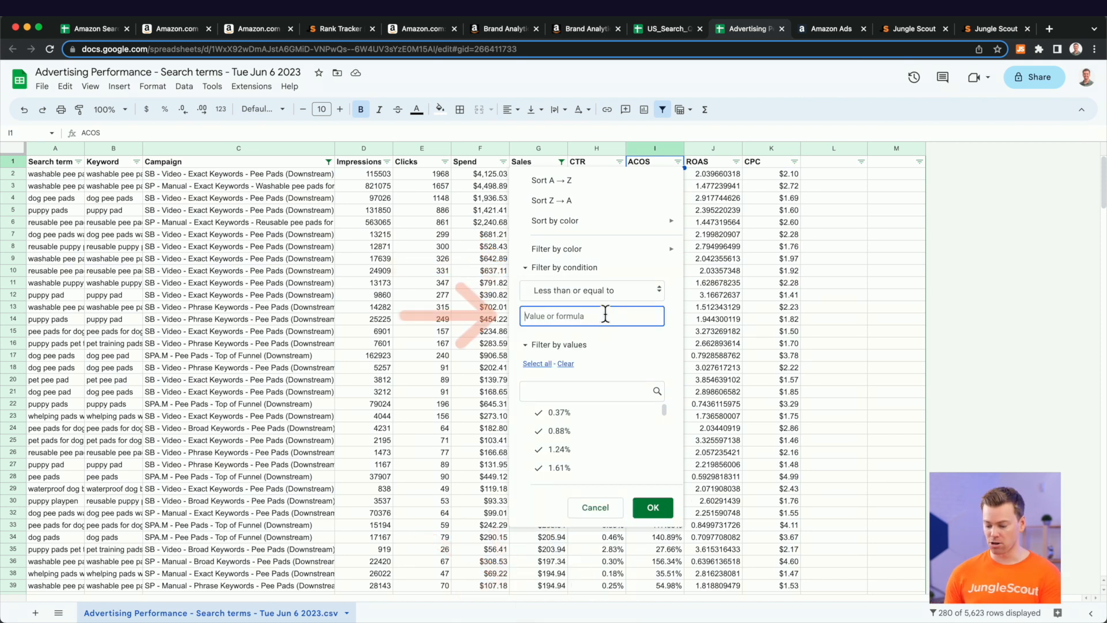
text(50%)
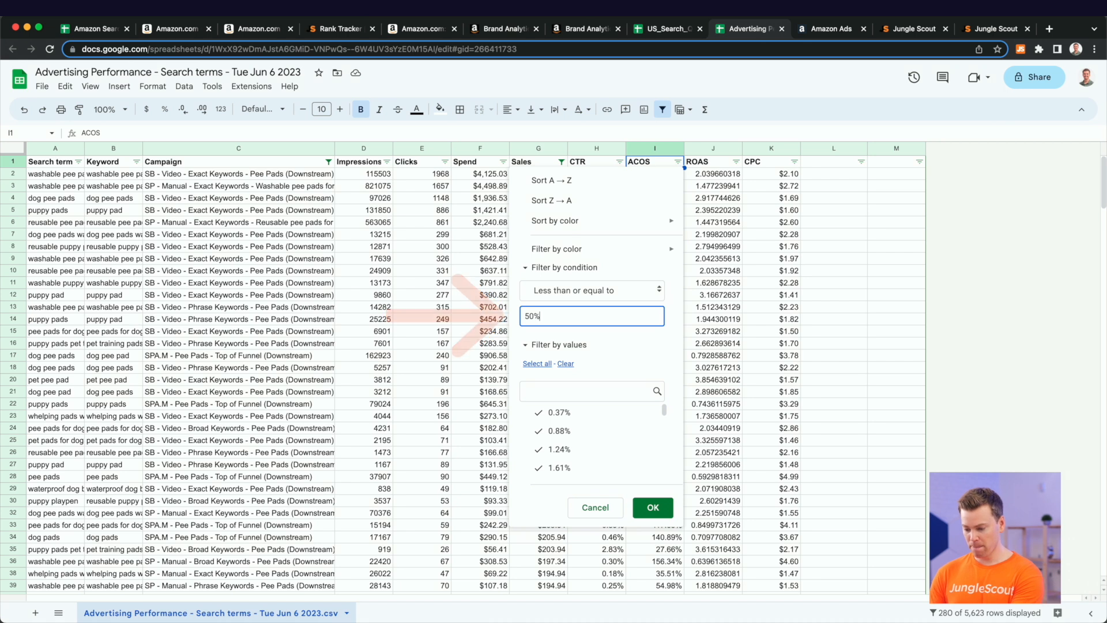
click(651, 507)
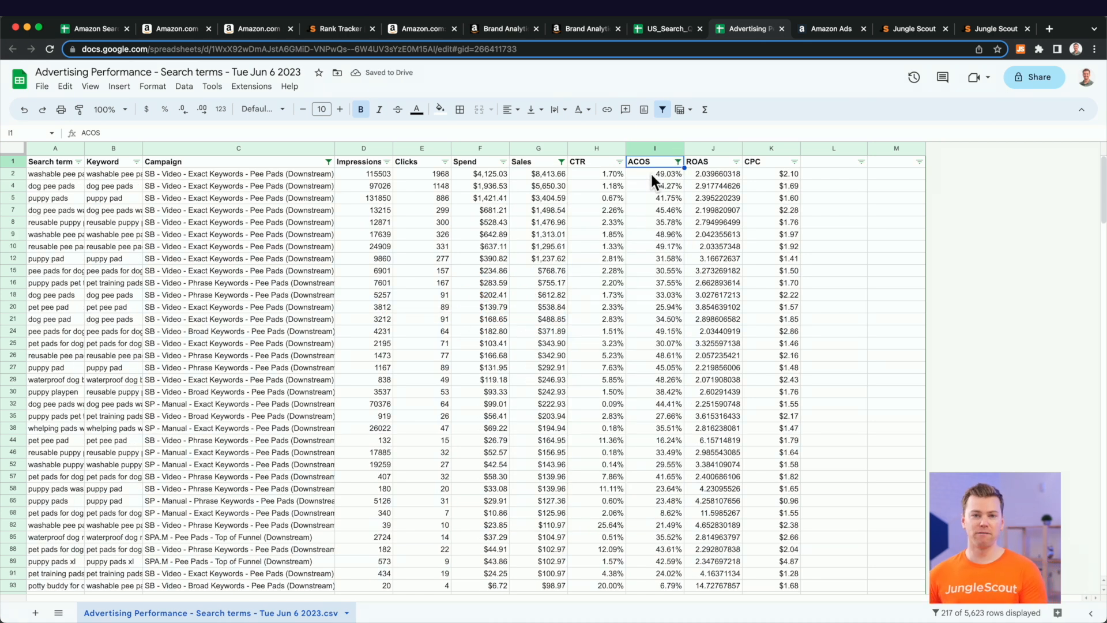
click(503, 28)
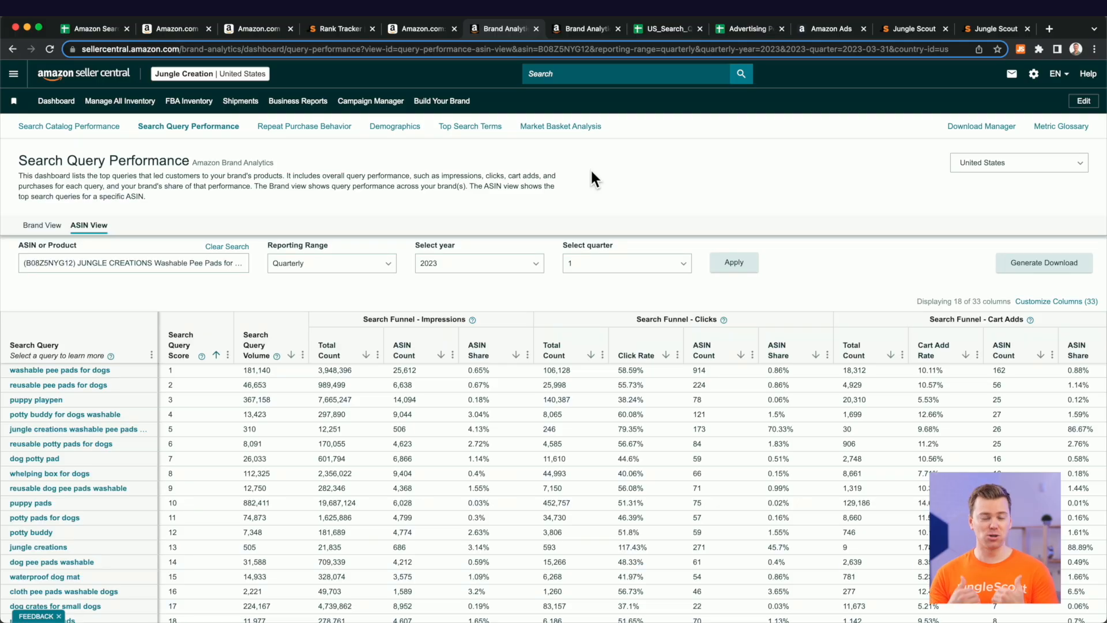
Check the Amazon Ads sponsored reports, then return to 'reusable puppy pads waterproof' results
click(827, 29)
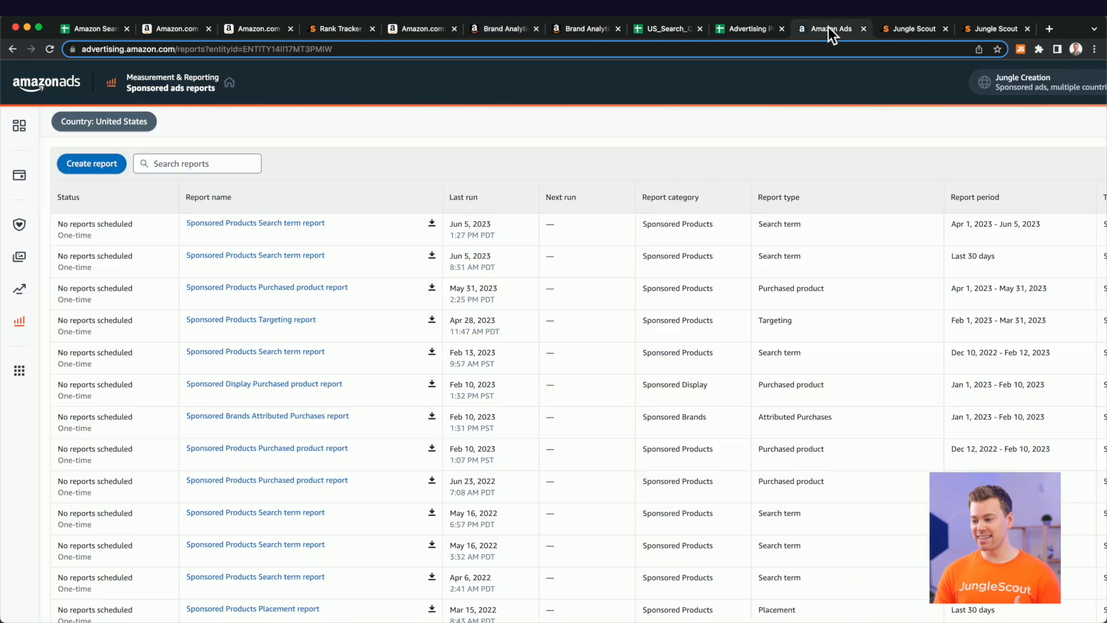
mouse_move(798, 122)
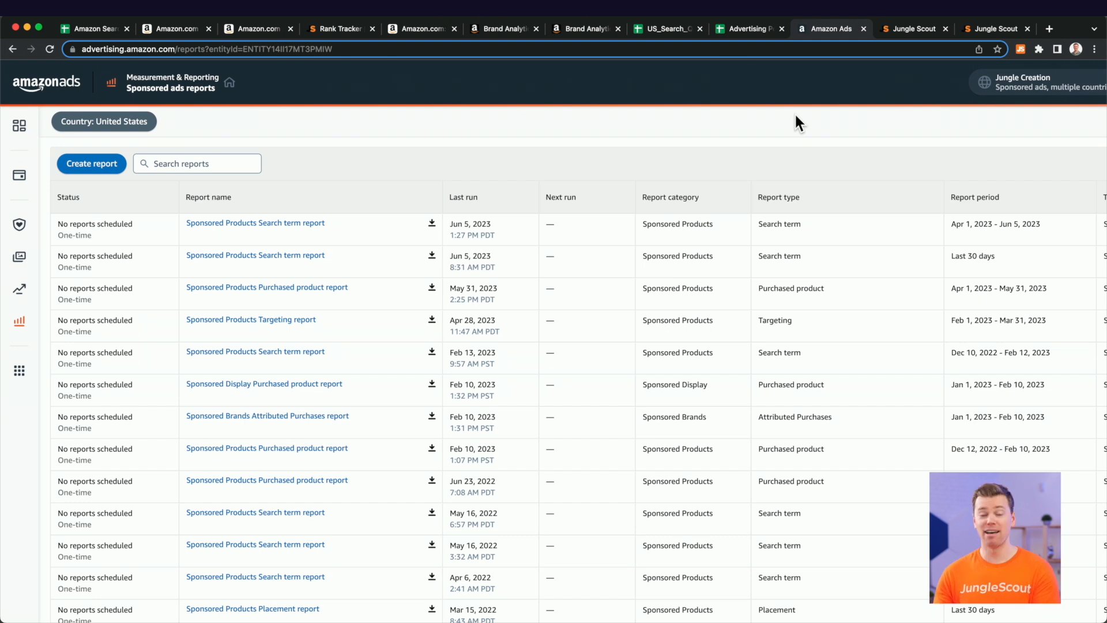
mouse_move(551, 35)
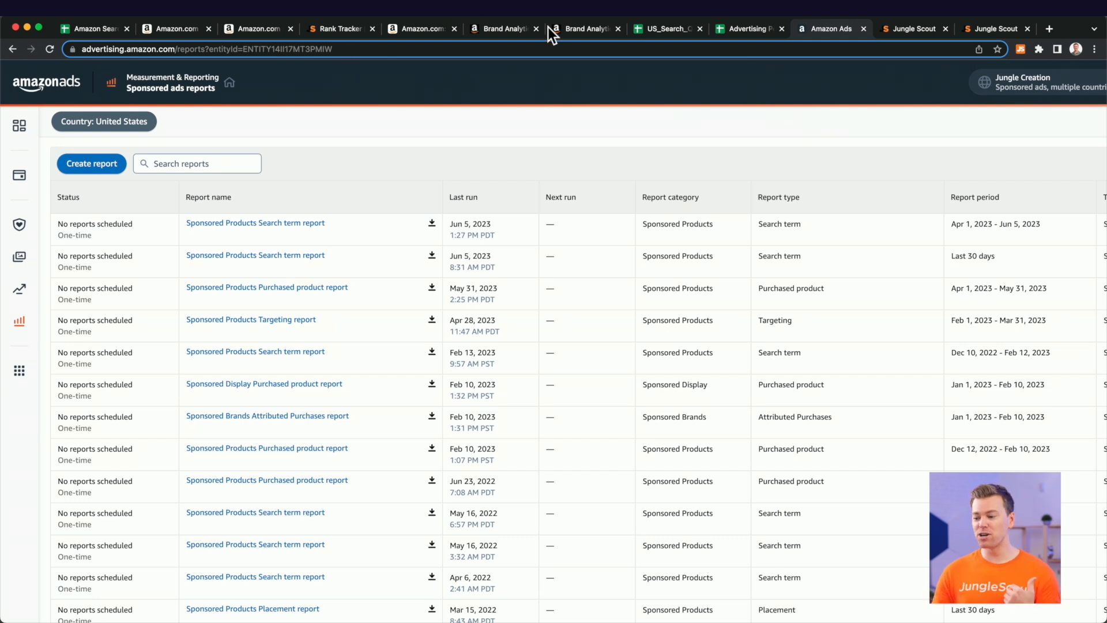
click(254, 29)
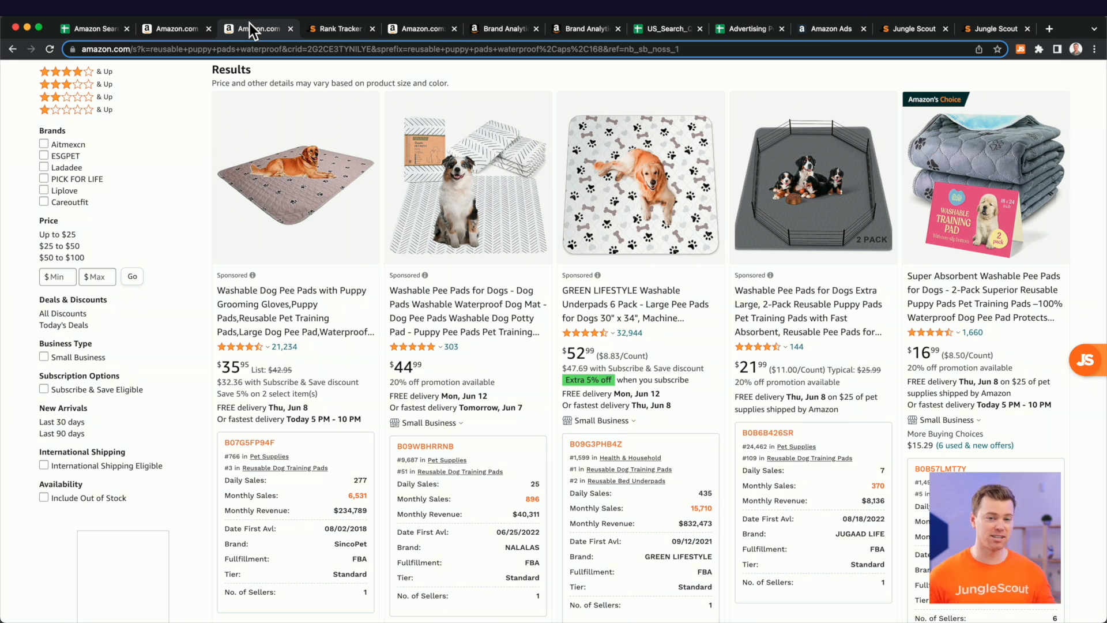
mouse_move(248, 388)
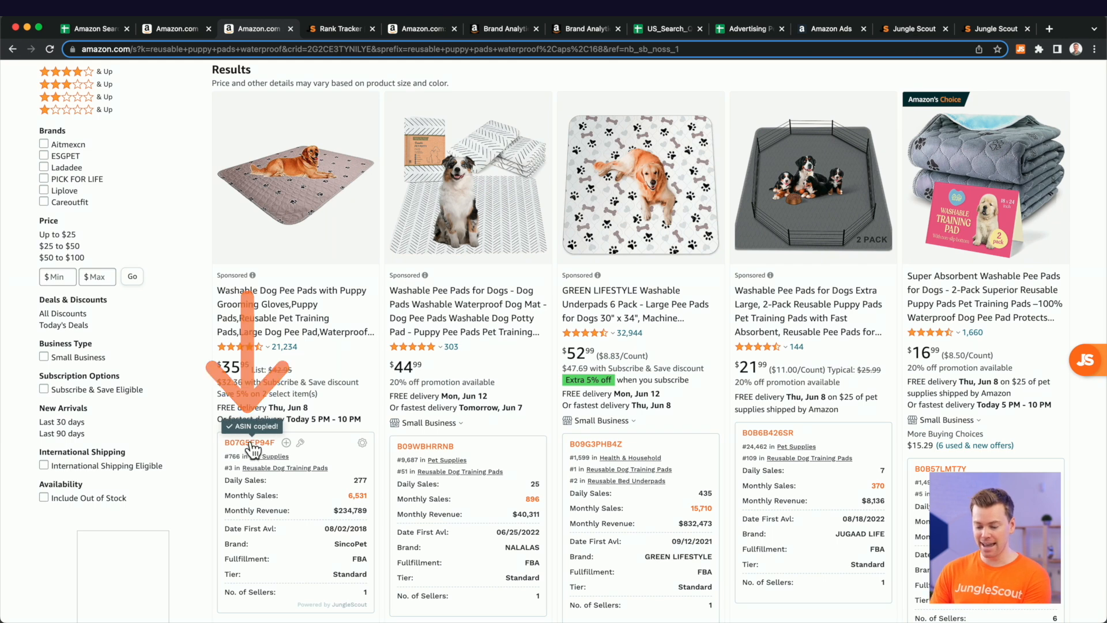
Copy the top listing's ASIN B07G5FP94F for a Keyword Scout reverse ASIN search
click(914, 28)
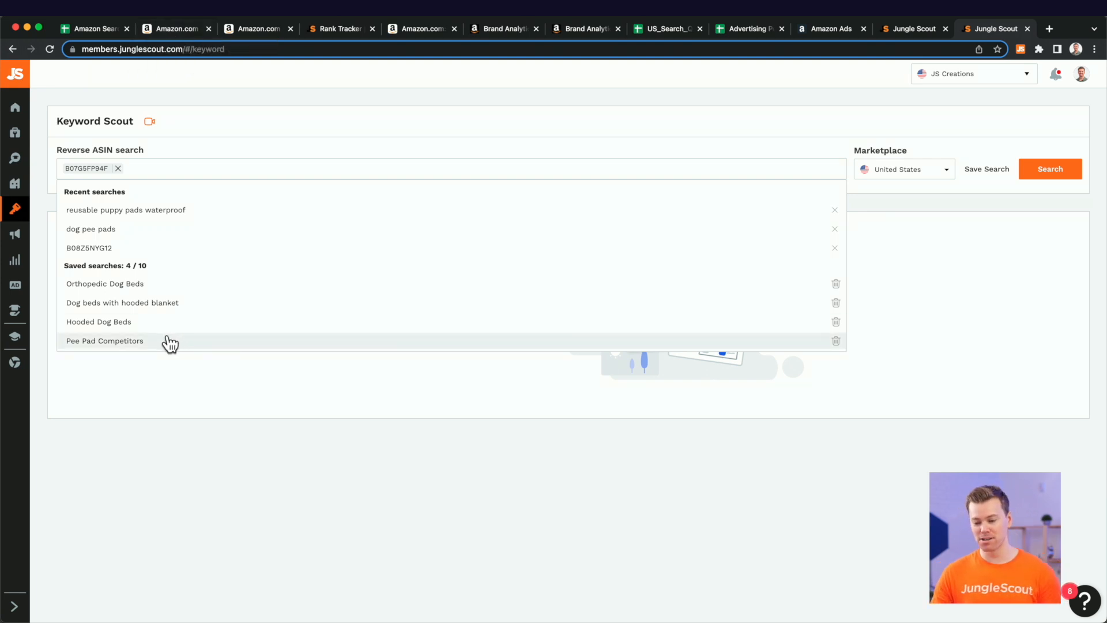
Load the saved Pee Pad Competitors search with Word Count min 4 and Exact Match min 100
click(104, 340)
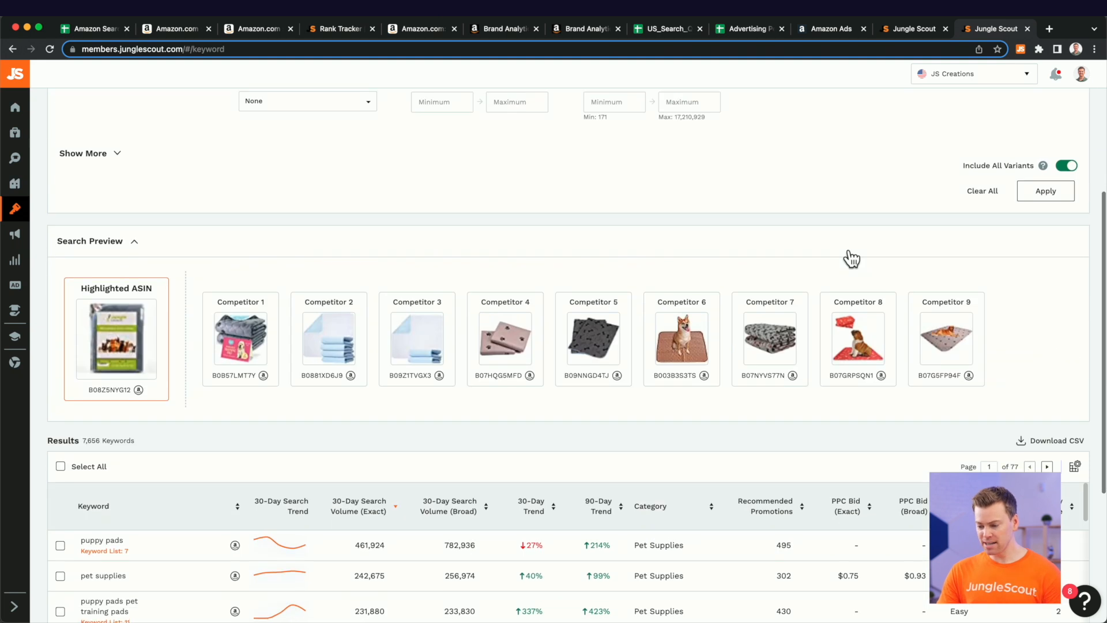
scroll(down, 3)
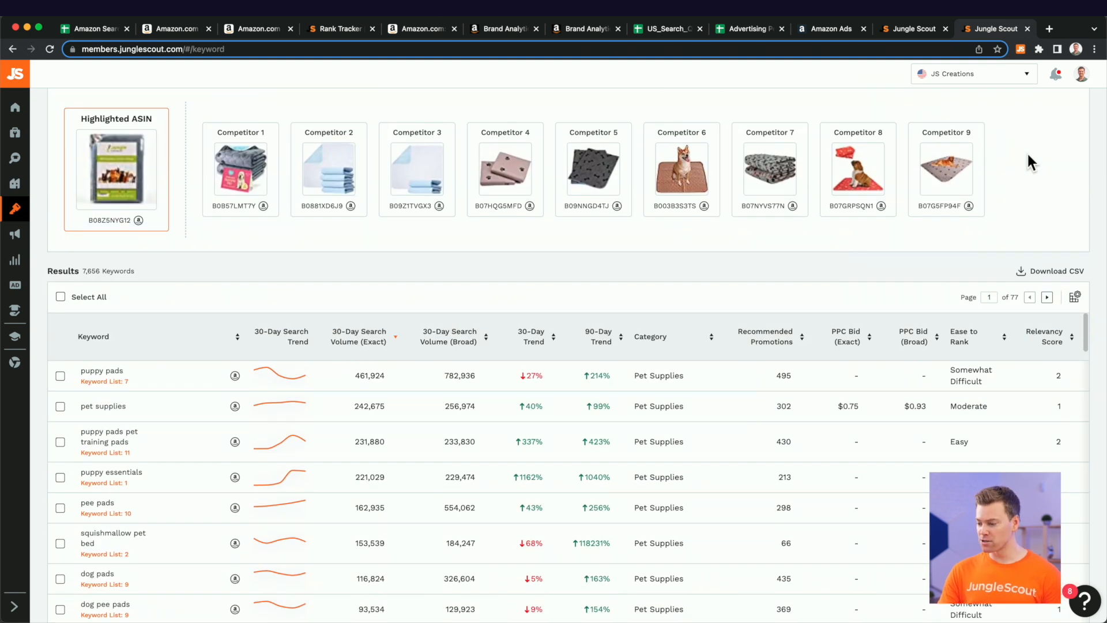
mouse_move(263, 222)
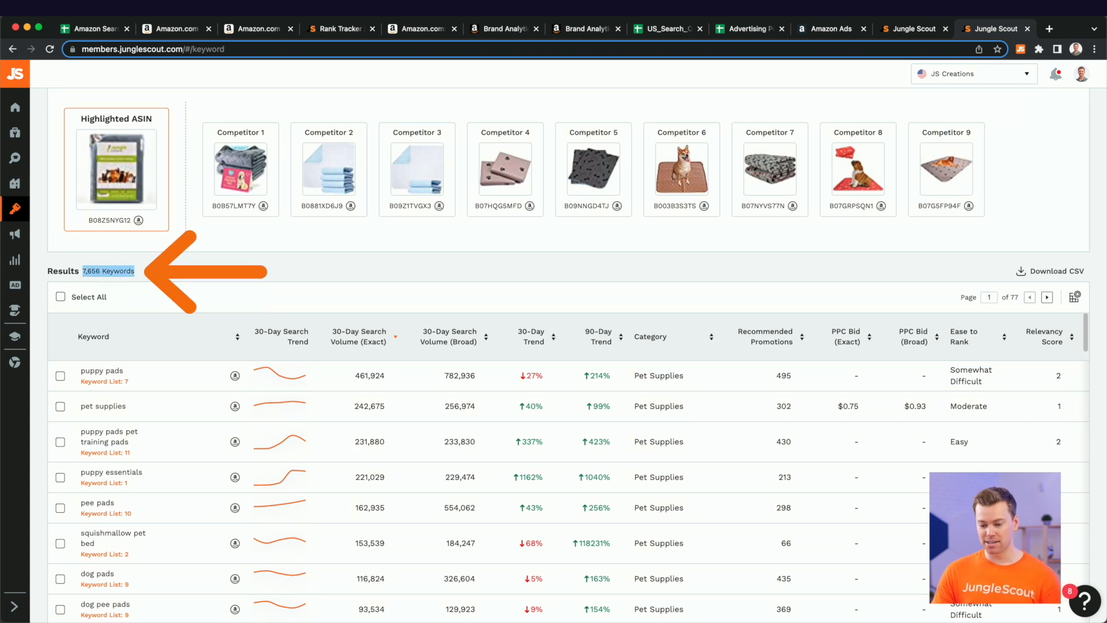
scroll(up, 3)
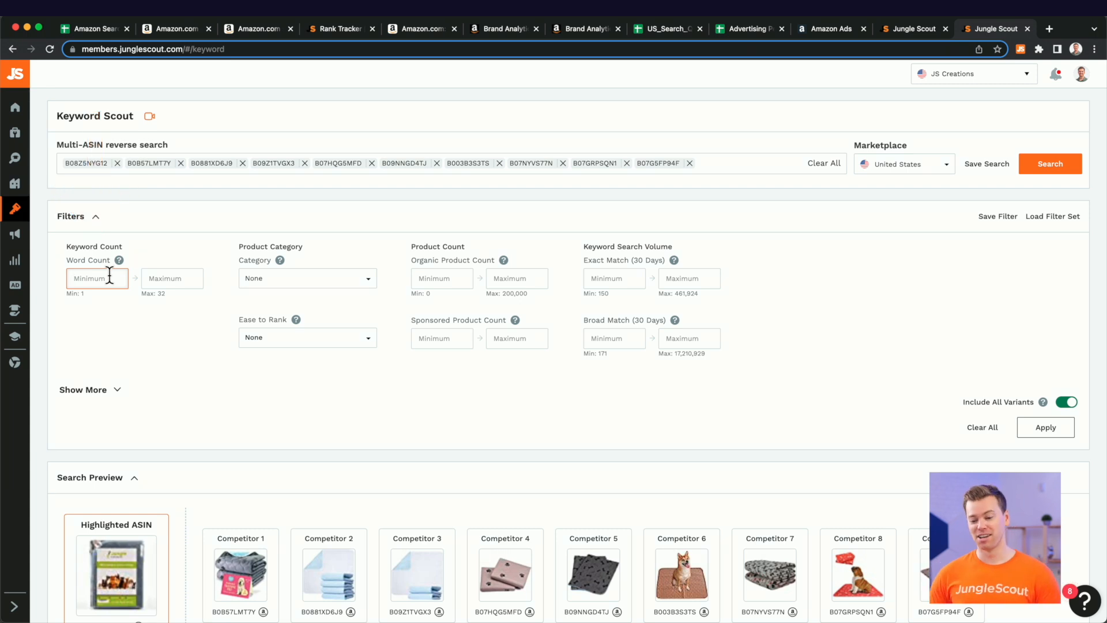
scroll(down, 3)
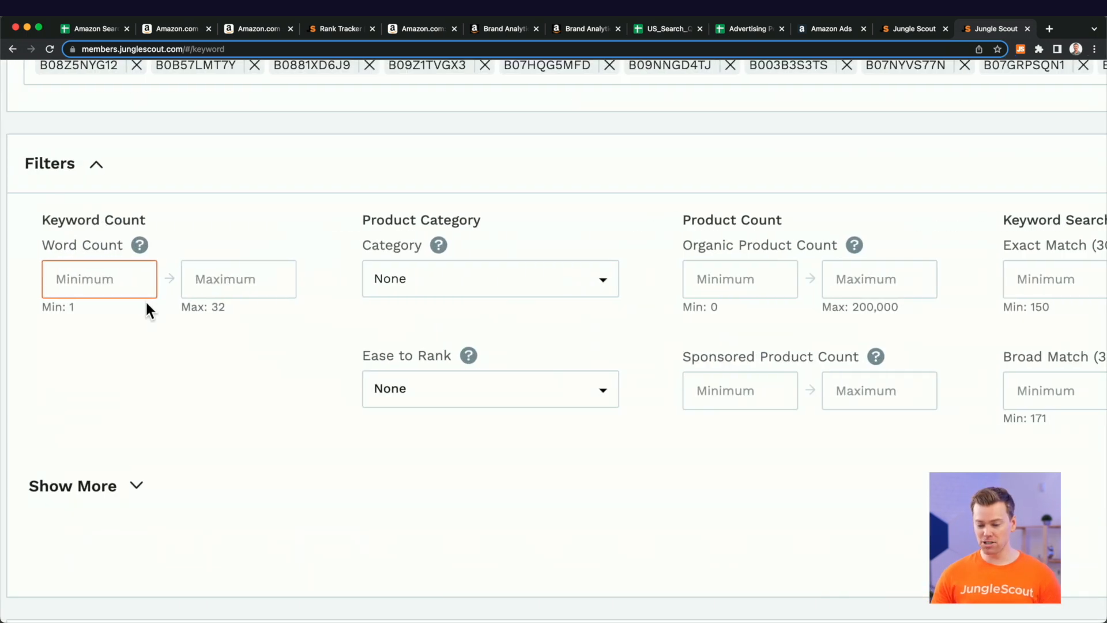
text(4)
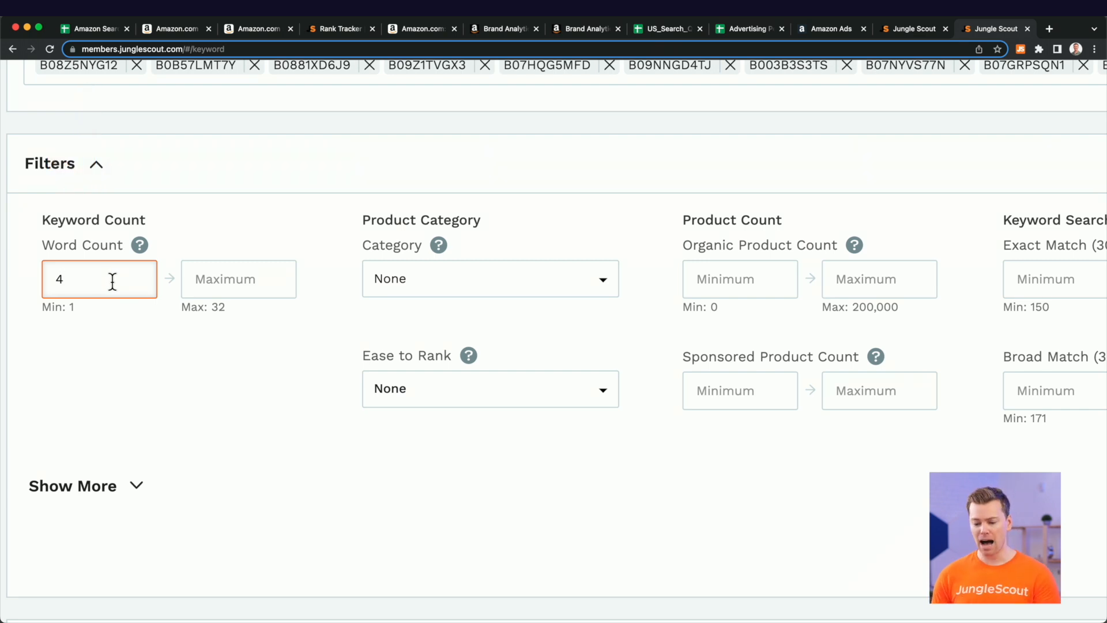
scroll(up, 3)
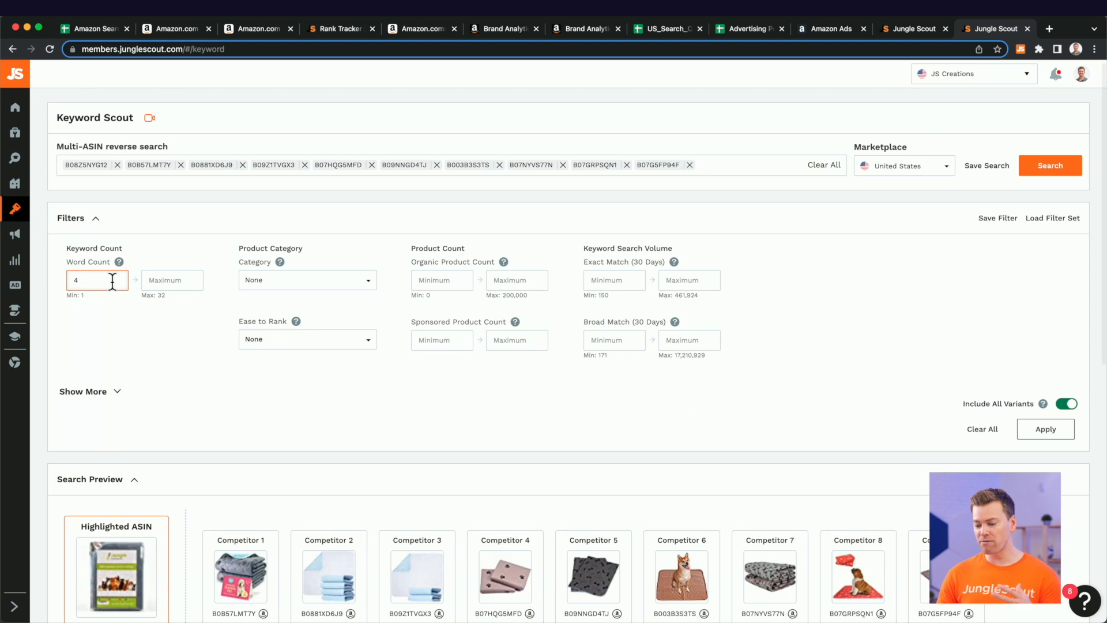
mouse_move(154, 355)
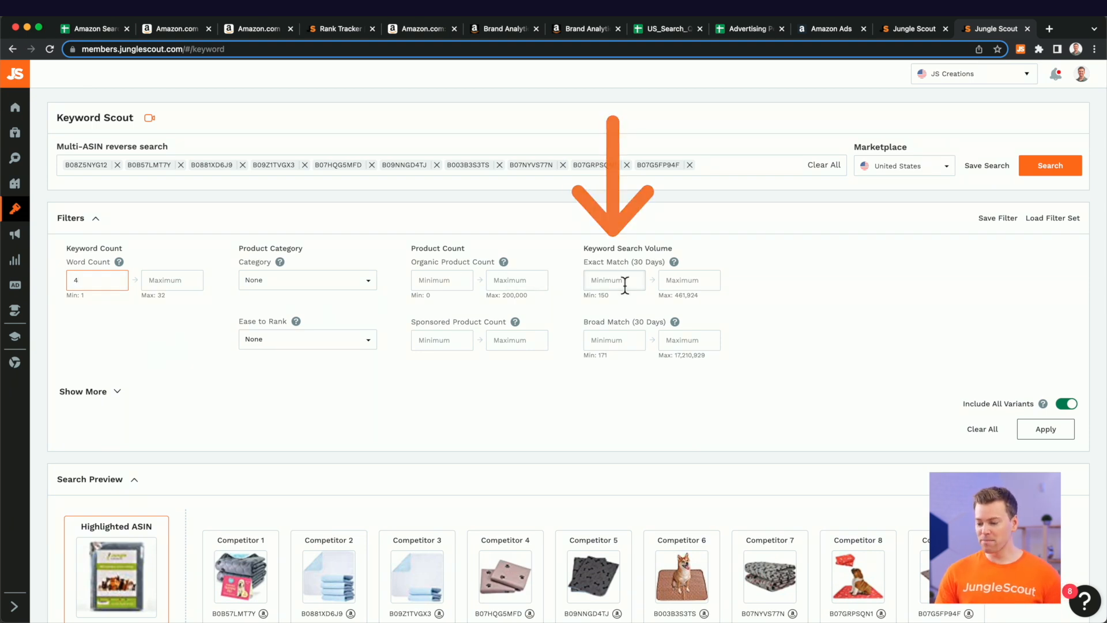
click(613, 280)
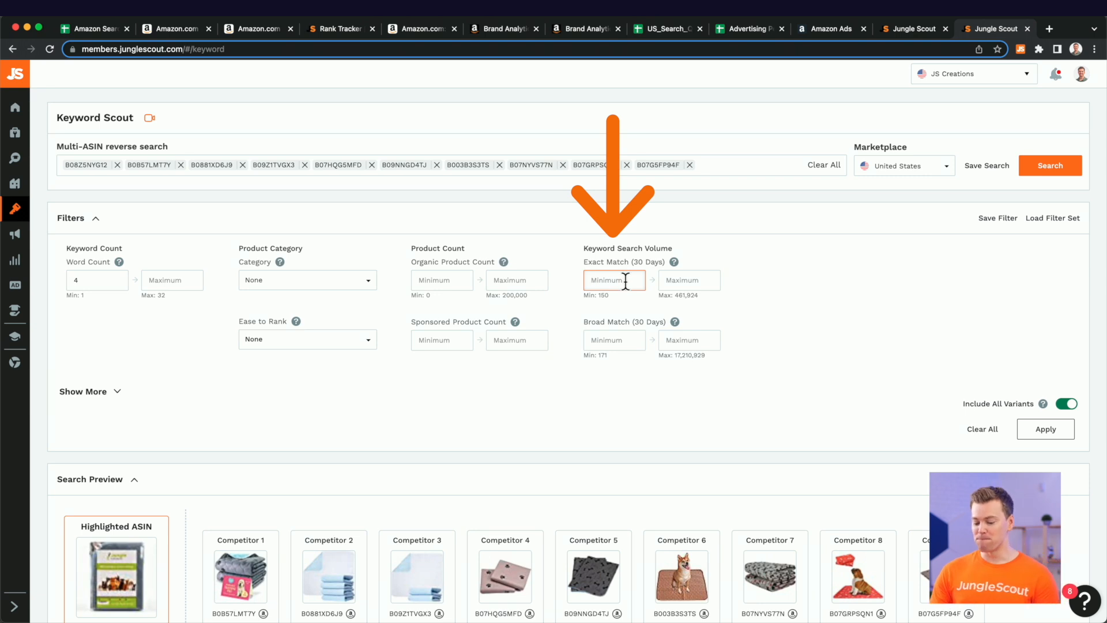
text(100)
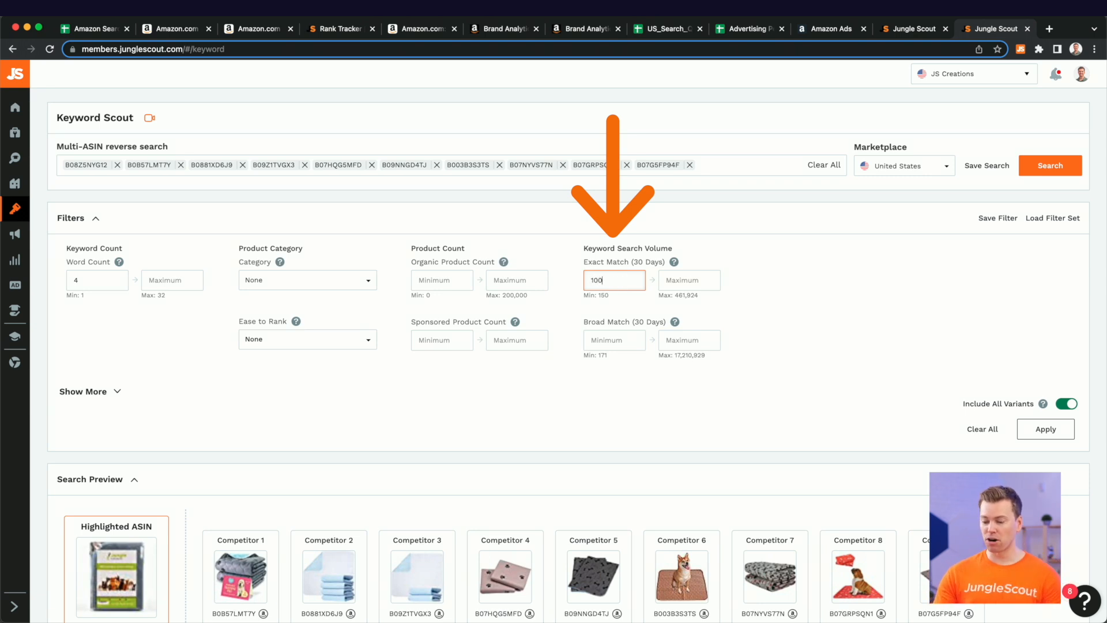
Set Organic ASINs Count min 2 and Organic ASINs Rank lowest 50, then apply filters
click(82, 390)
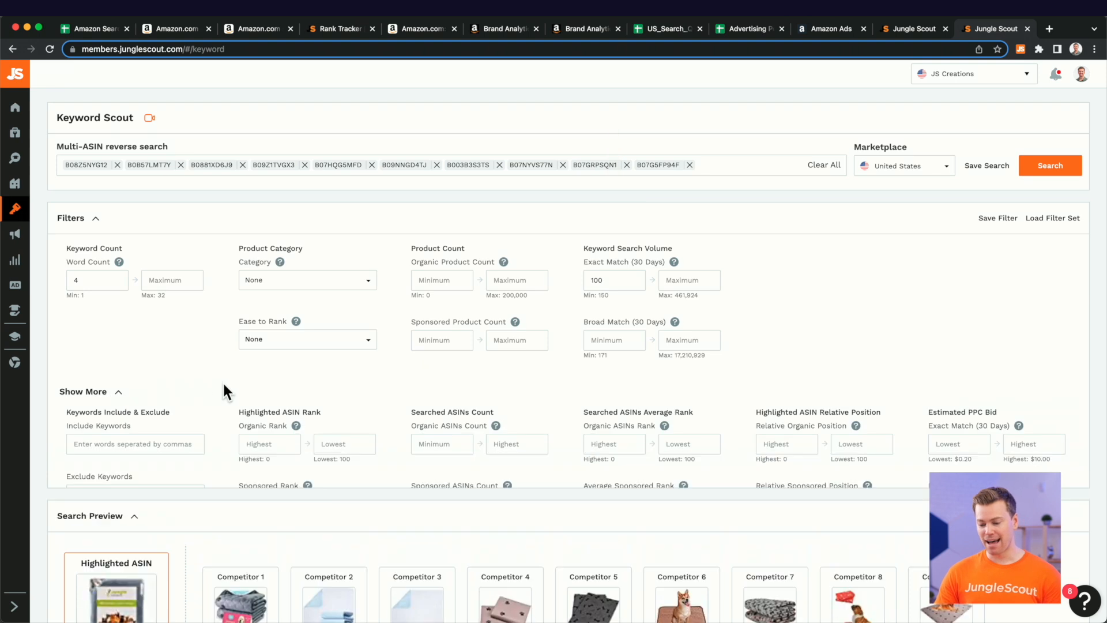
scroll(down, 3)
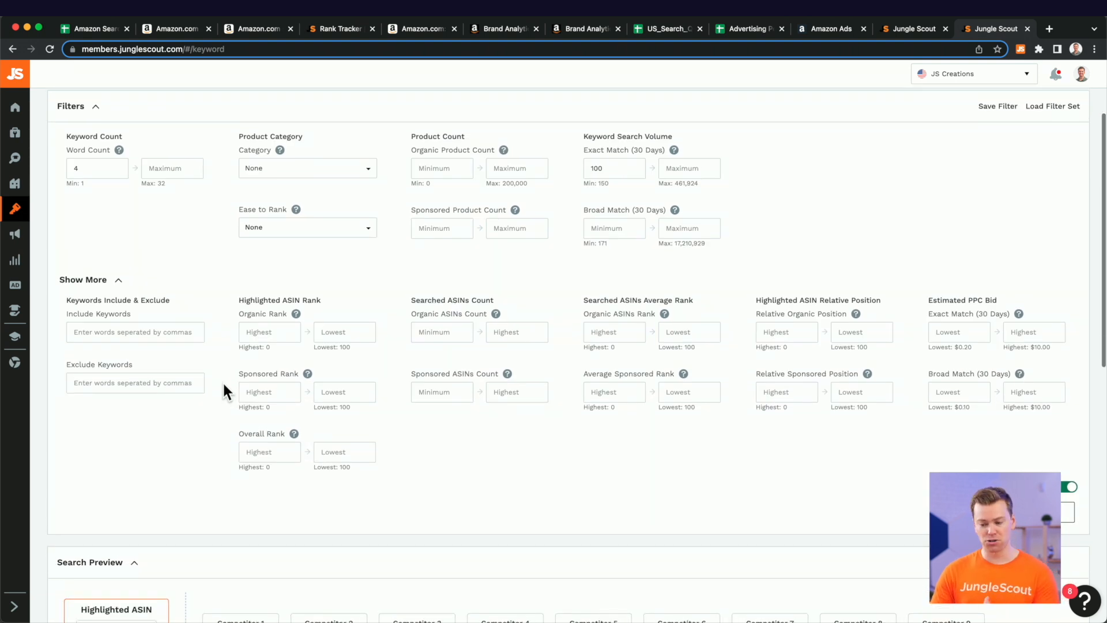
mouse_move(217, 356)
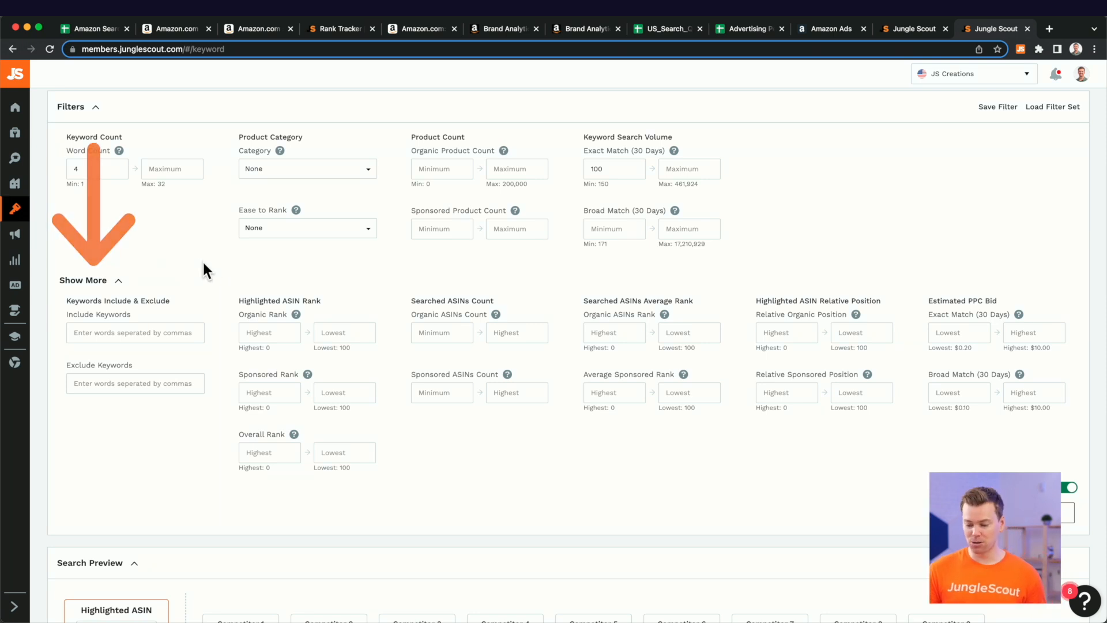
mouse_move(442, 333)
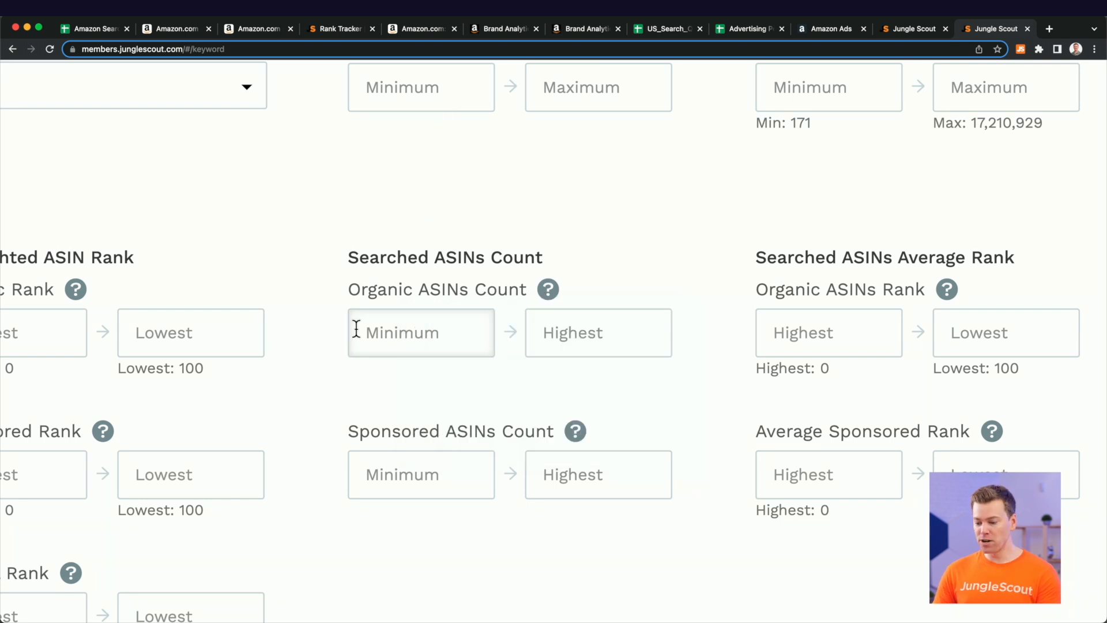
text(2)
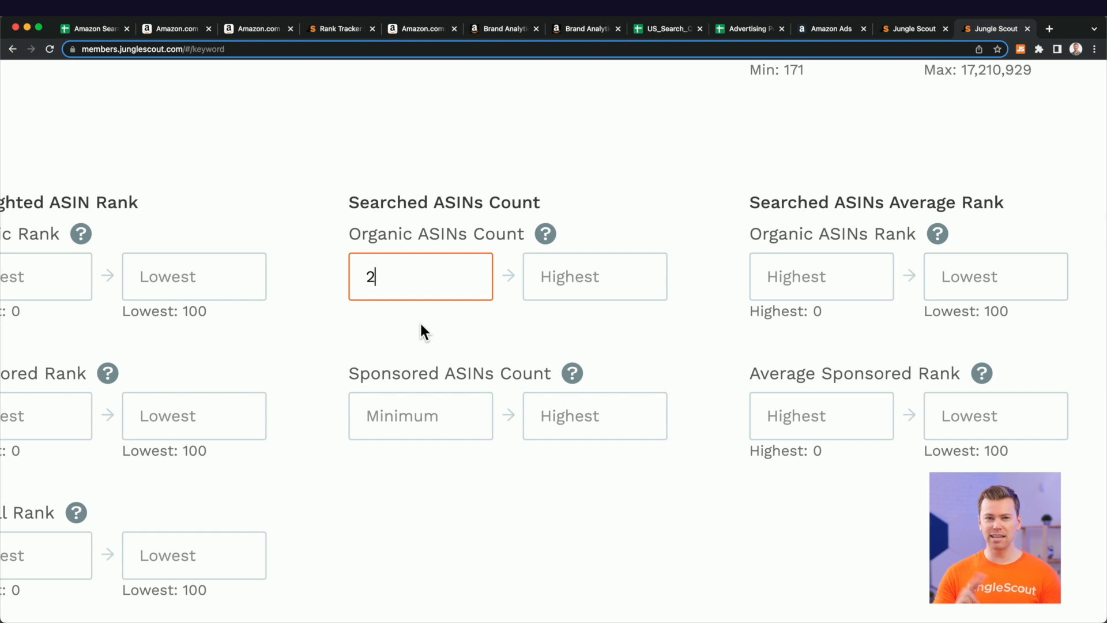
mouse_move(529, 272)
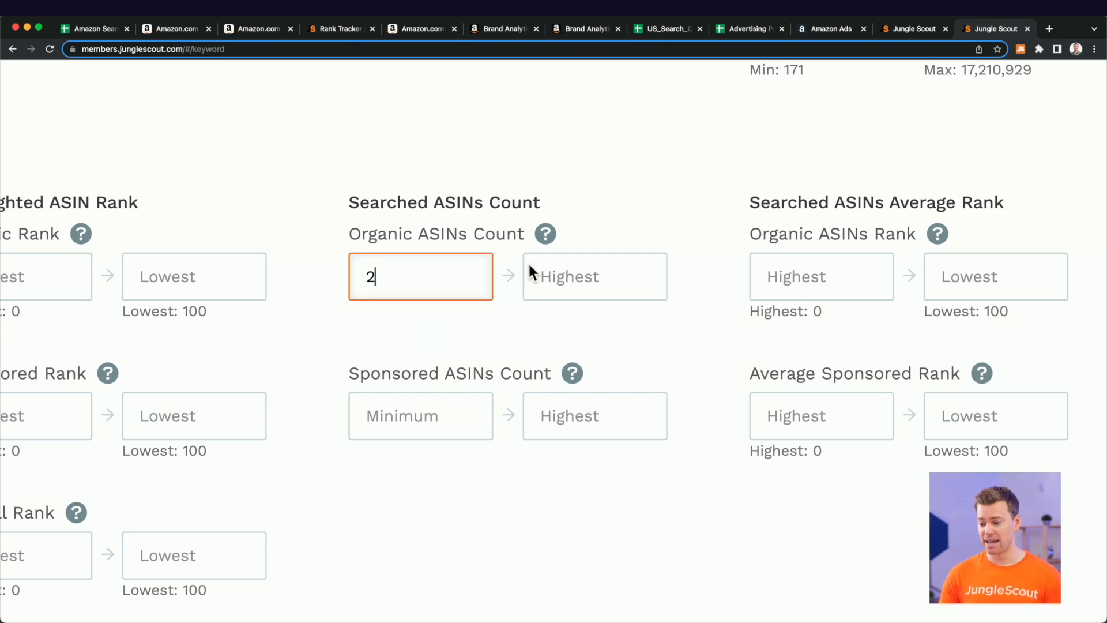
mouse_move(544, 233)
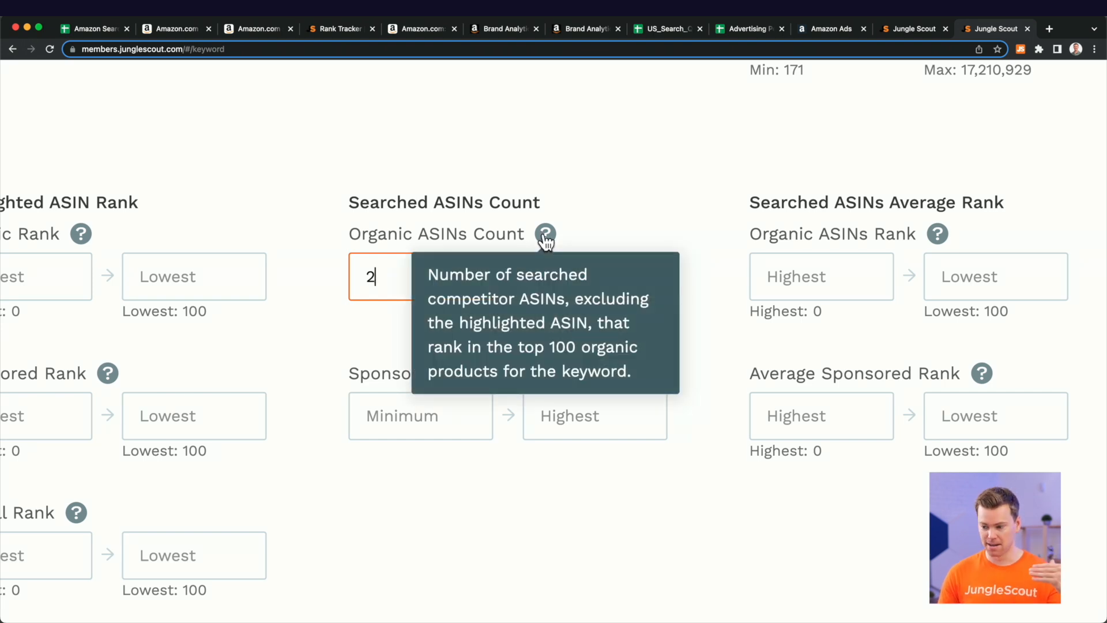
mouse_move(855, 275)
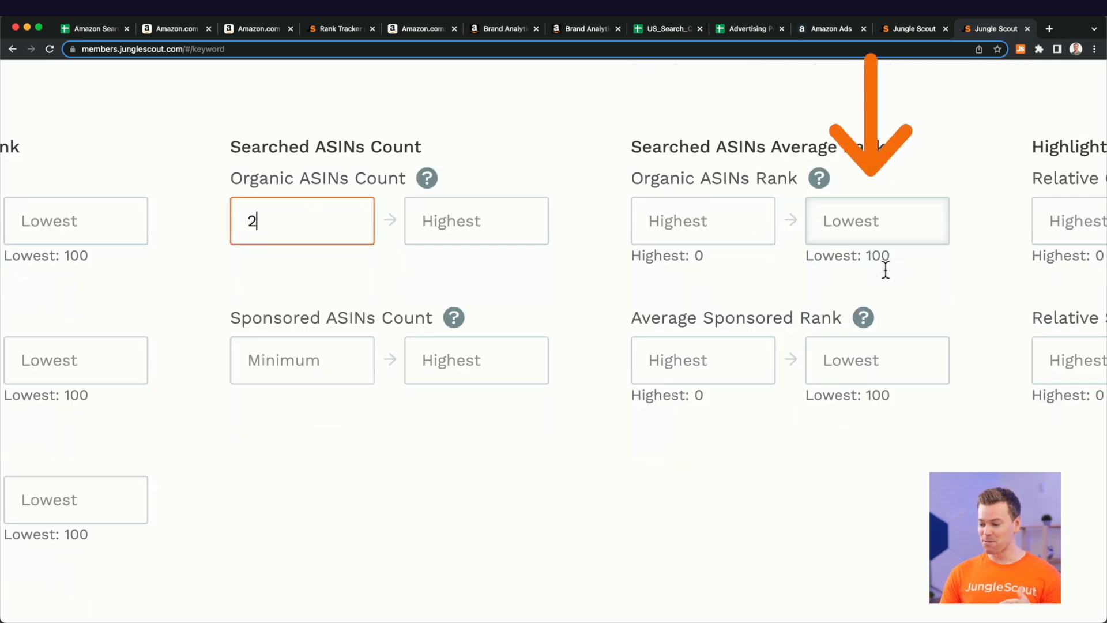
mouse_move(817, 178)
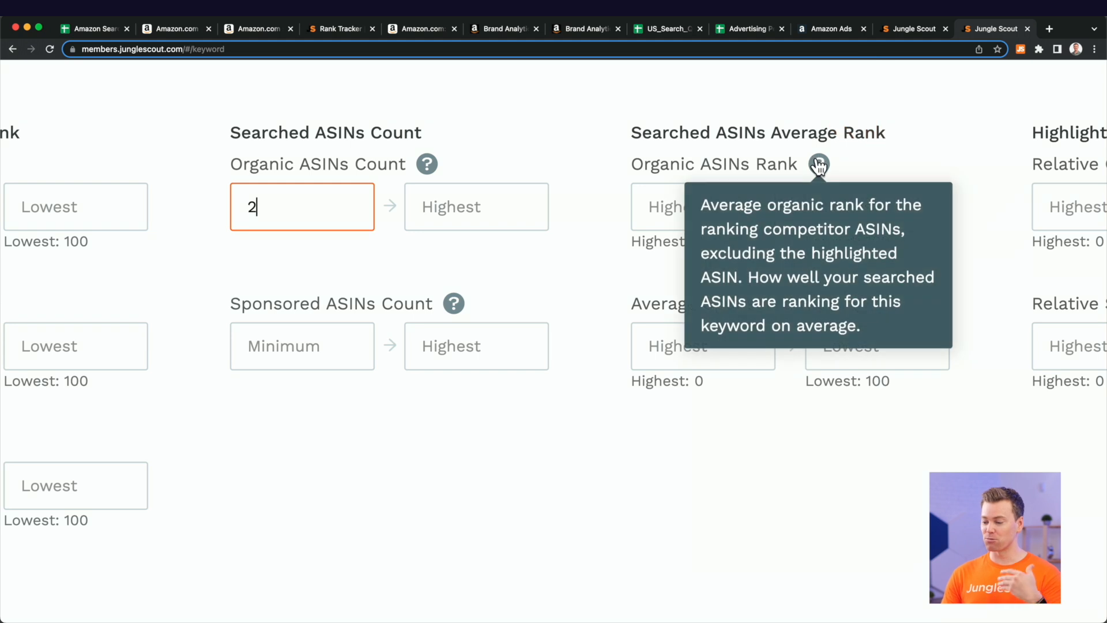
click(876, 207)
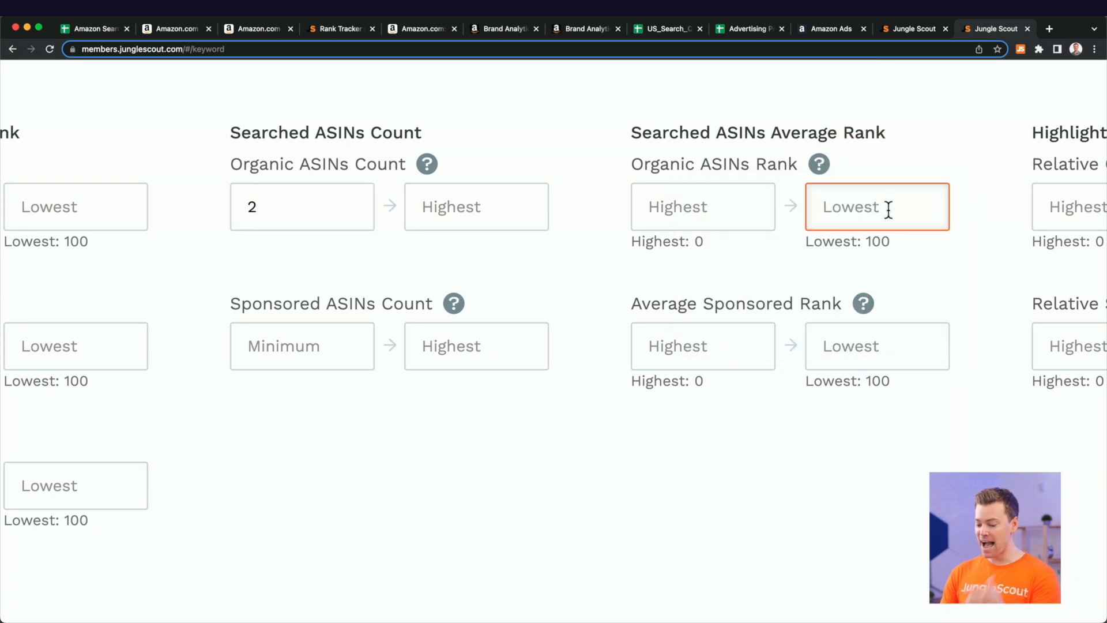
text(50)
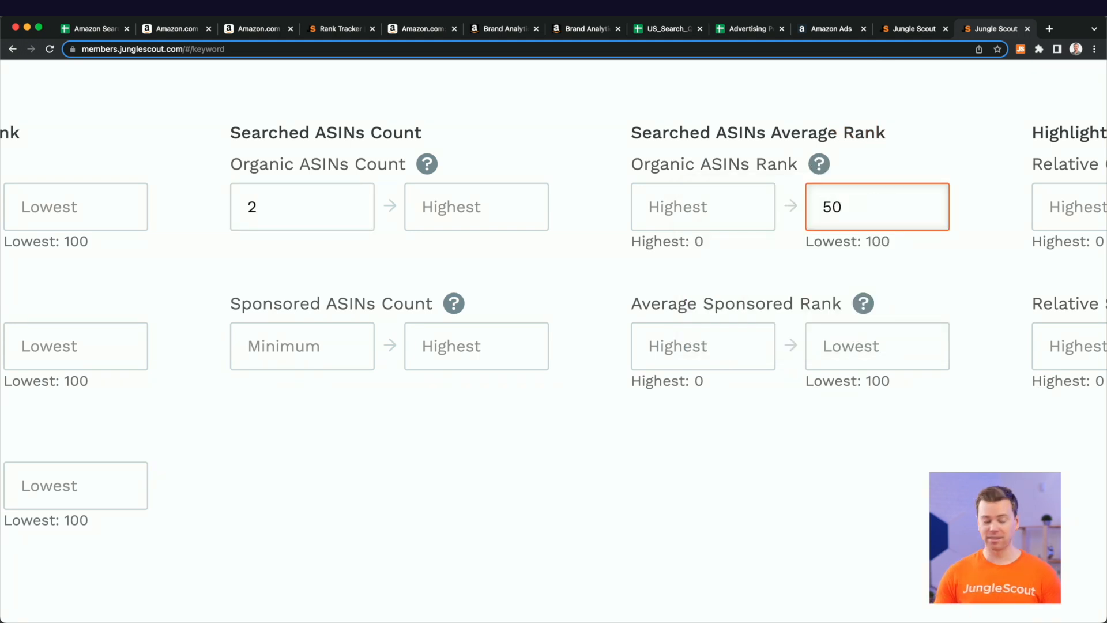
scroll(up, 3)
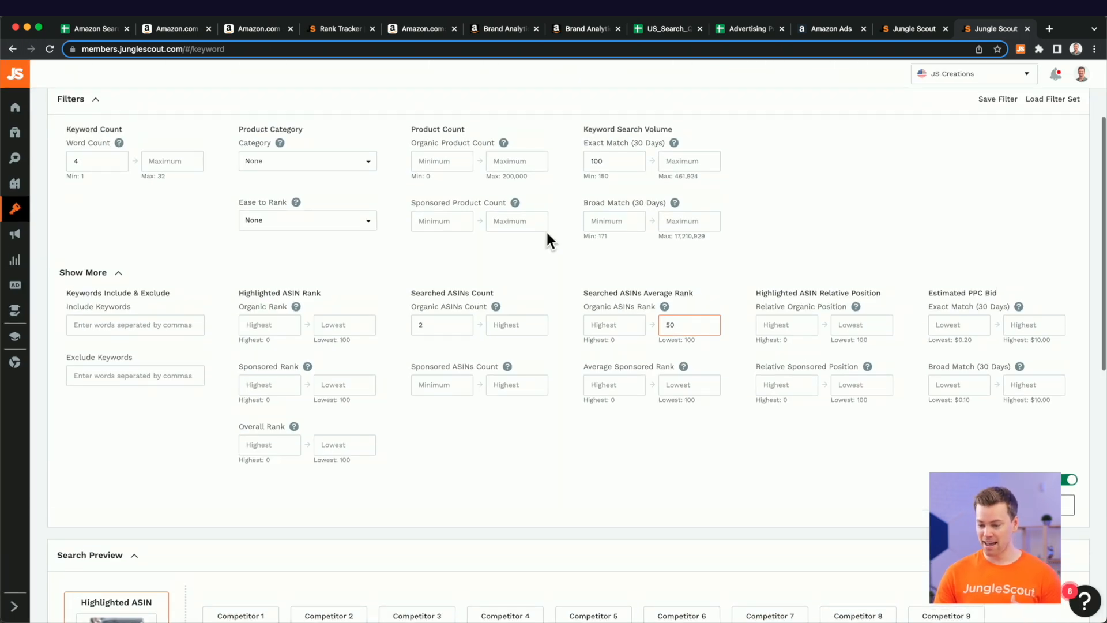
click(97, 160)
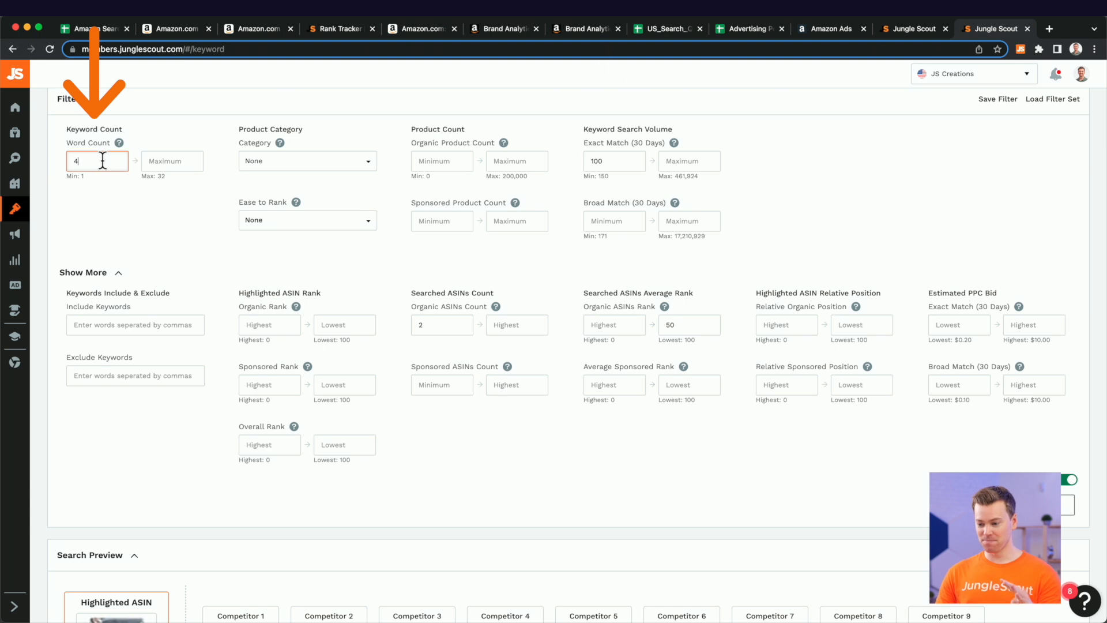
click(614, 161)
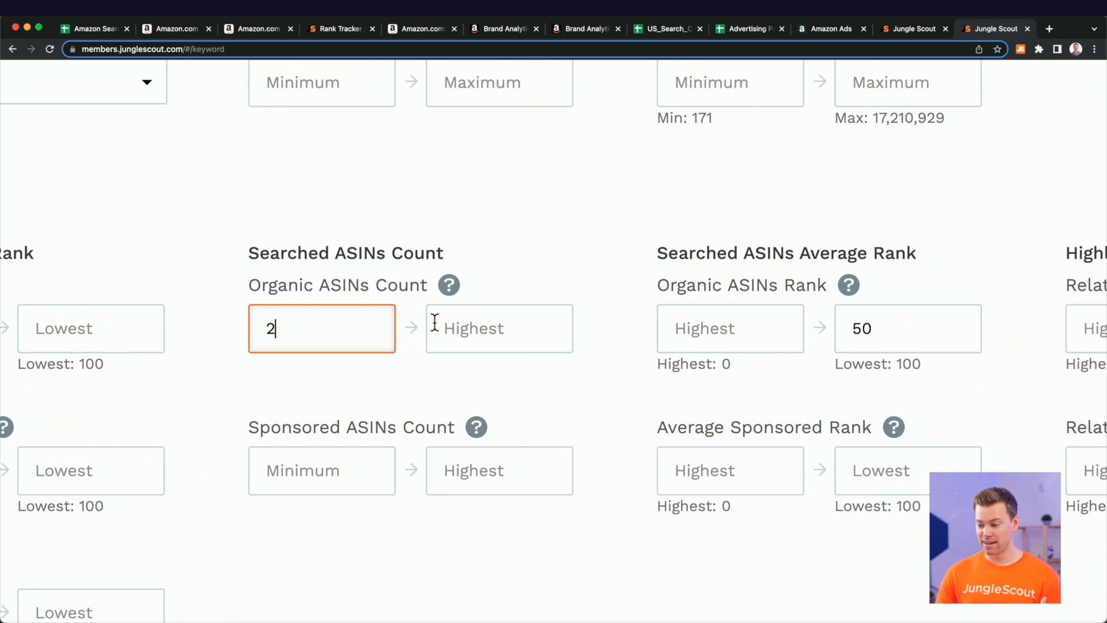
click(889, 327)
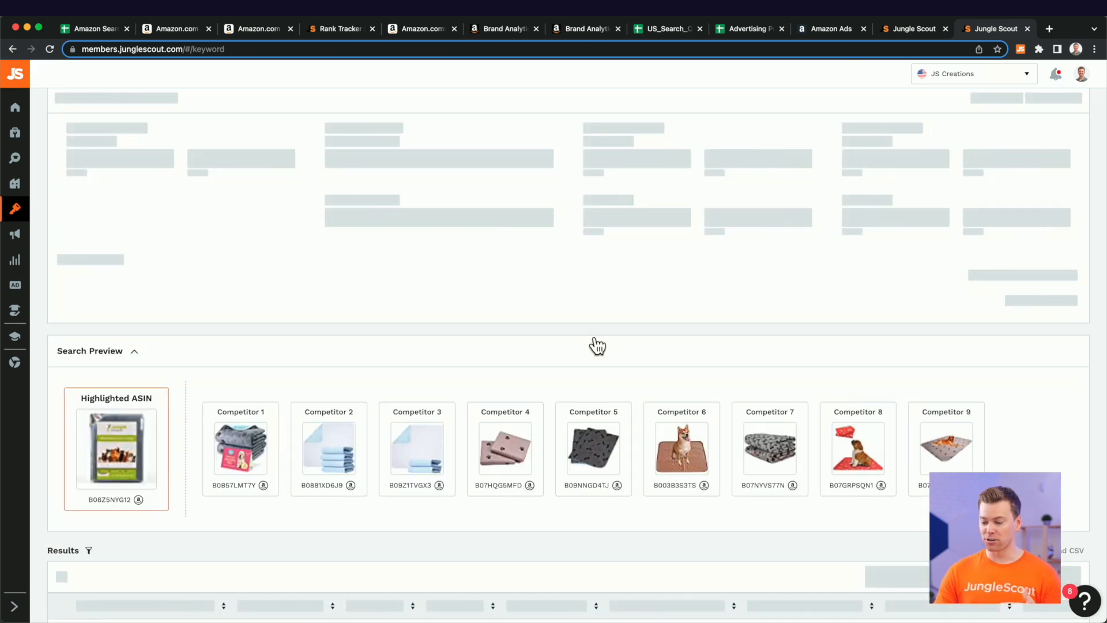
Scroll through the Results table of 65 filtered long-tail keywords
scroll(down, 3)
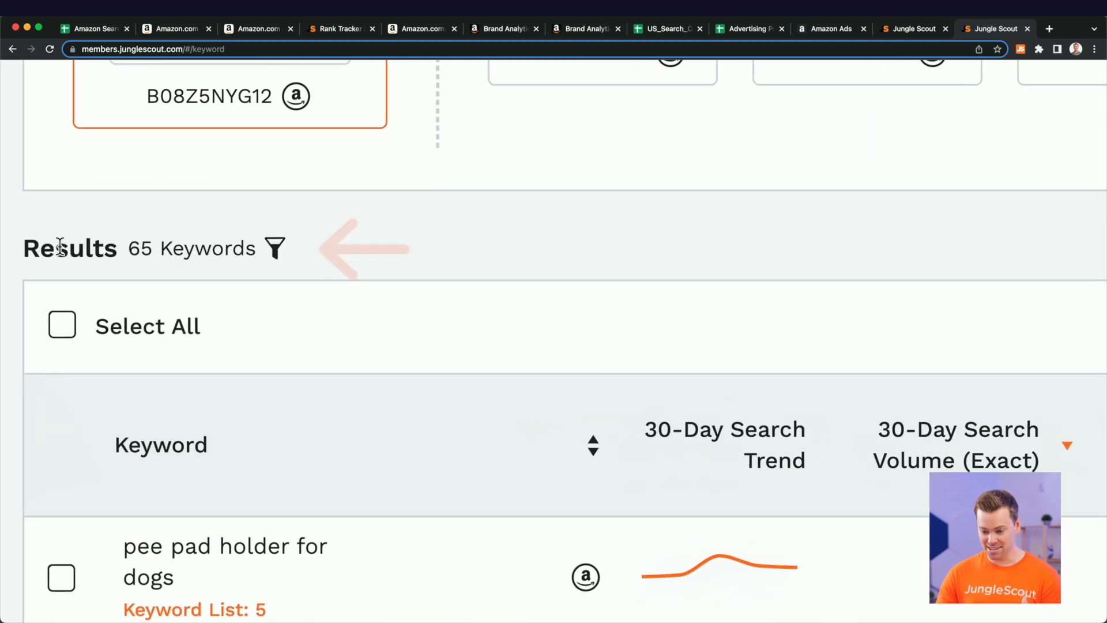
scroll(up, 3)
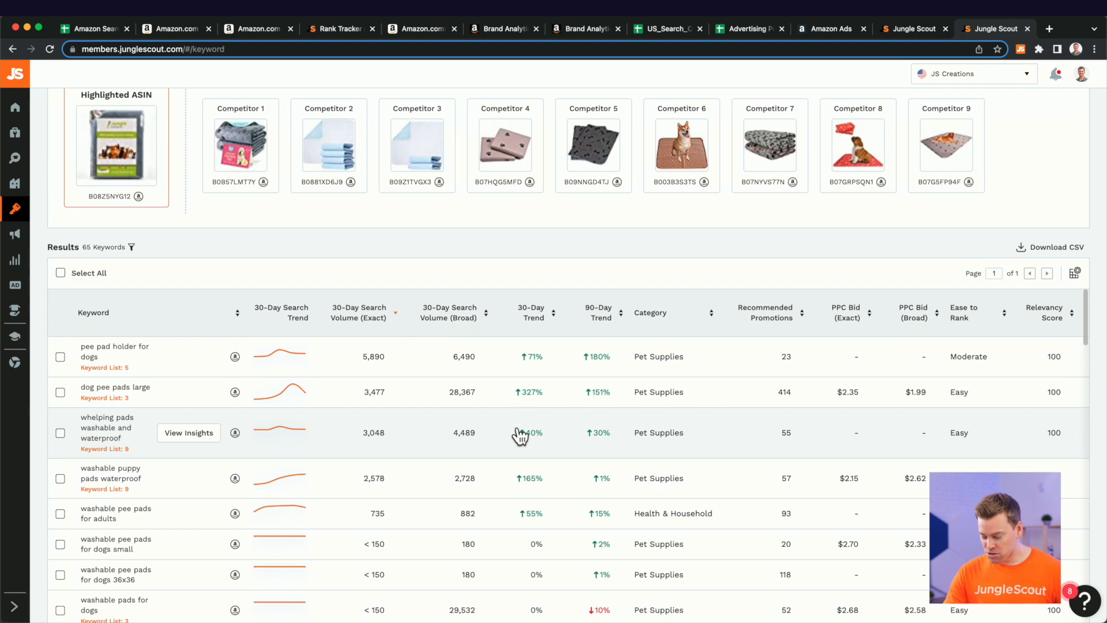
scroll(down, 3)
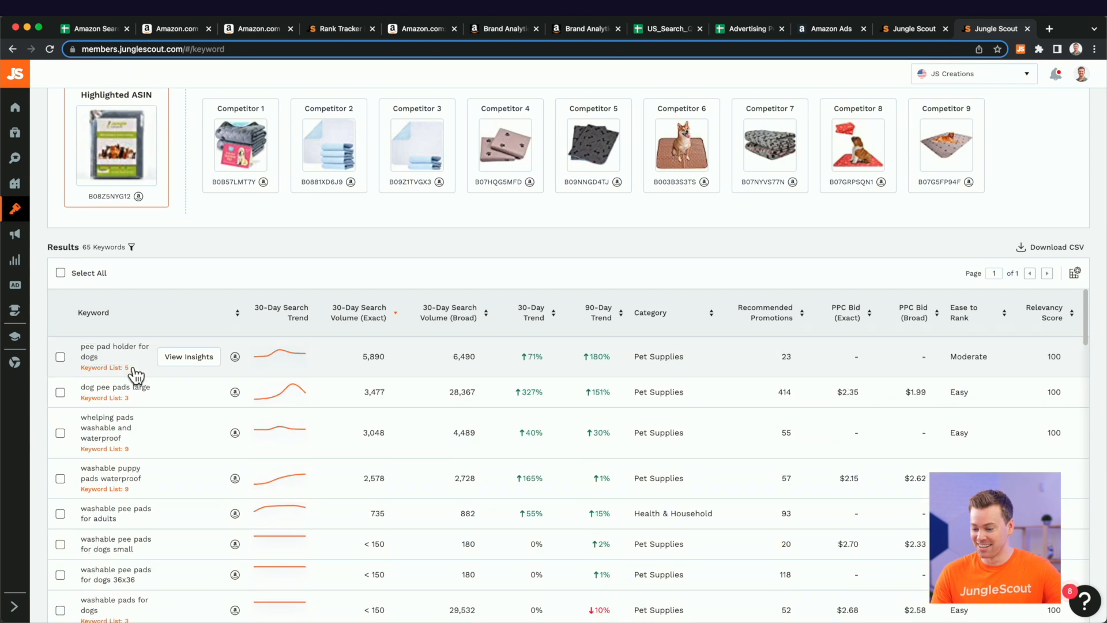
scroll(up, 3)
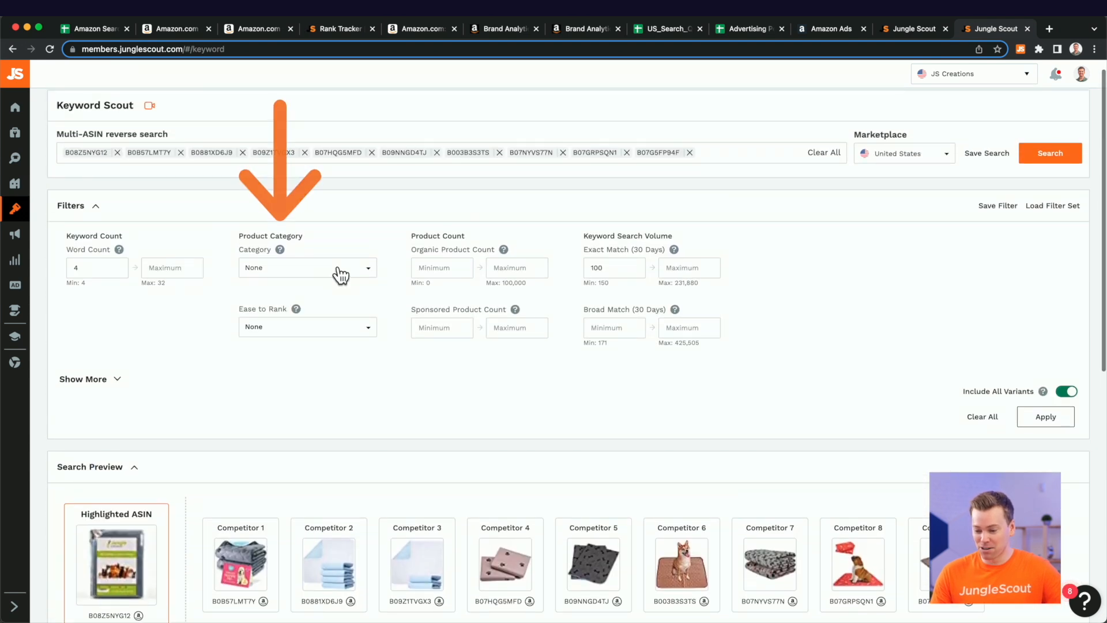
Rerun the keyword search and select all 72 resulting keywords
click(306, 267)
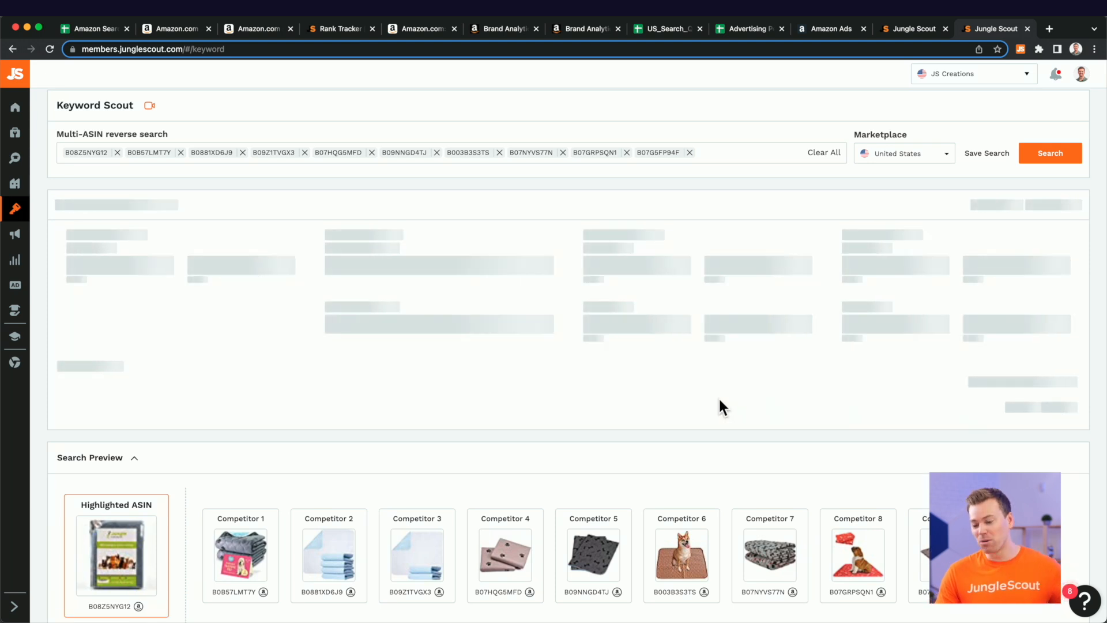
scroll(down, 3)
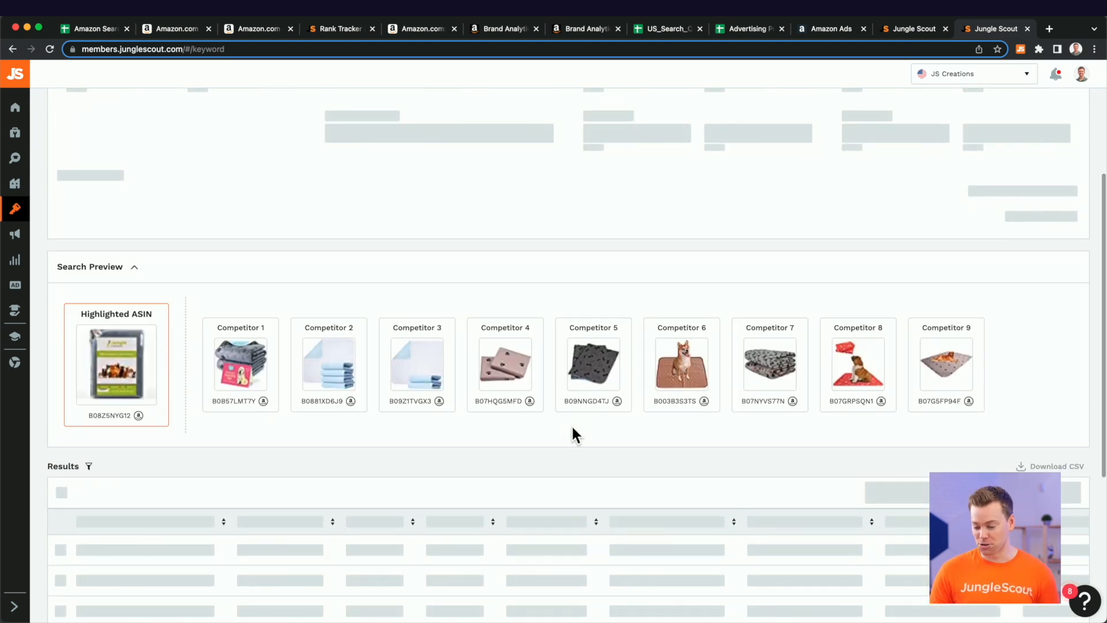
scroll(down, 3)
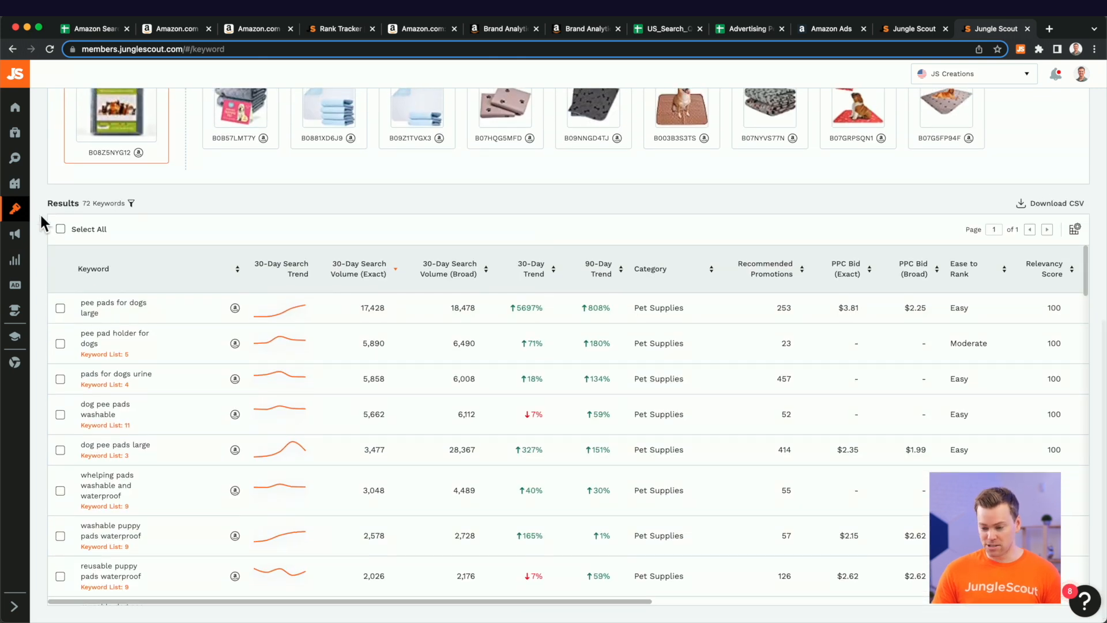
mouse_move(50, 242)
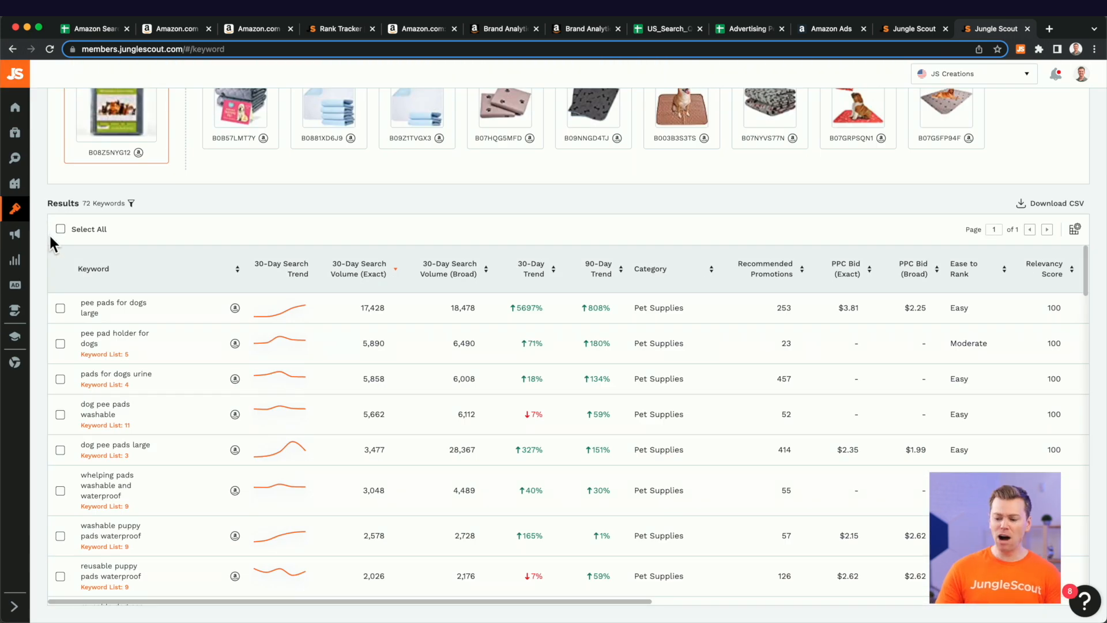
mouse_move(60, 229)
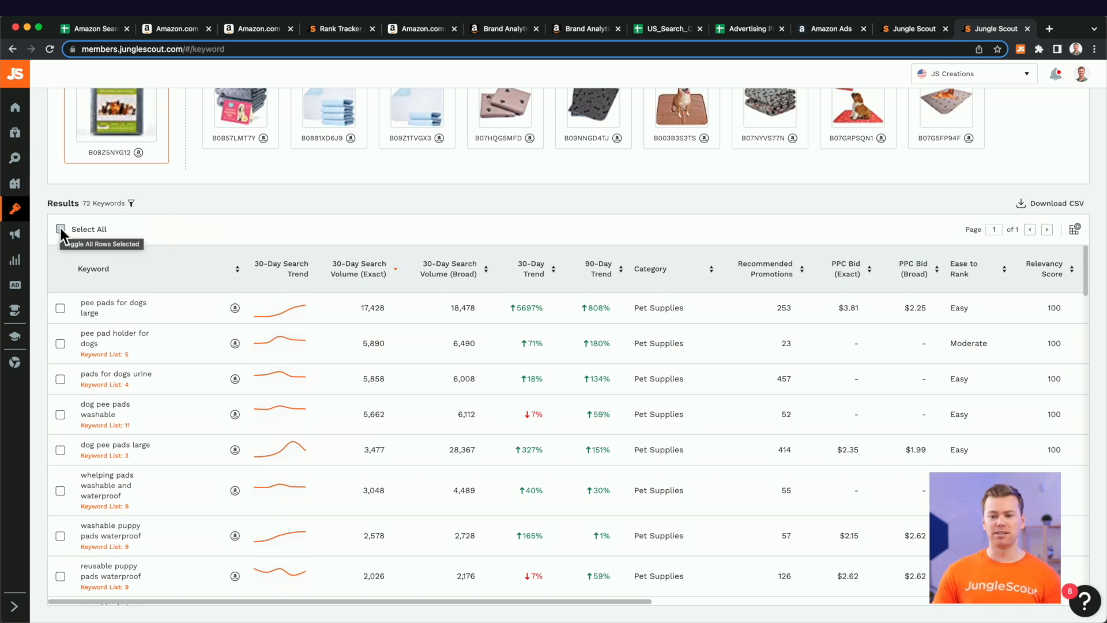
click(60, 229)
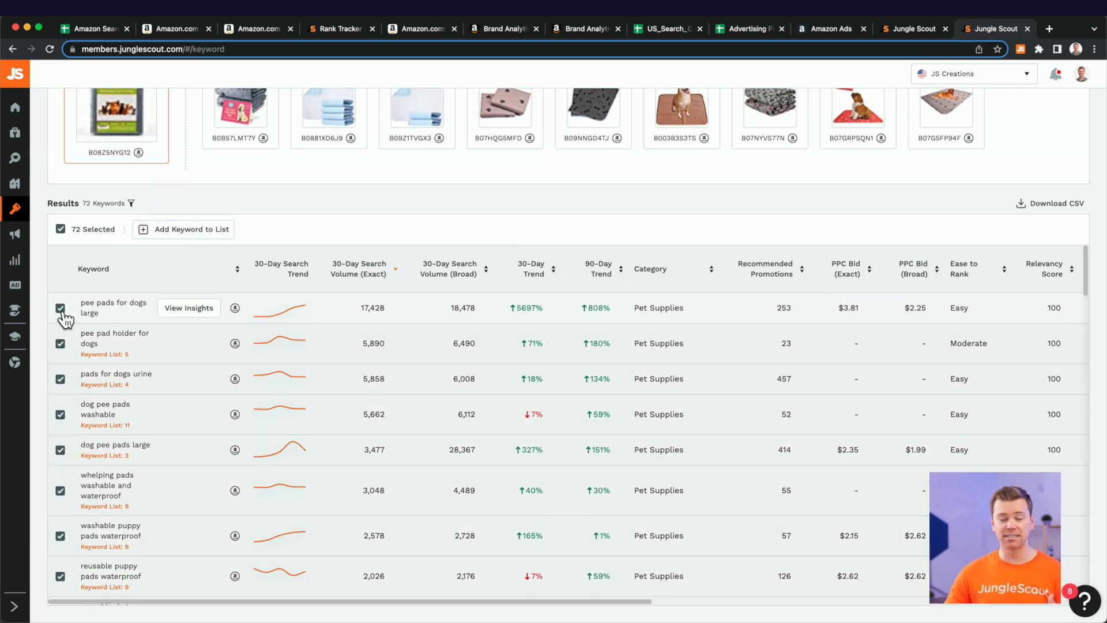
mouse_move(75, 400)
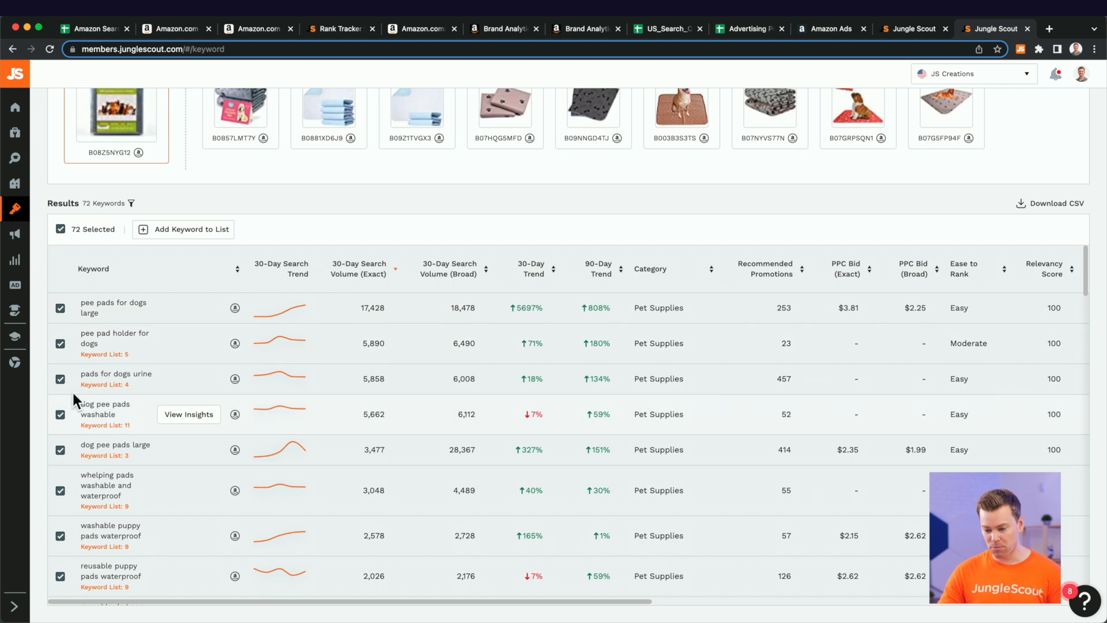
mouse_move(67, 346)
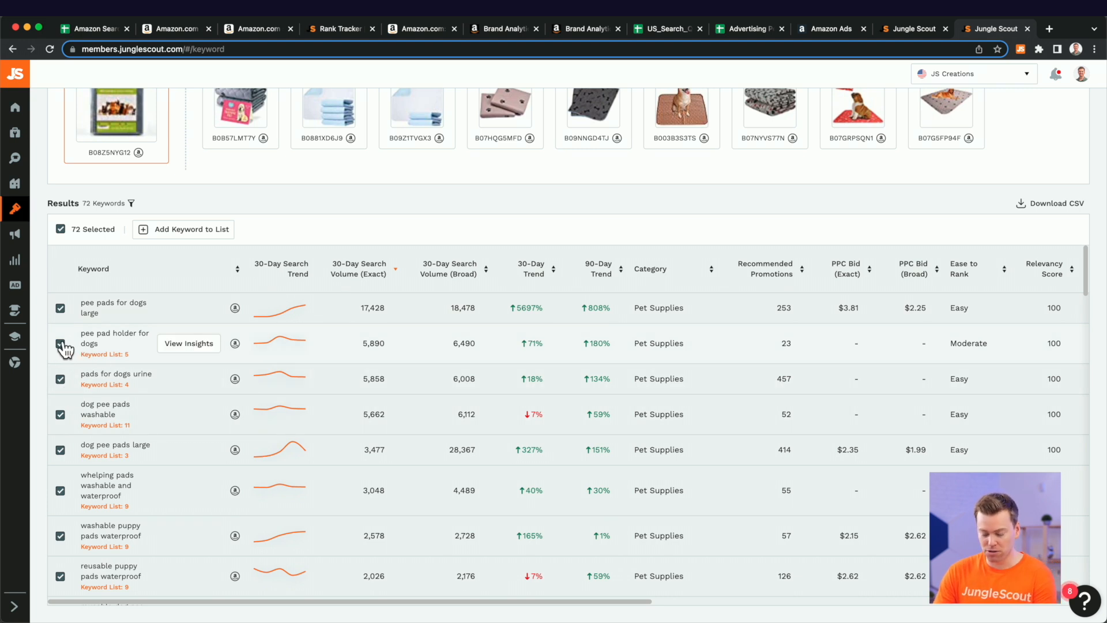
mouse_move(235, 347)
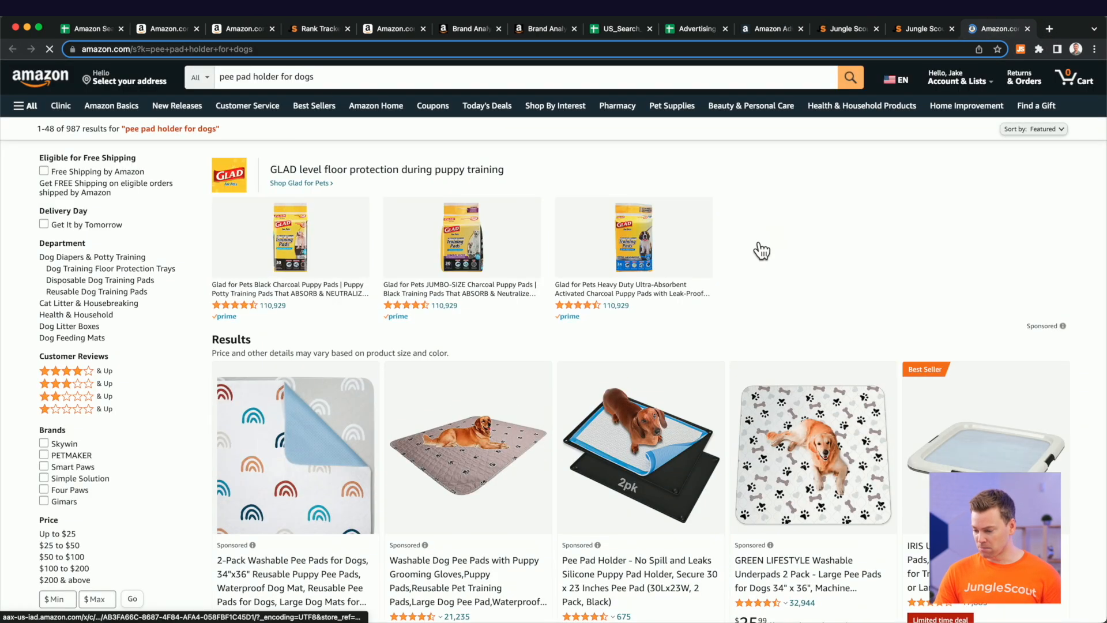
Browse Amazon products for 'pee pad holder for dogs', then return to Jungle Scout
scroll(down, 3)
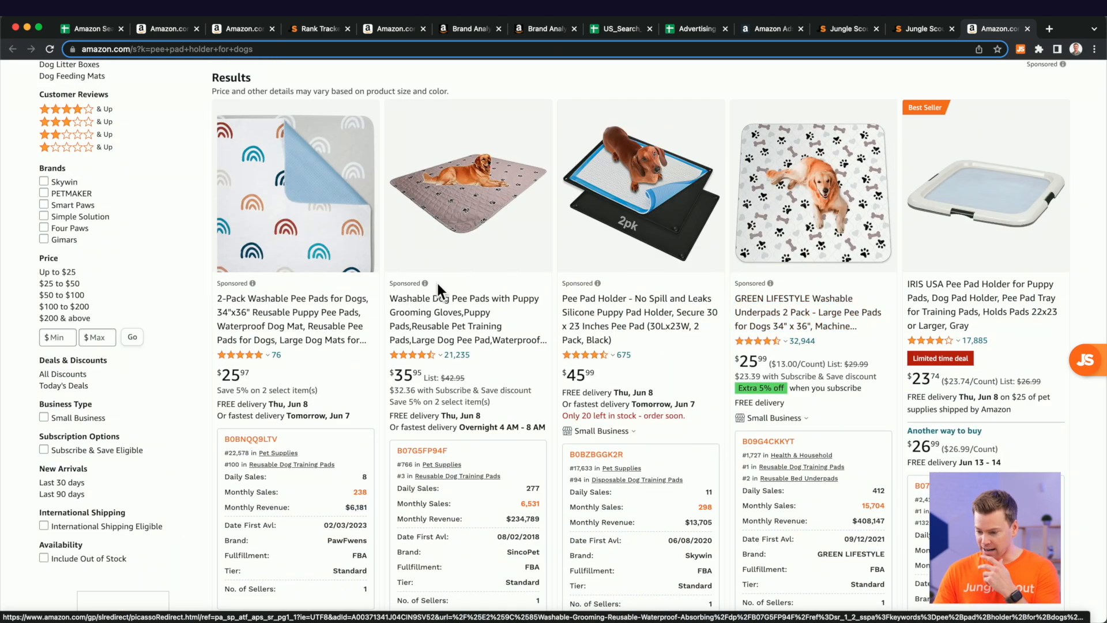
scroll(down, 3)
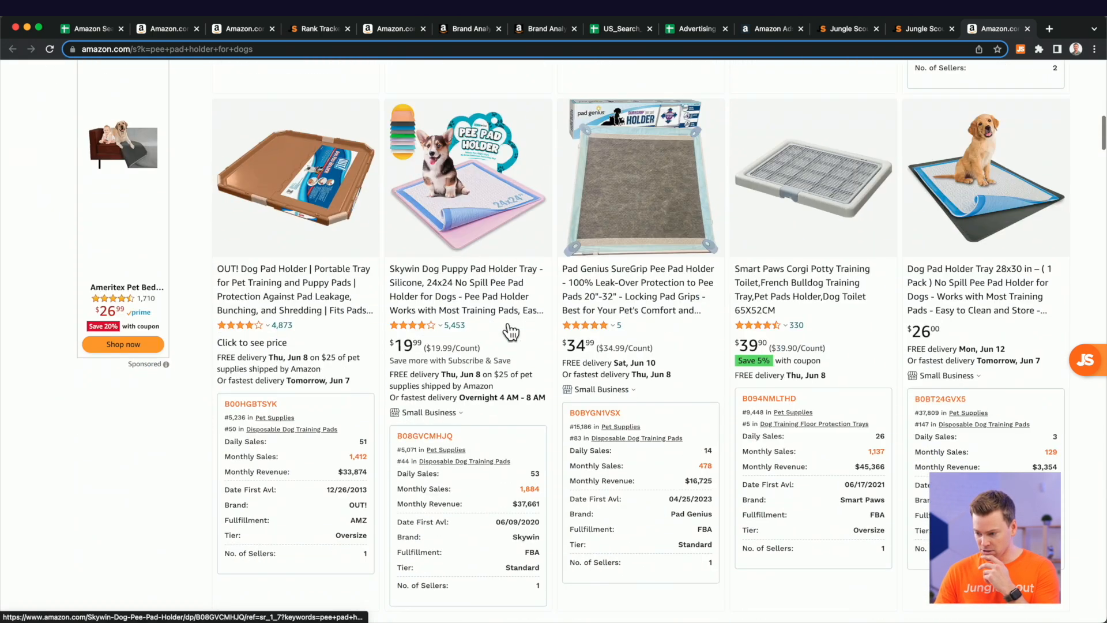
scroll(down, 3)
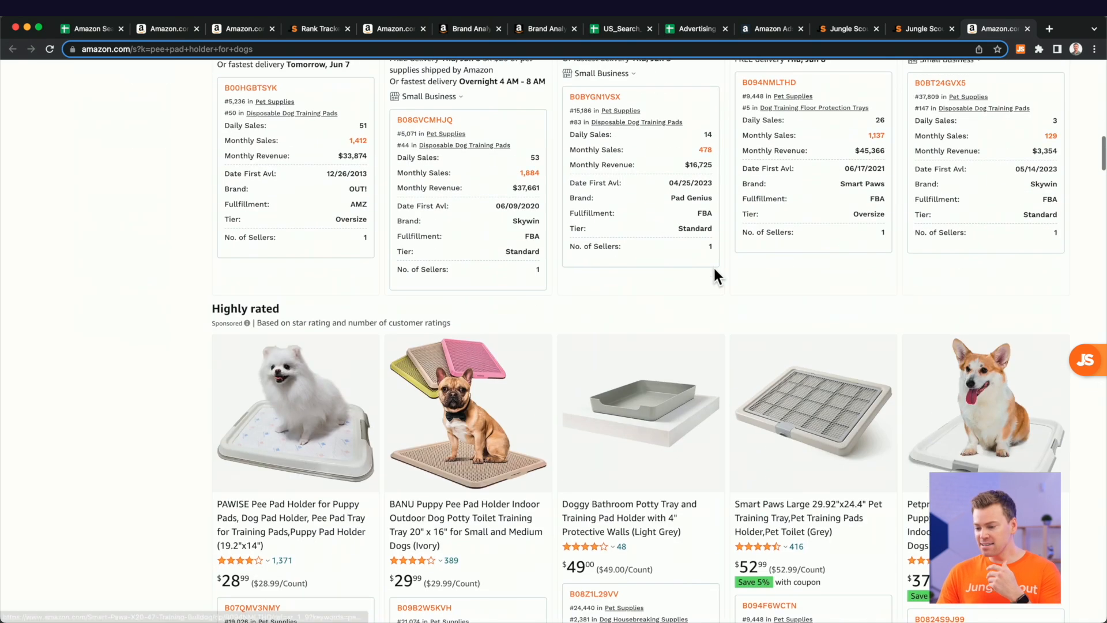
scroll(down, 3)
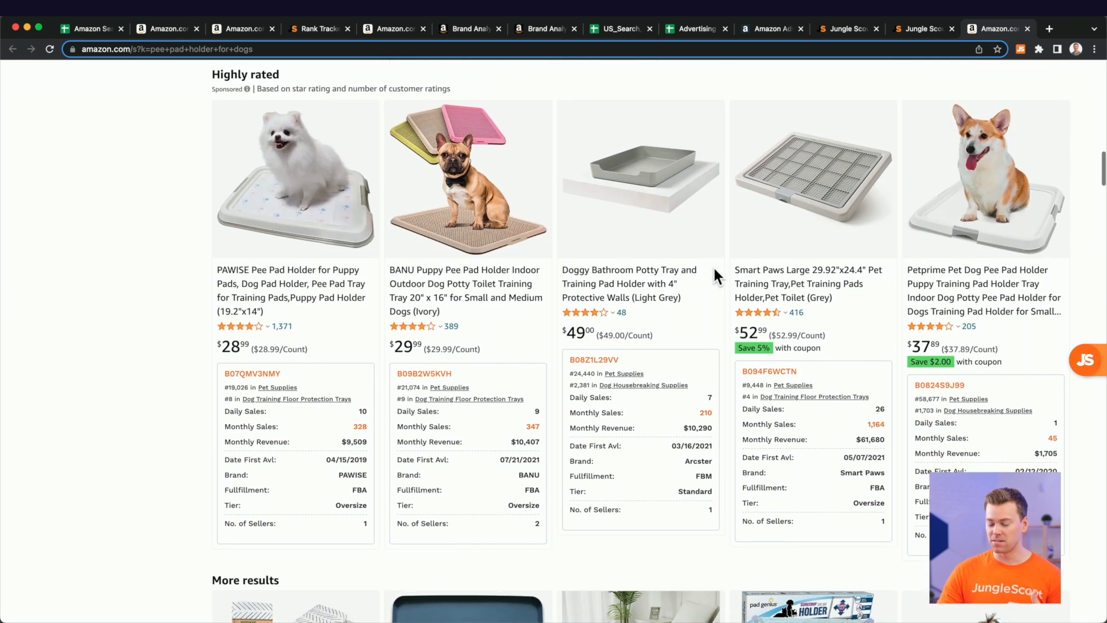
mouse_move(142, 235)
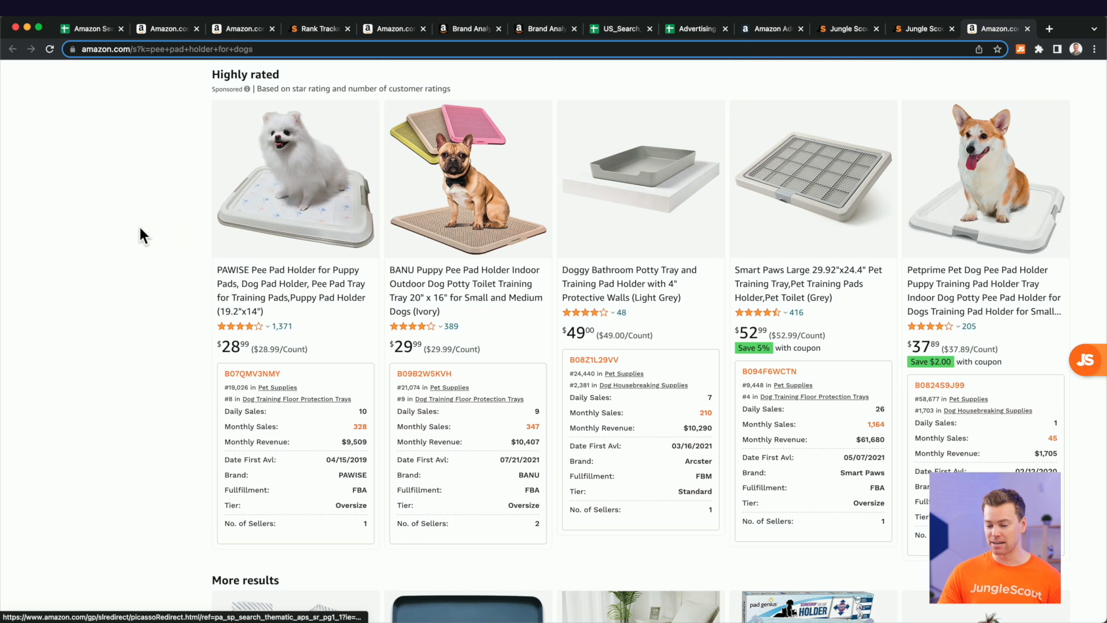
scroll(down, 3)
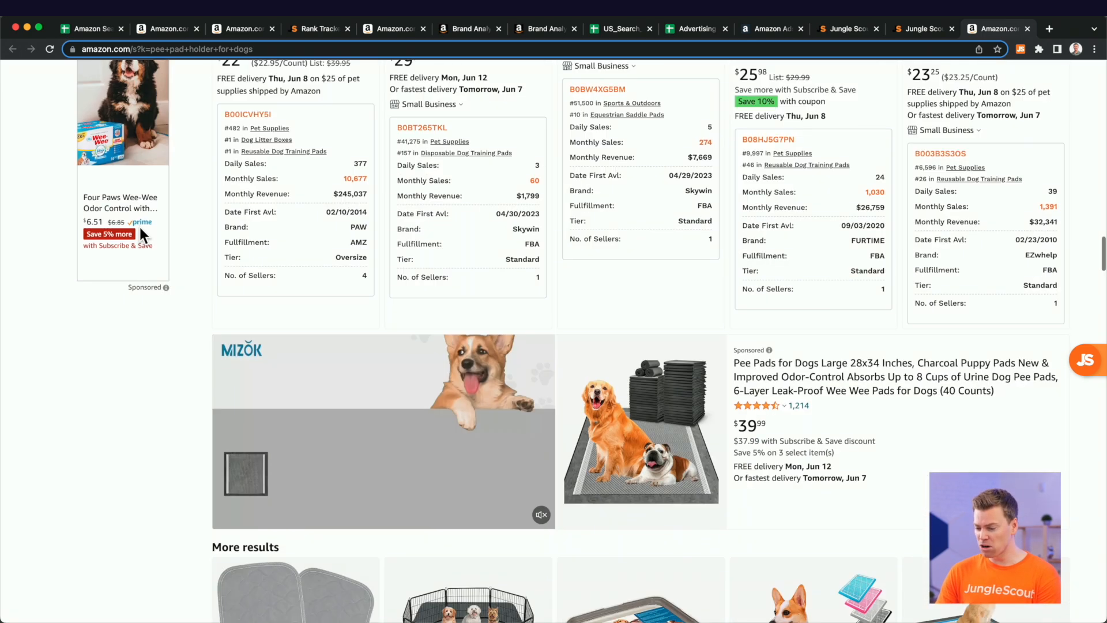
click(921, 29)
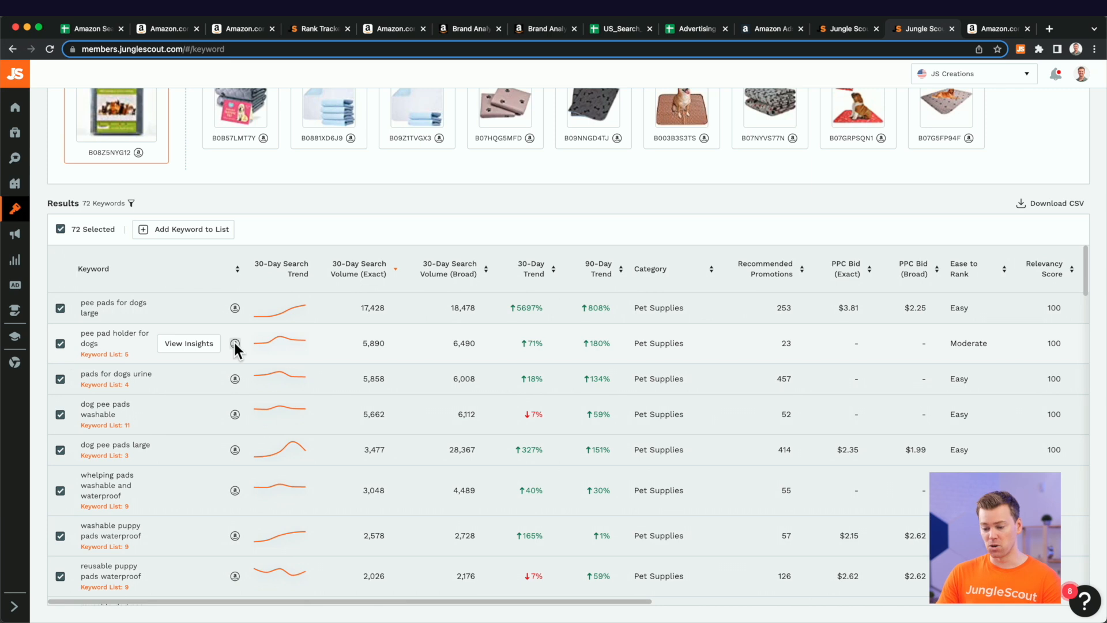
mouse_move(199, 430)
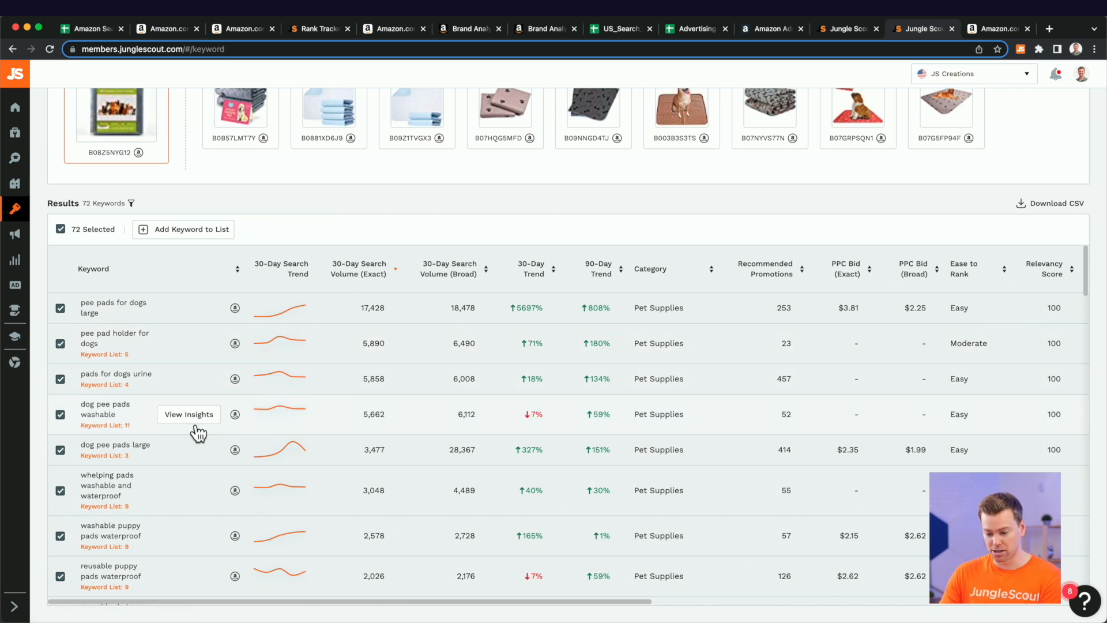
mouse_move(219, 215)
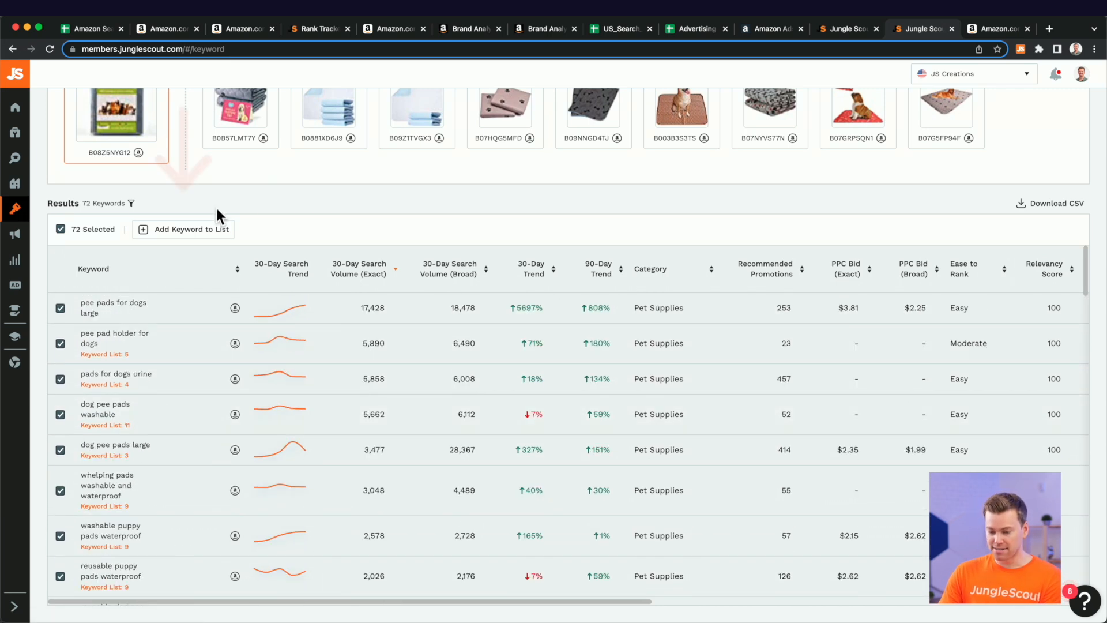
Create the list 'Longtail Keywords (pee pads)' containing all 72 selected keywords
click(189, 229)
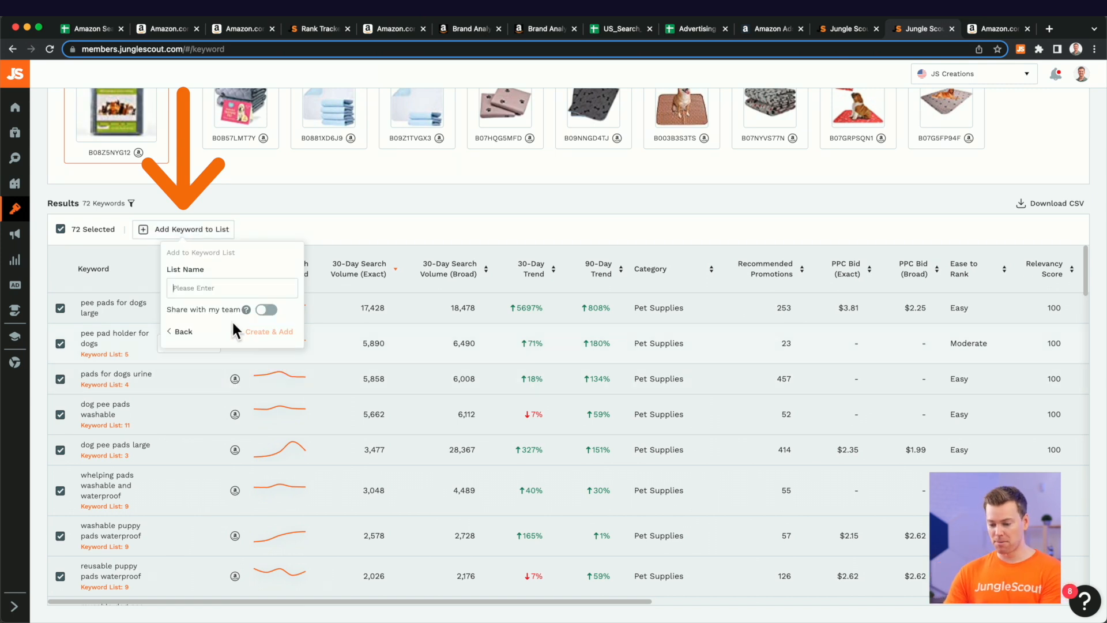
text(L)
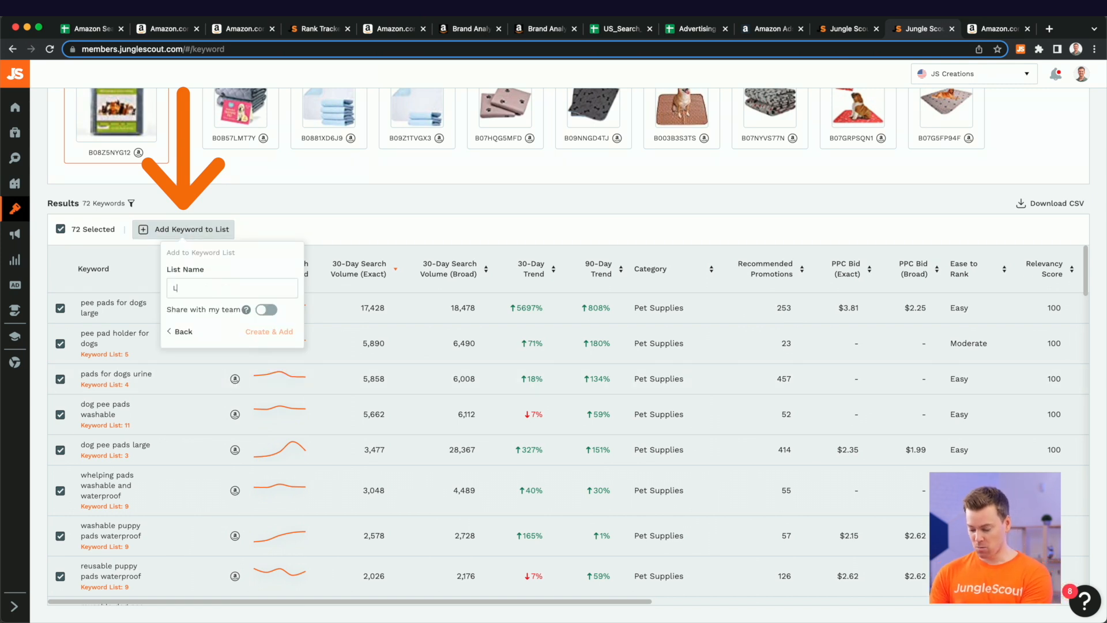
text(Longtail Kety)
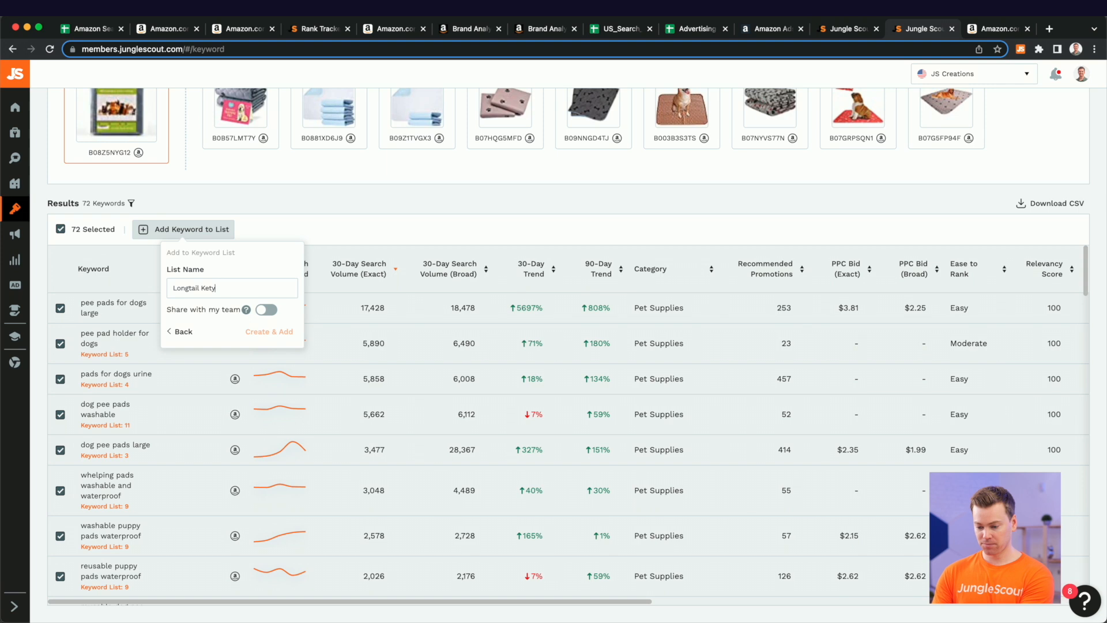
text(words (pee pads)
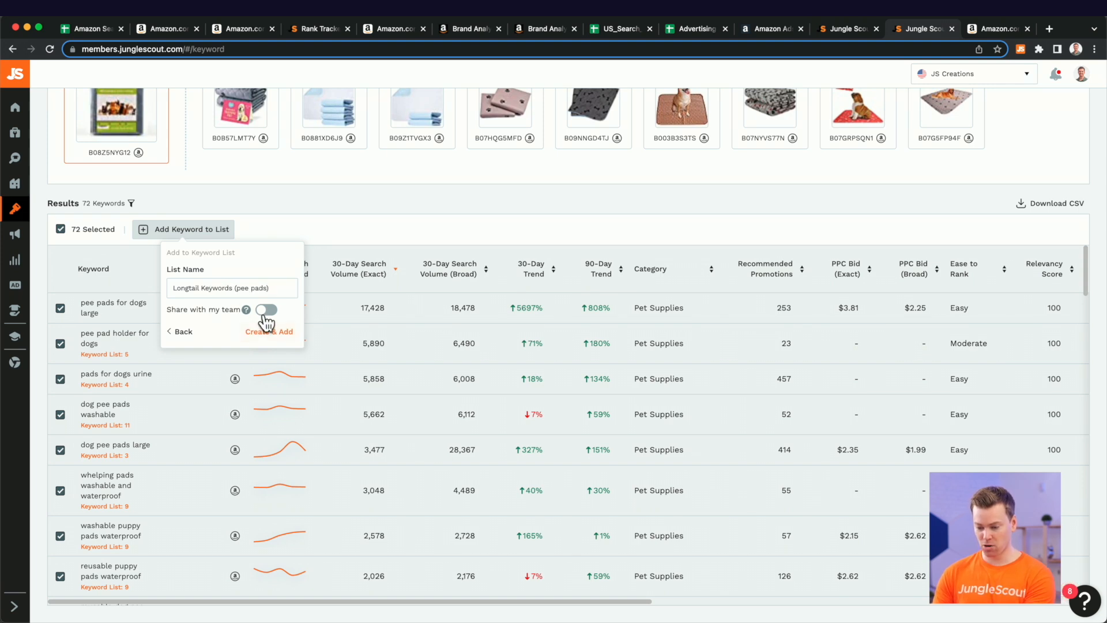
click(301, 219)
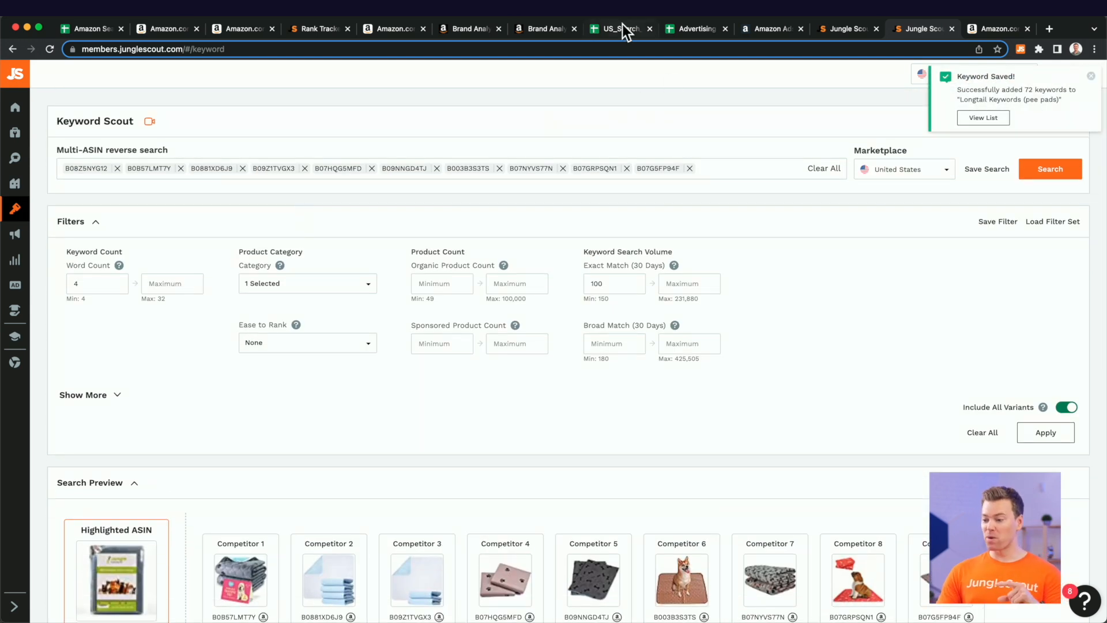
Settle on the Advertising Performance sheet and open the Keyword column's right-click menu
click(619, 29)
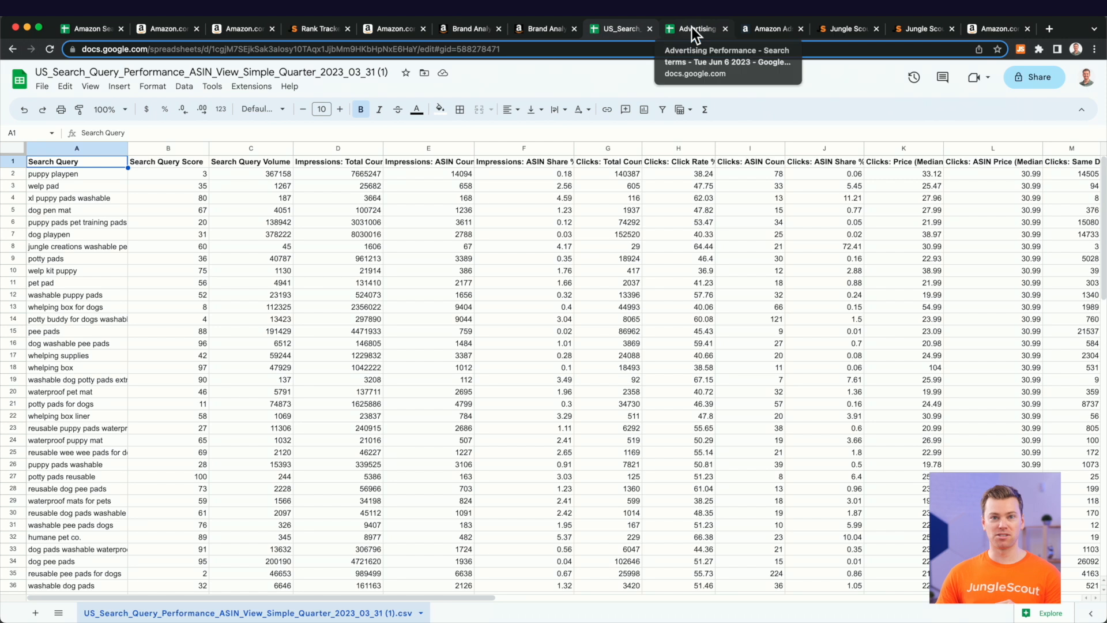
click(695, 29)
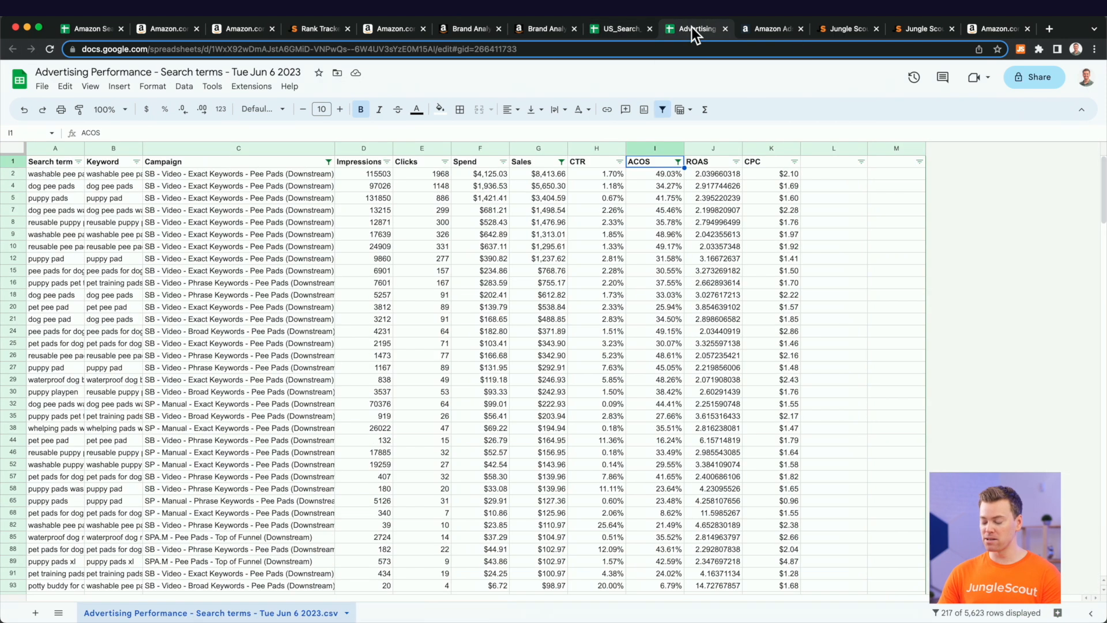
click(618, 29)
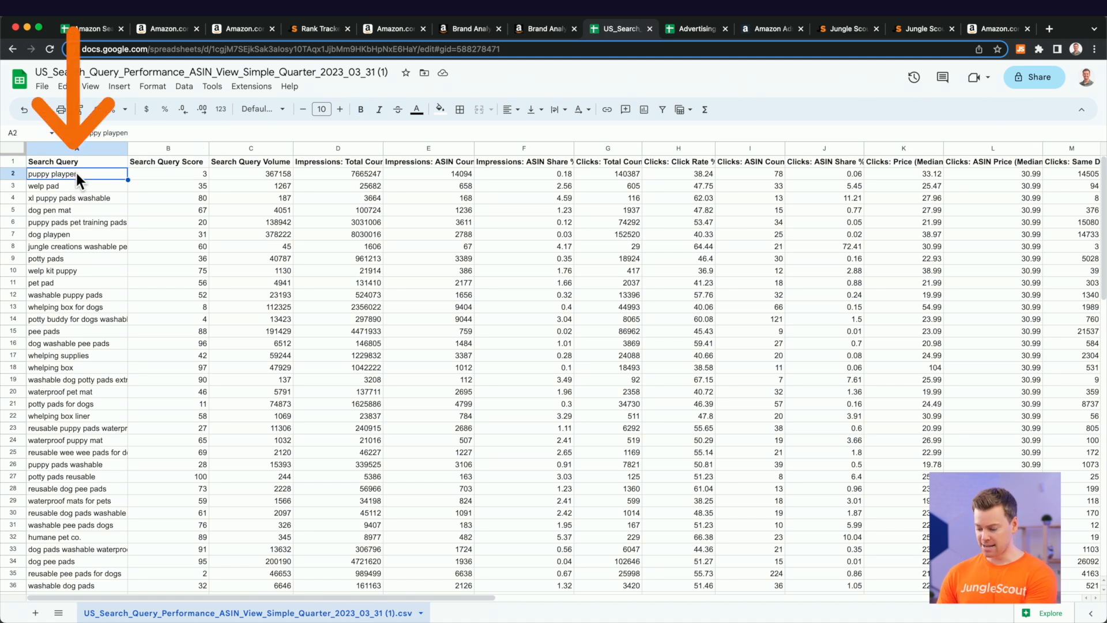
click(696, 29)
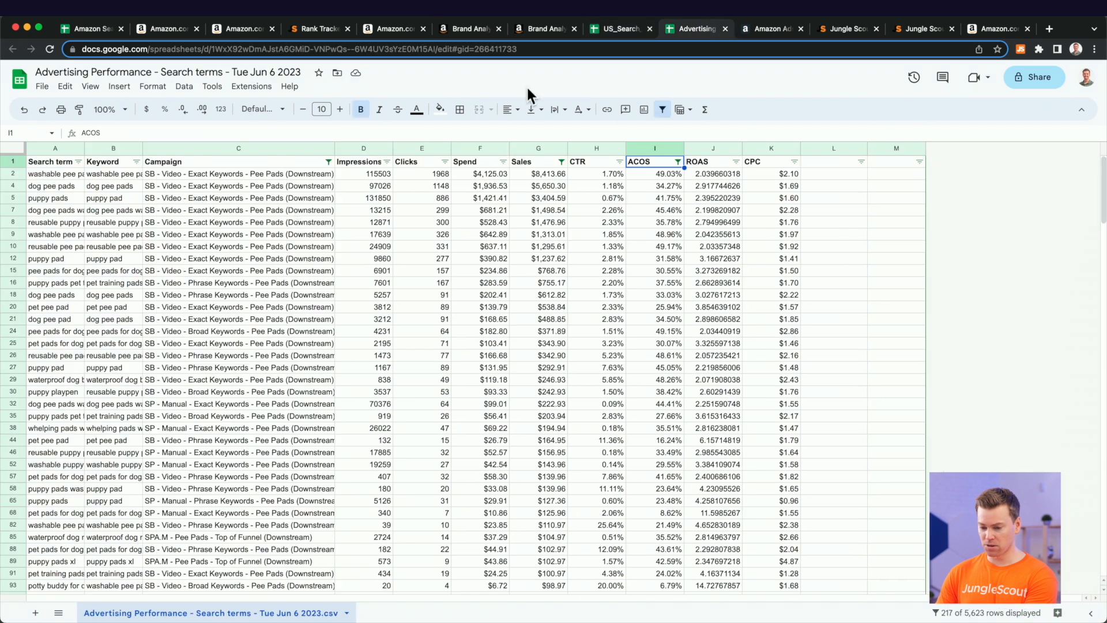
scroll(down, 3)
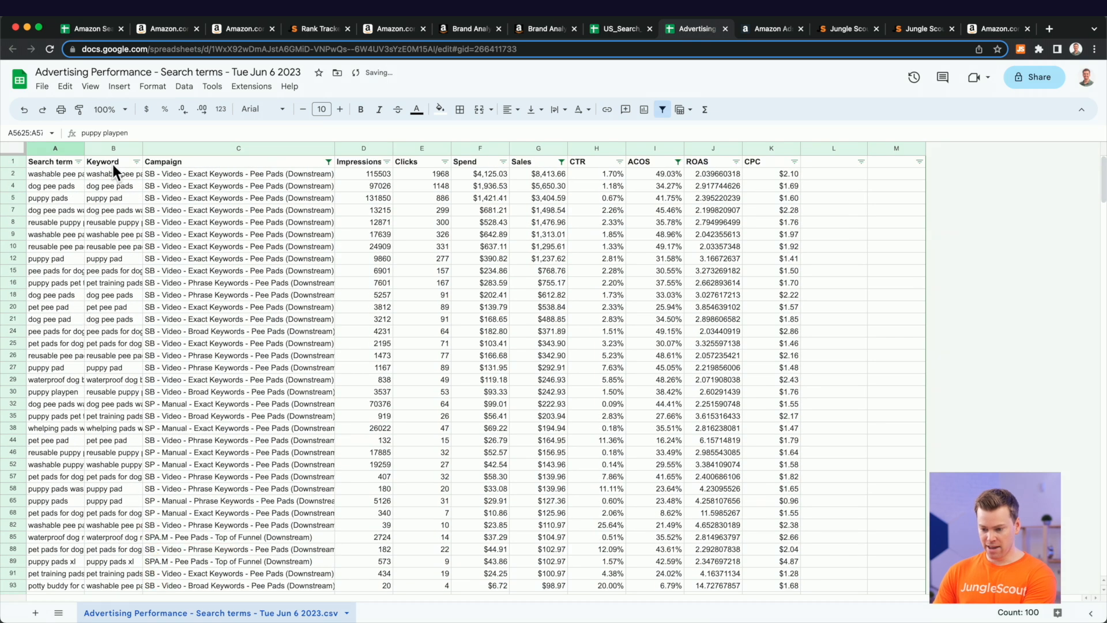
click(113, 148)
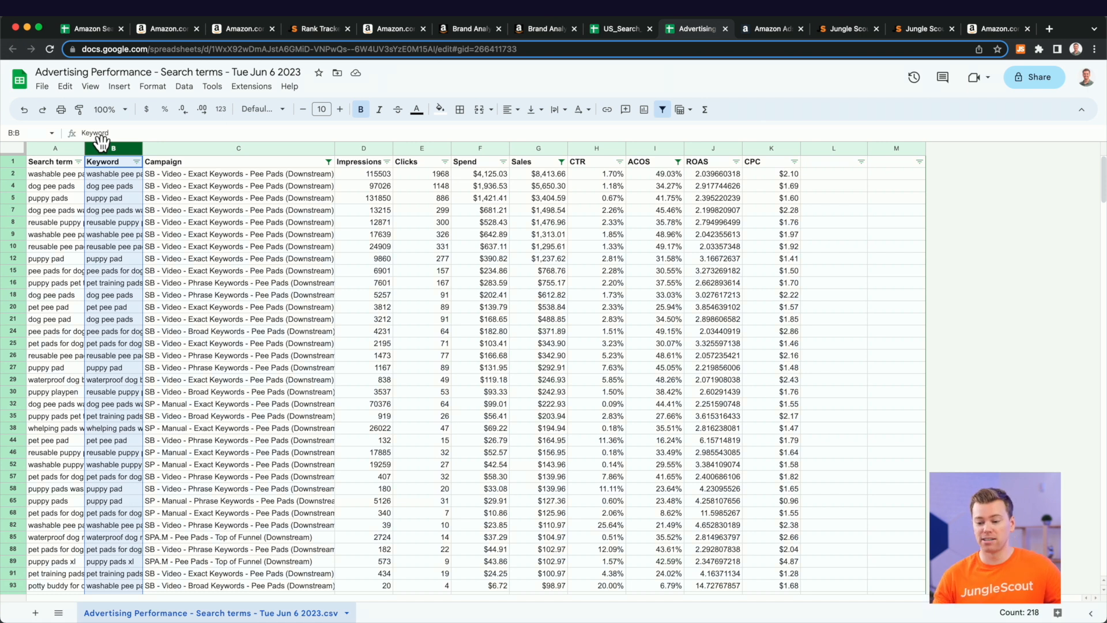
right_click(113, 161)
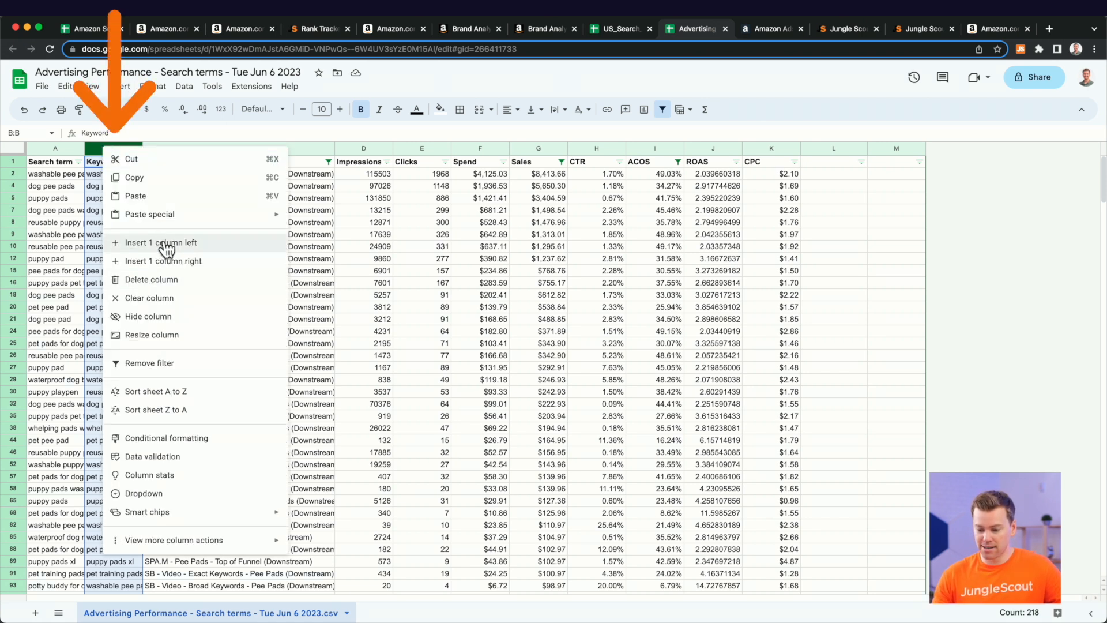
Insert a Word column left of Keyword, fill the word-count formula down, and select C:L
click(160, 242)
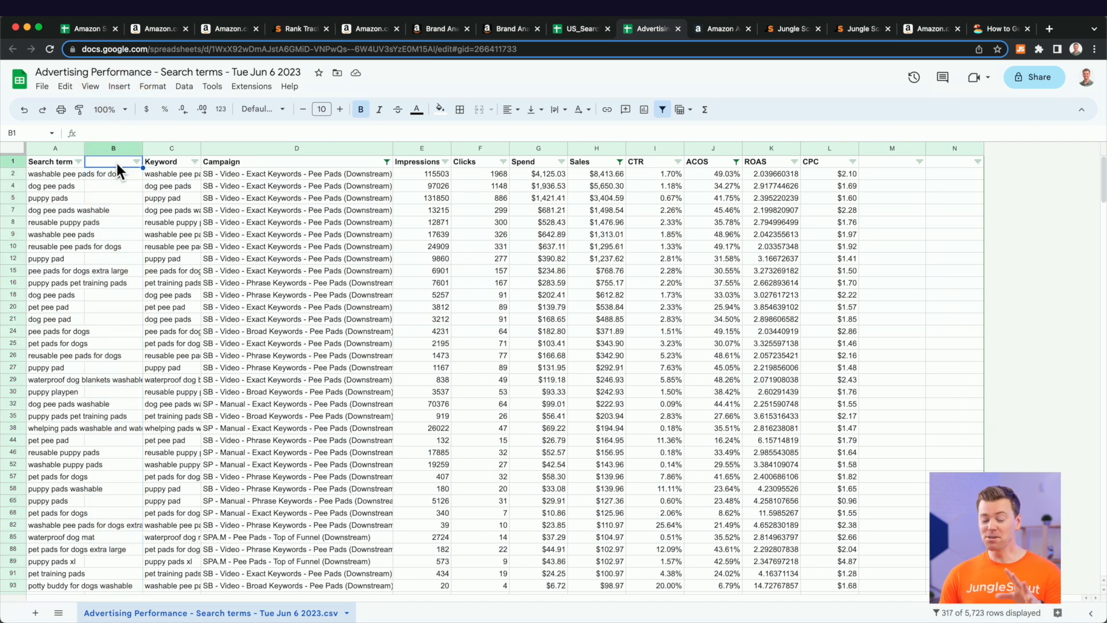
click(996, 29)
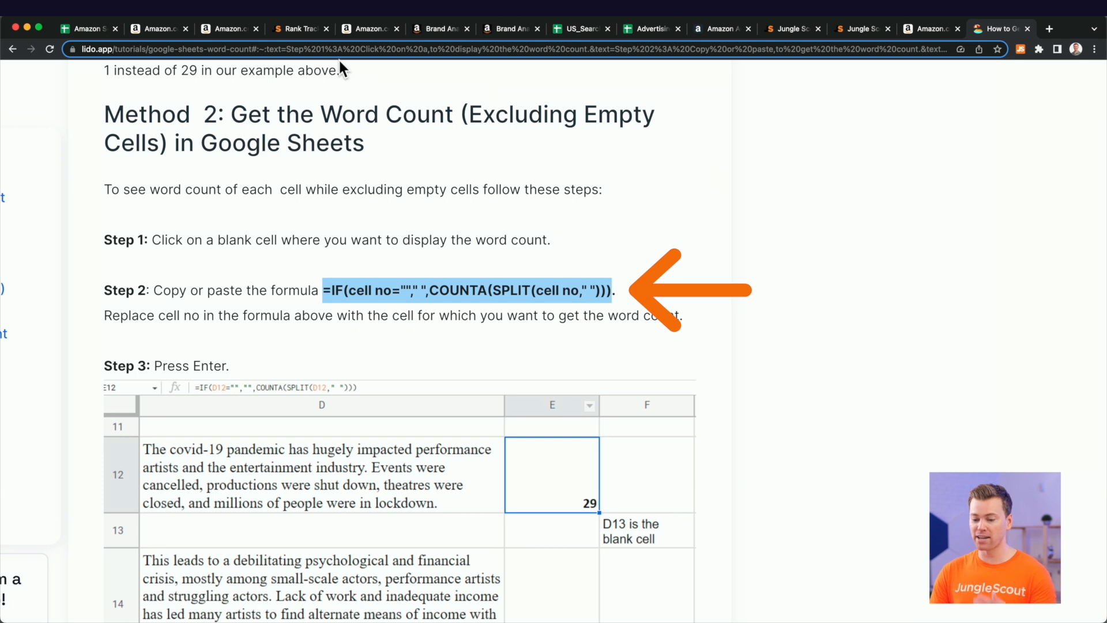
click(650, 28)
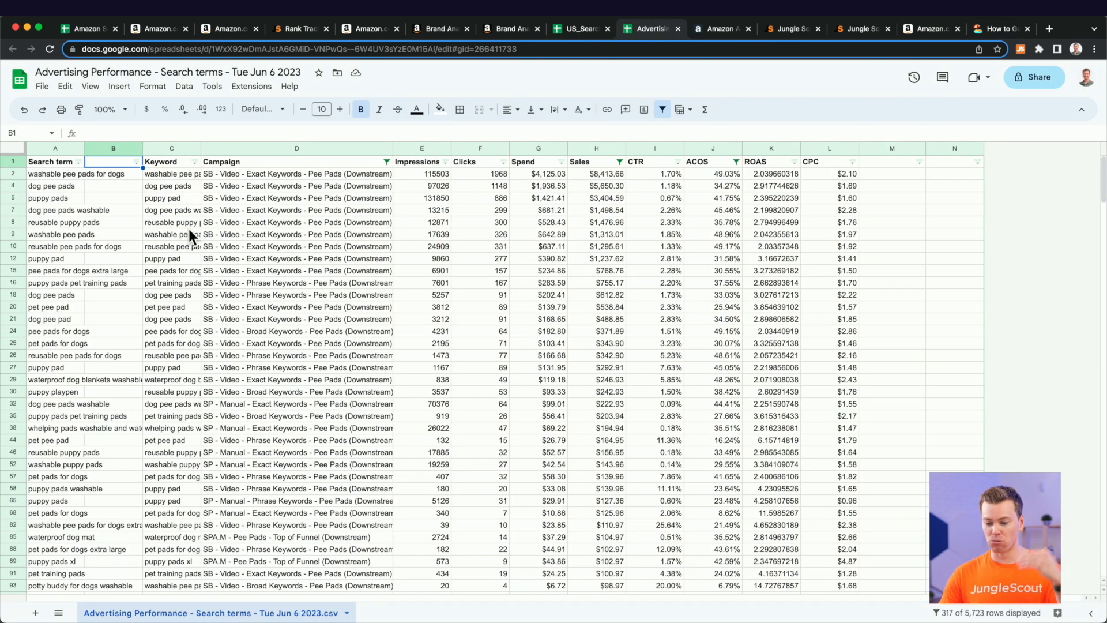
mouse_move(113, 166)
text(Word)
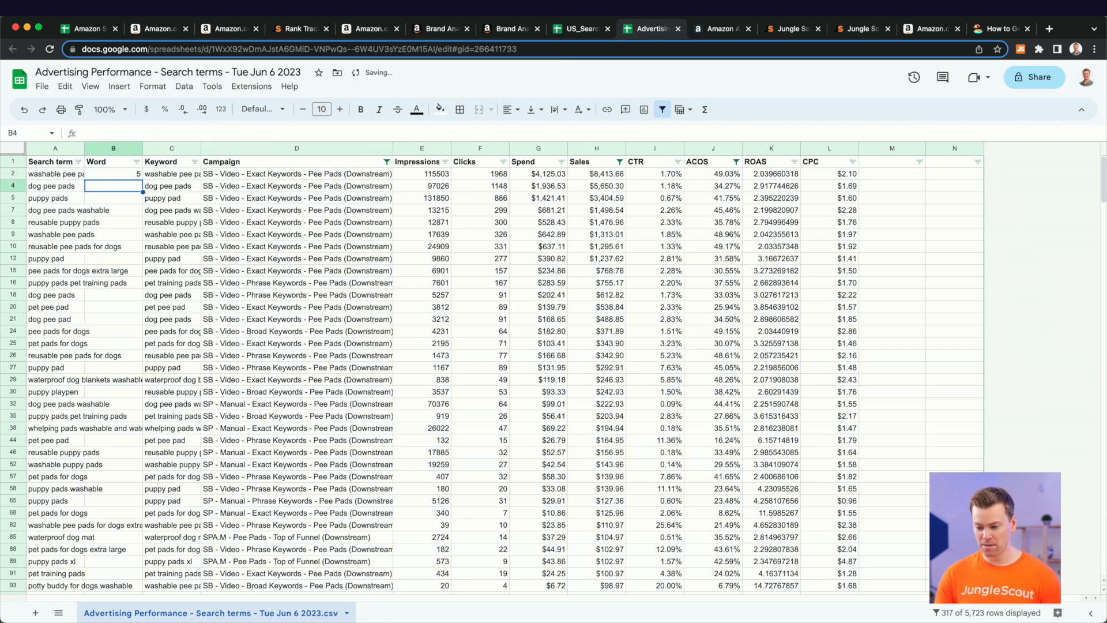
click(113, 174)
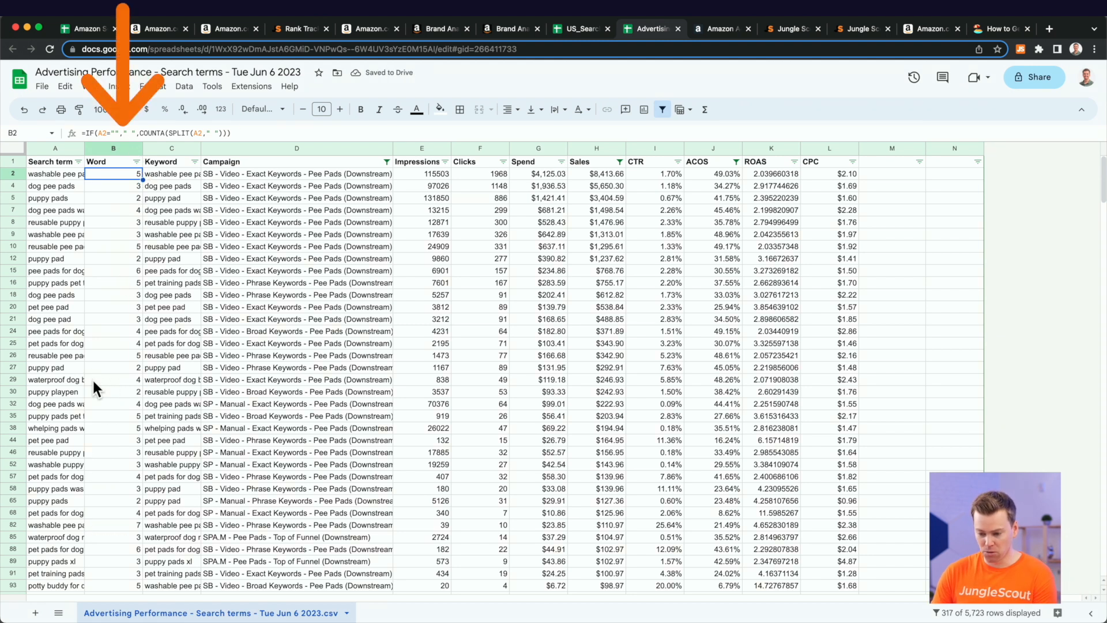
scroll(down, 3)
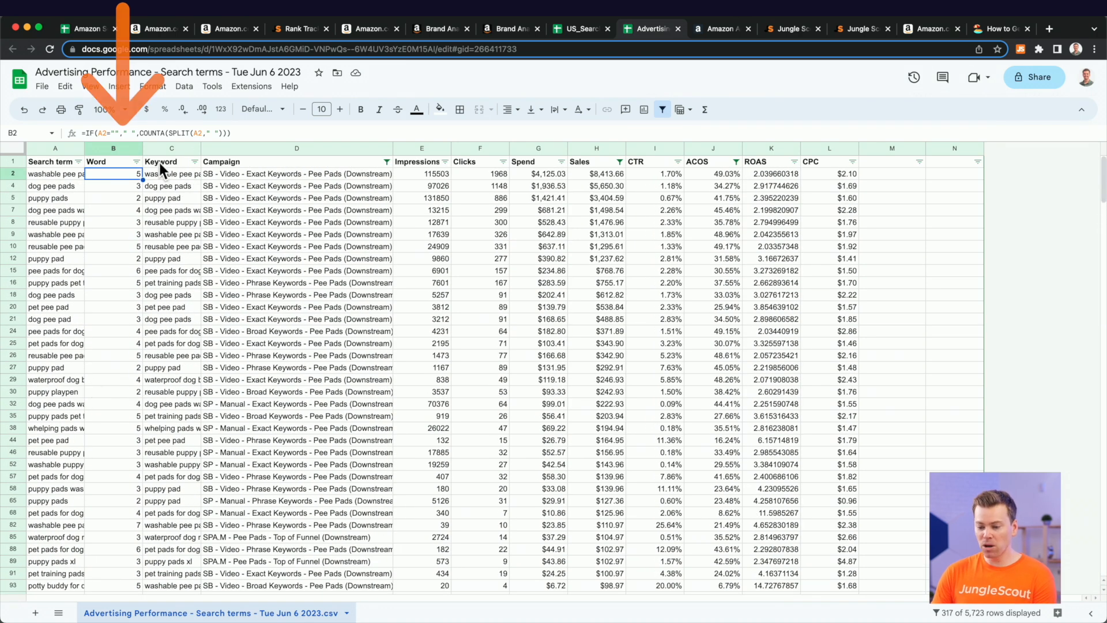
click(171, 161)
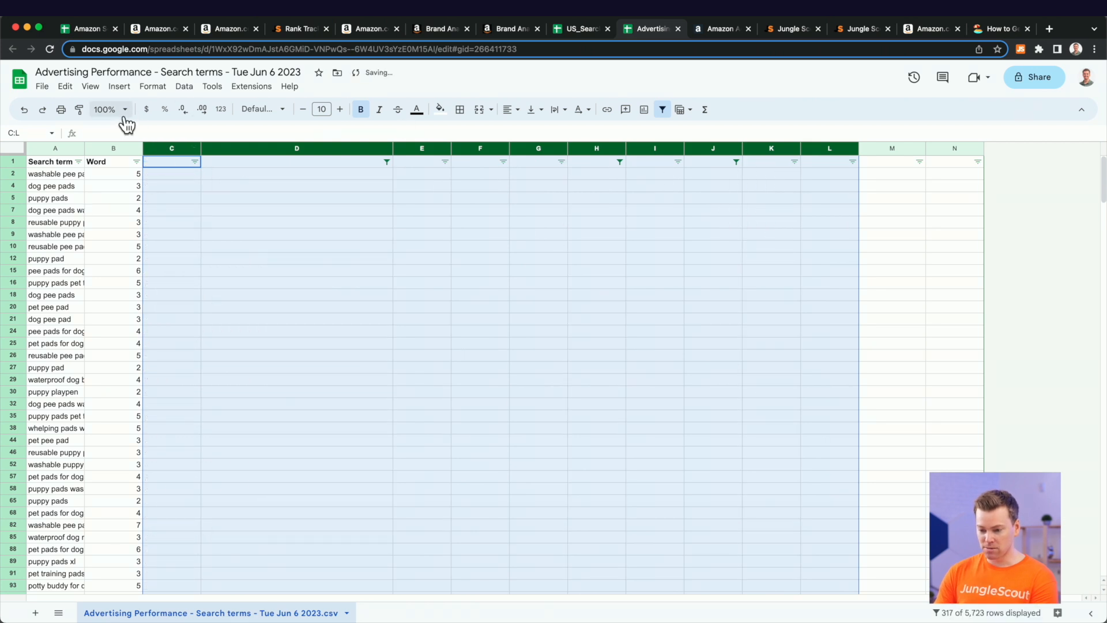
Filter the Word column to 4 and above and select the 202 visible search terms
click(104, 109)
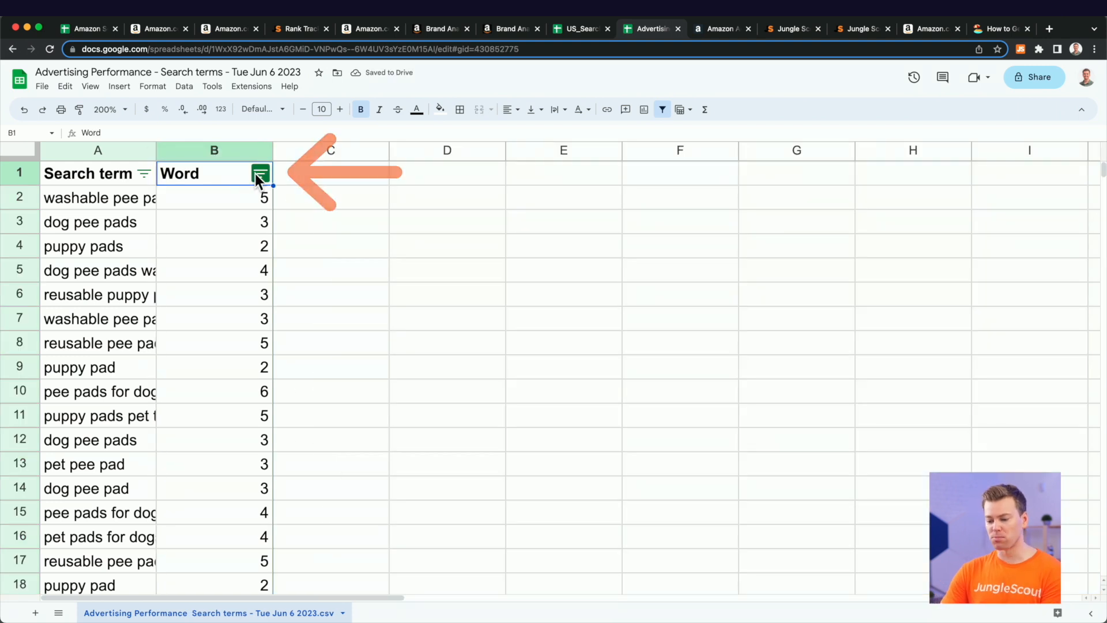
click(260, 173)
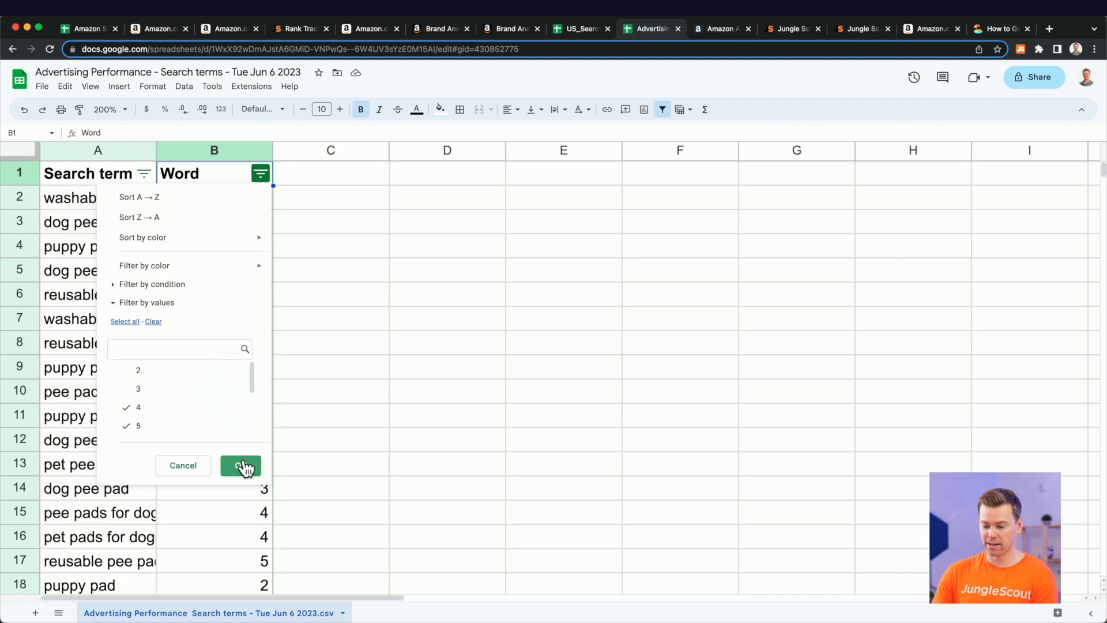
click(240, 465)
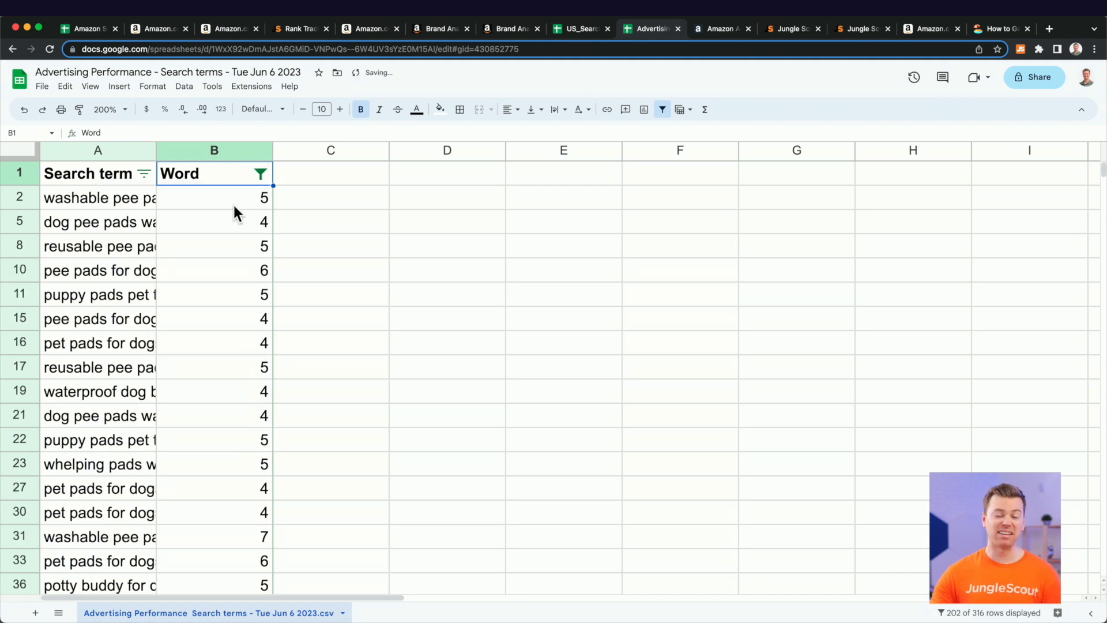
click(98, 197)
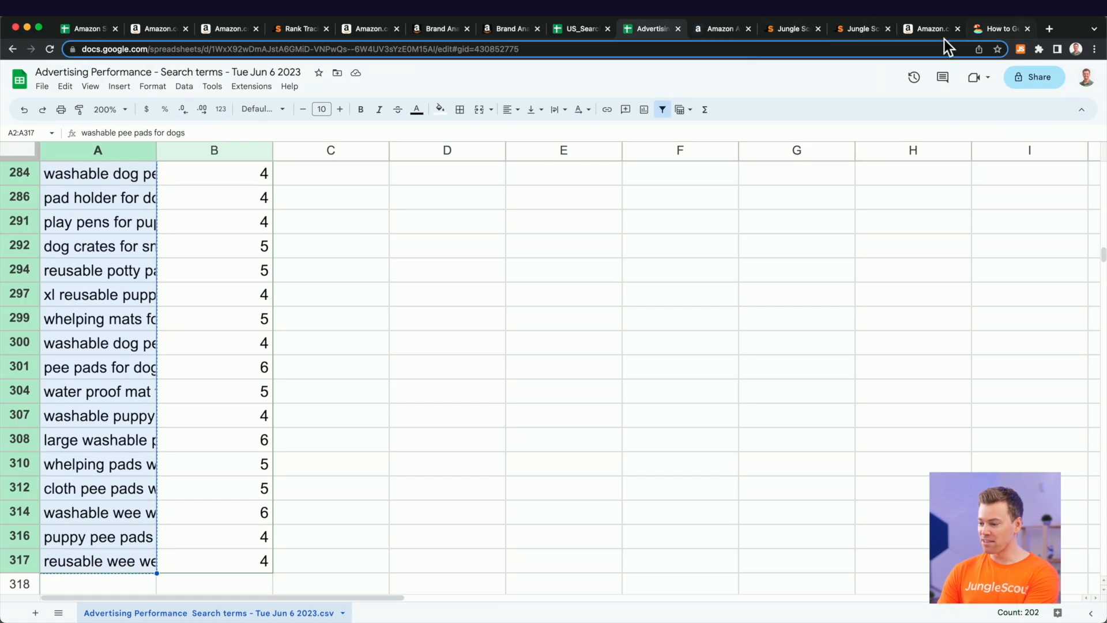
click(859, 28)
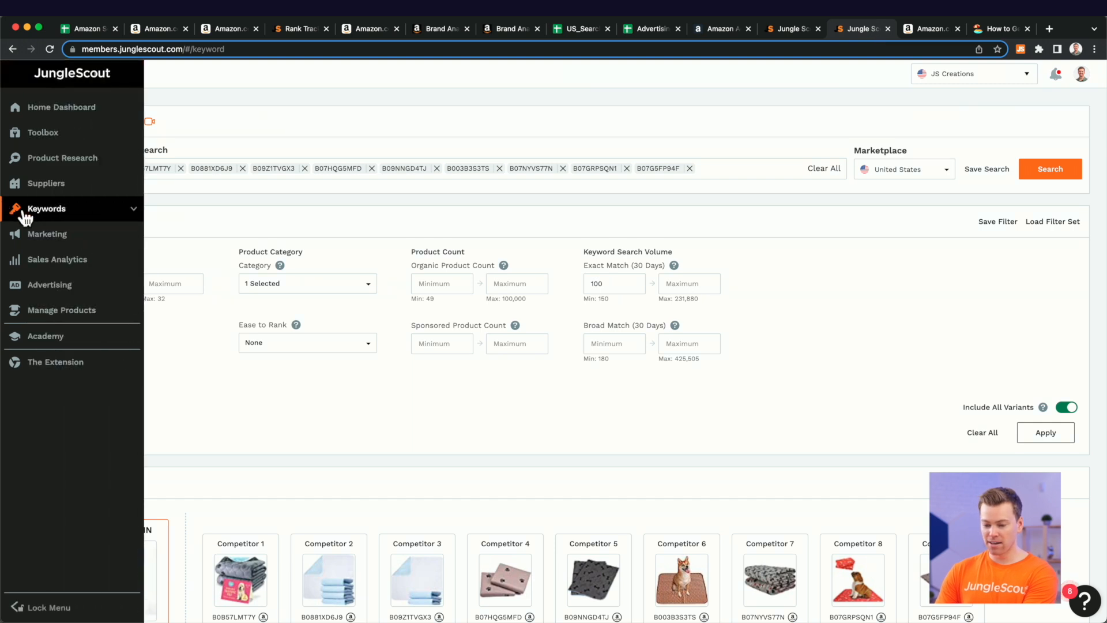
Import the pasted search terms into list 98, 'Longtail Keywords (pee pads)', via Import list
click(47, 208)
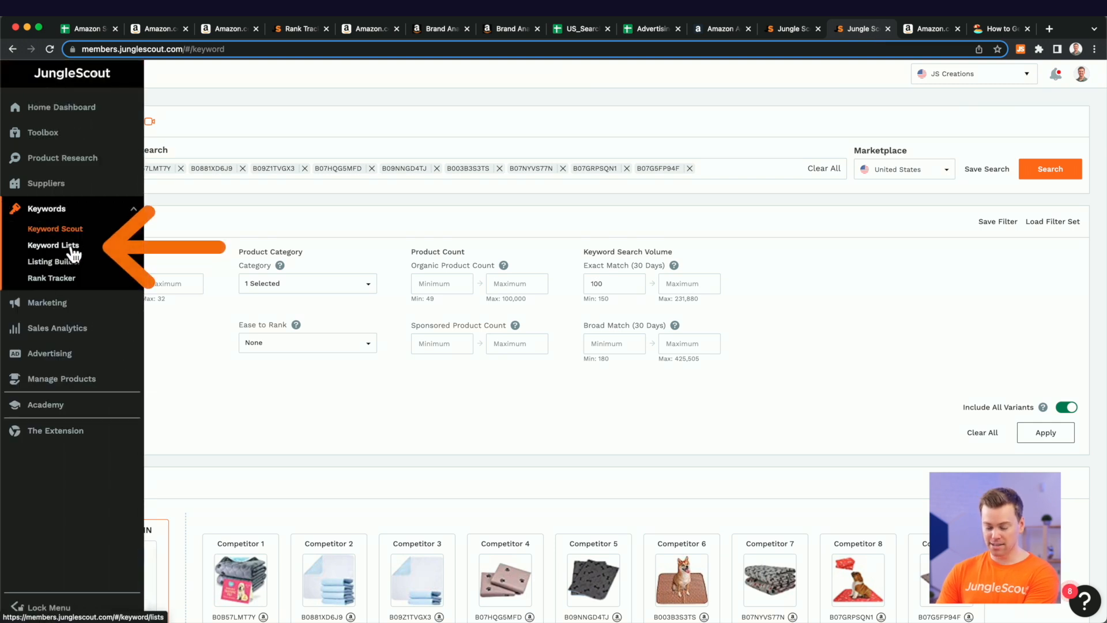
click(53, 245)
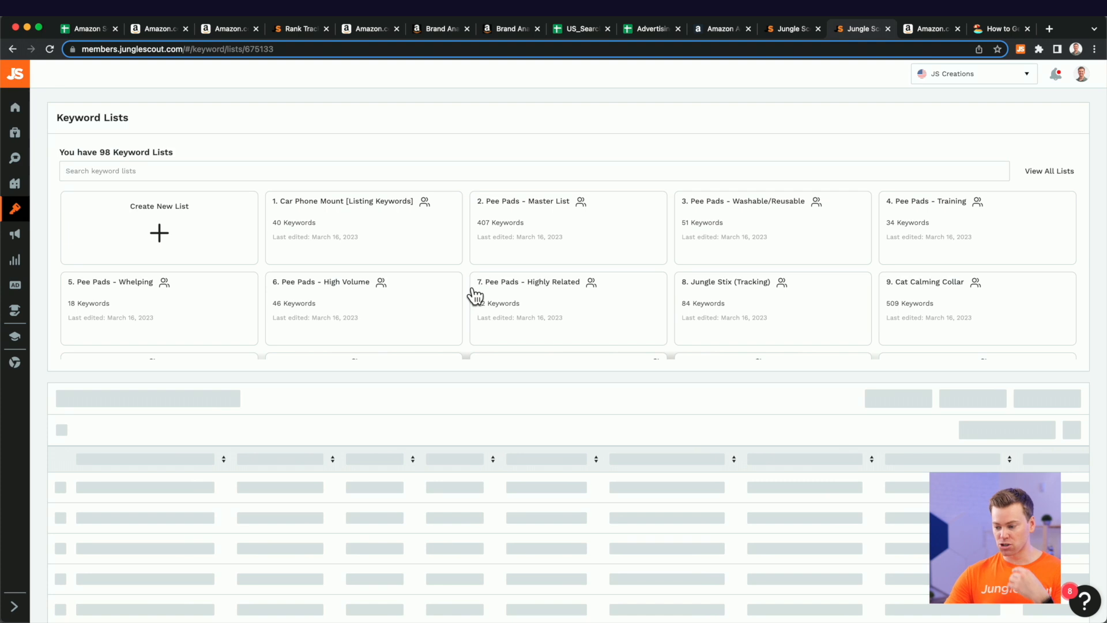
click(769, 311)
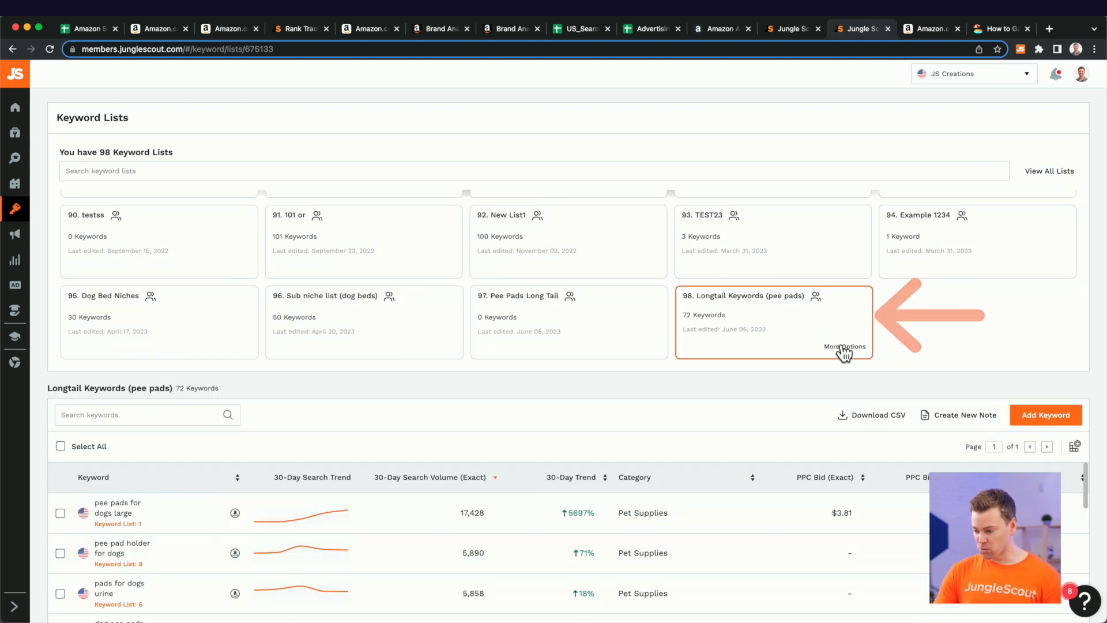
click(845, 345)
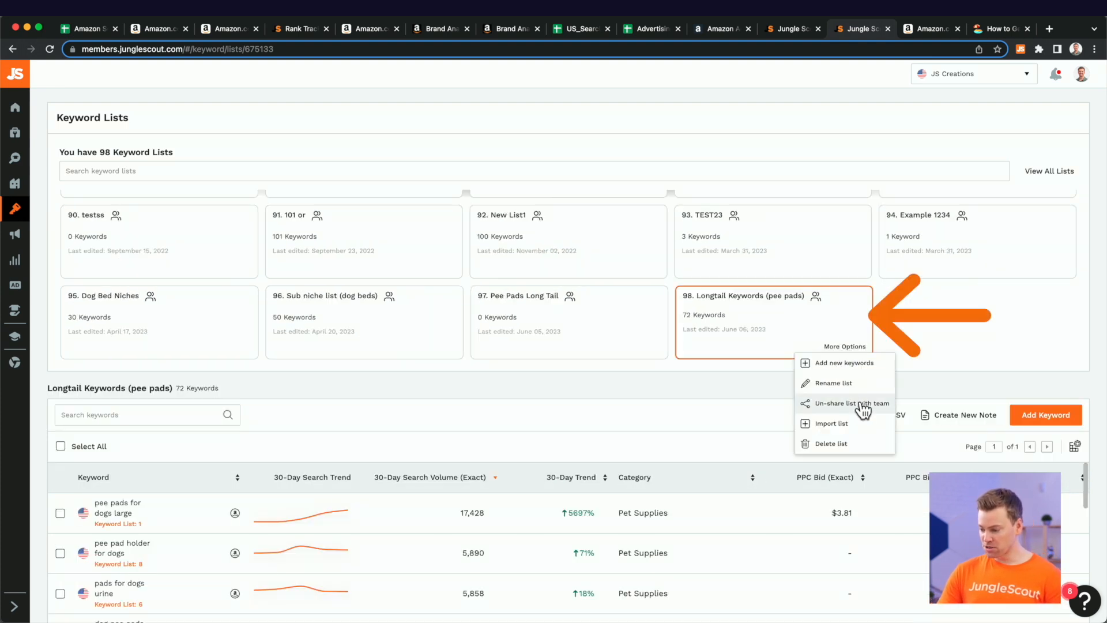
click(830, 422)
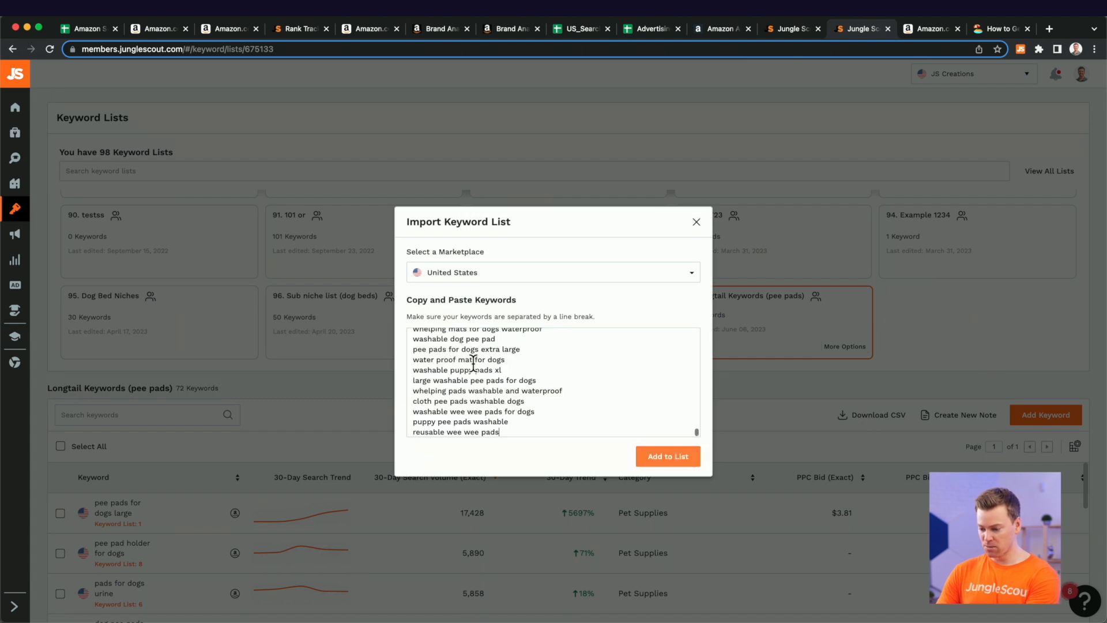
click(666, 456)
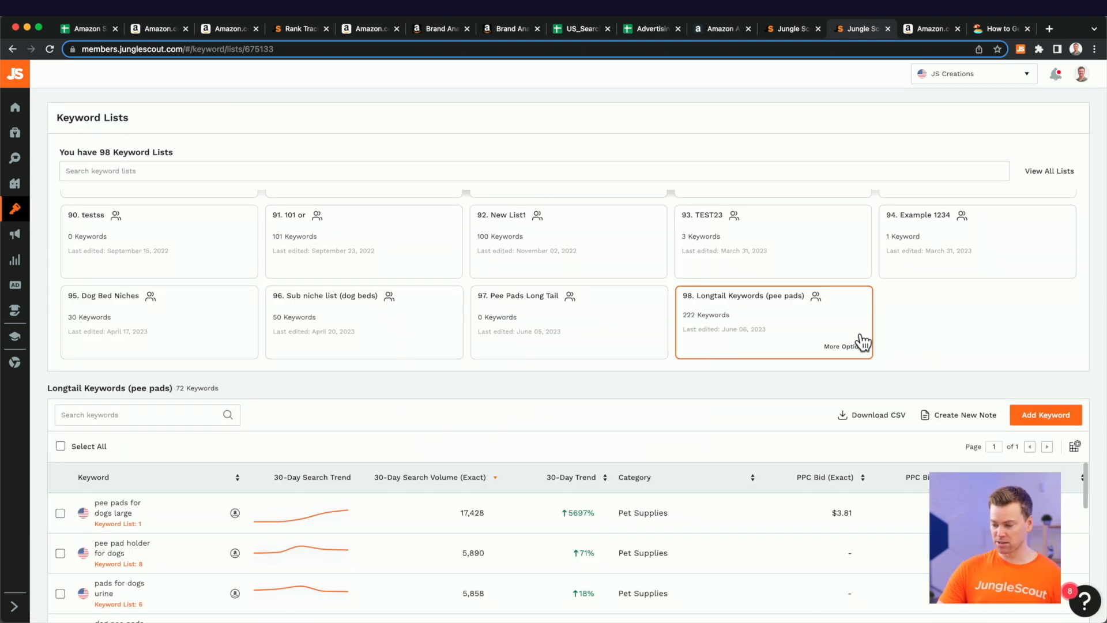
mouse_move(676, 300)
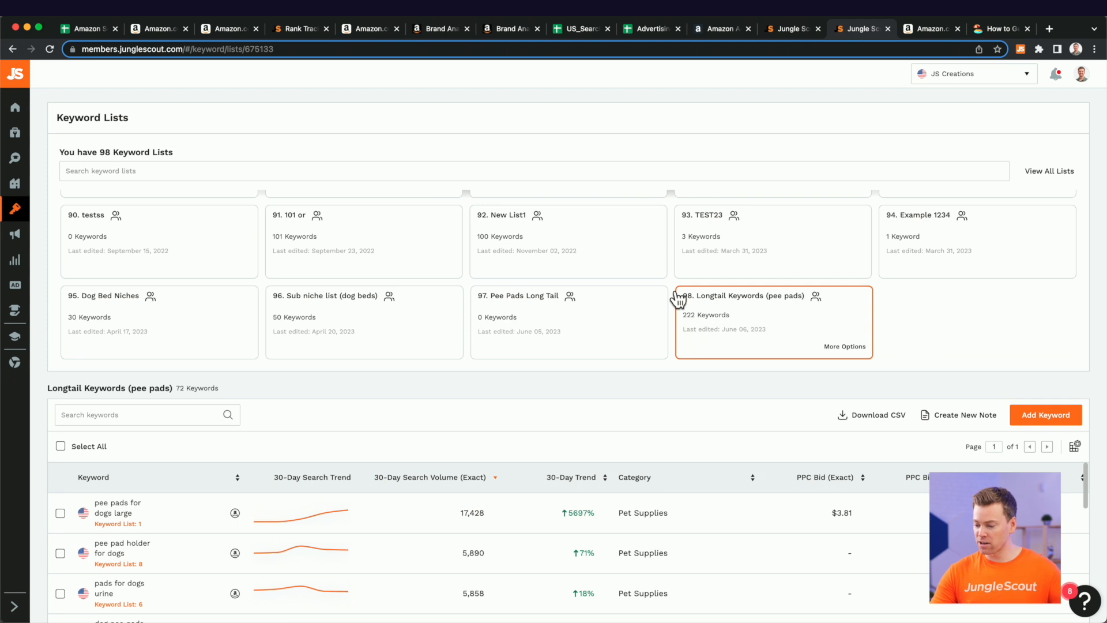
mouse_move(318, 415)
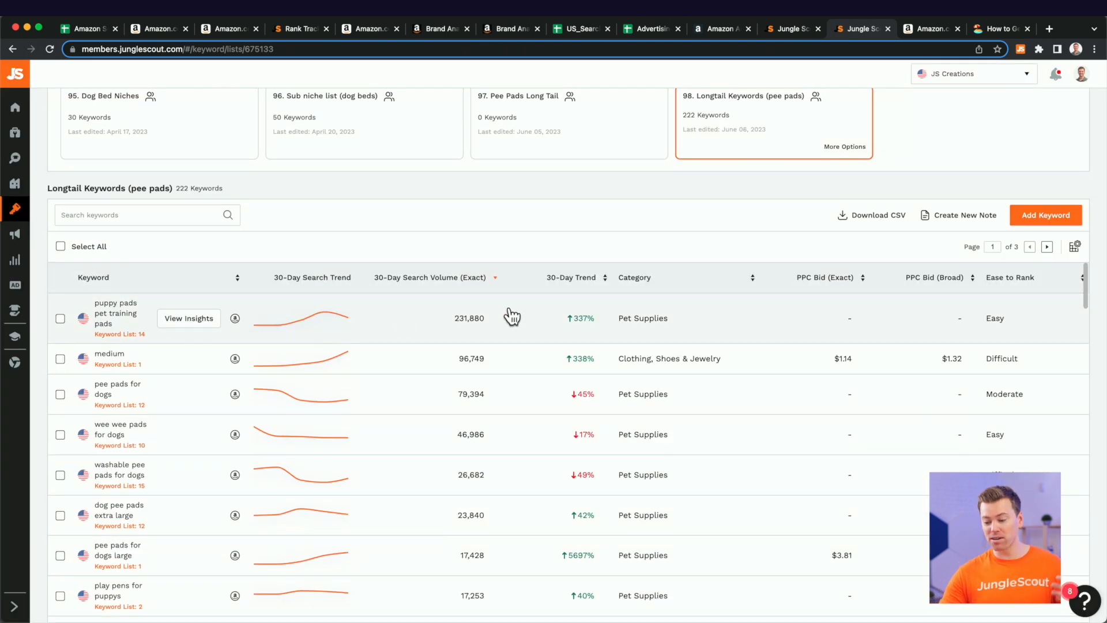
mouse_move(517, 368)
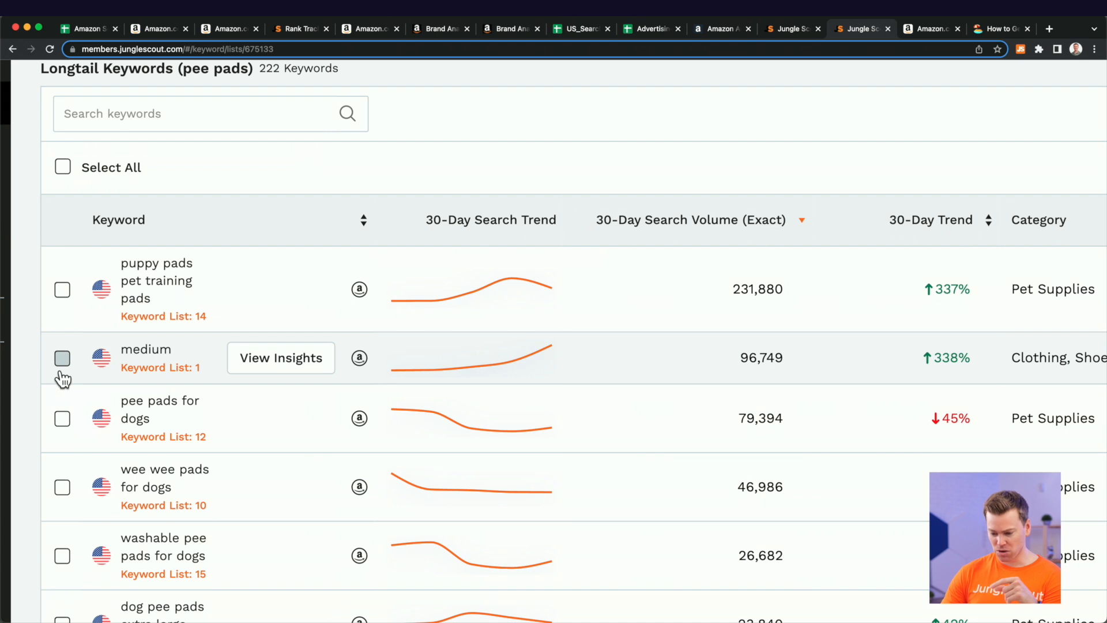
Tick the keyword 'medium' and delete it from the list
click(62, 358)
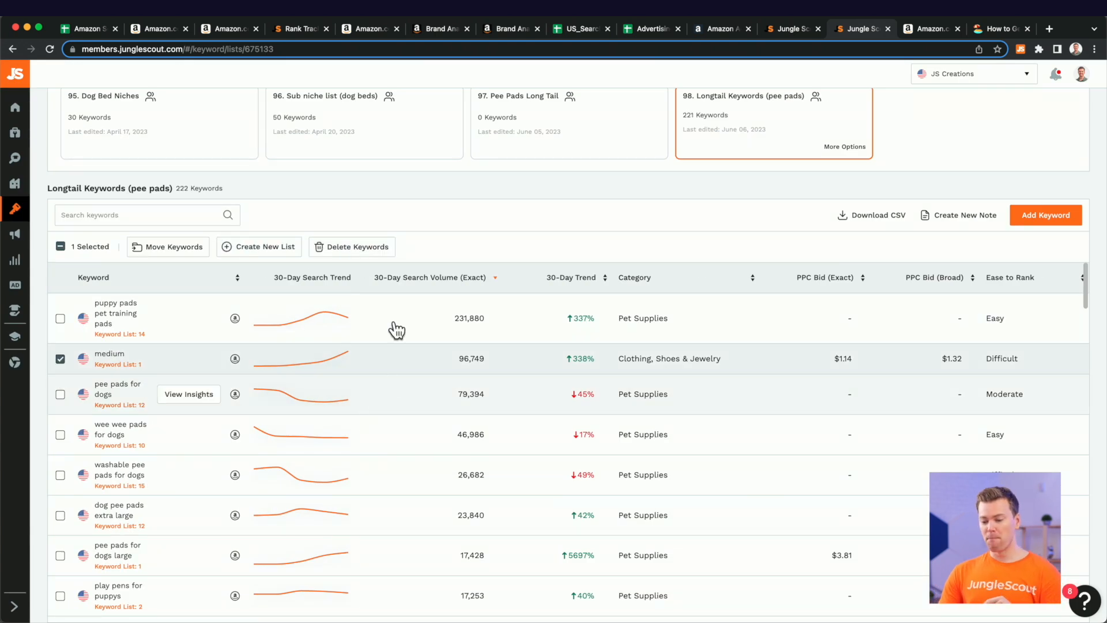
mouse_move(434, 238)
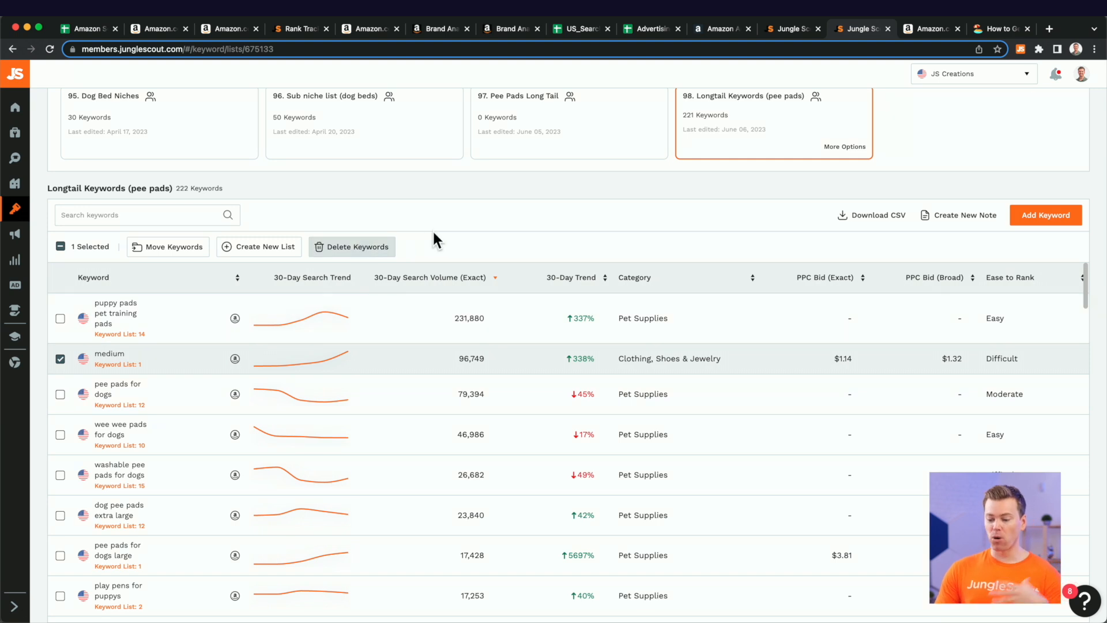
click(352, 246)
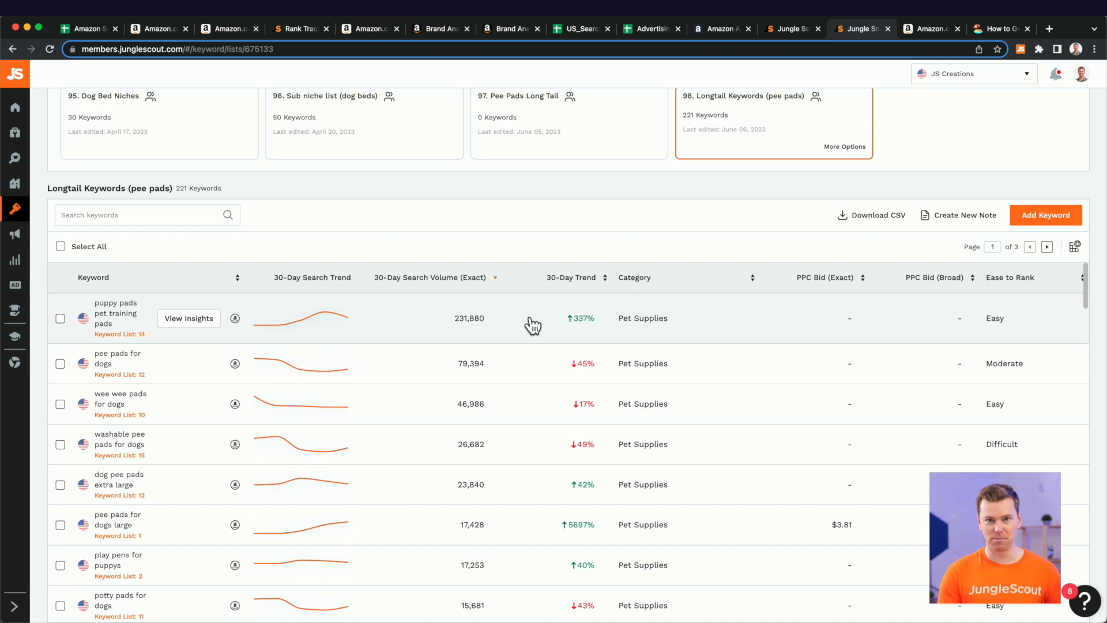
mouse_move(856, 42)
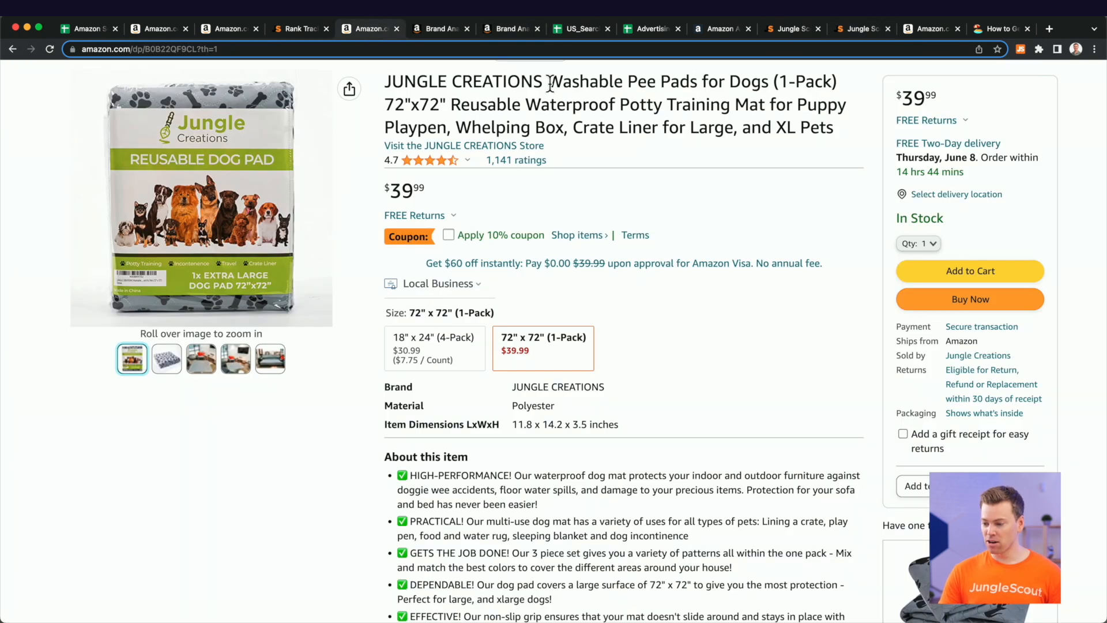
Look over the Jungle Creations 72"x72" washable pee pad listing, then return to Jungle Scout
double_click(568, 103)
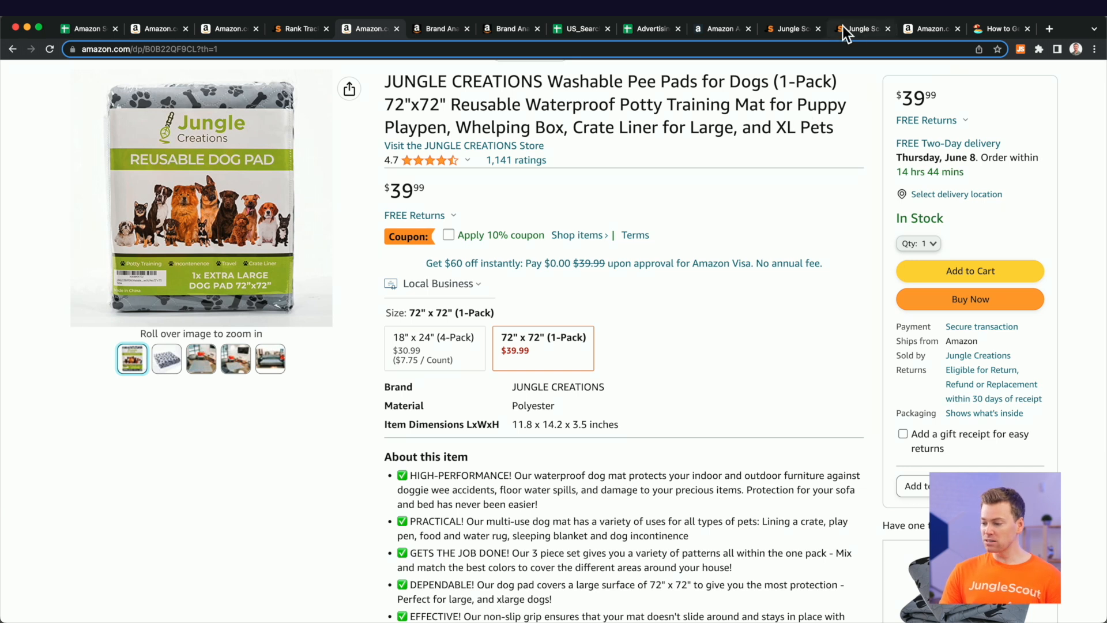
click(861, 29)
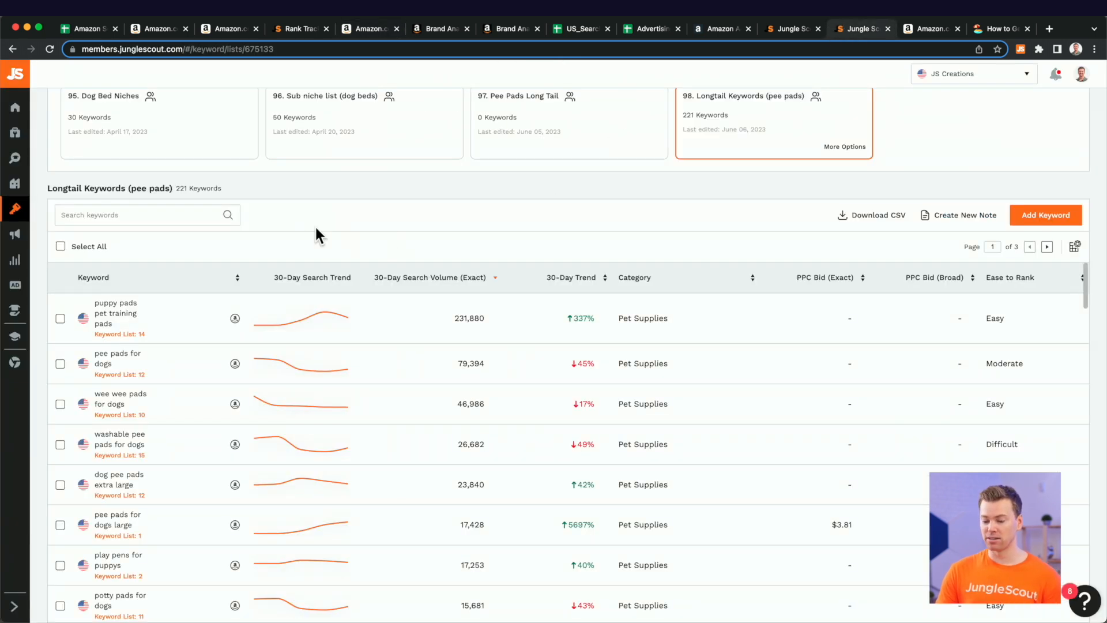
mouse_move(313, 191)
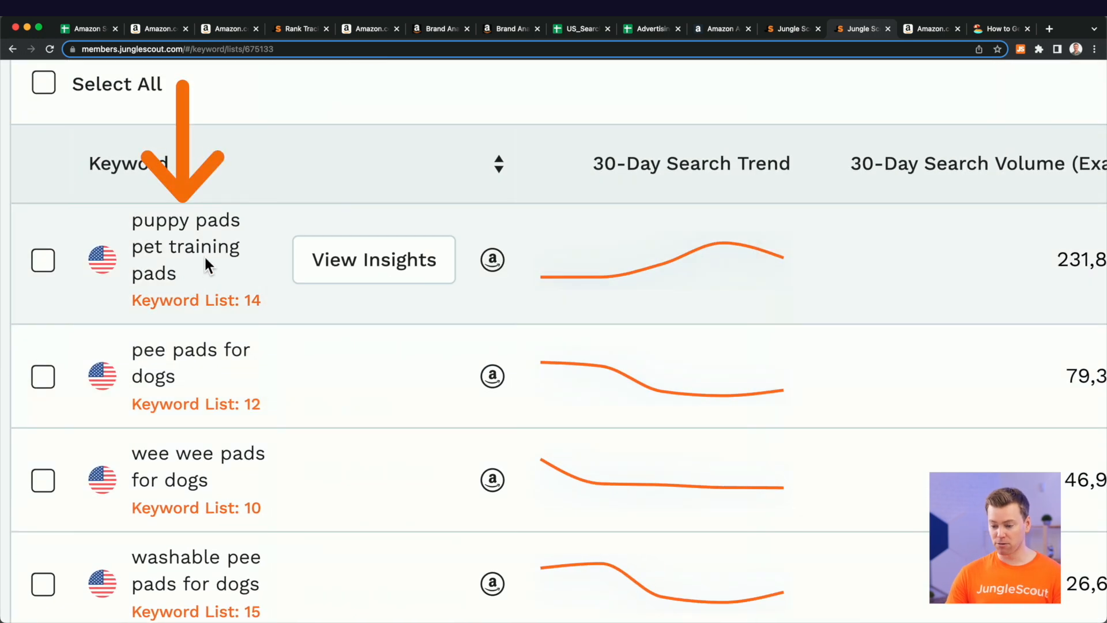
scroll(down, 3)
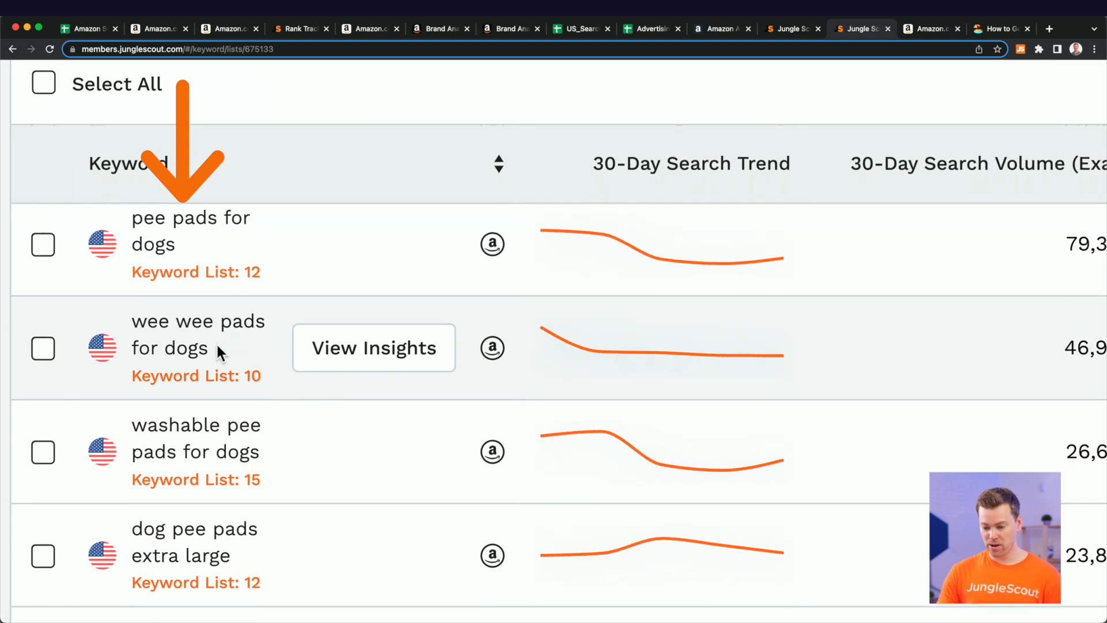
scroll(down, 3)
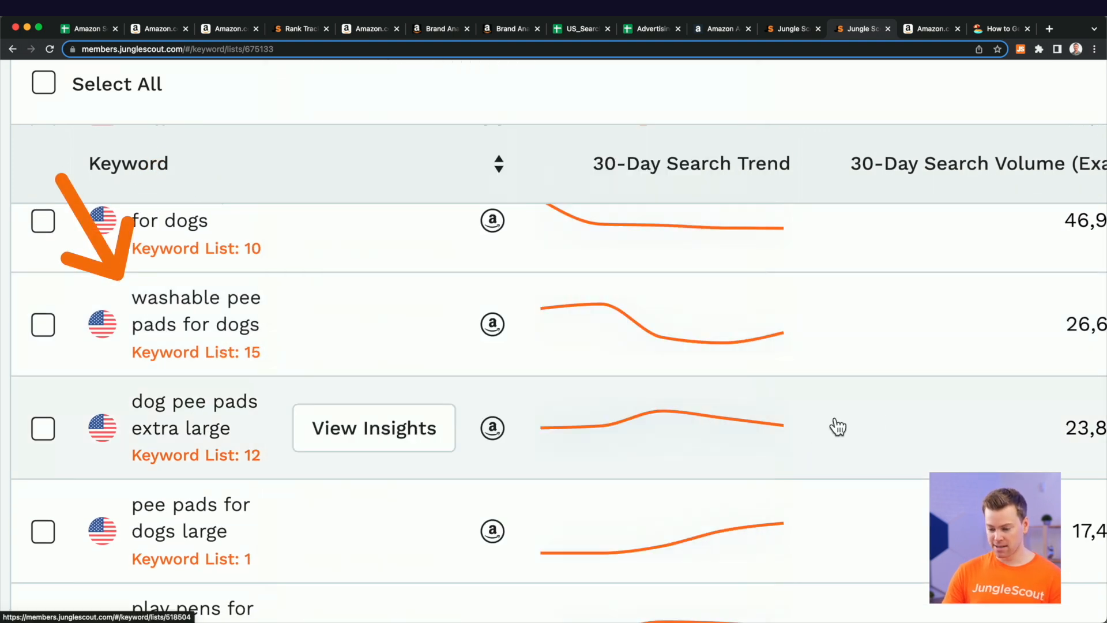
scroll(down, 3)
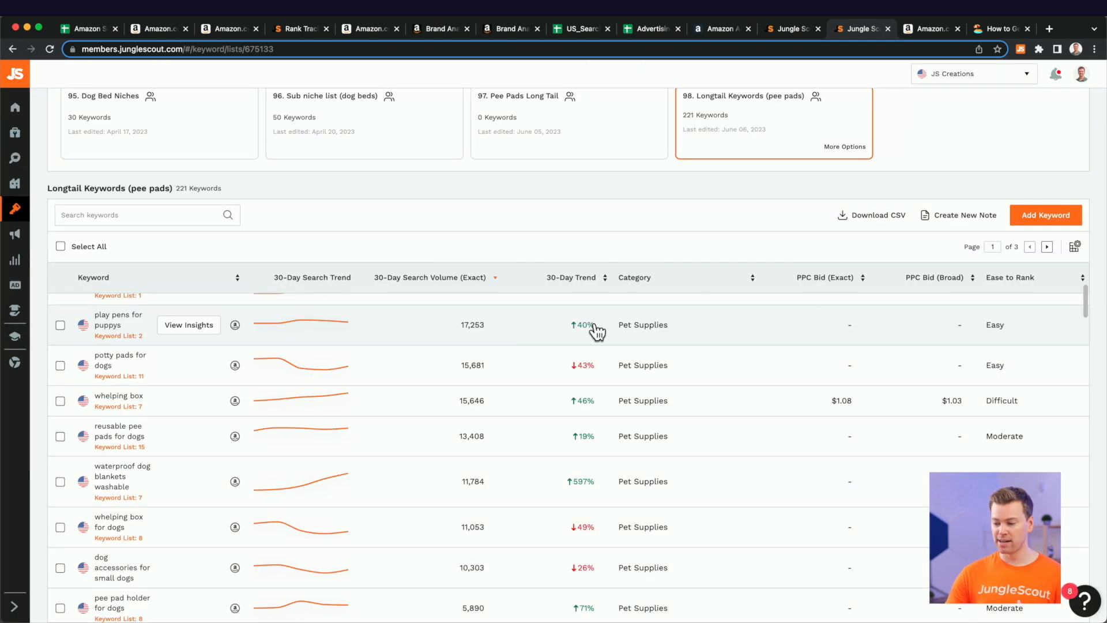
click(431, 277)
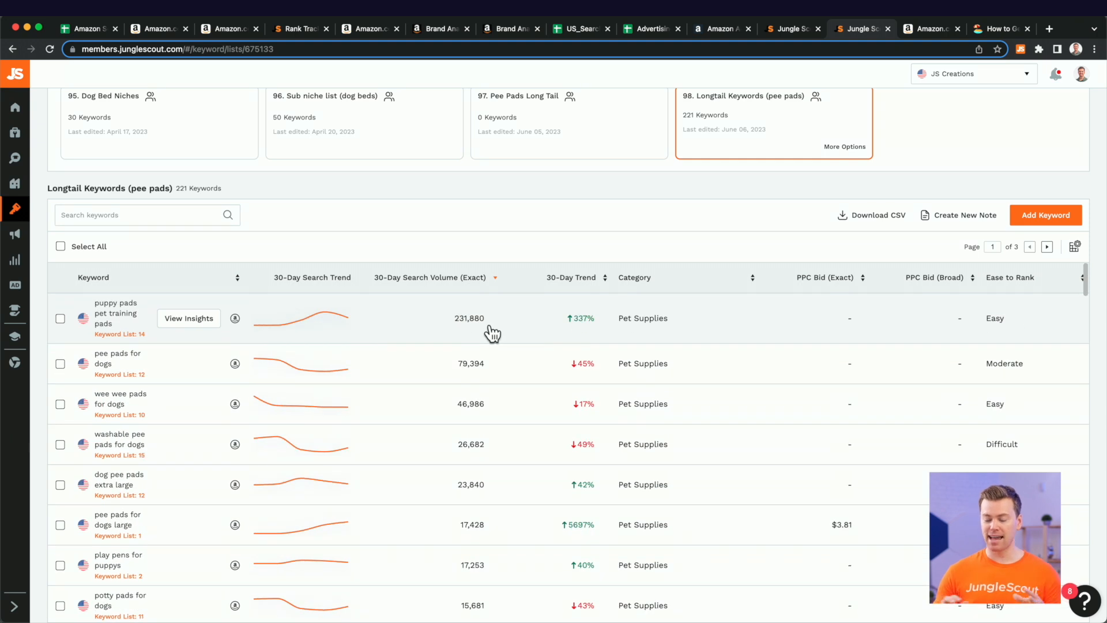